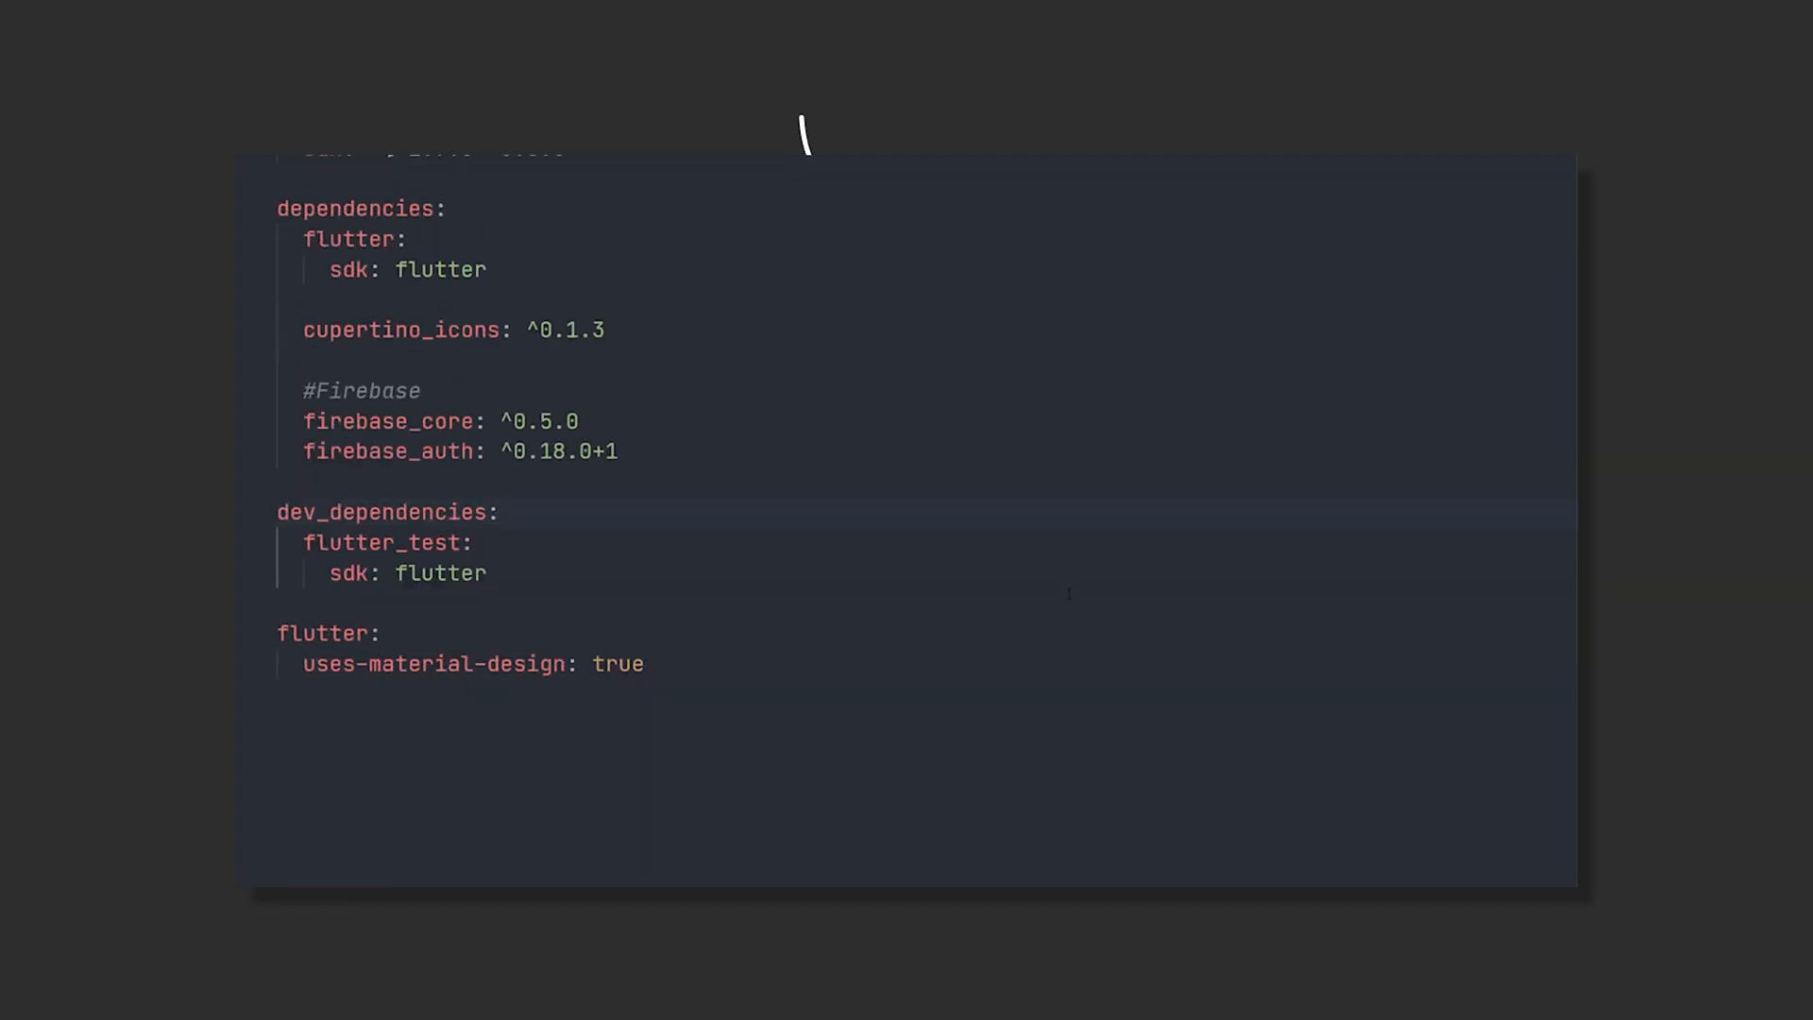
- Read through installation and initializeApp steps, then go to the Authentication overview page
{"action": "scroll", "scroll_direction": "up", "scroll_amount": 3}
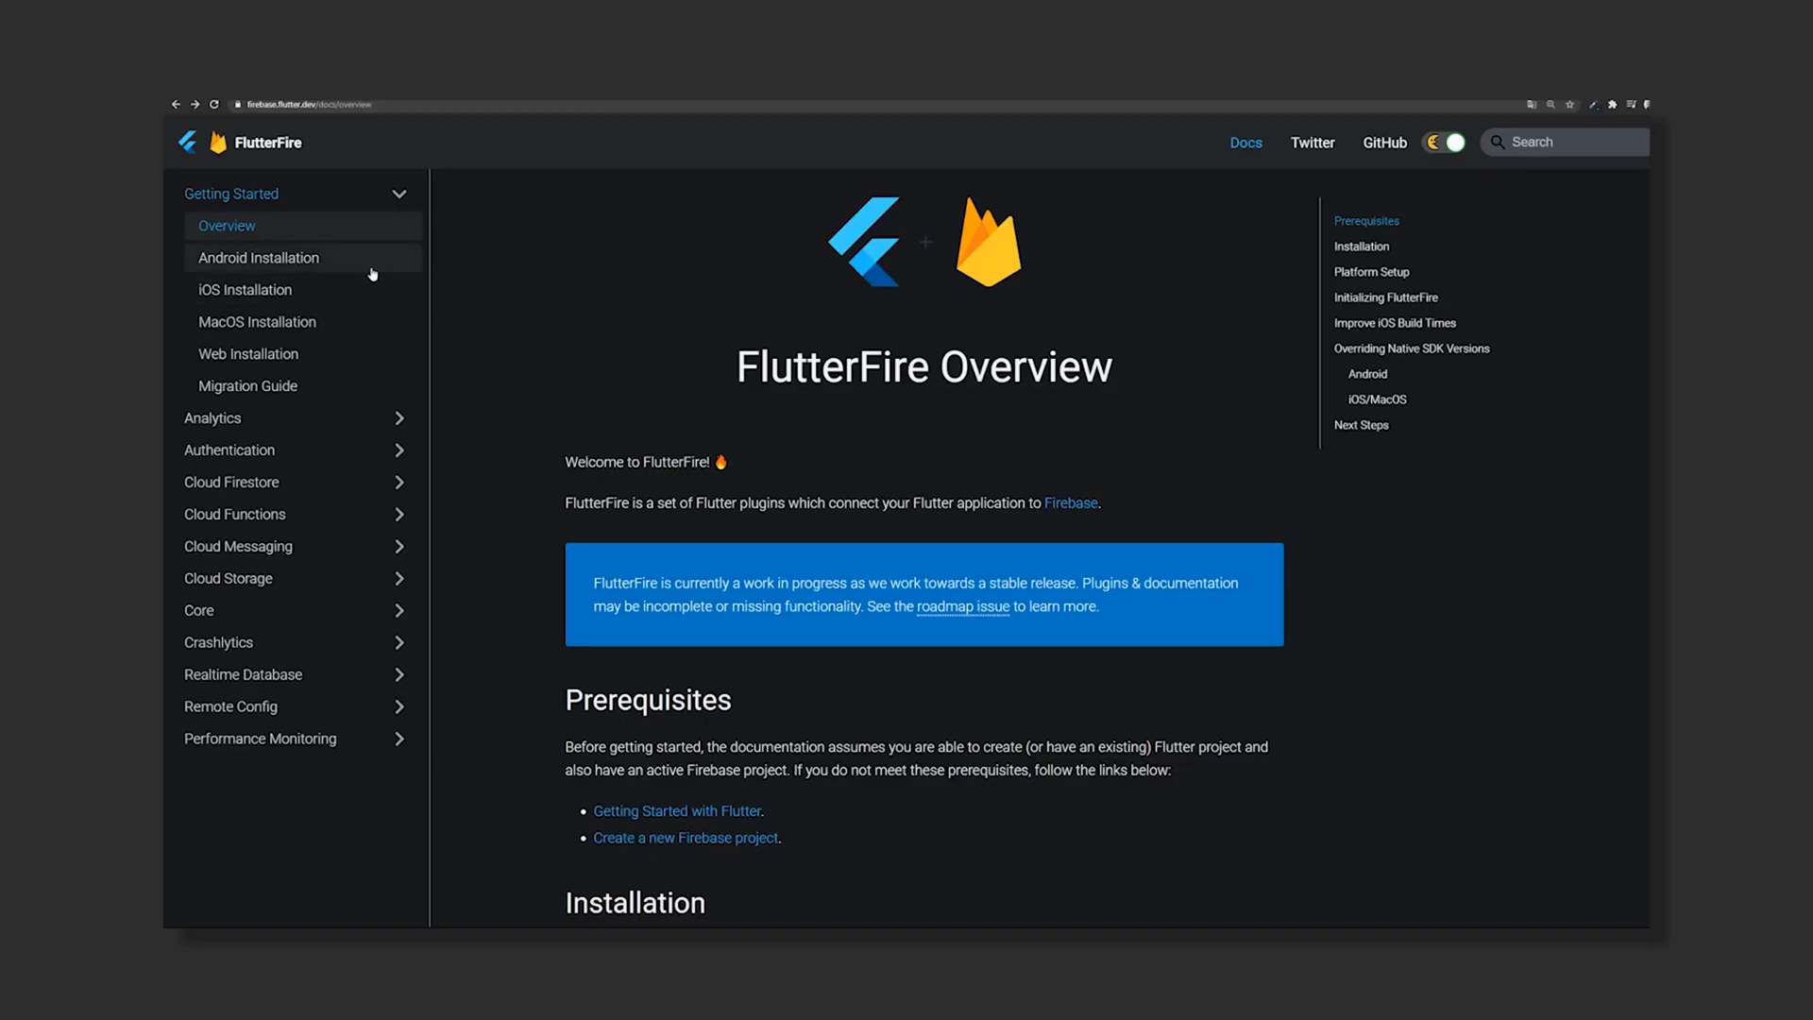
{"action": "scroll", "scroll_direction": "down", "scroll_amount": 3}
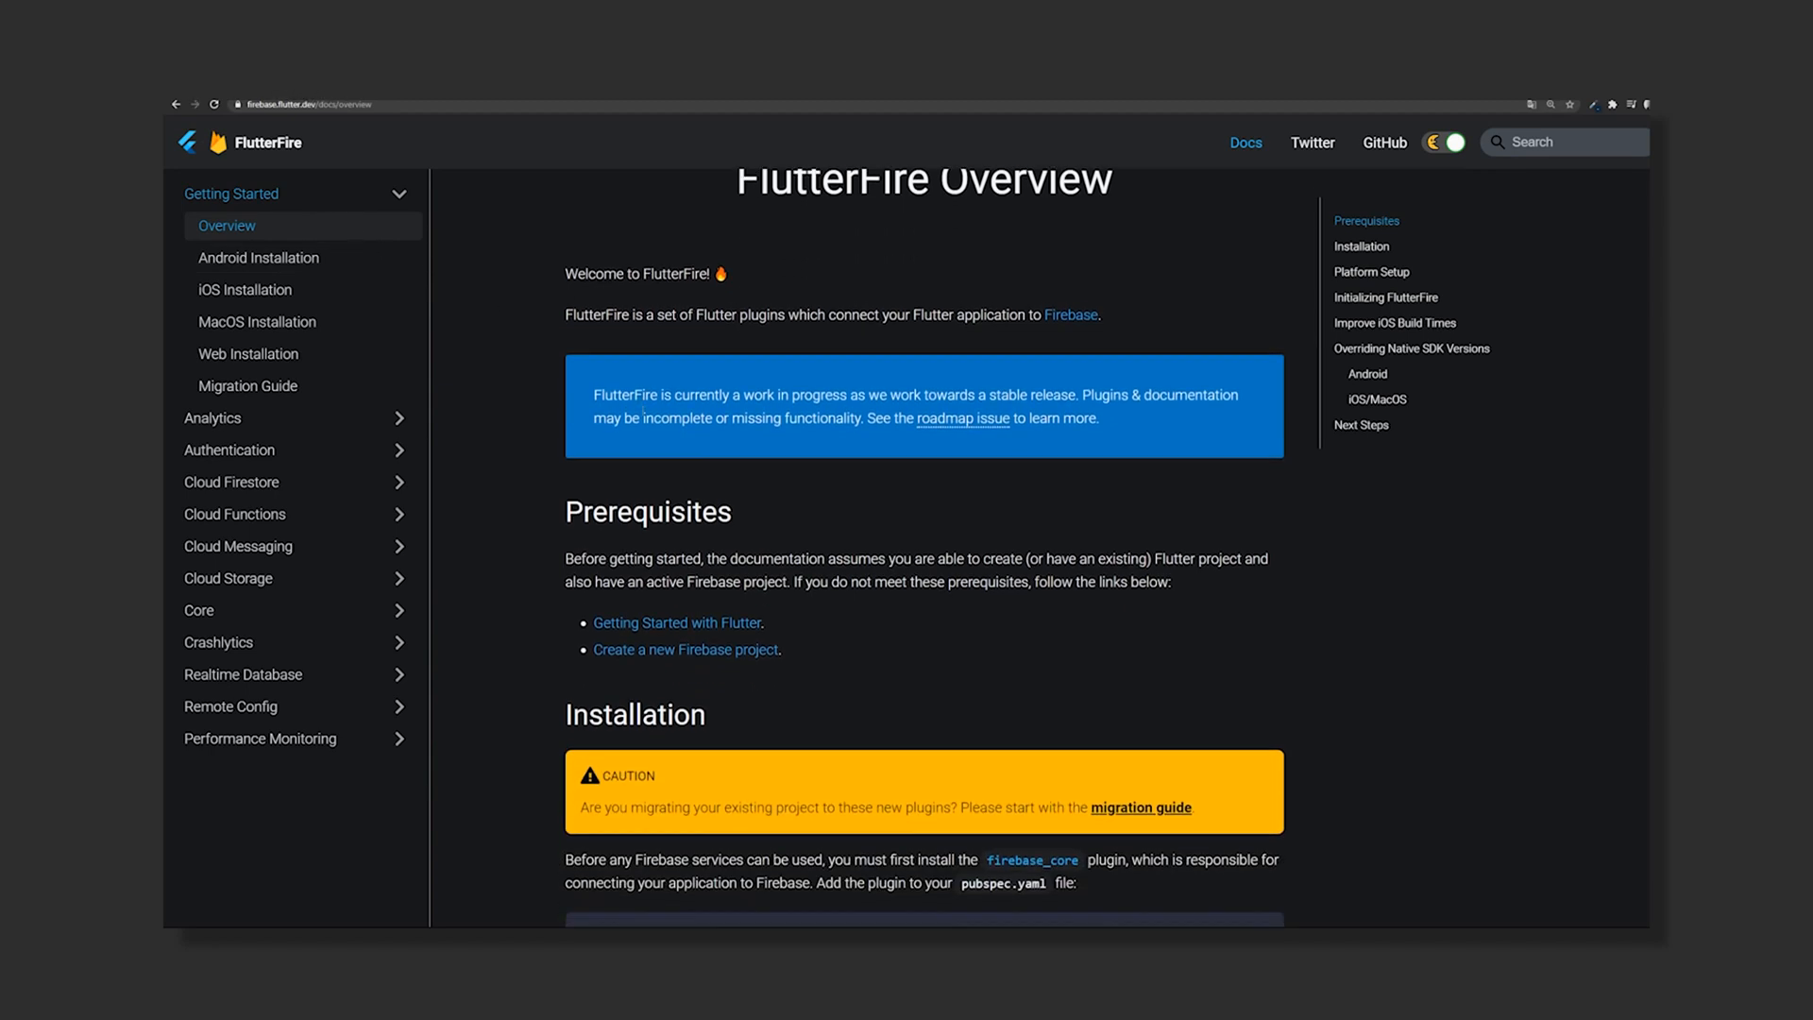
{"action": "scroll", "scroll_direction": "down", "scroll_amount": 3}
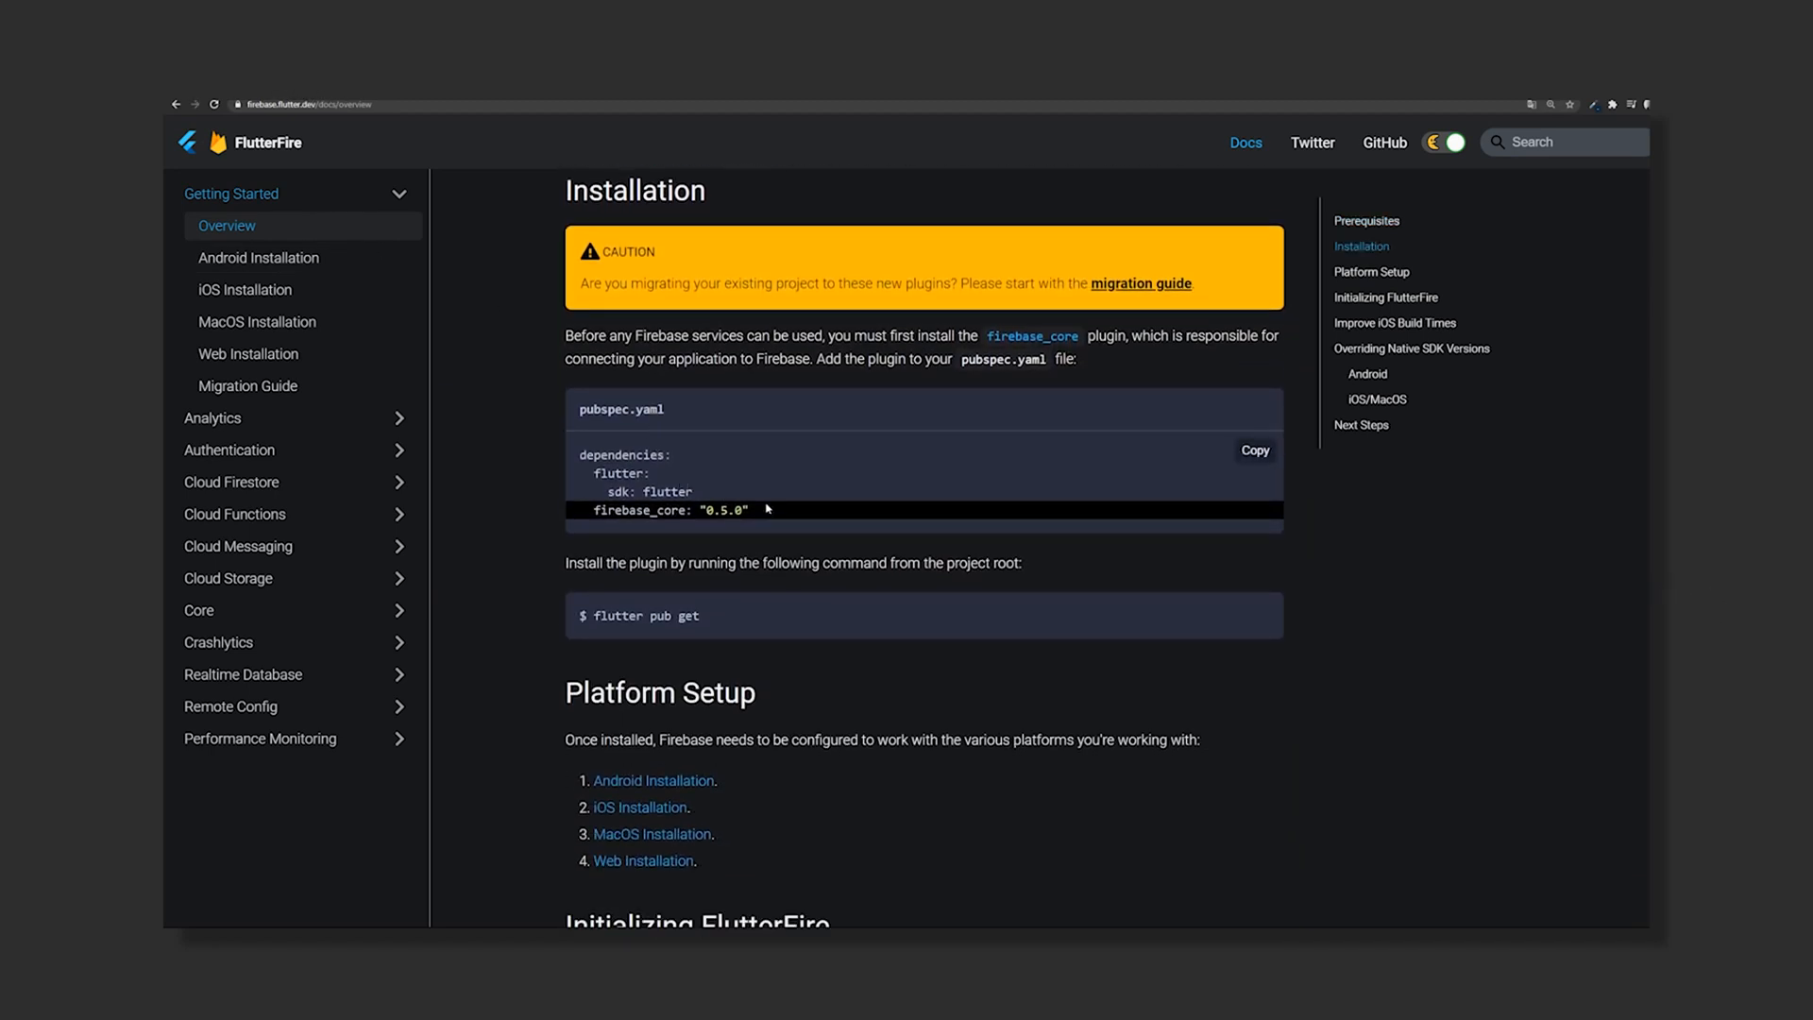
{"action": "scroll", "scroll_direction": "down", "scroll_amount": 3}
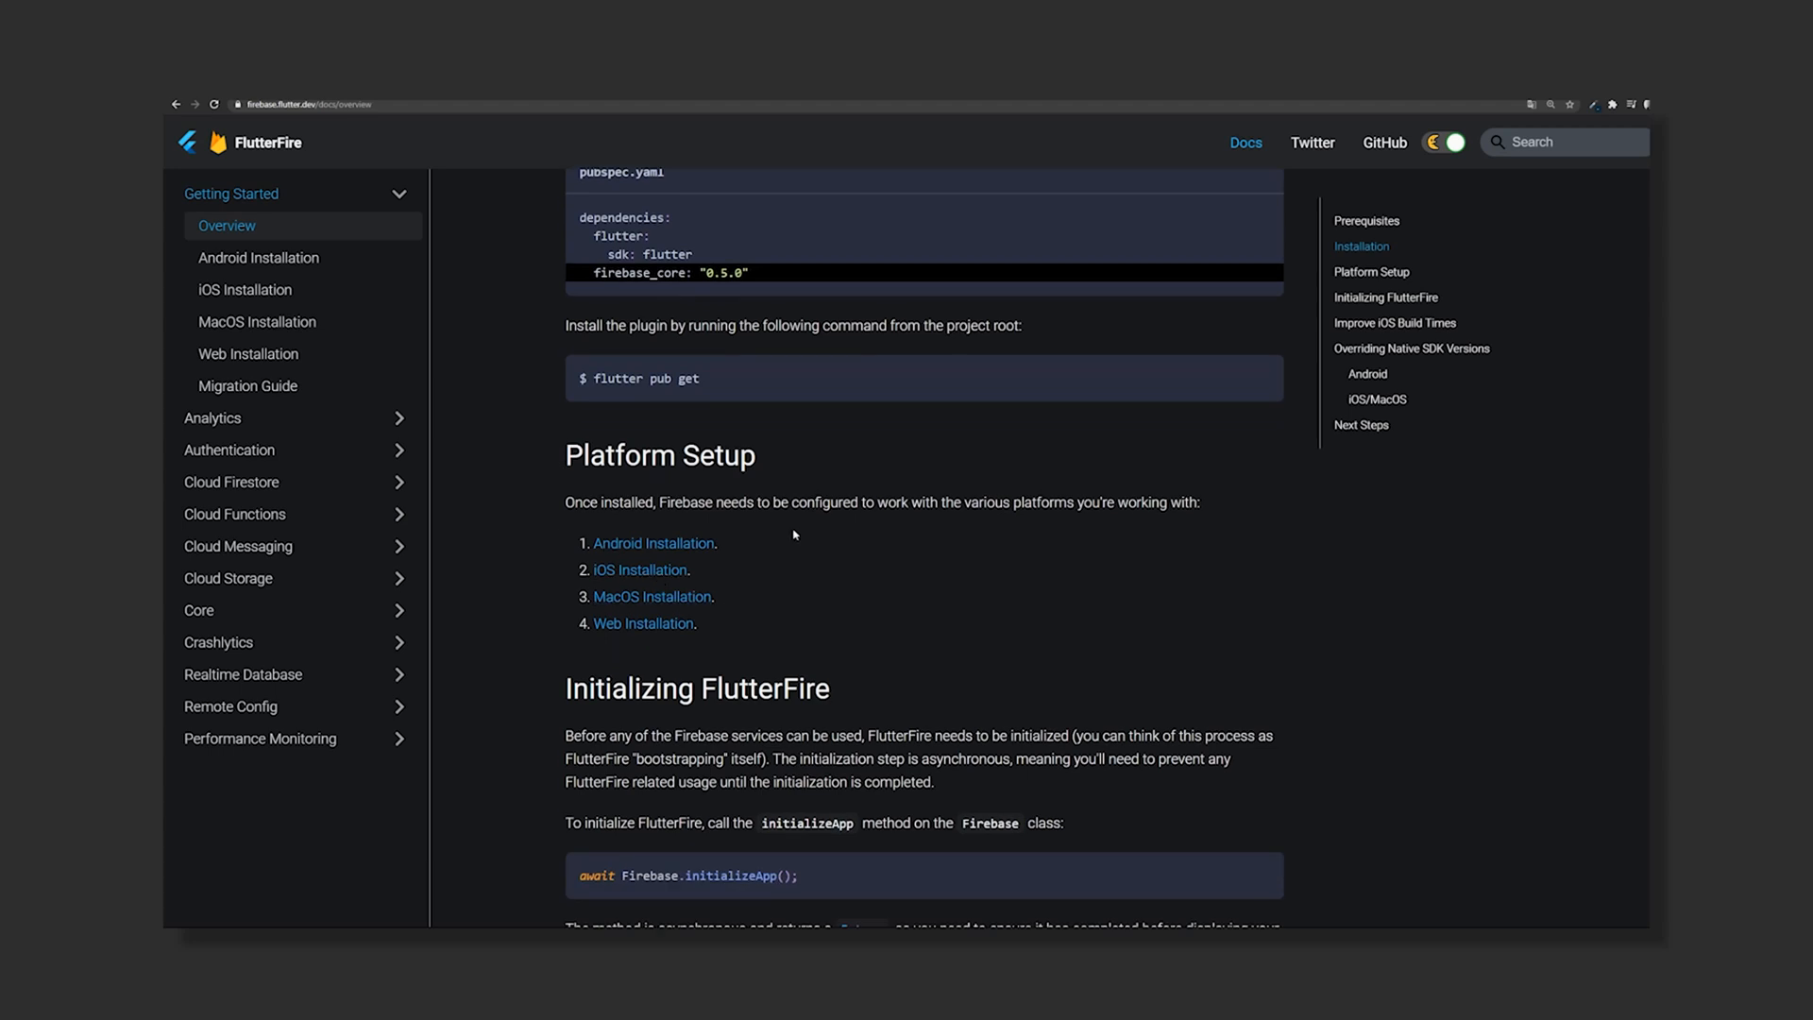
{"action": "mouse_move", "coordinate": [796, 535]}
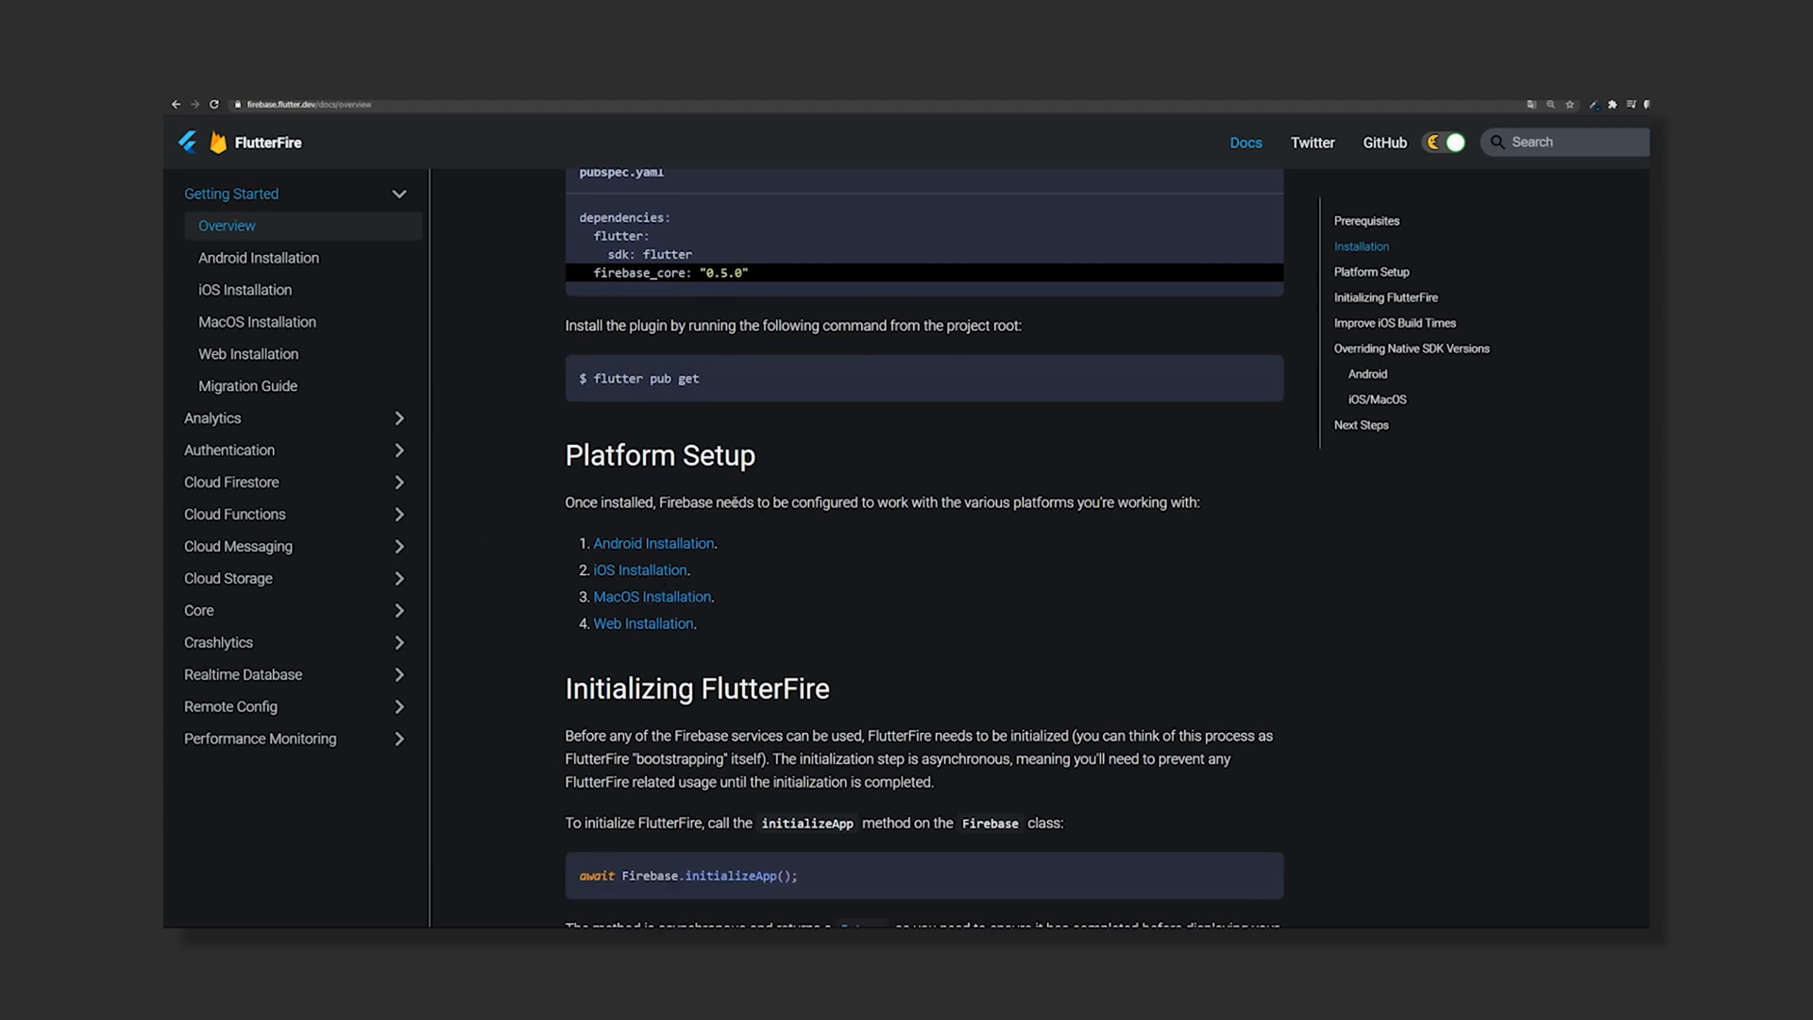
{"action": "mouse_move", "coordinate": [366, 451]}
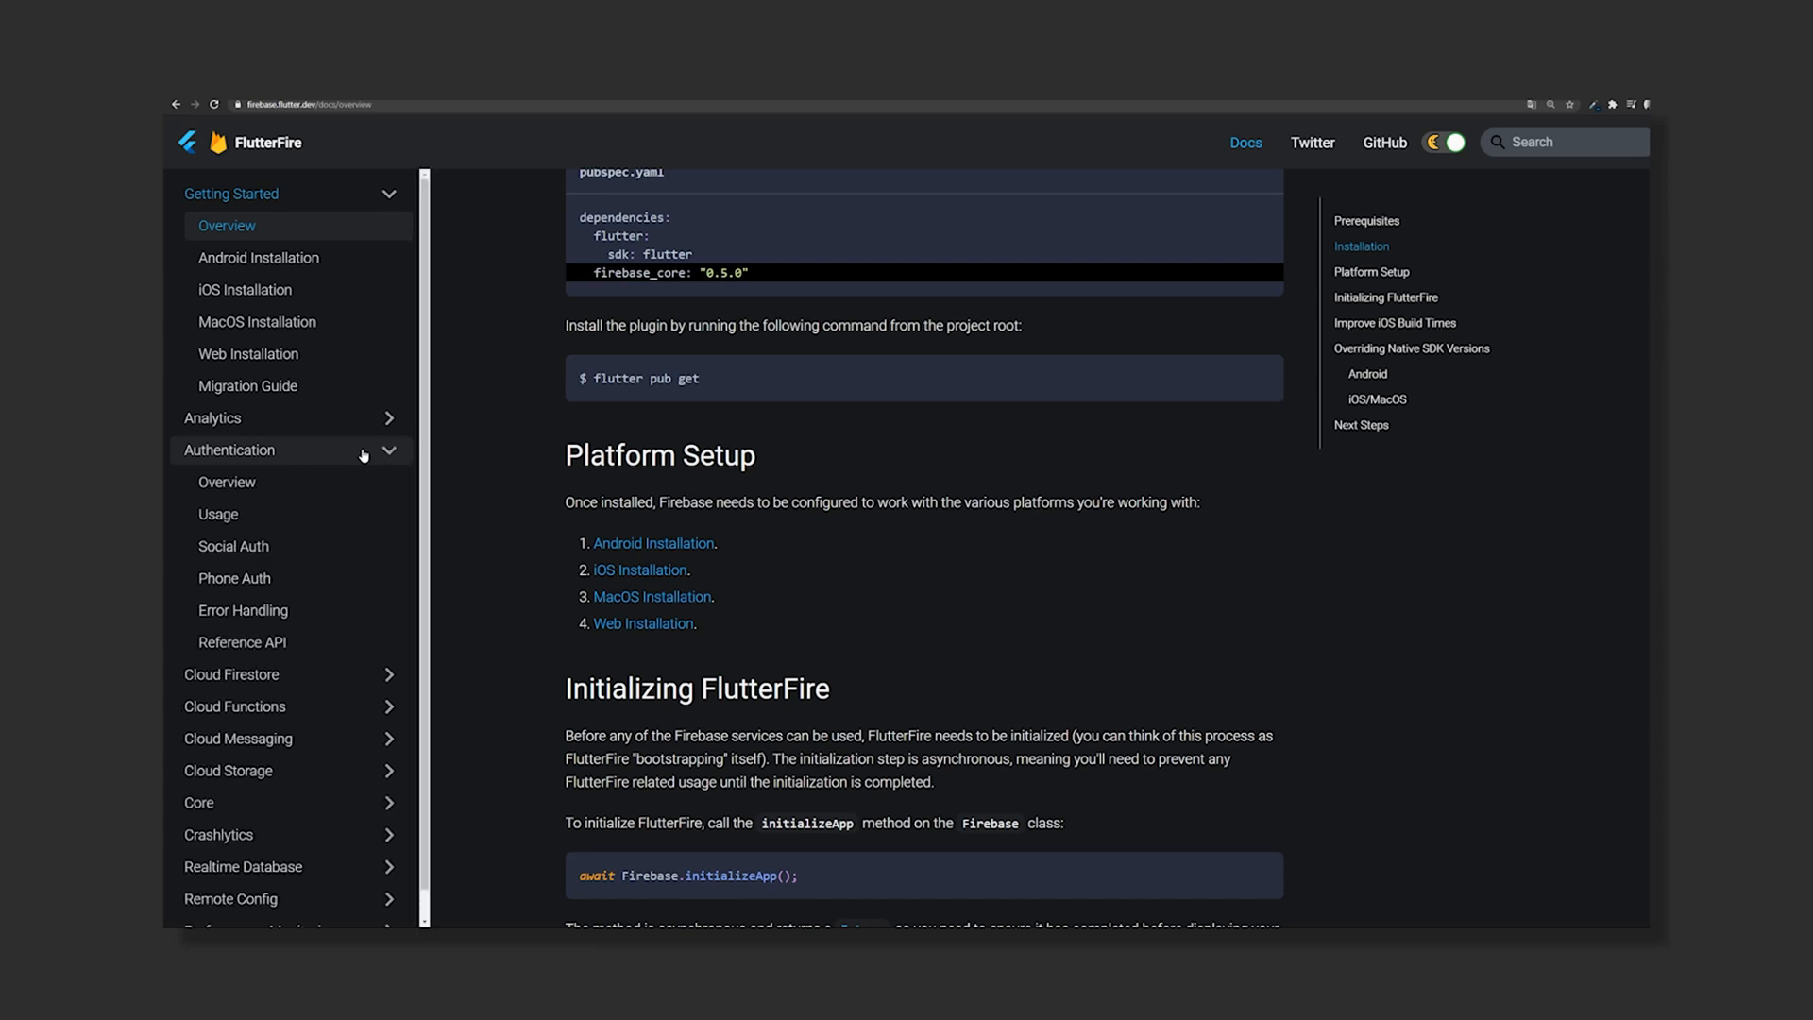
{"action": "mouse_move", "coordinate": [260, 481]}
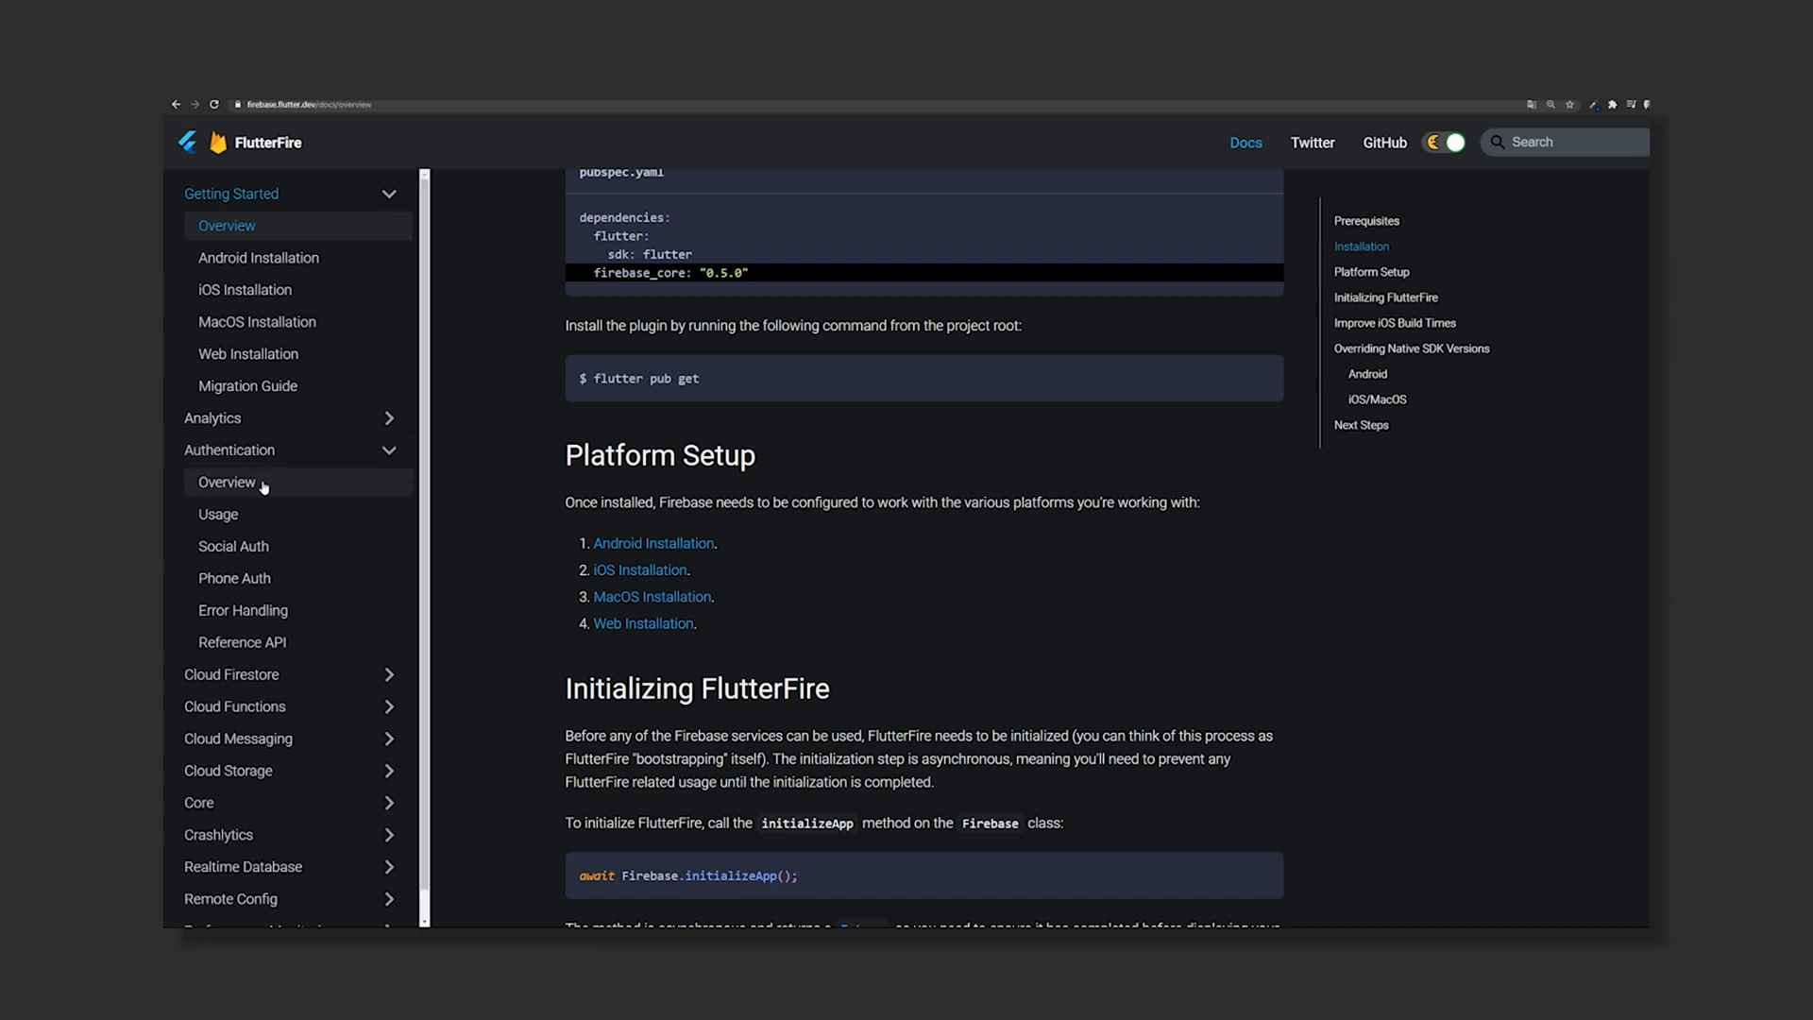
{"action": "left_click", "coordinate": [229, 481]}
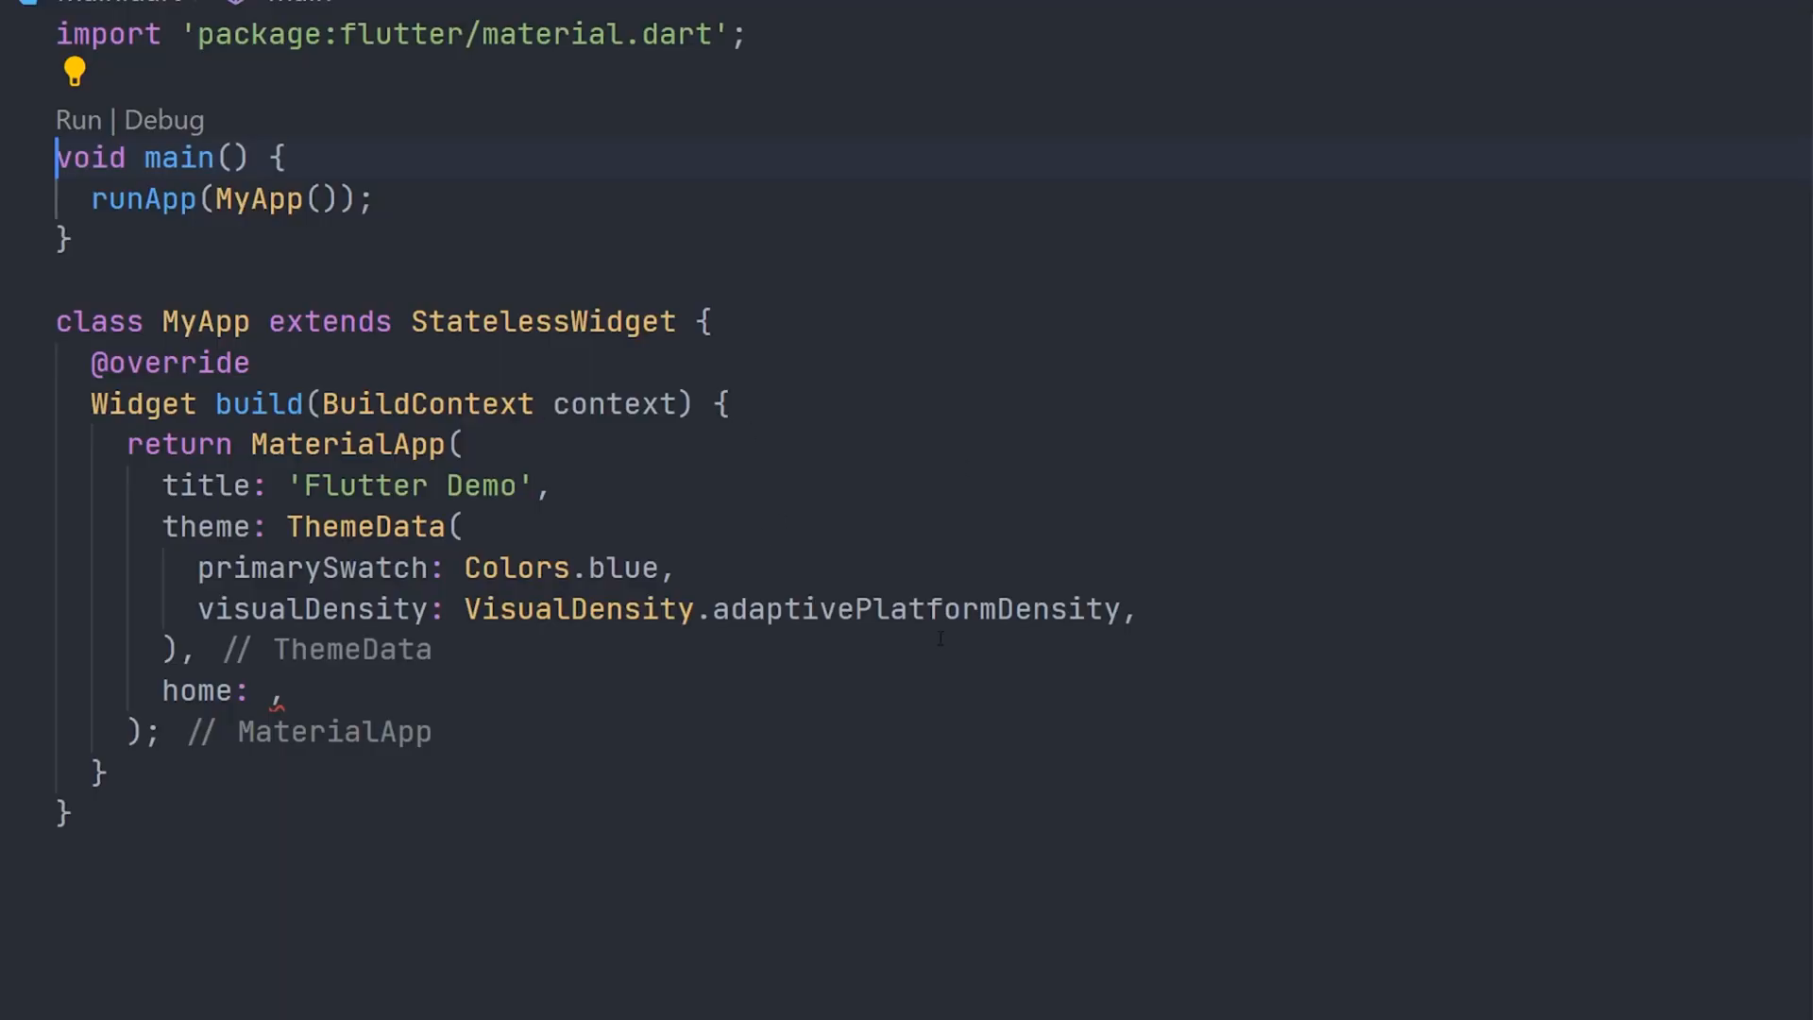
- Make main a Future<void> awaiting Firebase.initializeApp with ensureInitialized, and set home to AuthenticationWrapper
{"action": "type", "text": "Future<void>"}
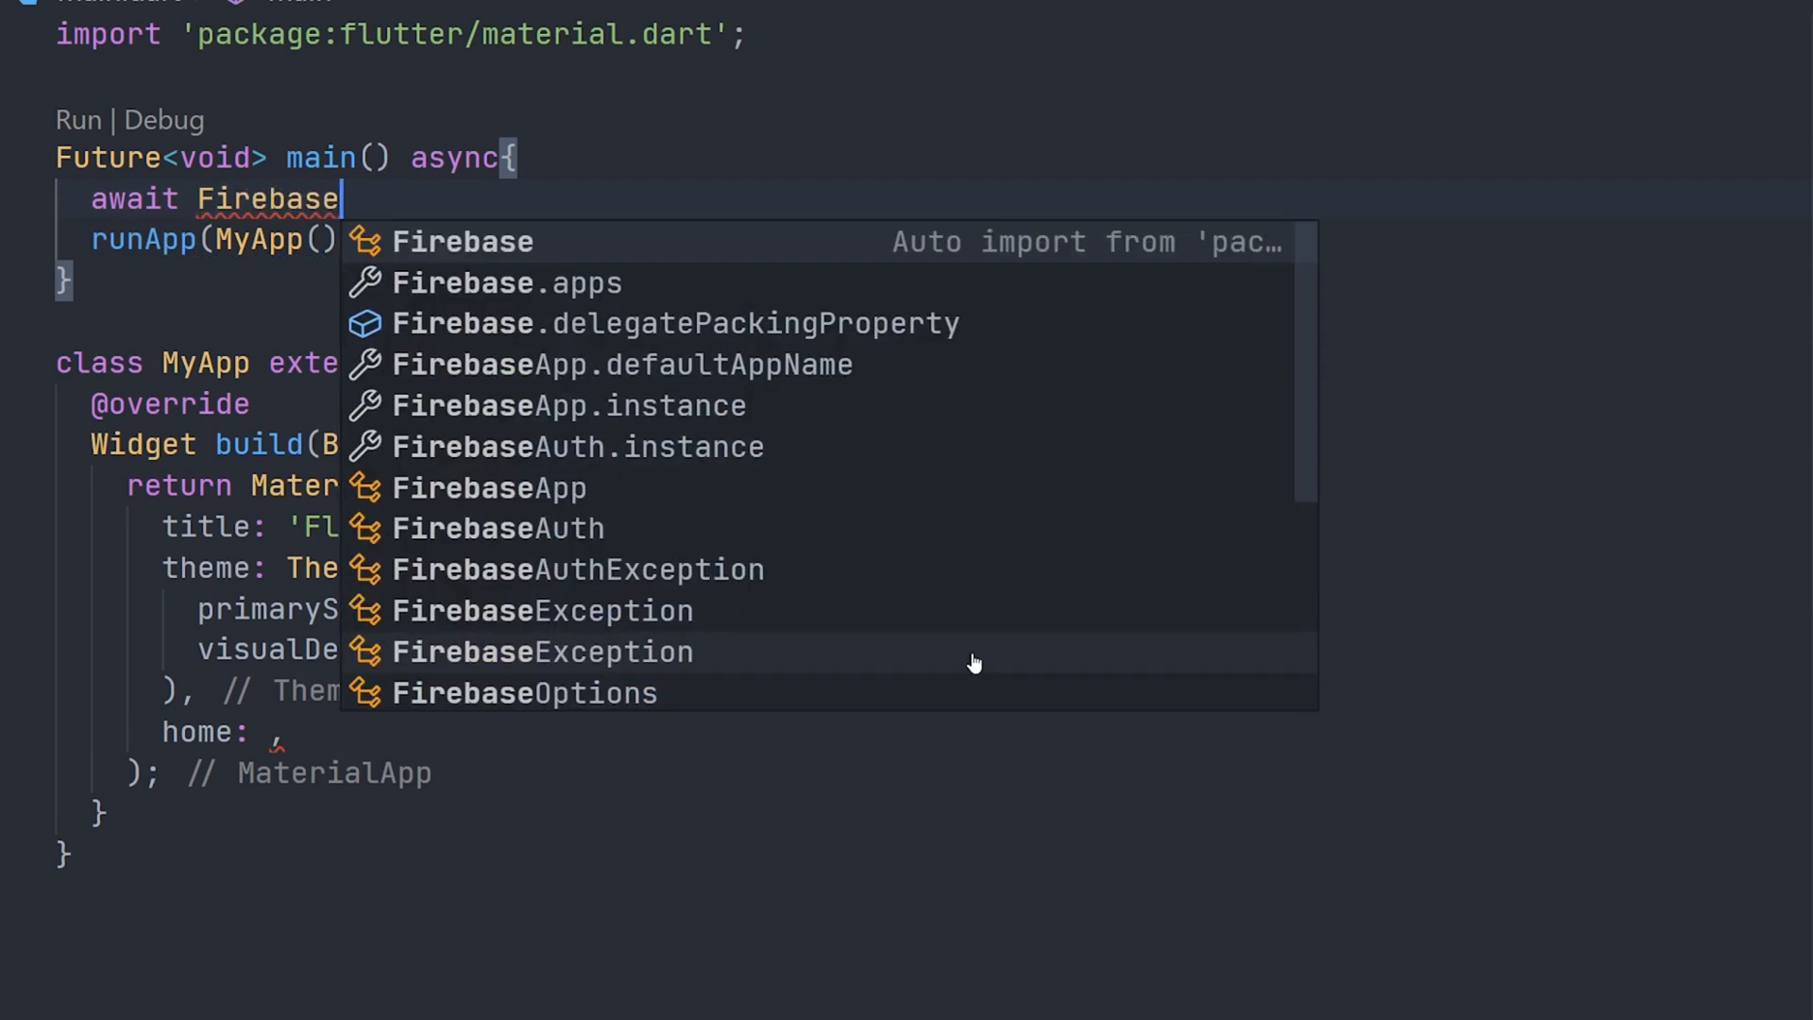
{"action": "left_click", "coordinate": [461, 239]}
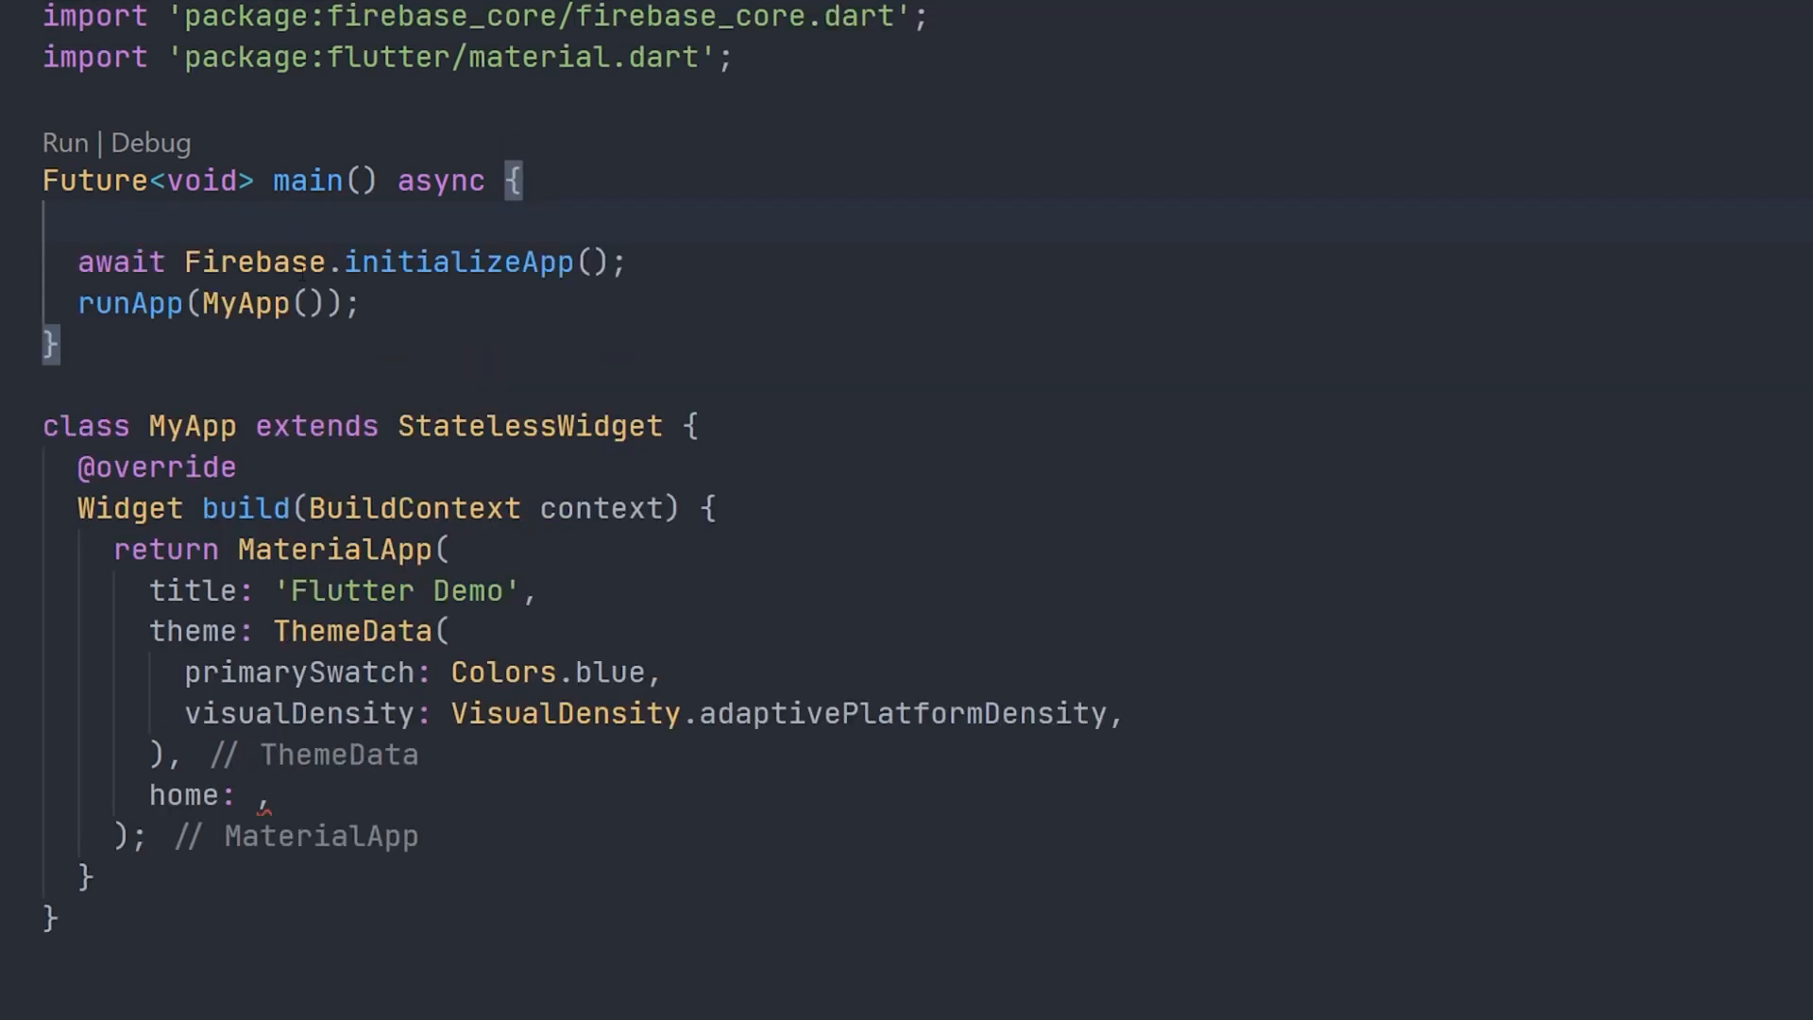
{"action": "type", "text": "WidgetsFlutterBinding.ensureInitialized();"}
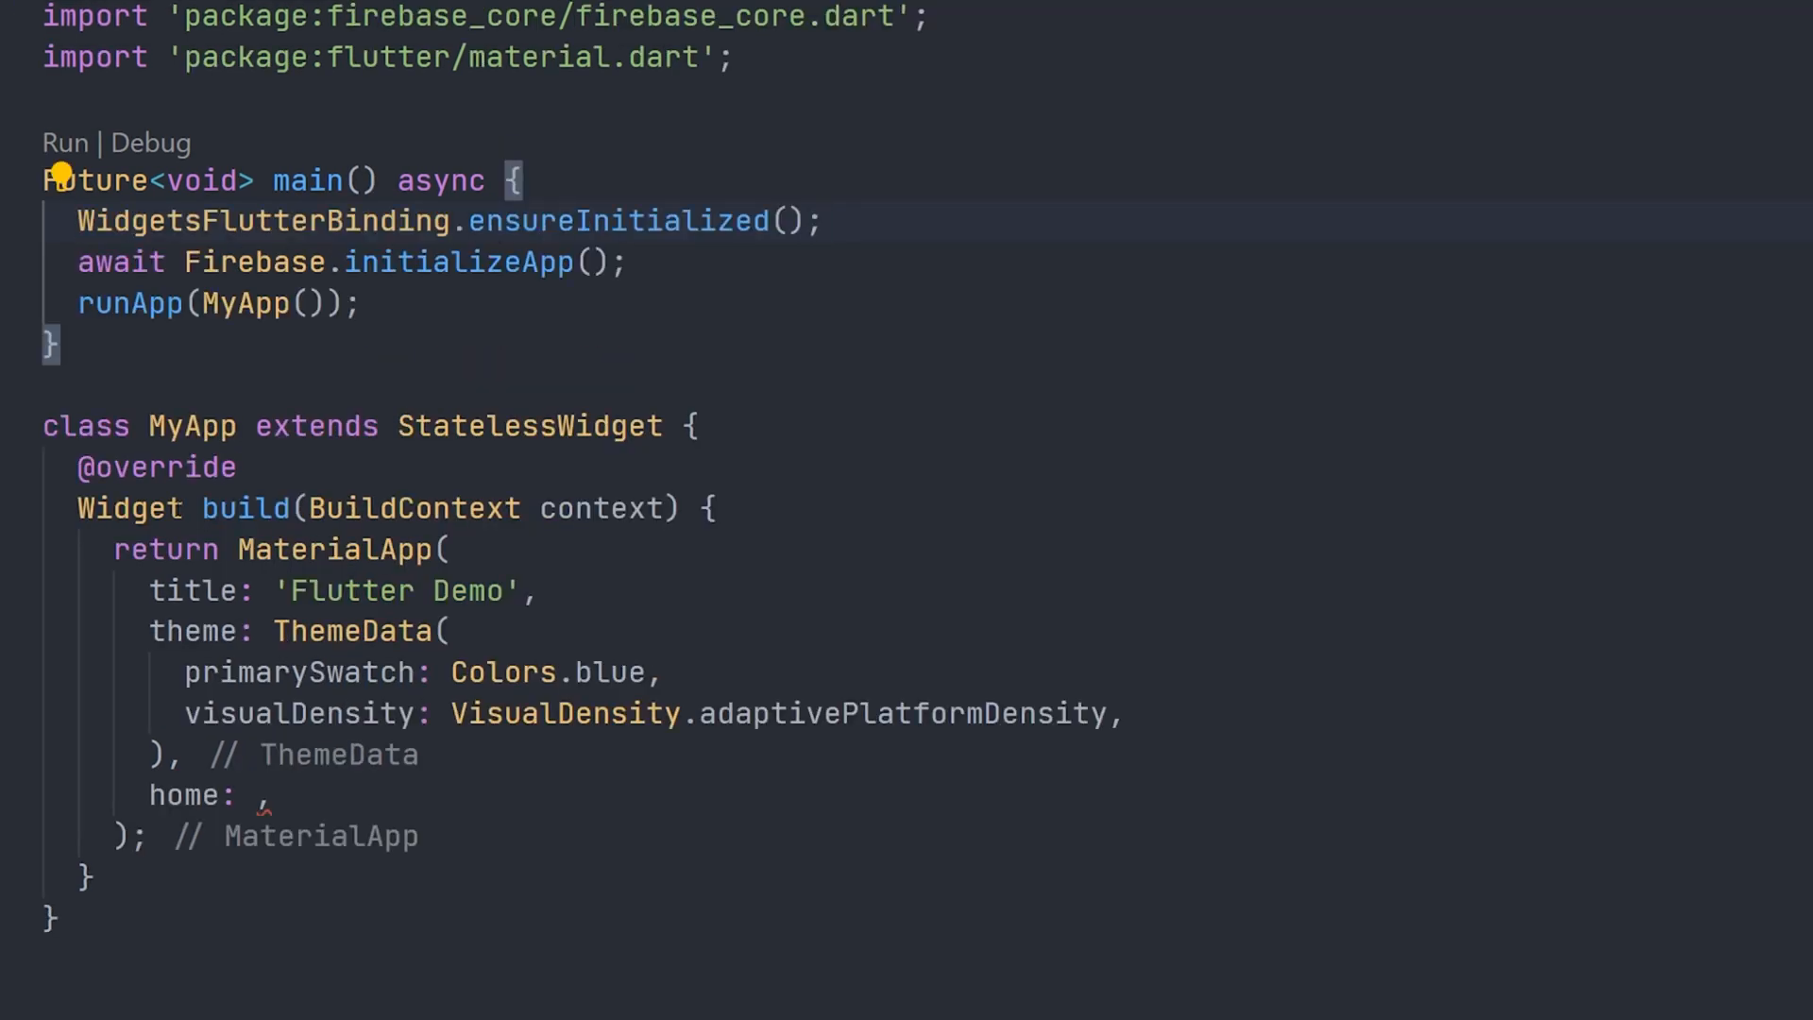
{"action": "type", "text": "AuthenticationWrapper("}
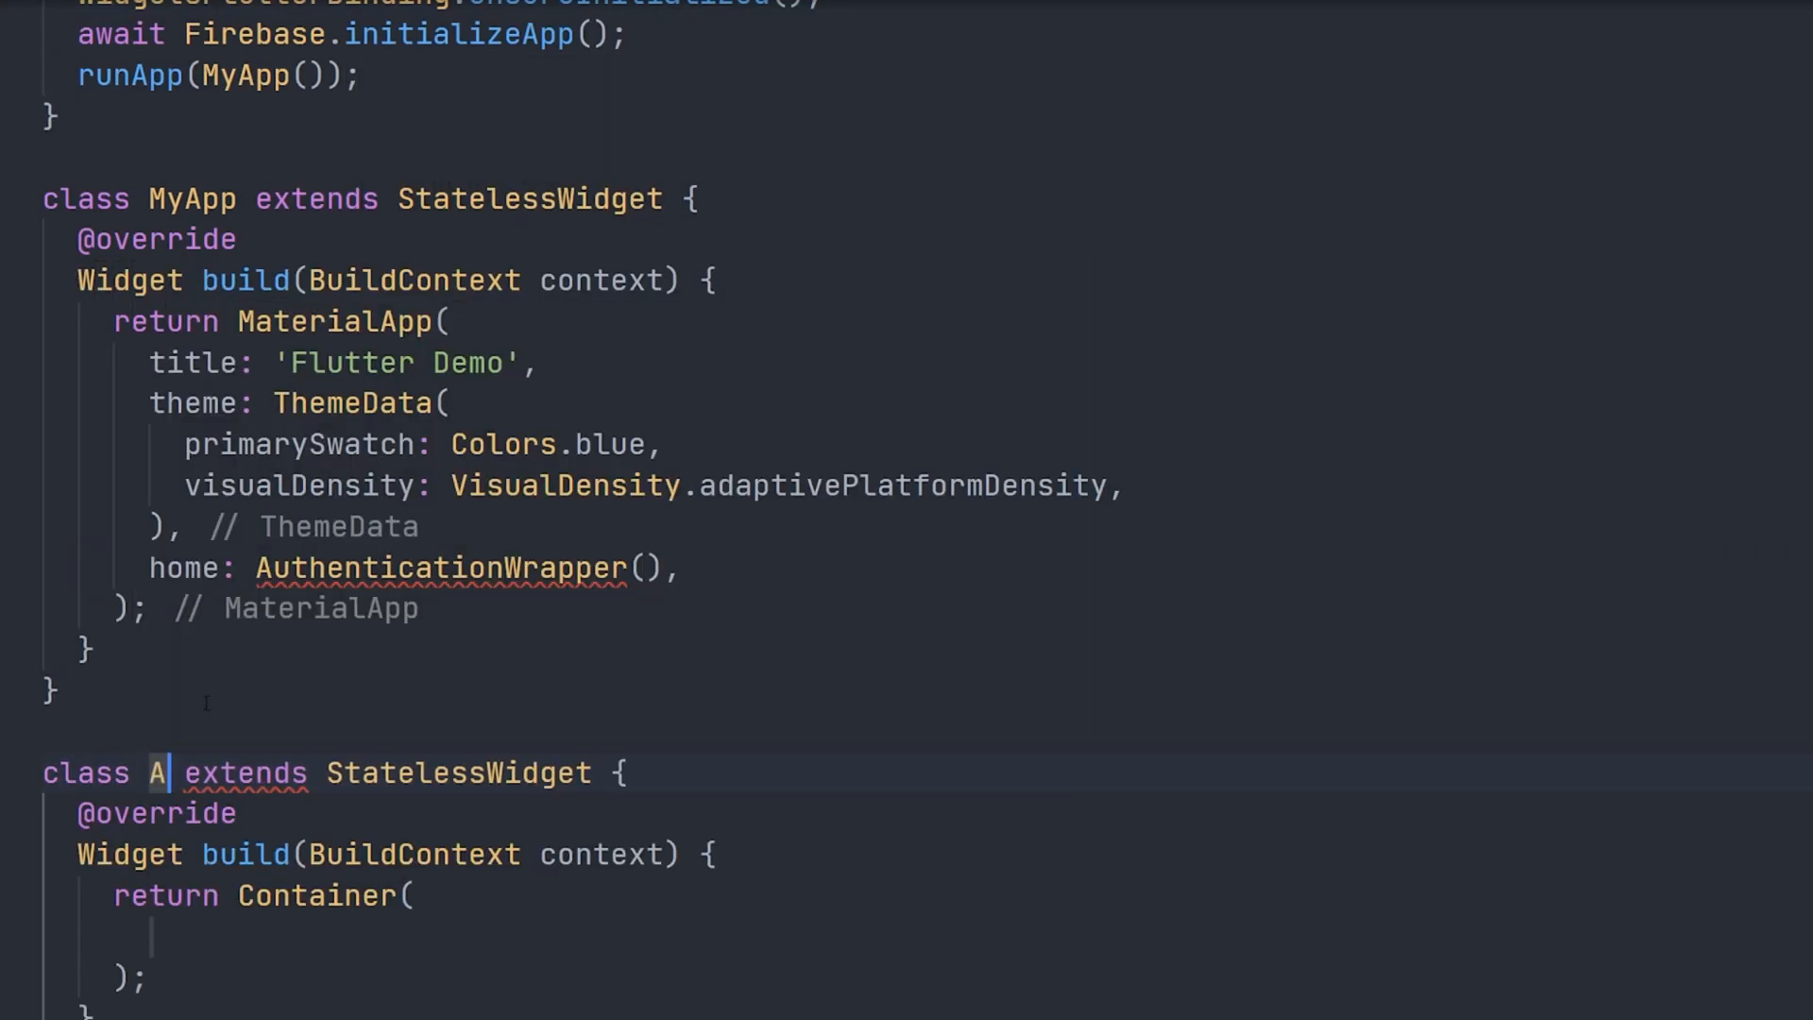
{"action": "type", "text": "AuthenticationWrapper"}
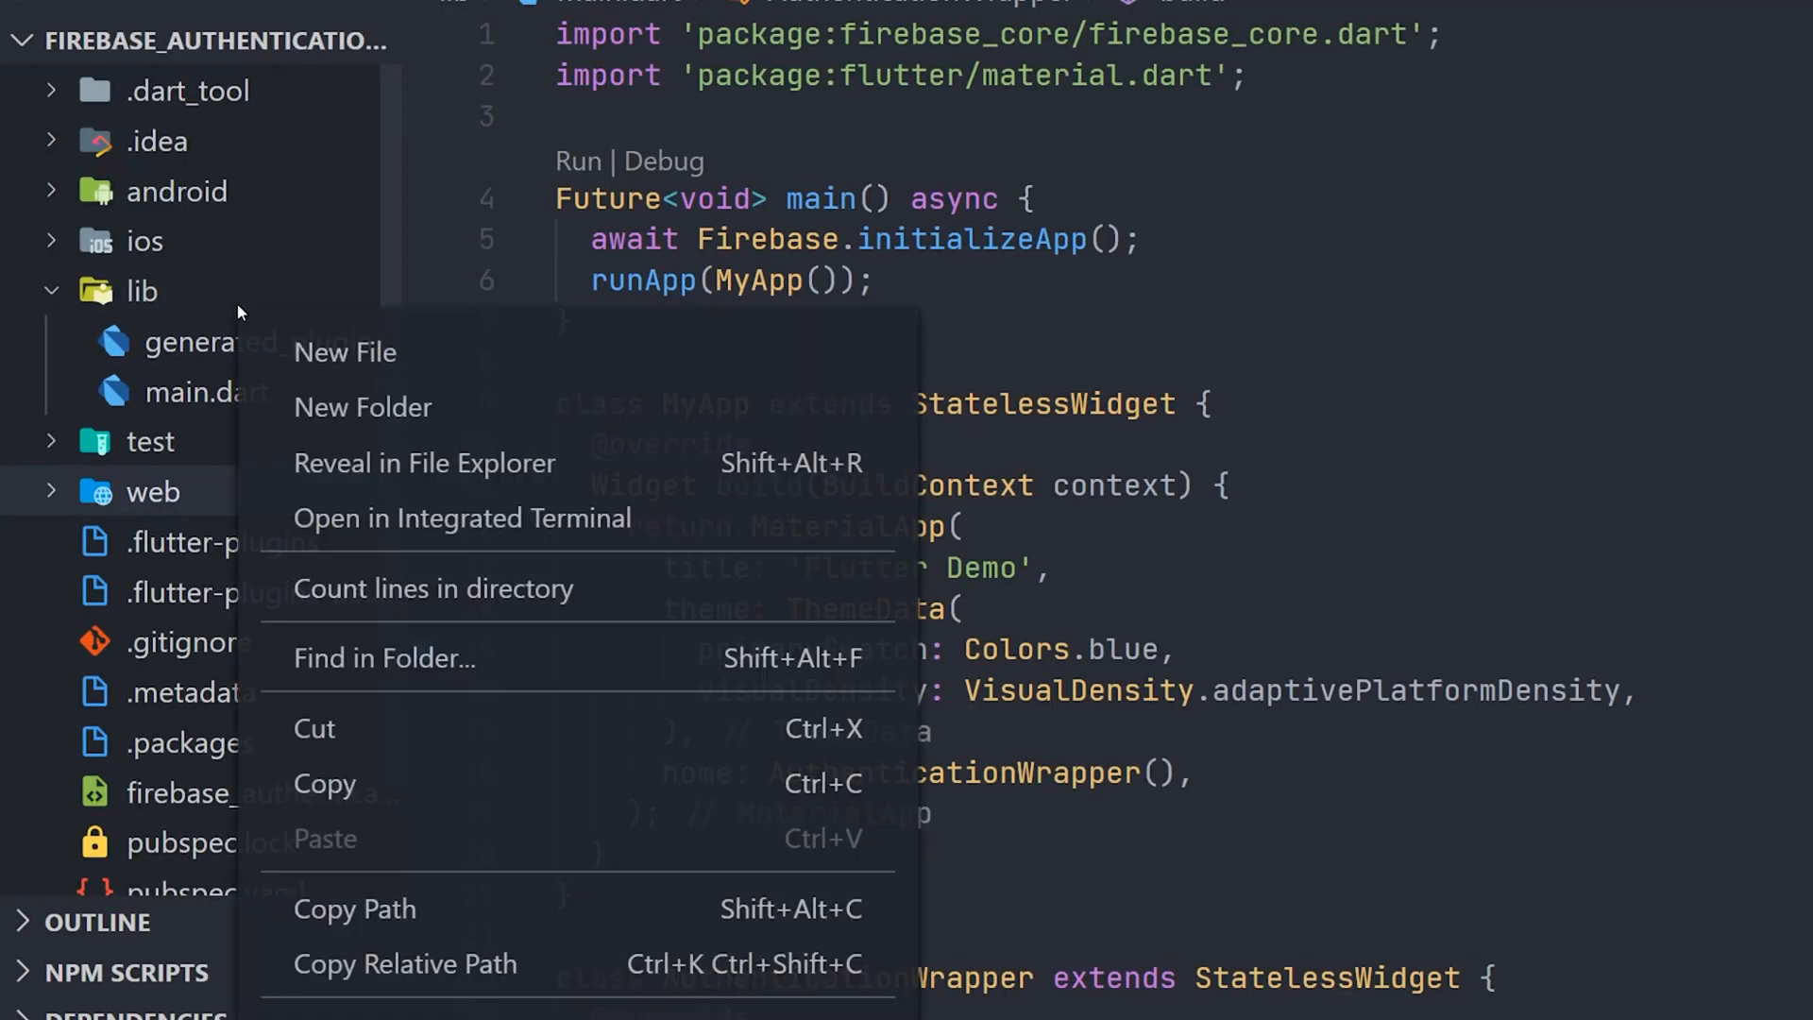
- Create authentication_service.dart with class AuthenticationService holding a final FirebaseAuth _firebaseAuth set via constructor
{"action": "left_click", "coordinate": [344, 351]}
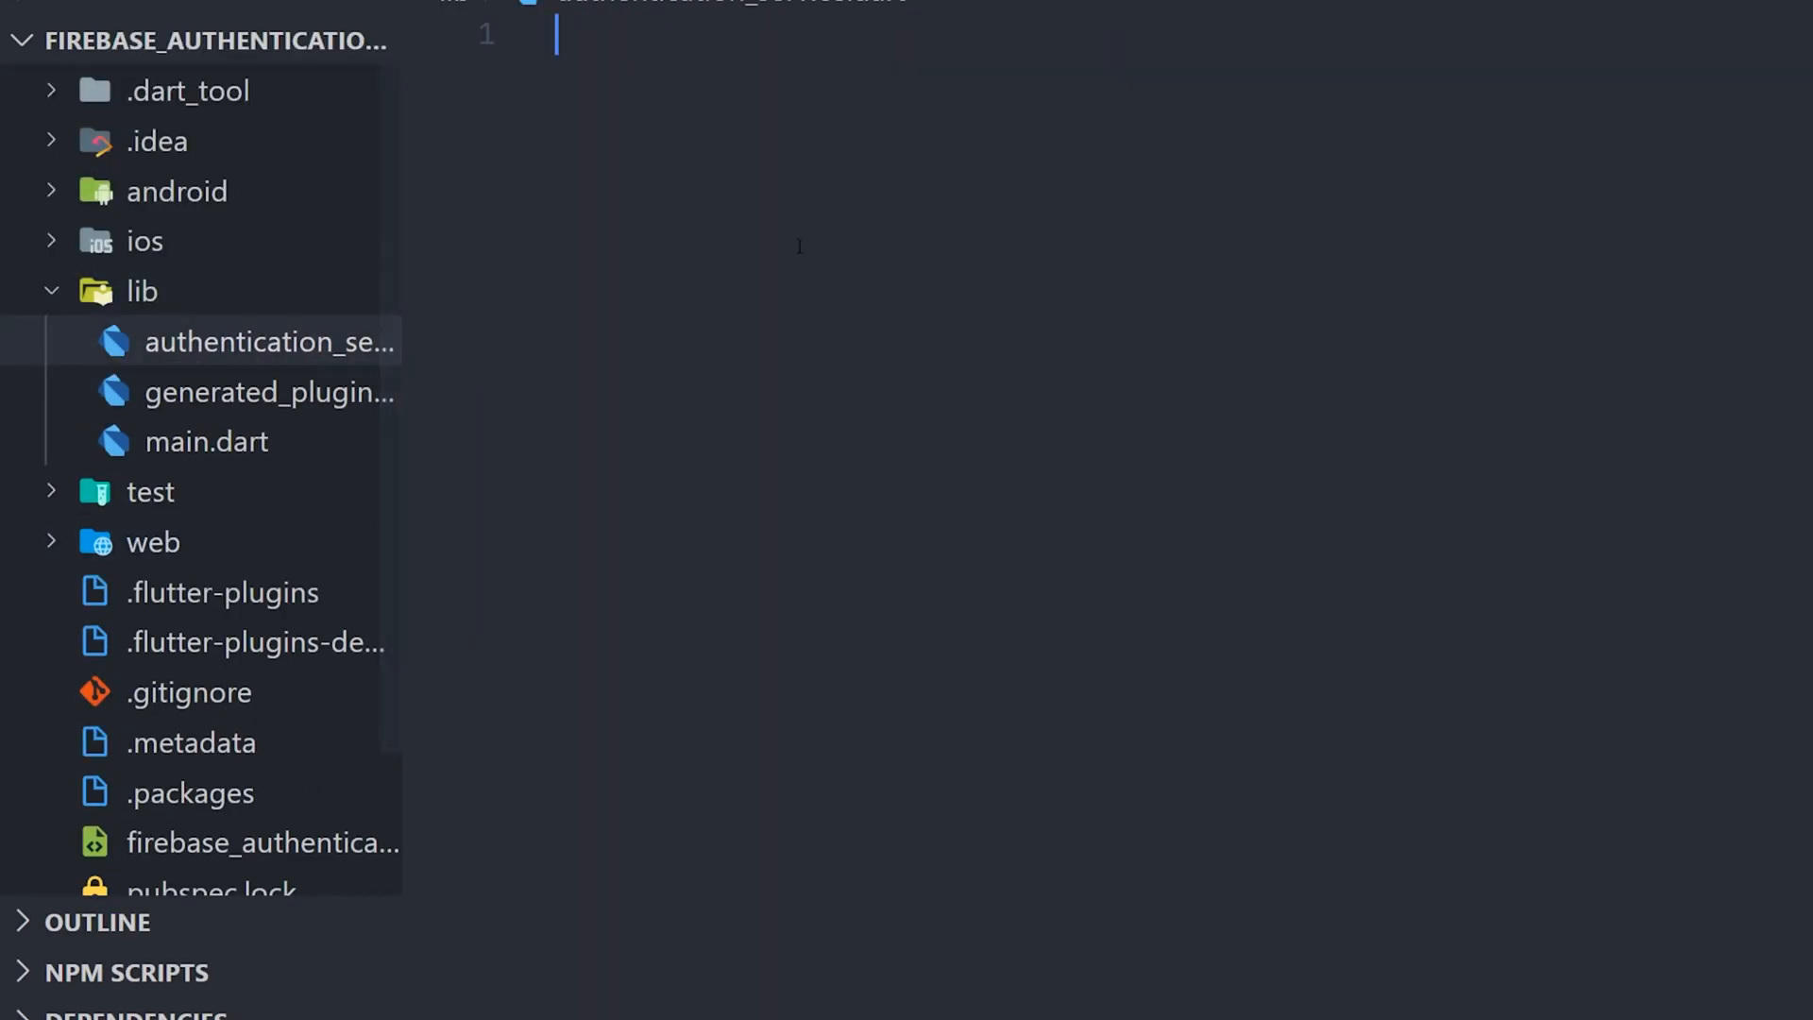
{"action": "type", "text": "class AuthenticationService {"}
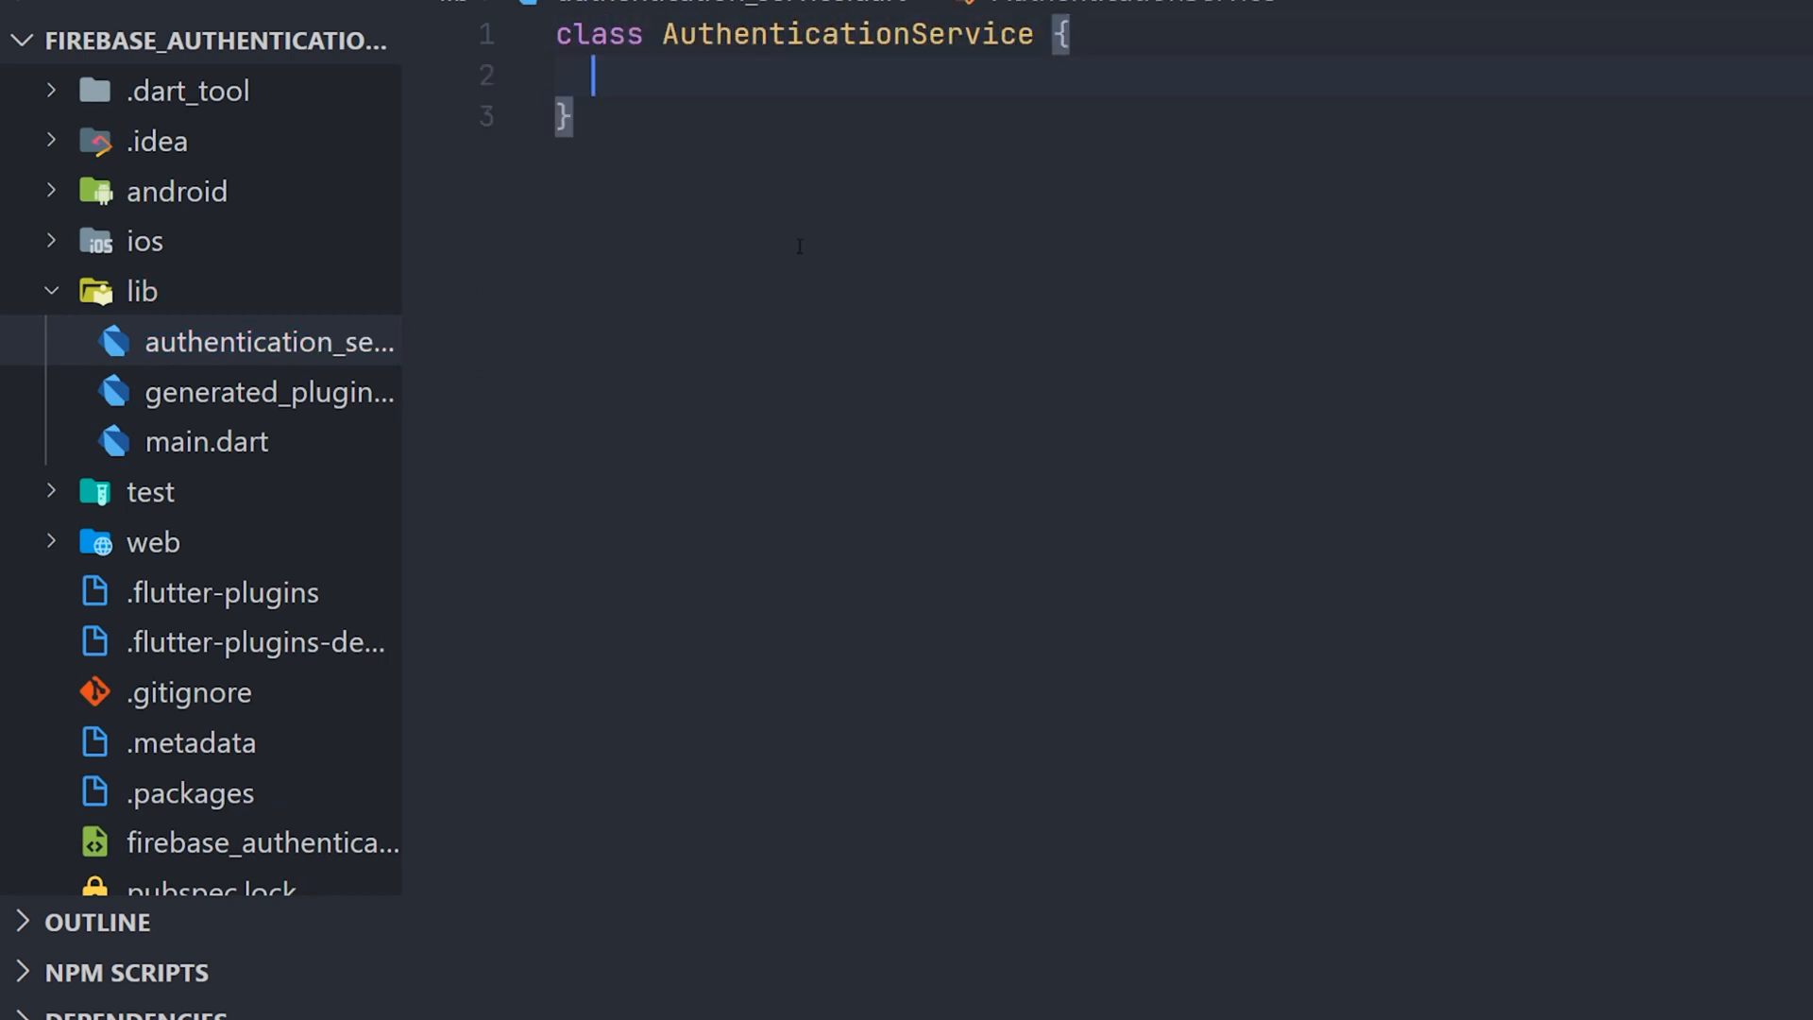
{"action": "double_click", "coordinate": [848, 34]}
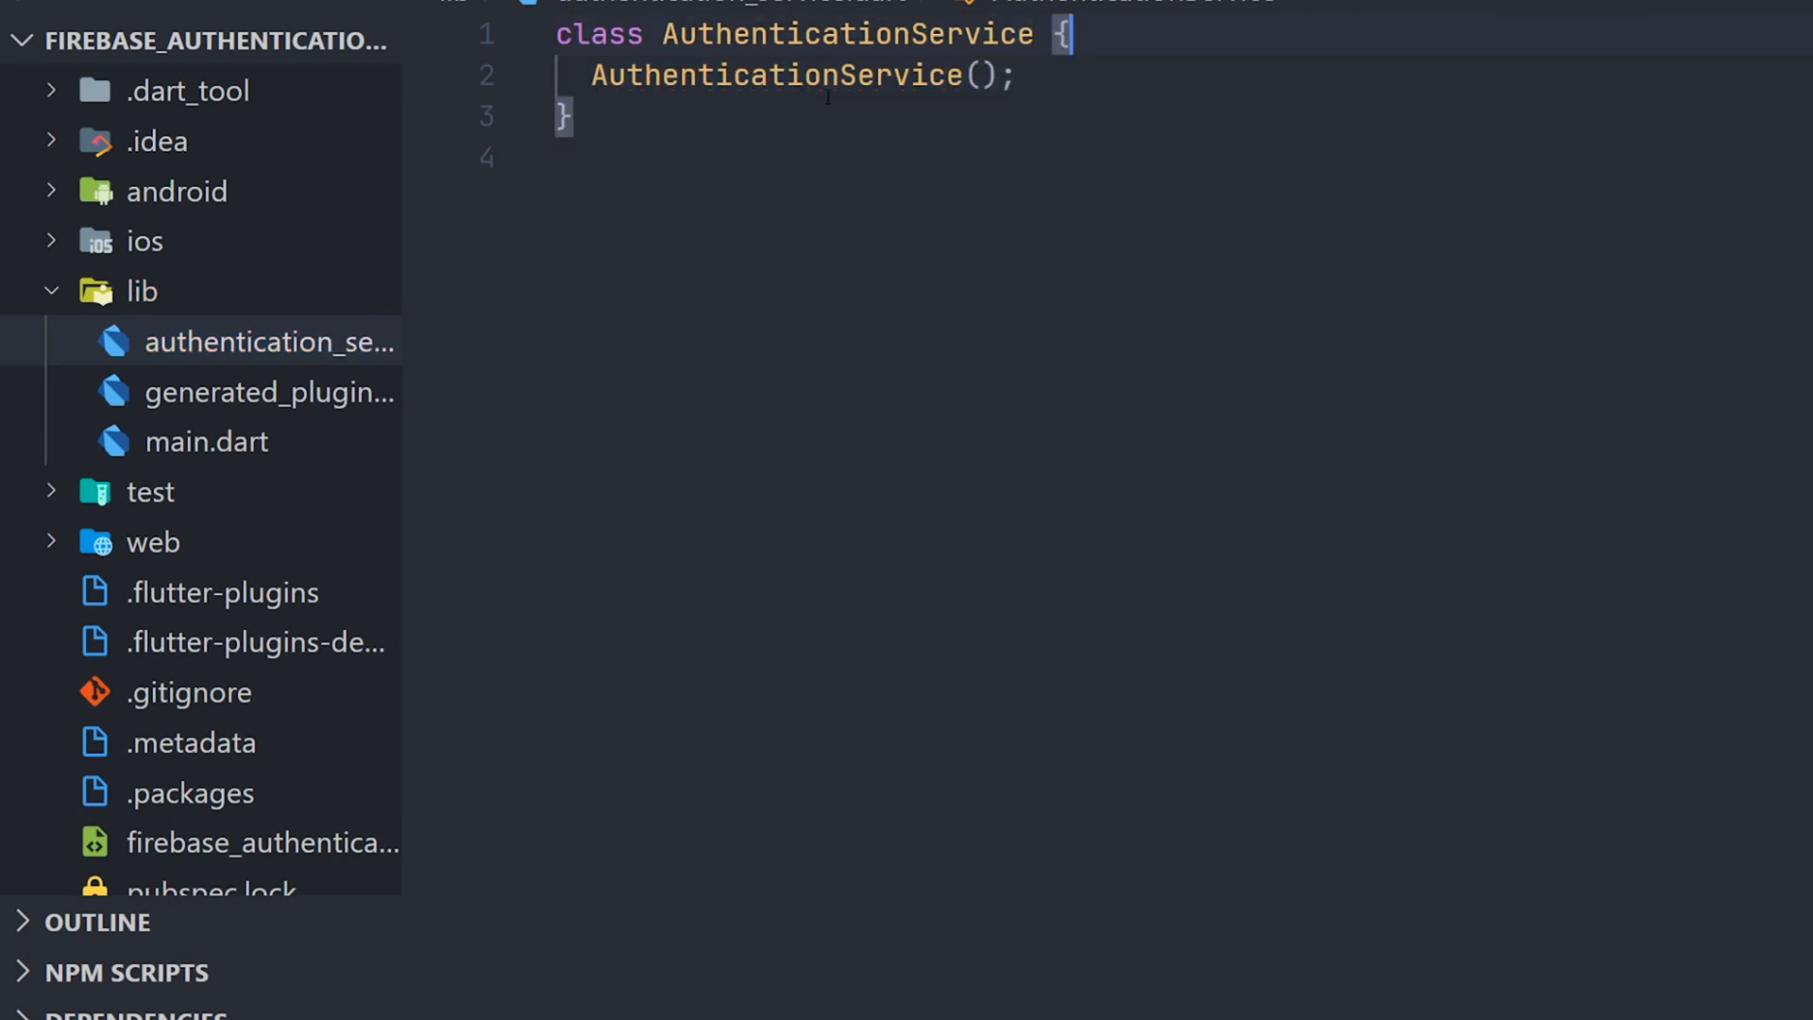
{"action": "type", "text": "final FirebaseAuth _firebaseAuth"}
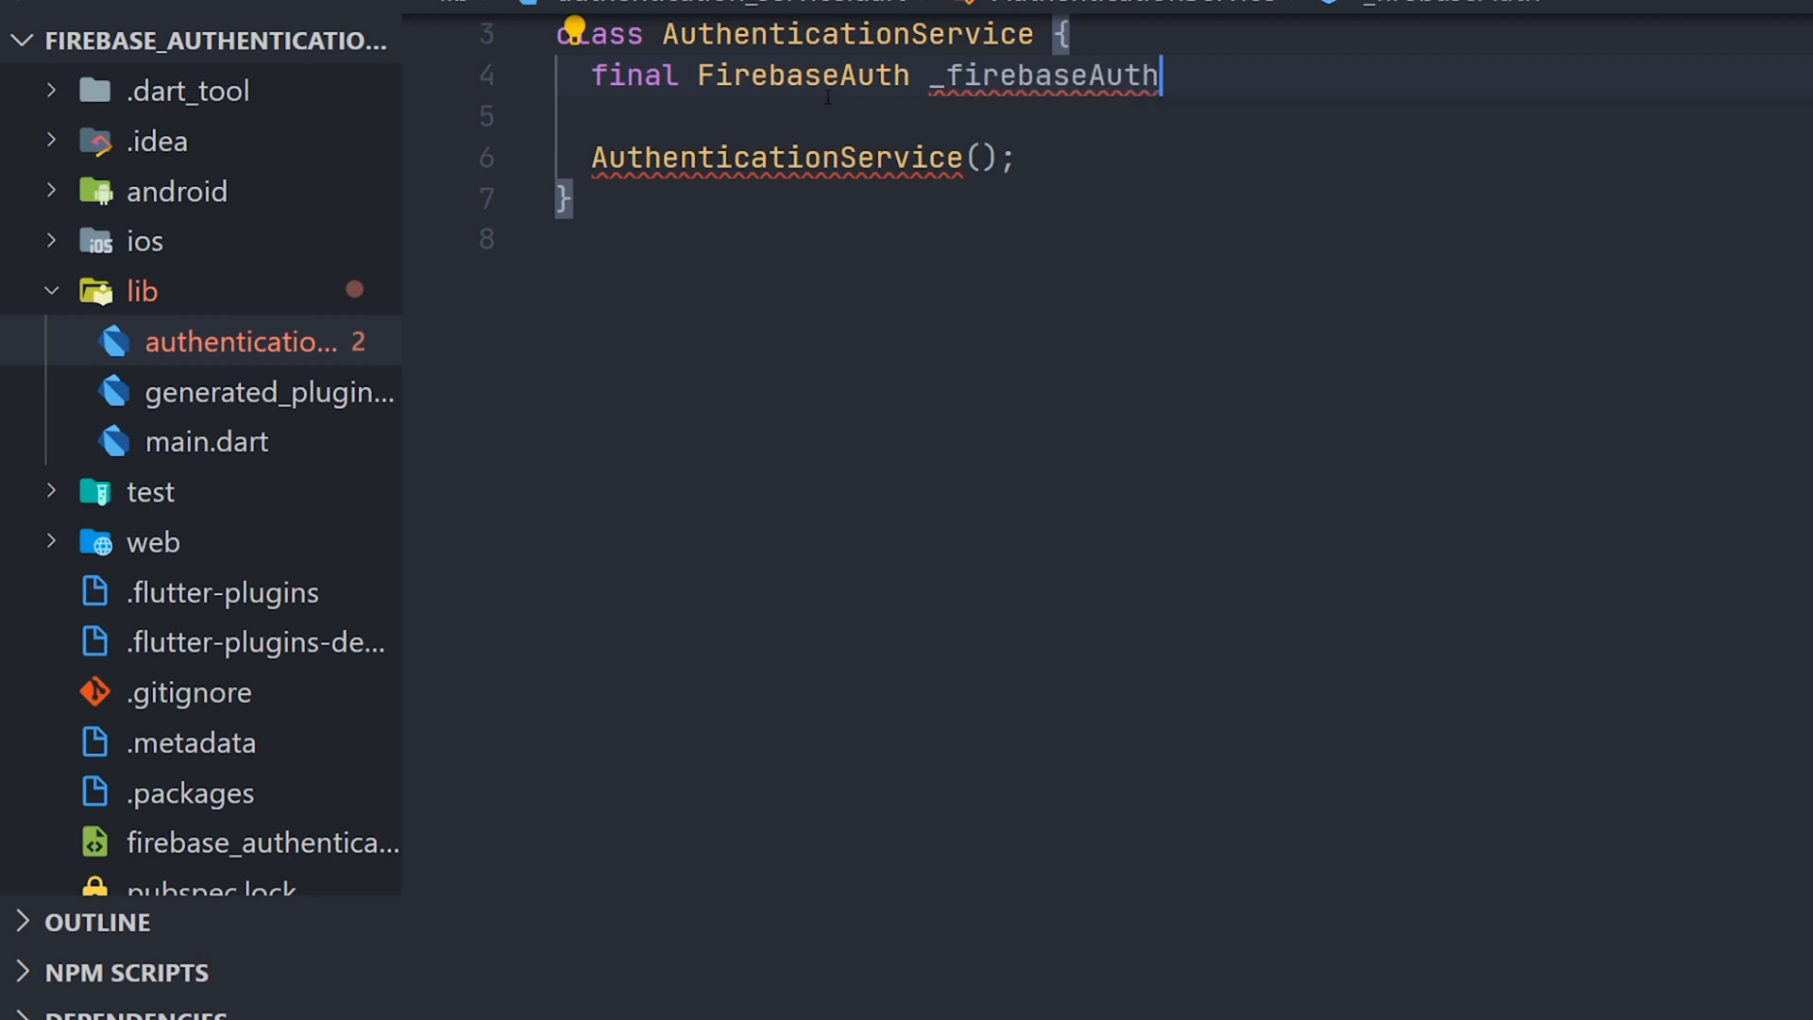
{"action": "type", "text": ";"}
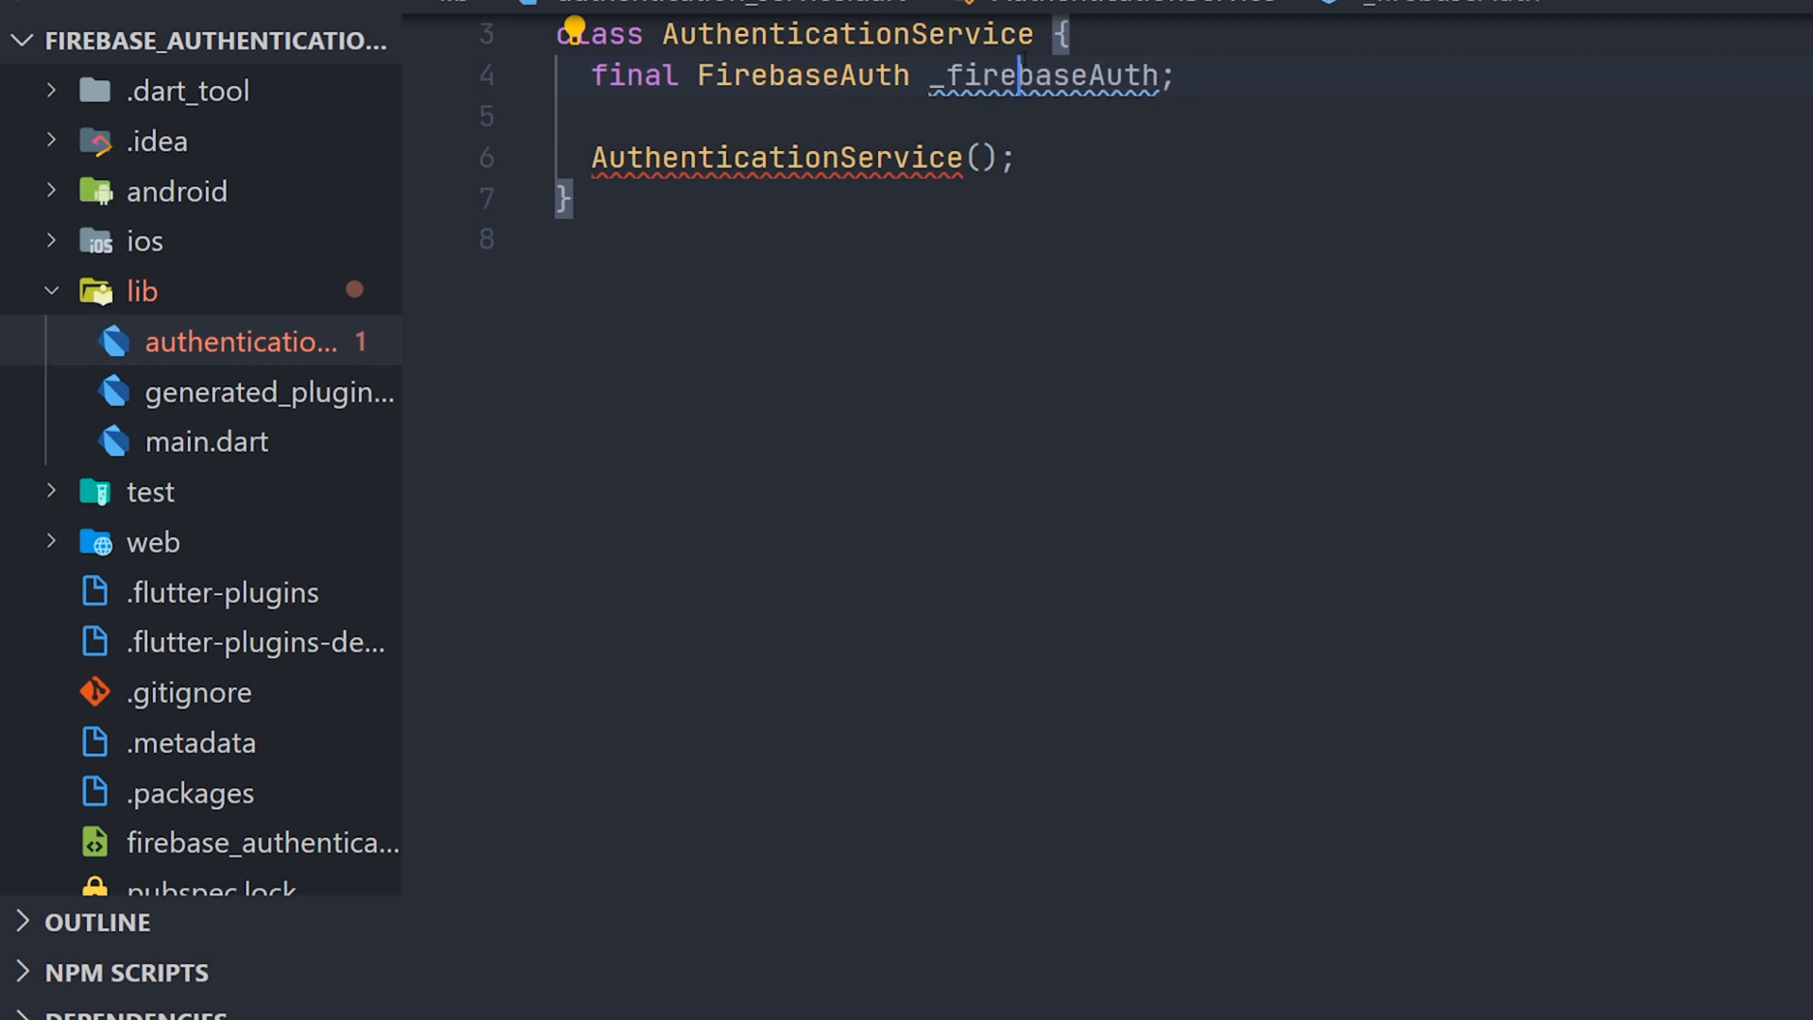
{"action": "type", "text": "this."}
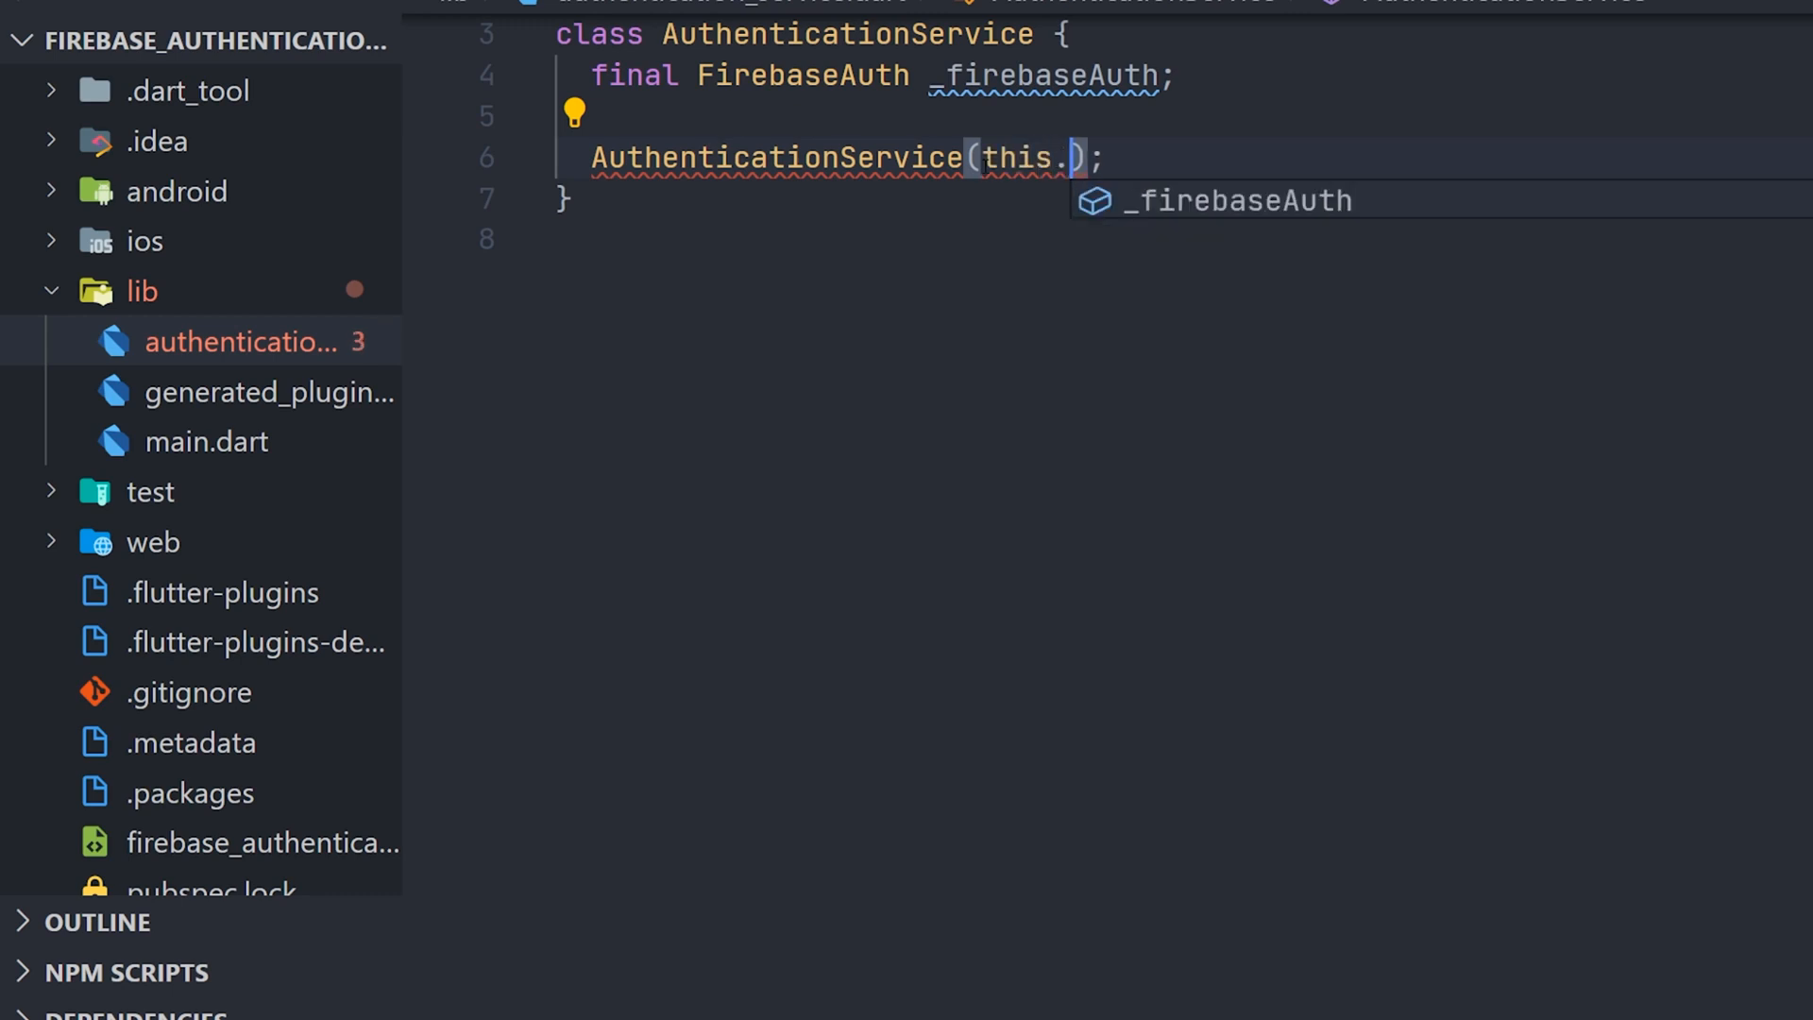
- Add empty Future<String> signIn and signUp methods taking named String email and password
{"action": "type", "text": "Future<String>"}
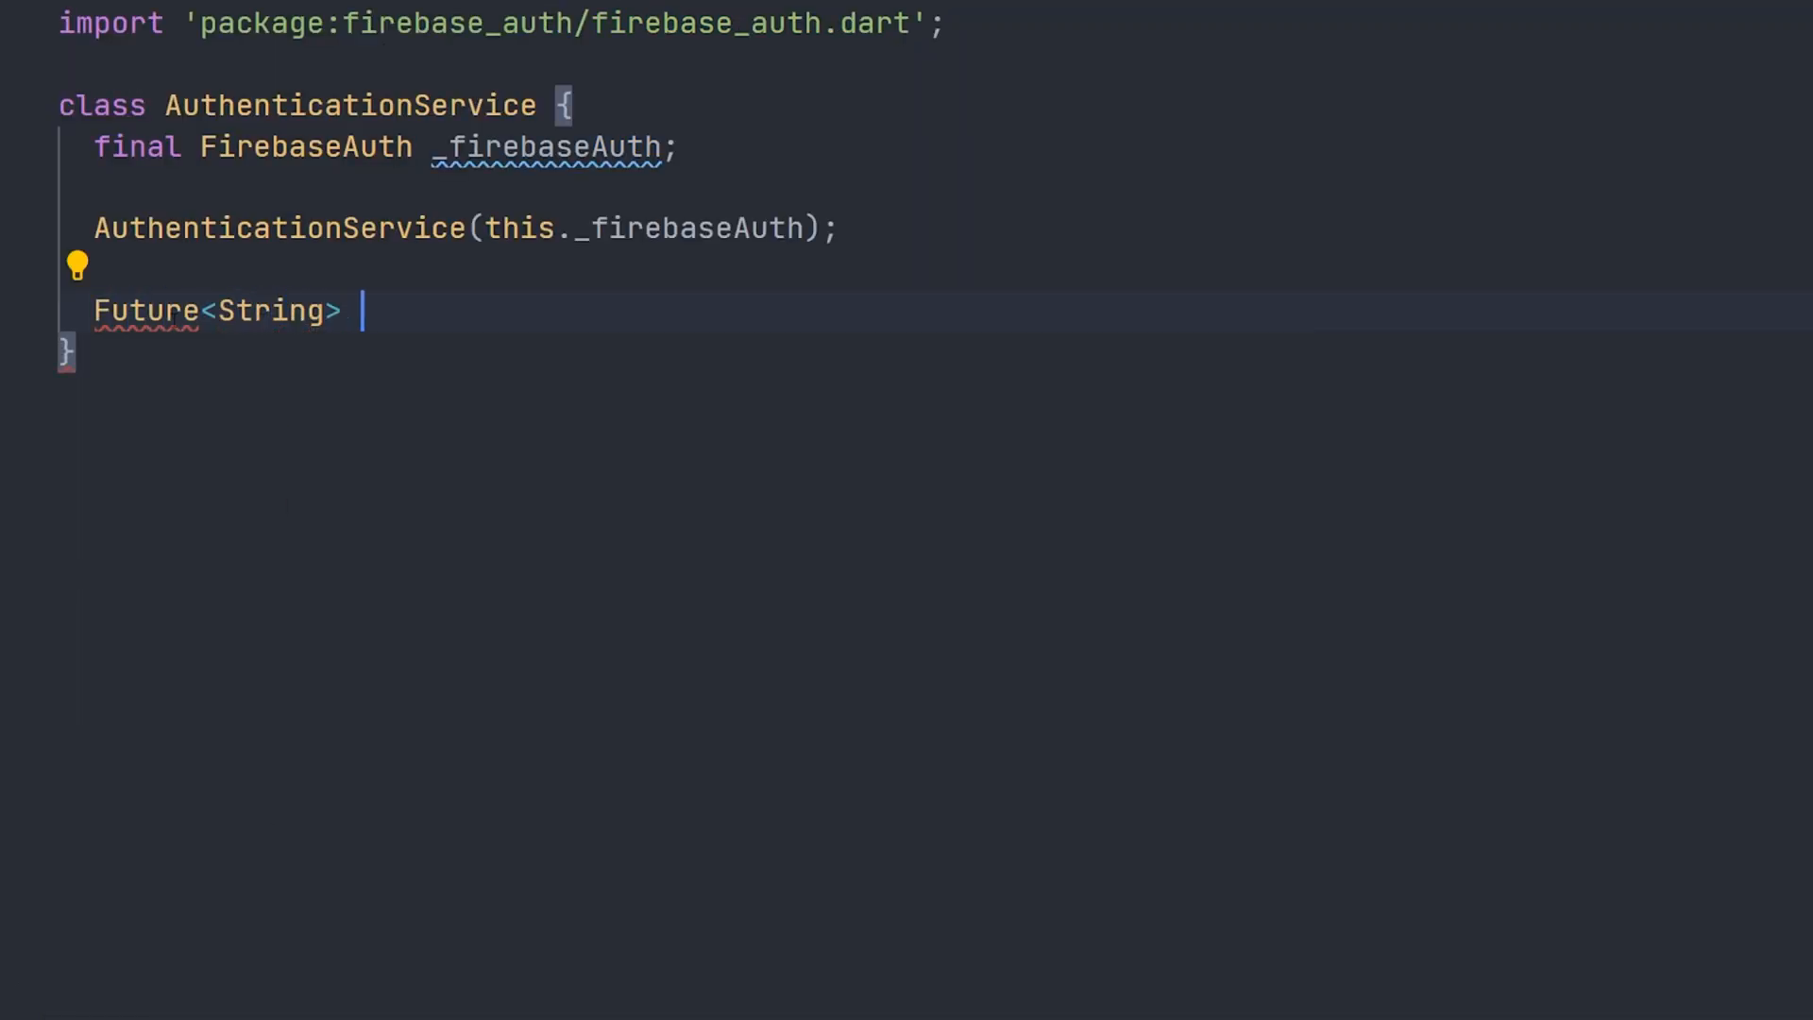
{"action": "type", "text": "signIn()"}
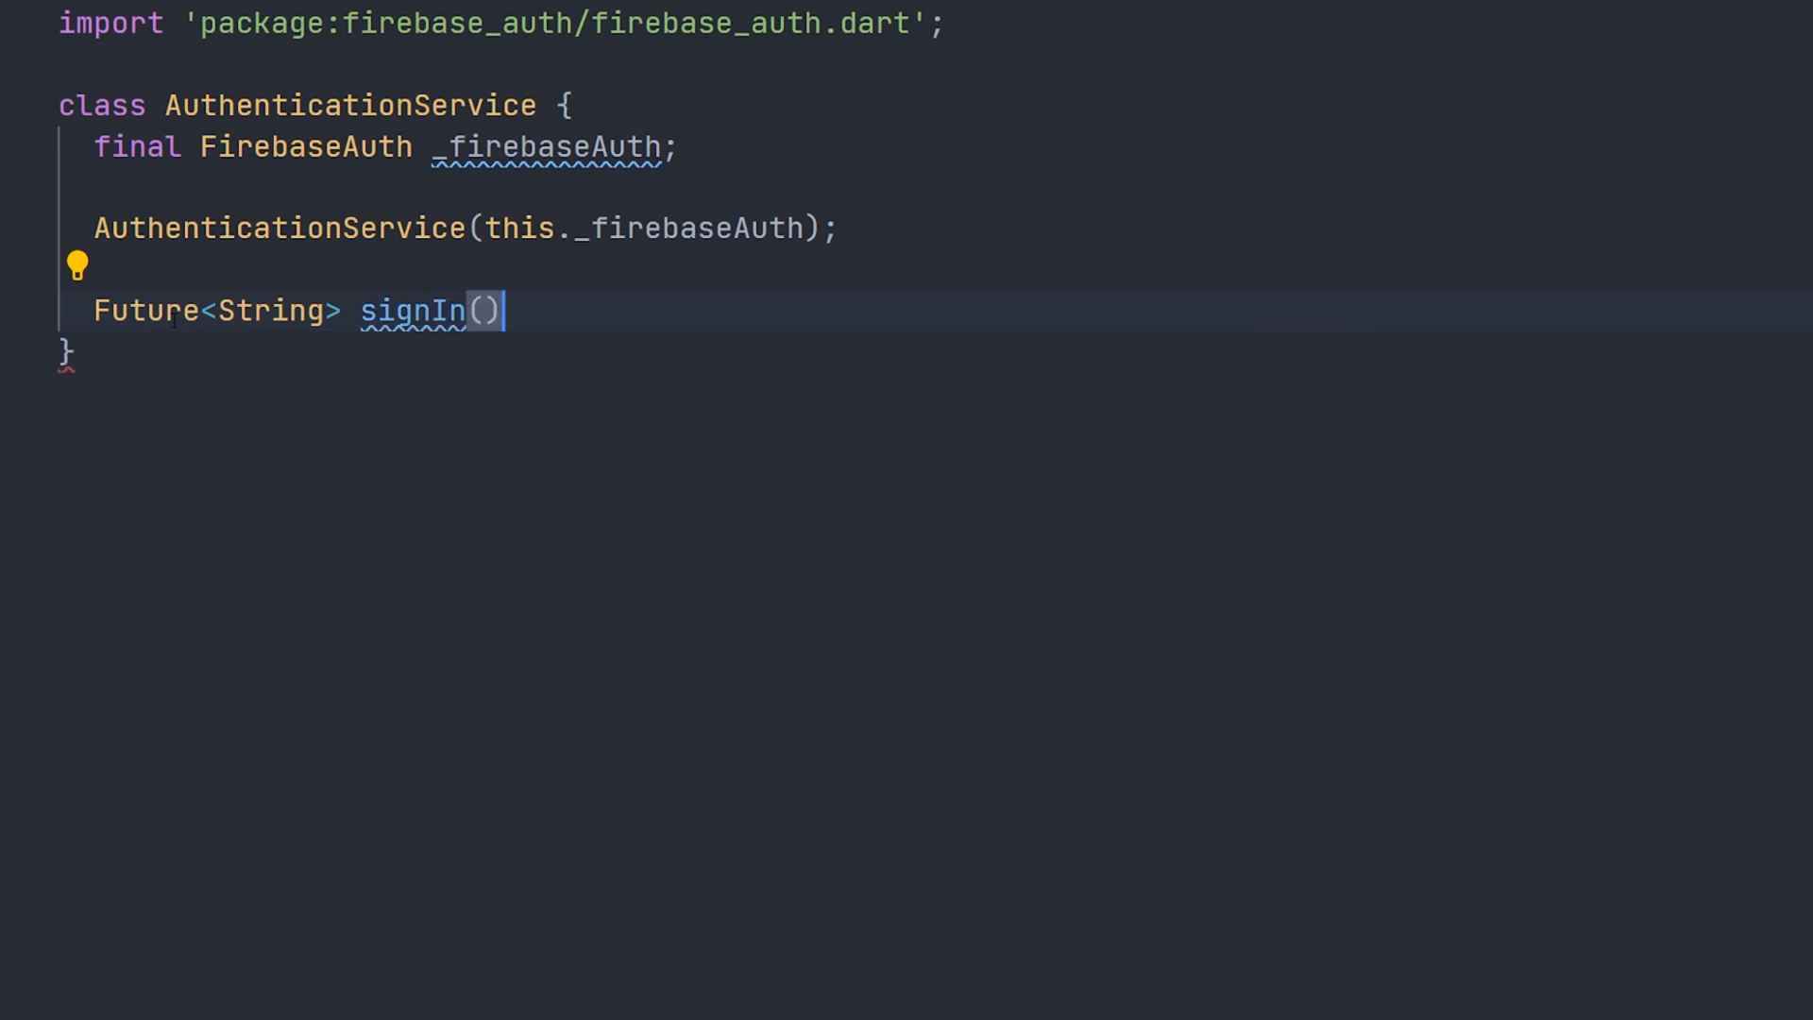
{"action": "type", "text": "{"}
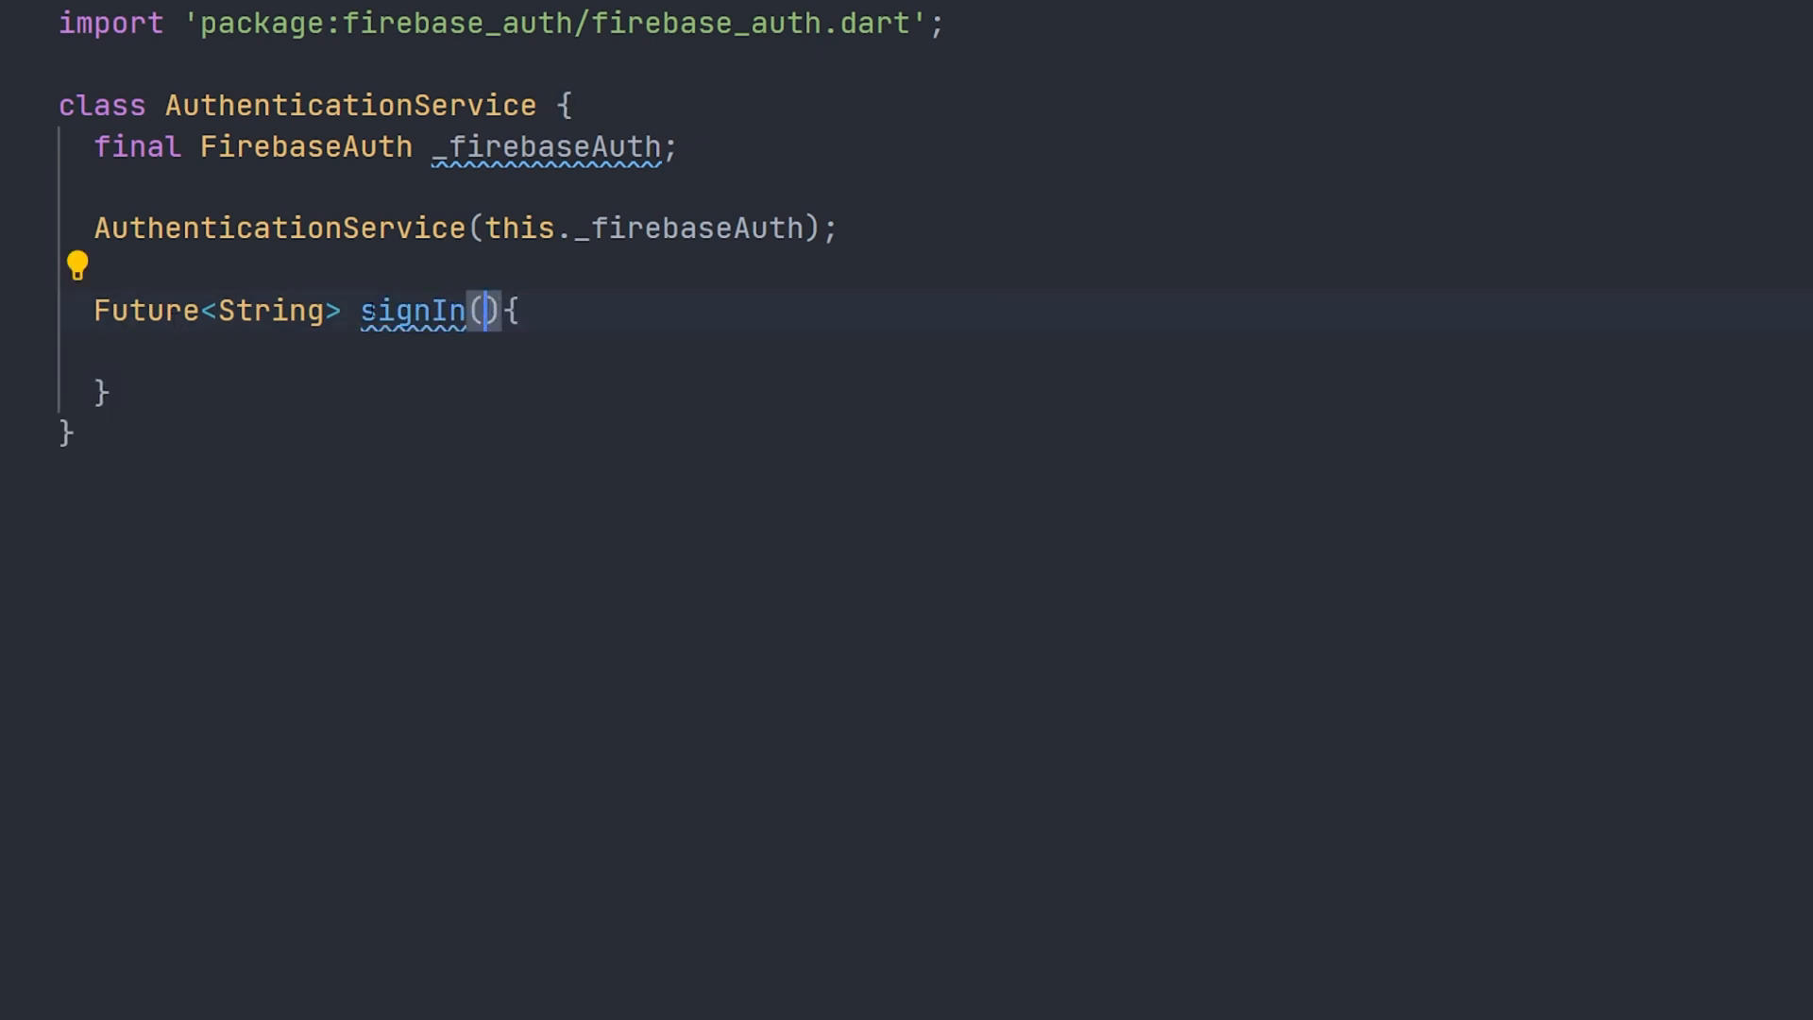
{"action": "type", "text": "{"}
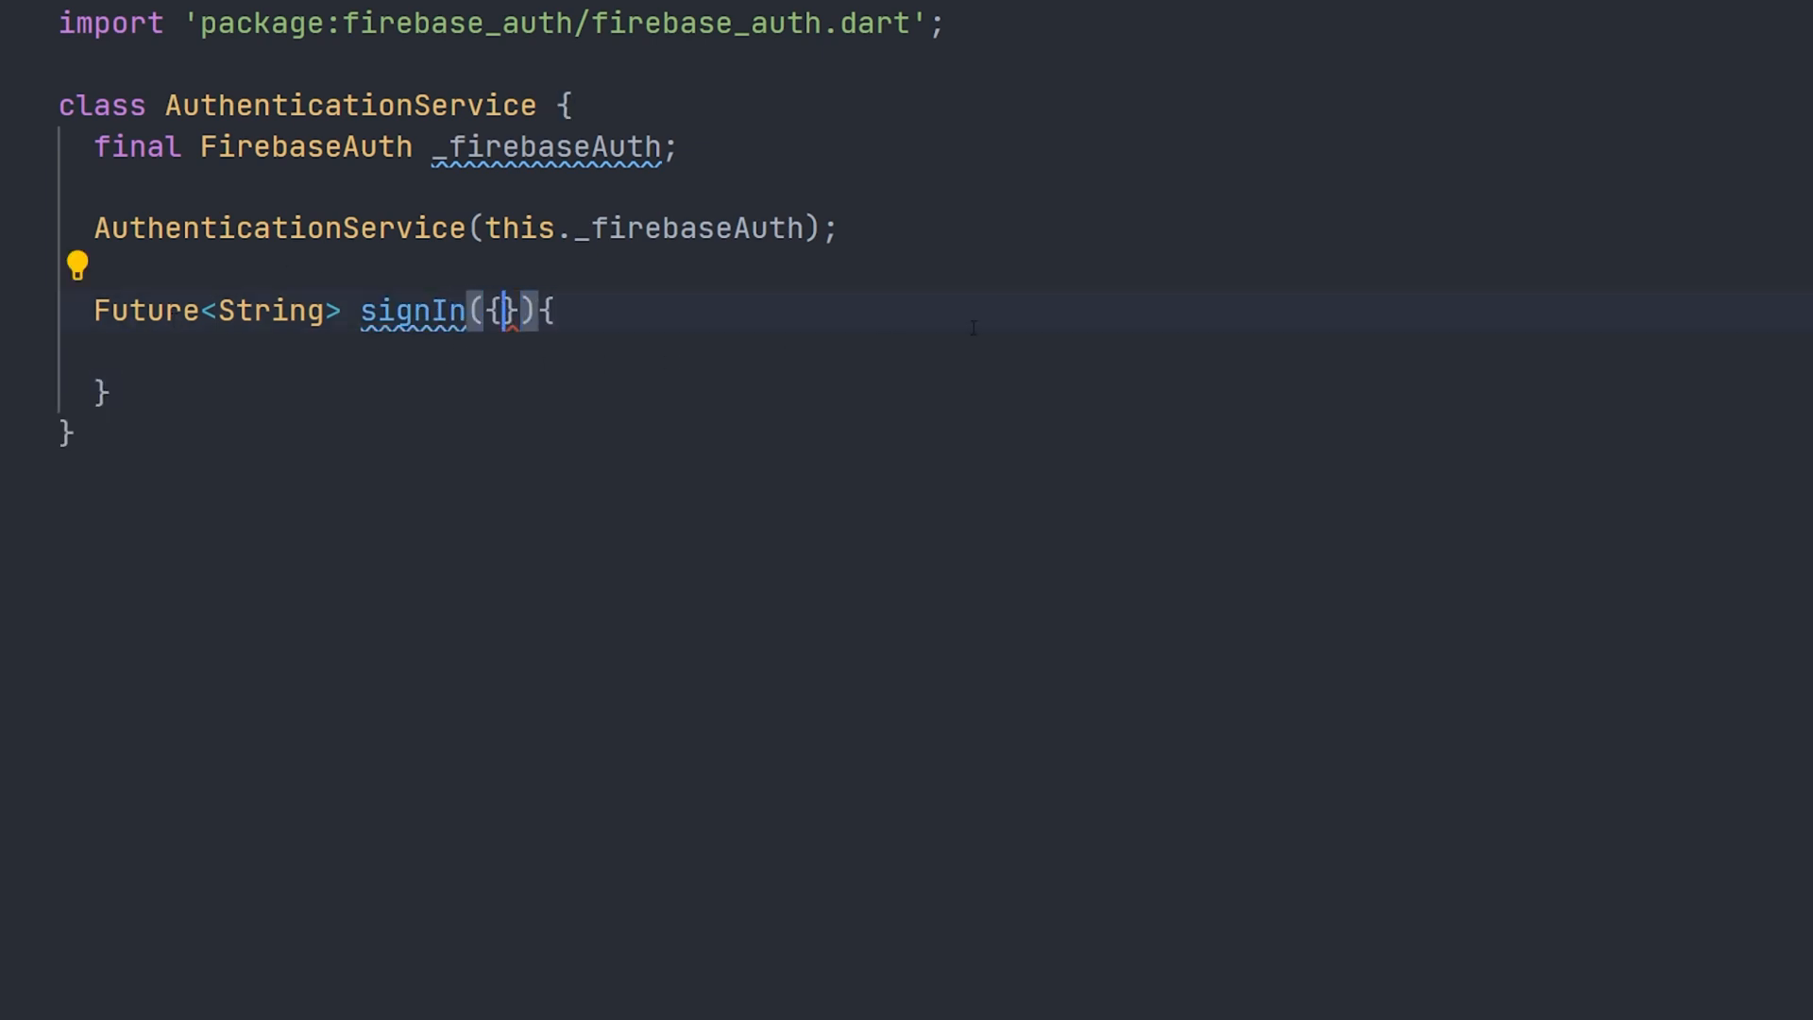
{"action": "type", "text": "String email"}
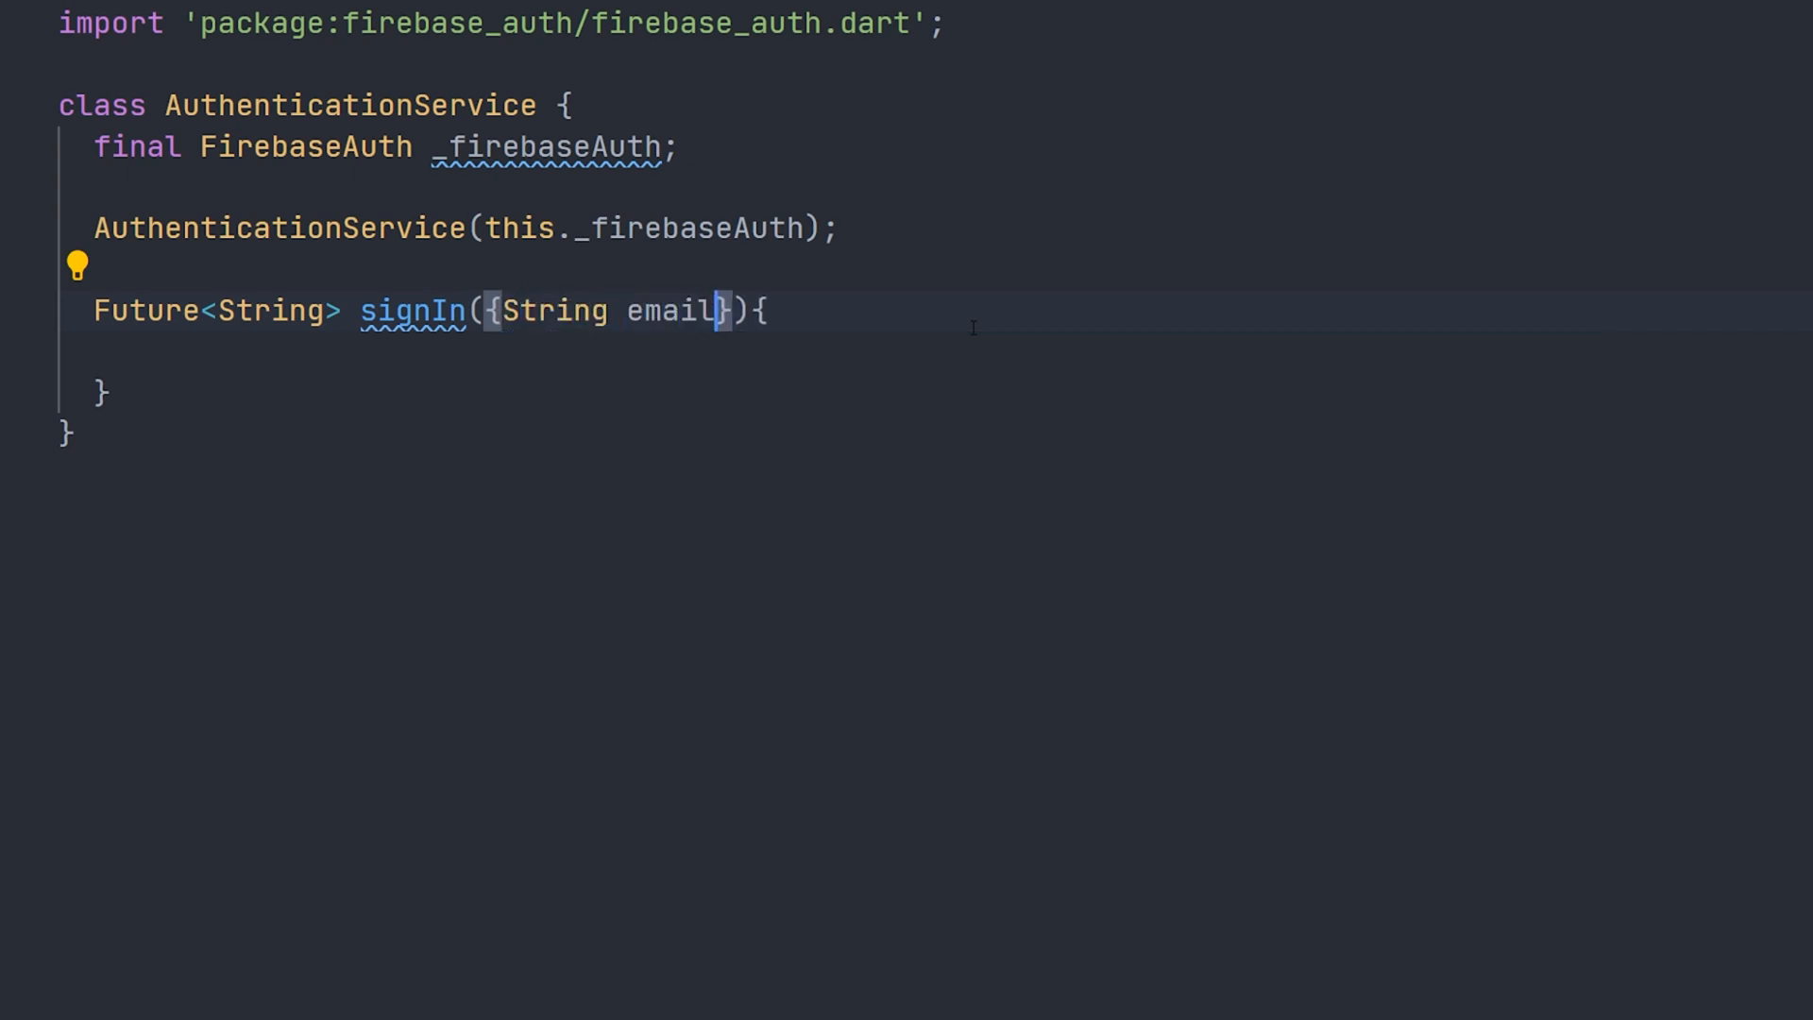
{"action": "type", "text": ", String"}
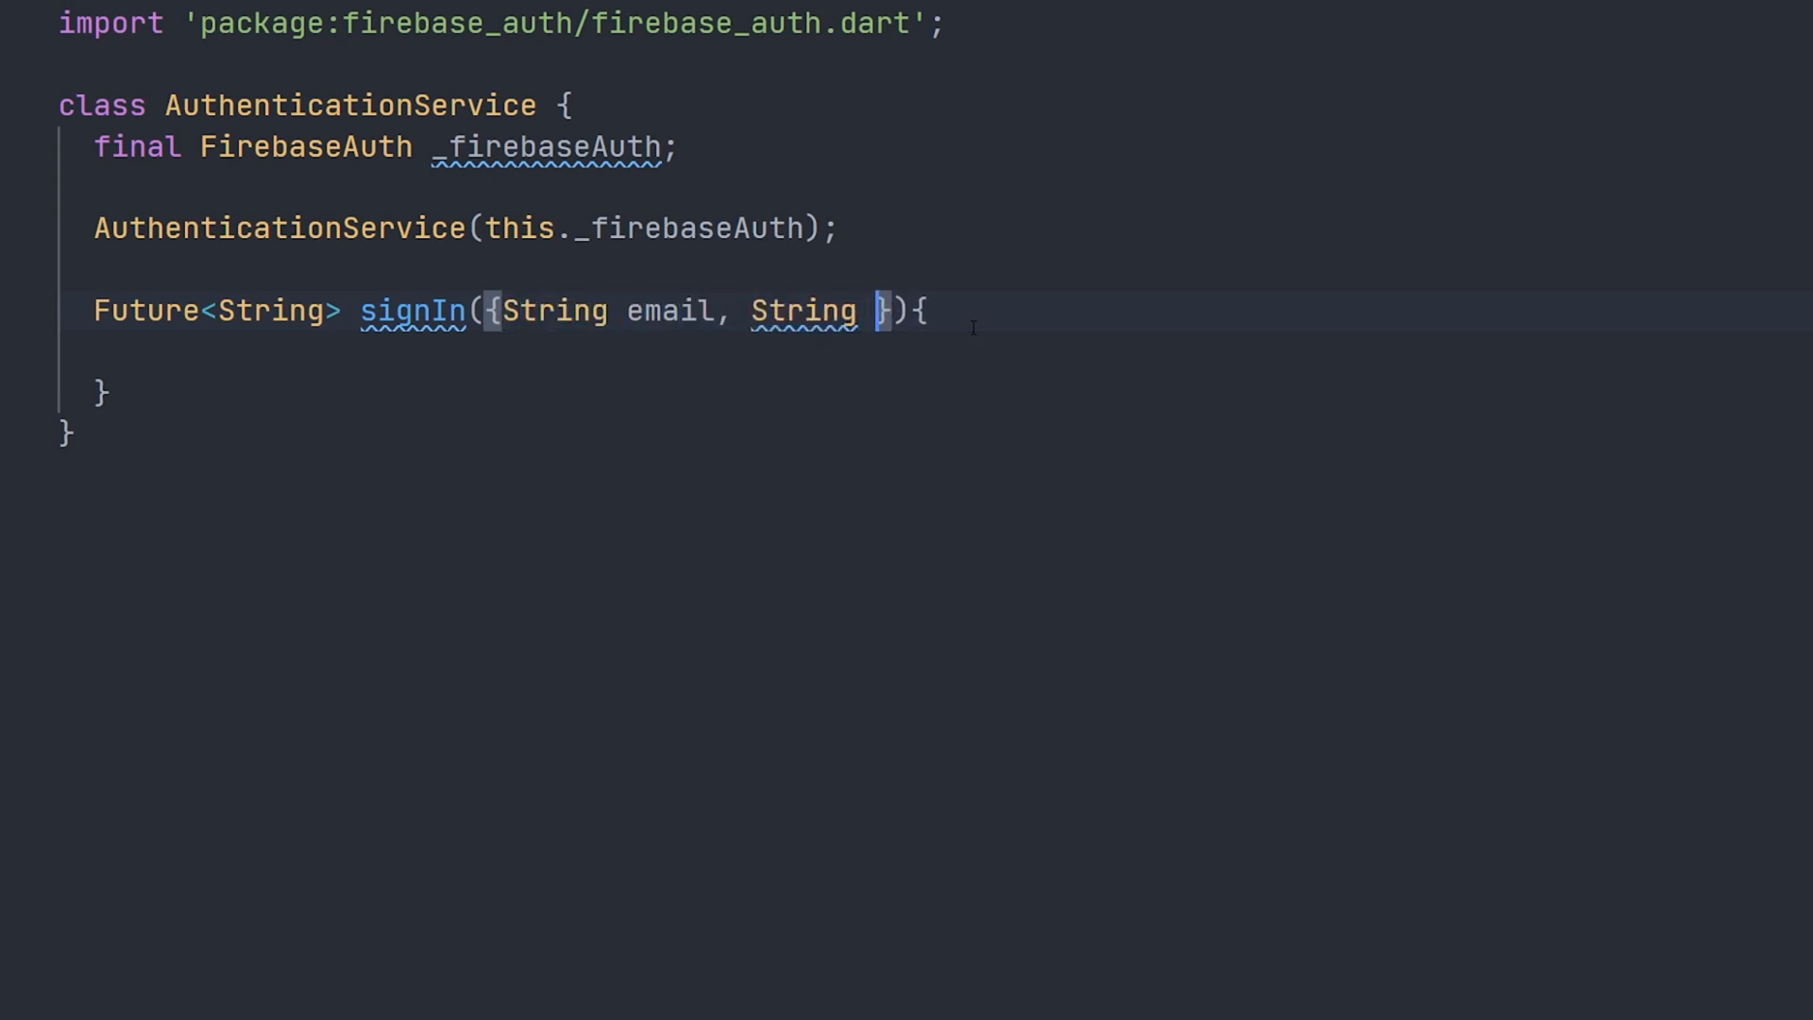
{"action": "type", "text": "password"}
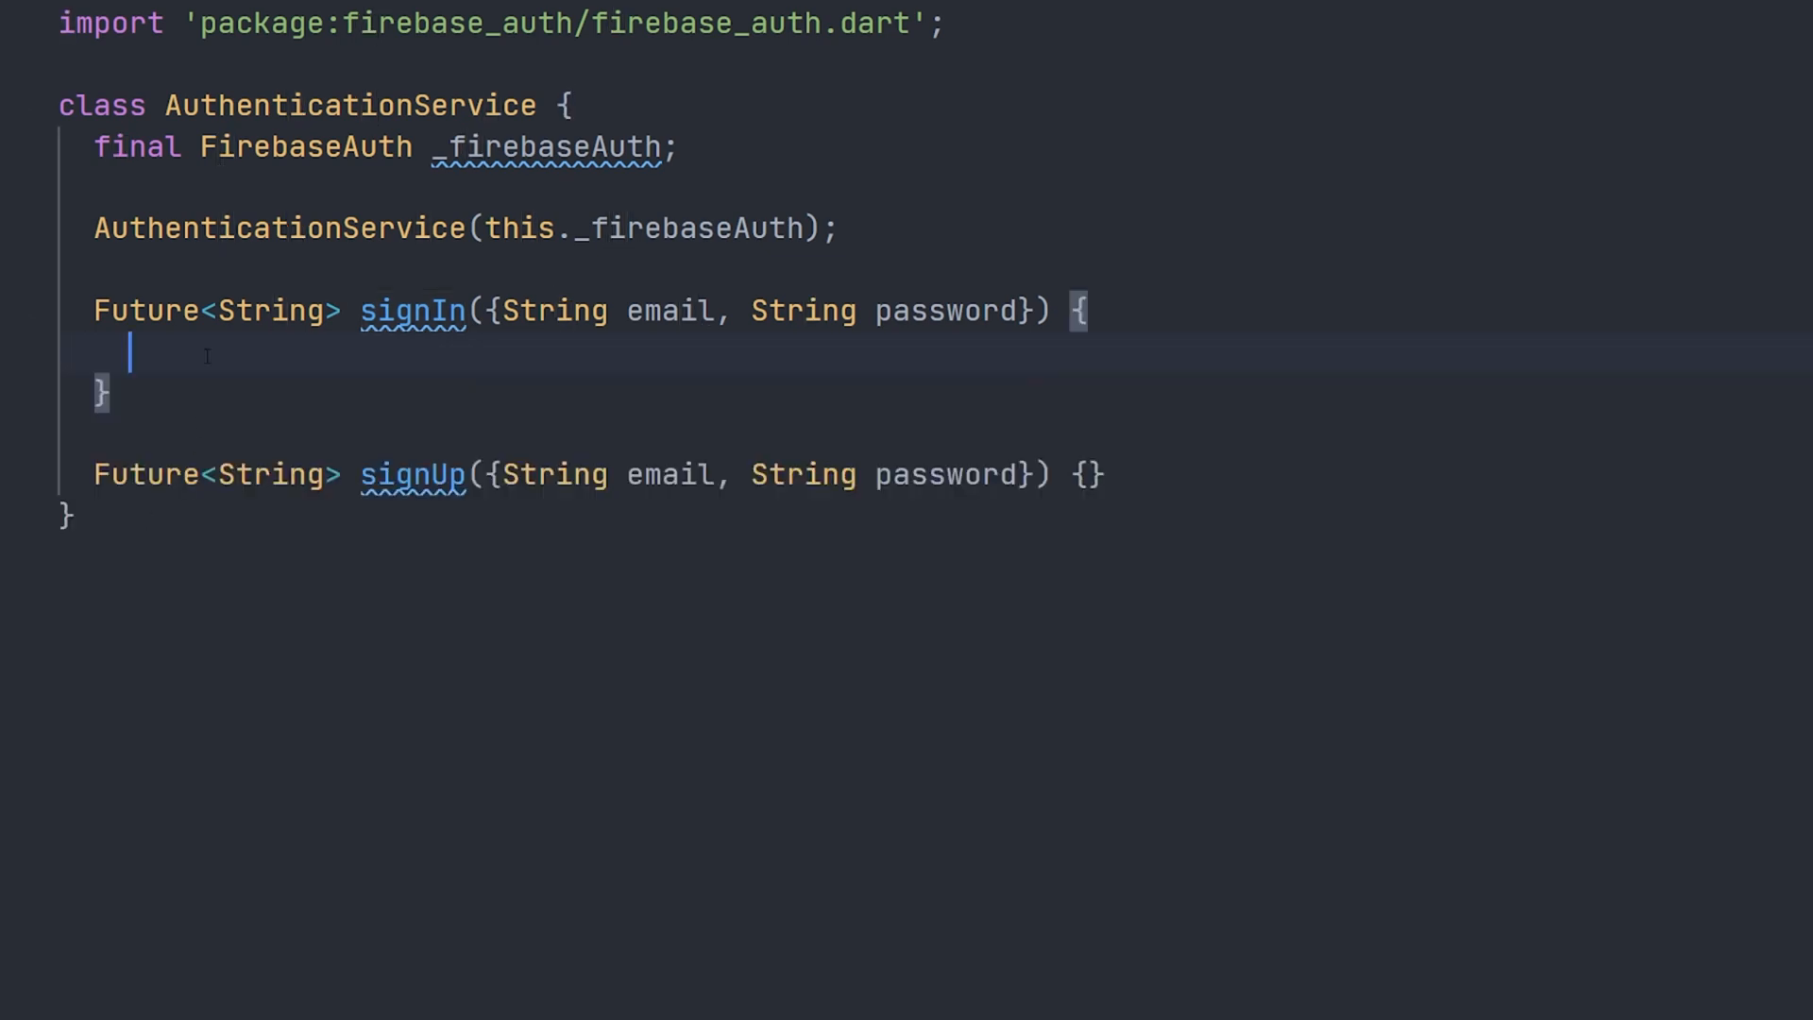
- Write a try / on FirebaseAuthException catch block inside signIn
{"action": "type", "text": "try {"}
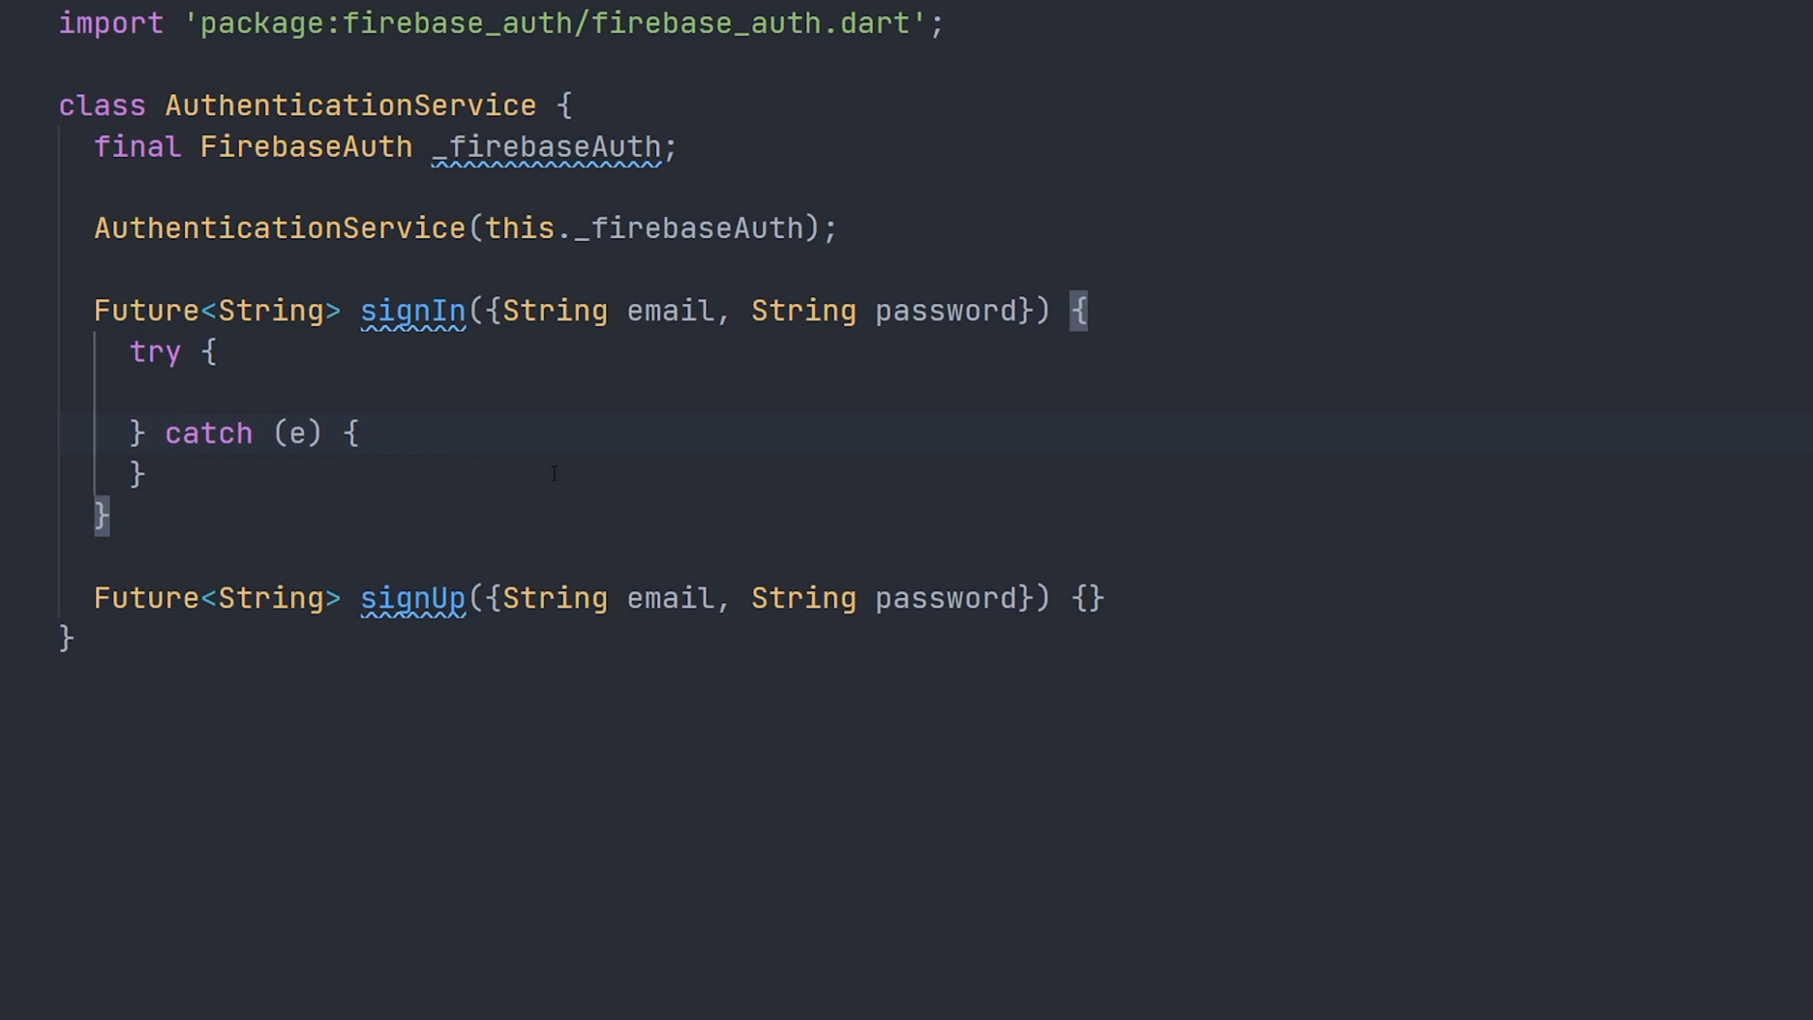
{"action": "type", "text": "on Firebase"}
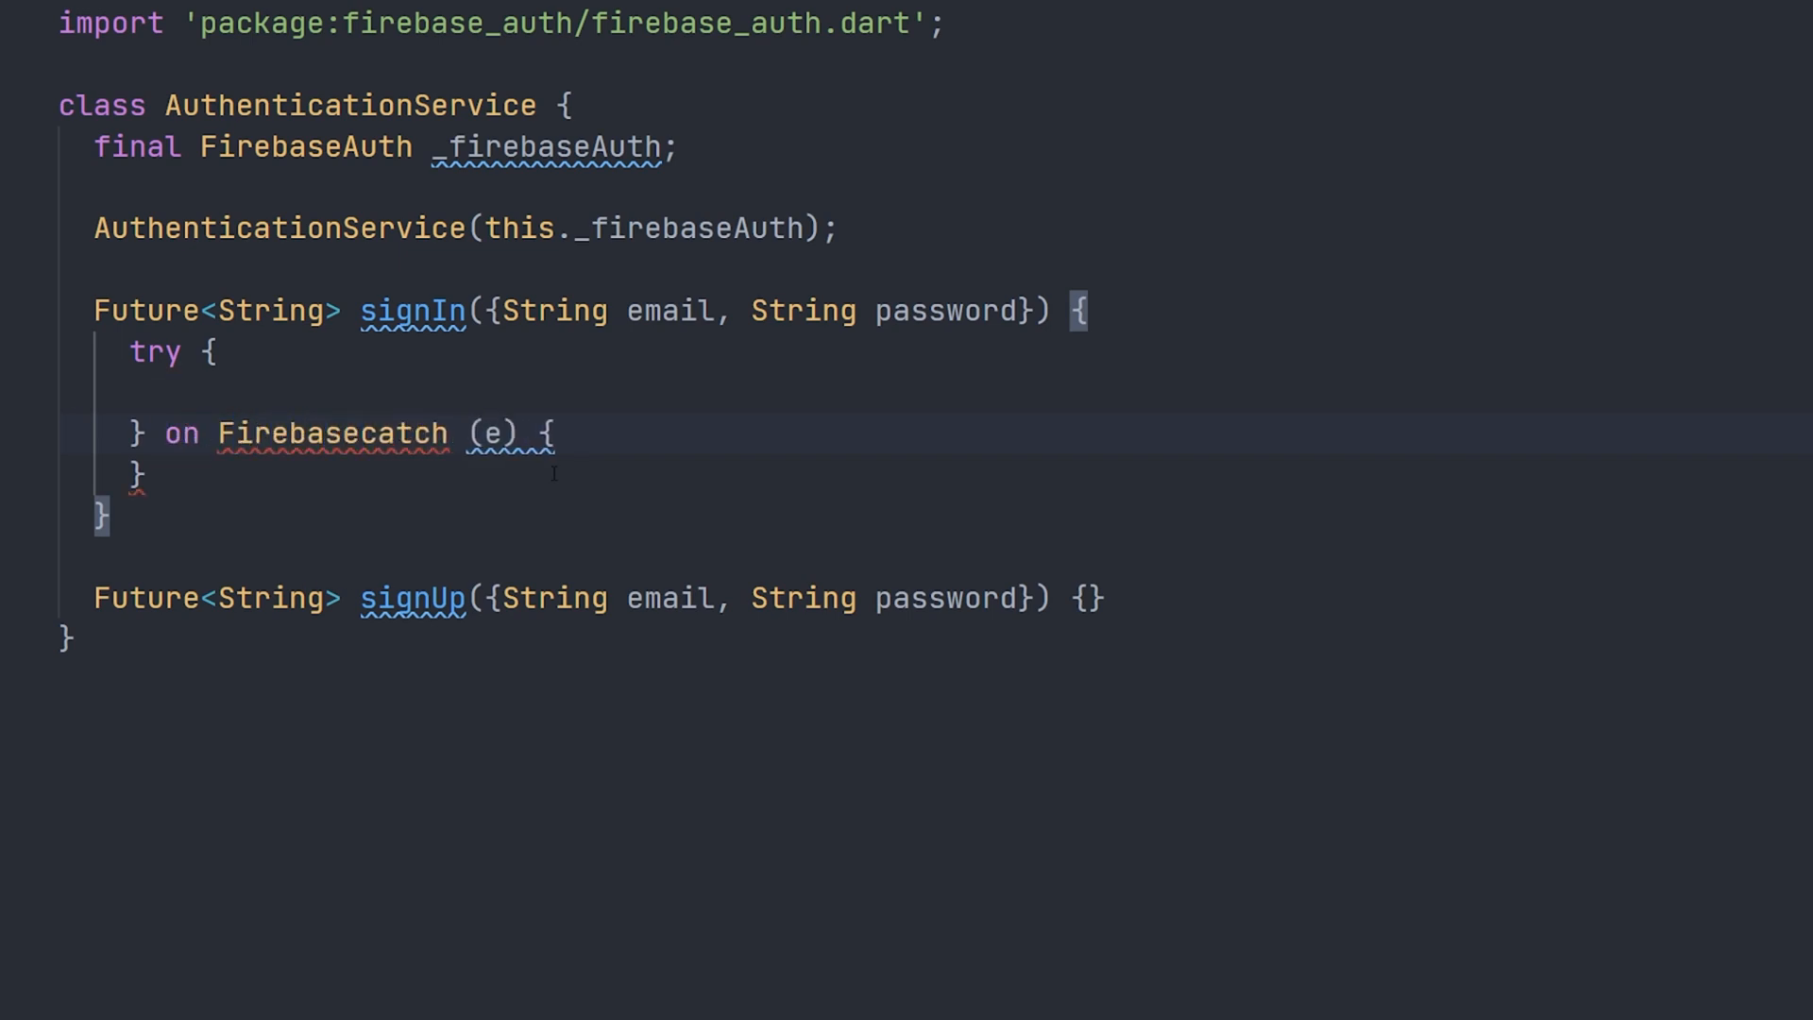
{"action": "type", "text": "Auth"}
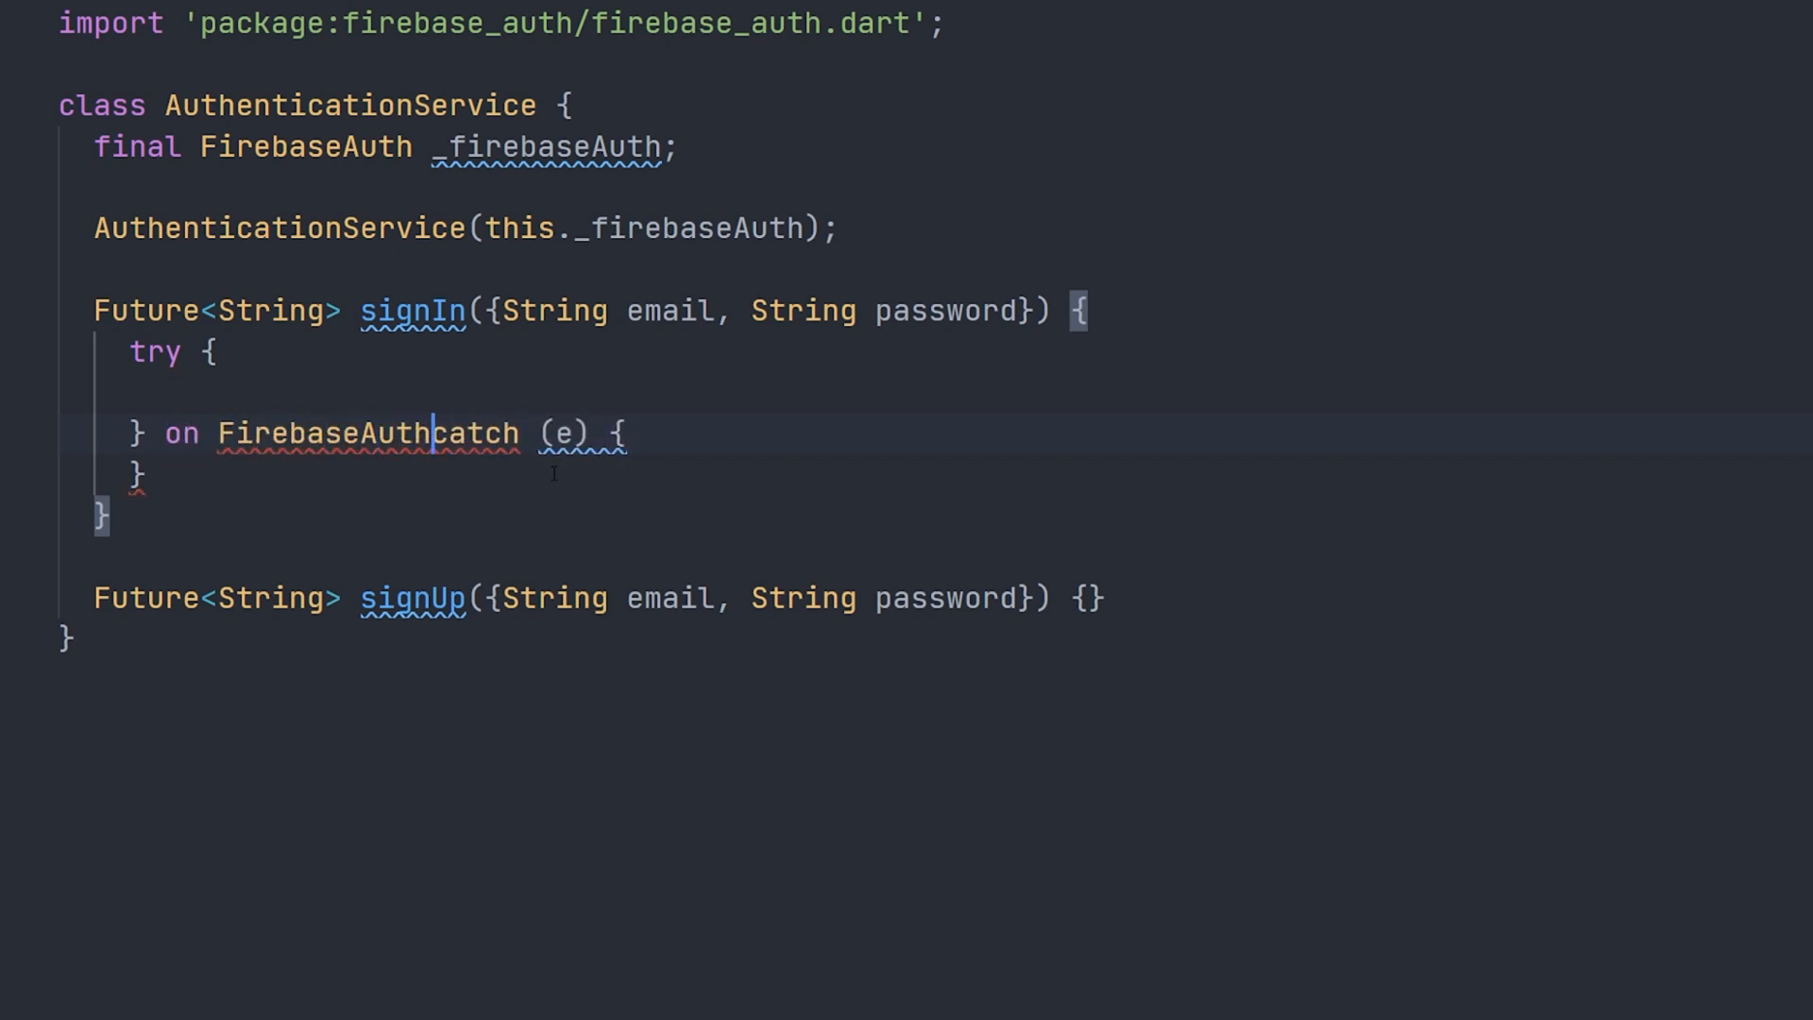
{"action": "type", "text": "Ex"}
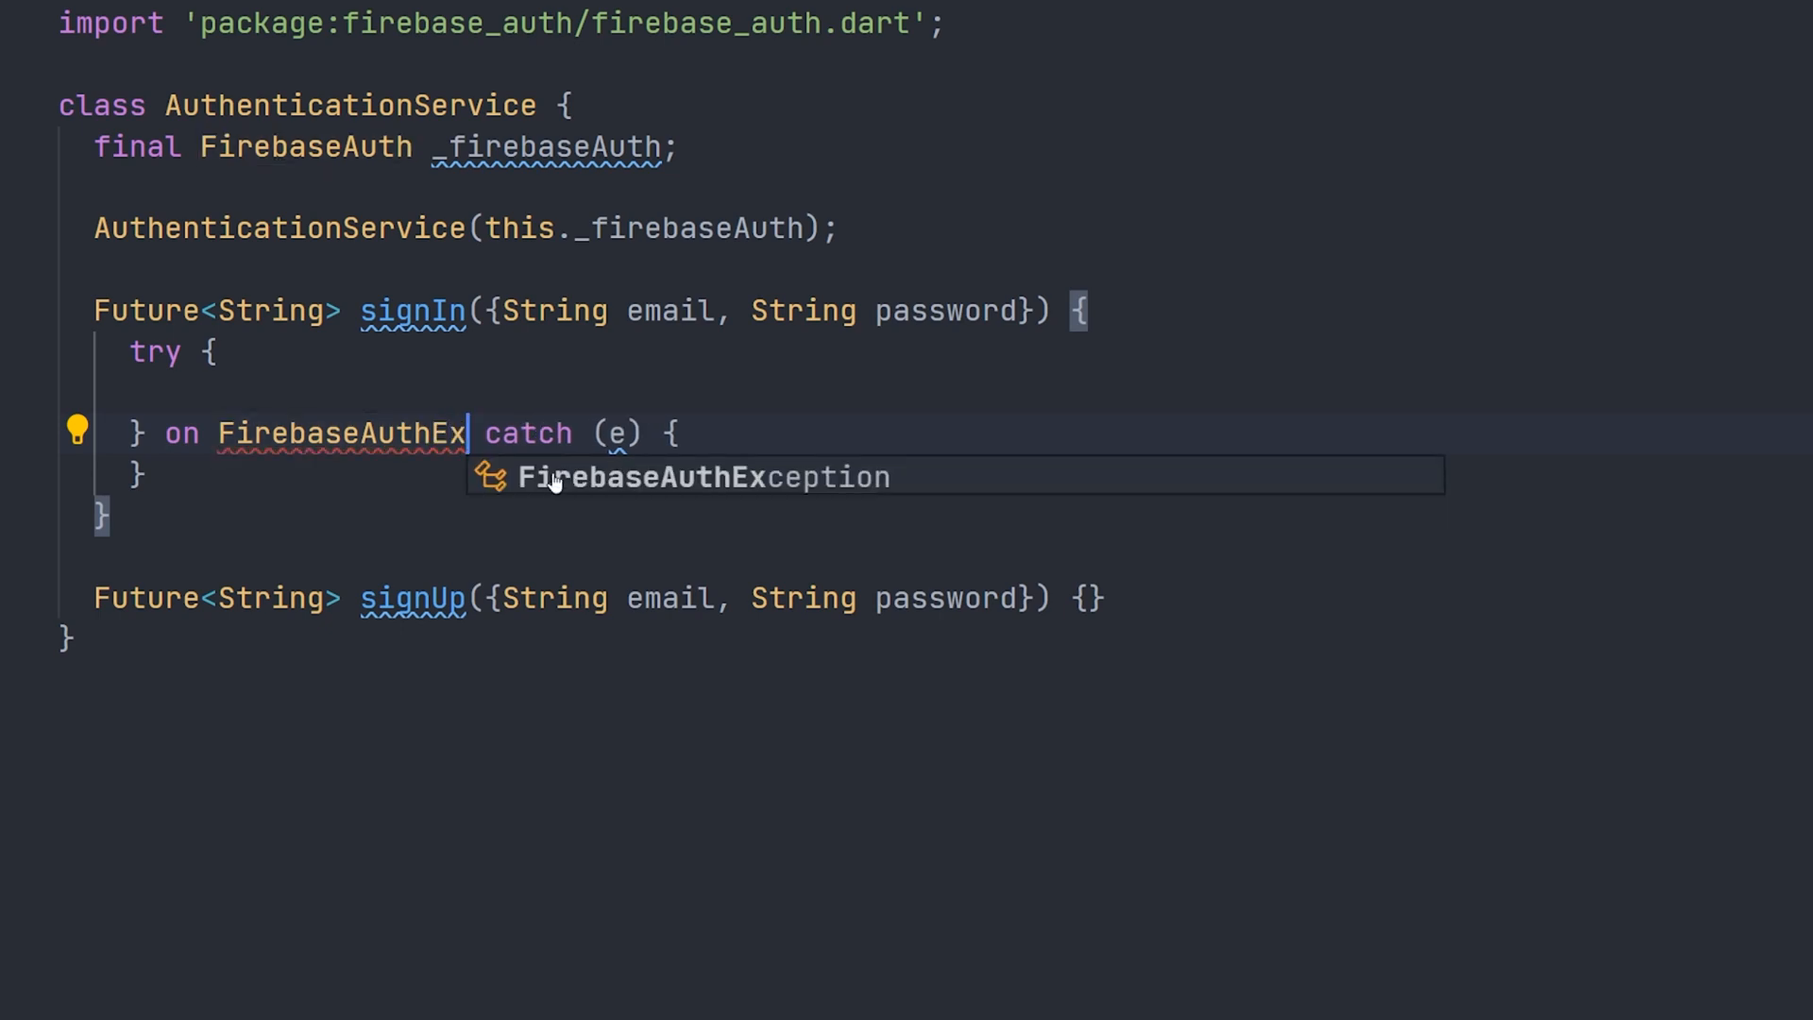
{"action": "left_click", "coordinate": [703, 476]}
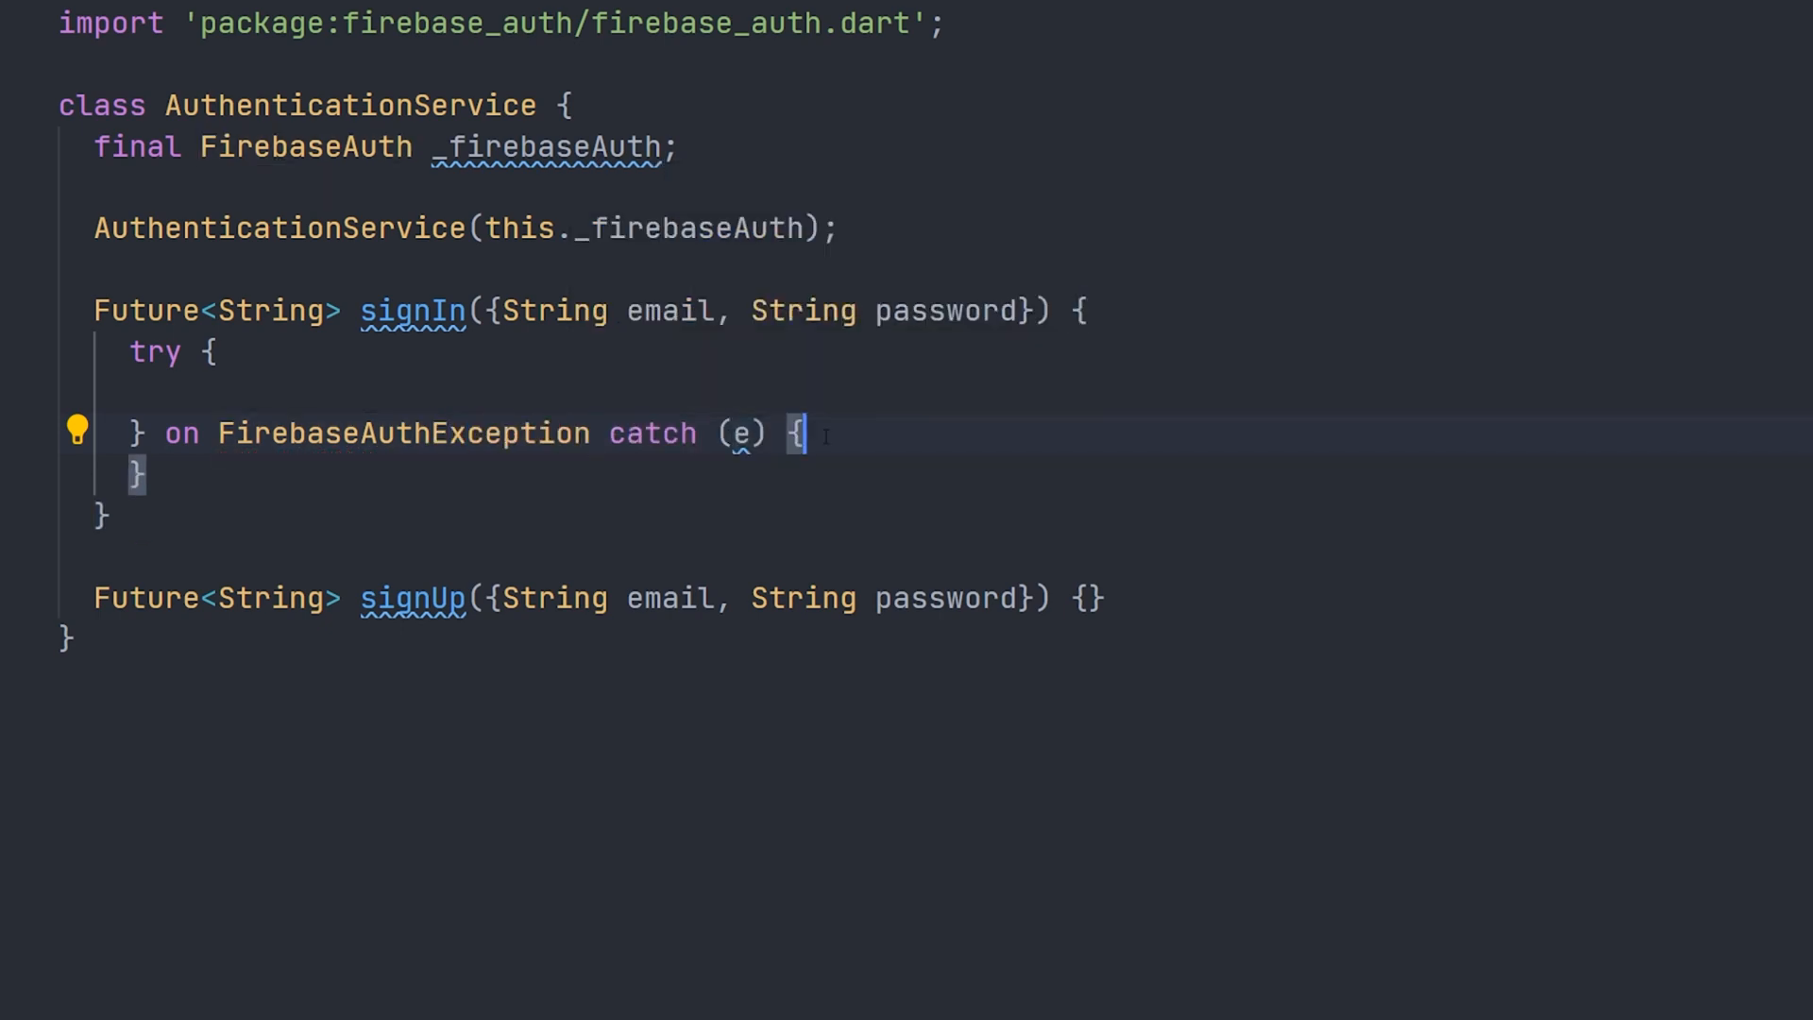
{"action": "key", "text": "enter"}
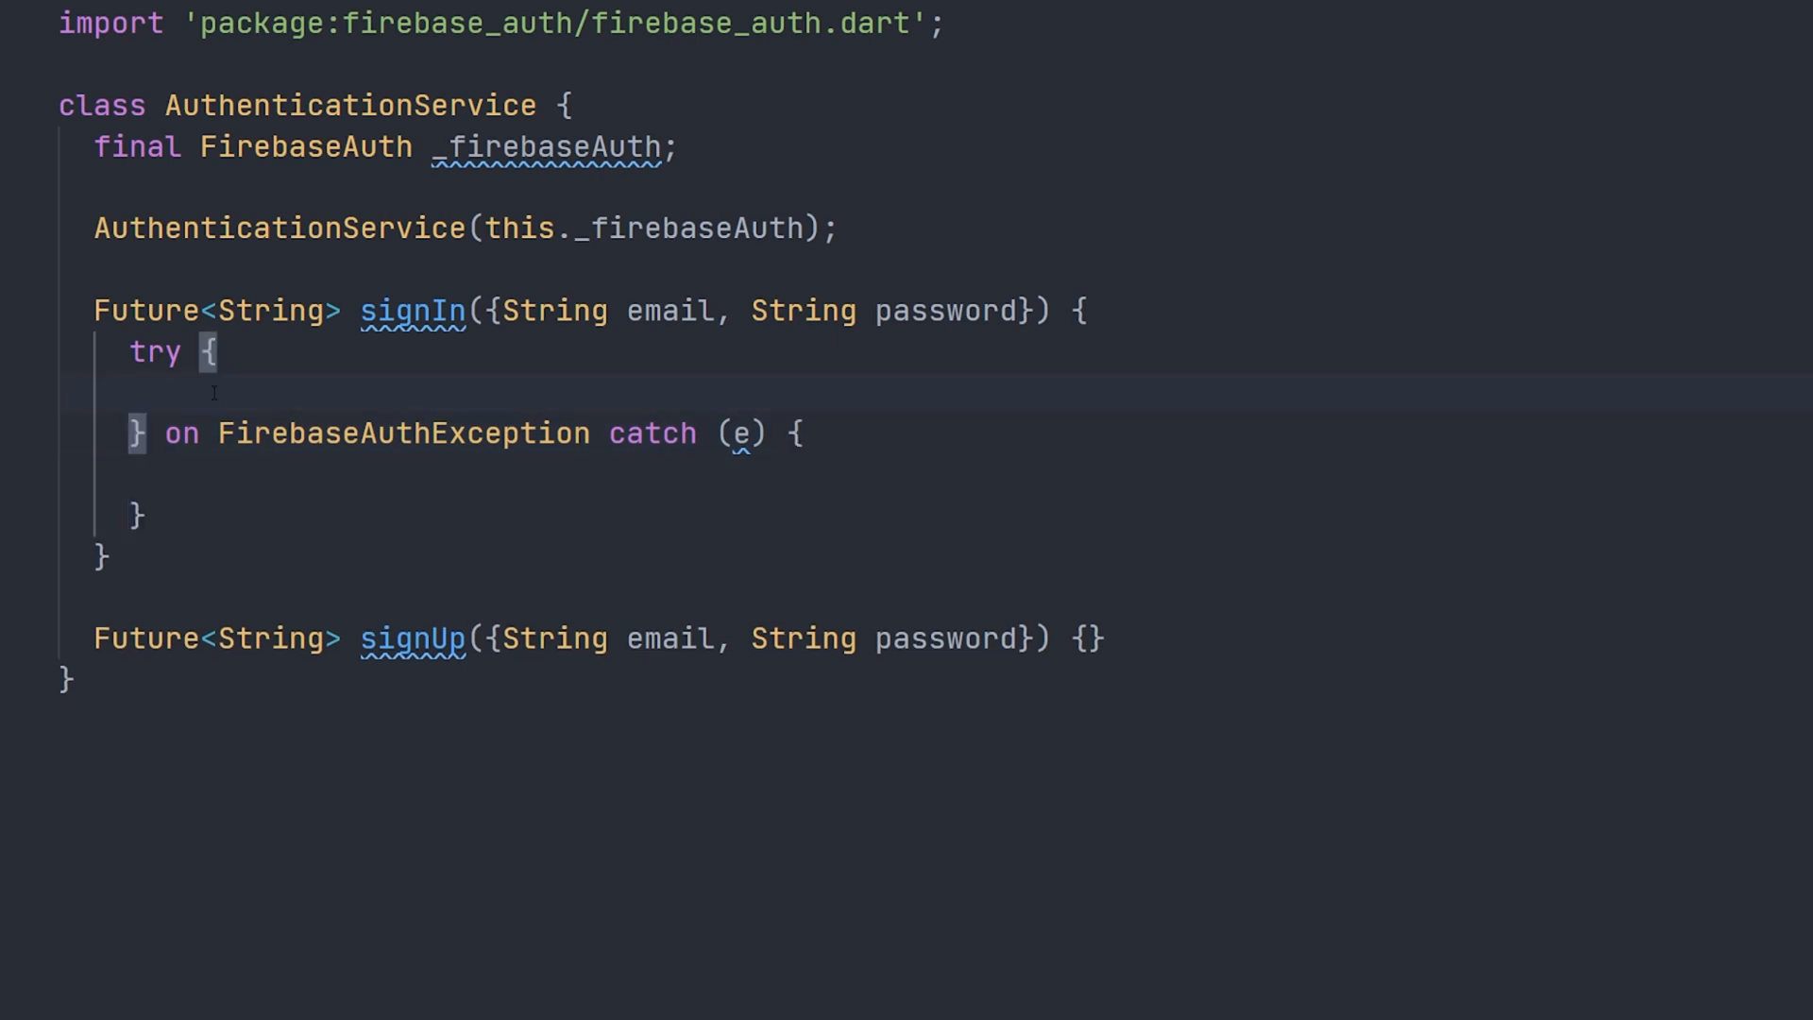
- Make signIn async and await _firebaseAuth.signInWithEmailAndPassword with email and password
{"action": "type", "text": "await"}
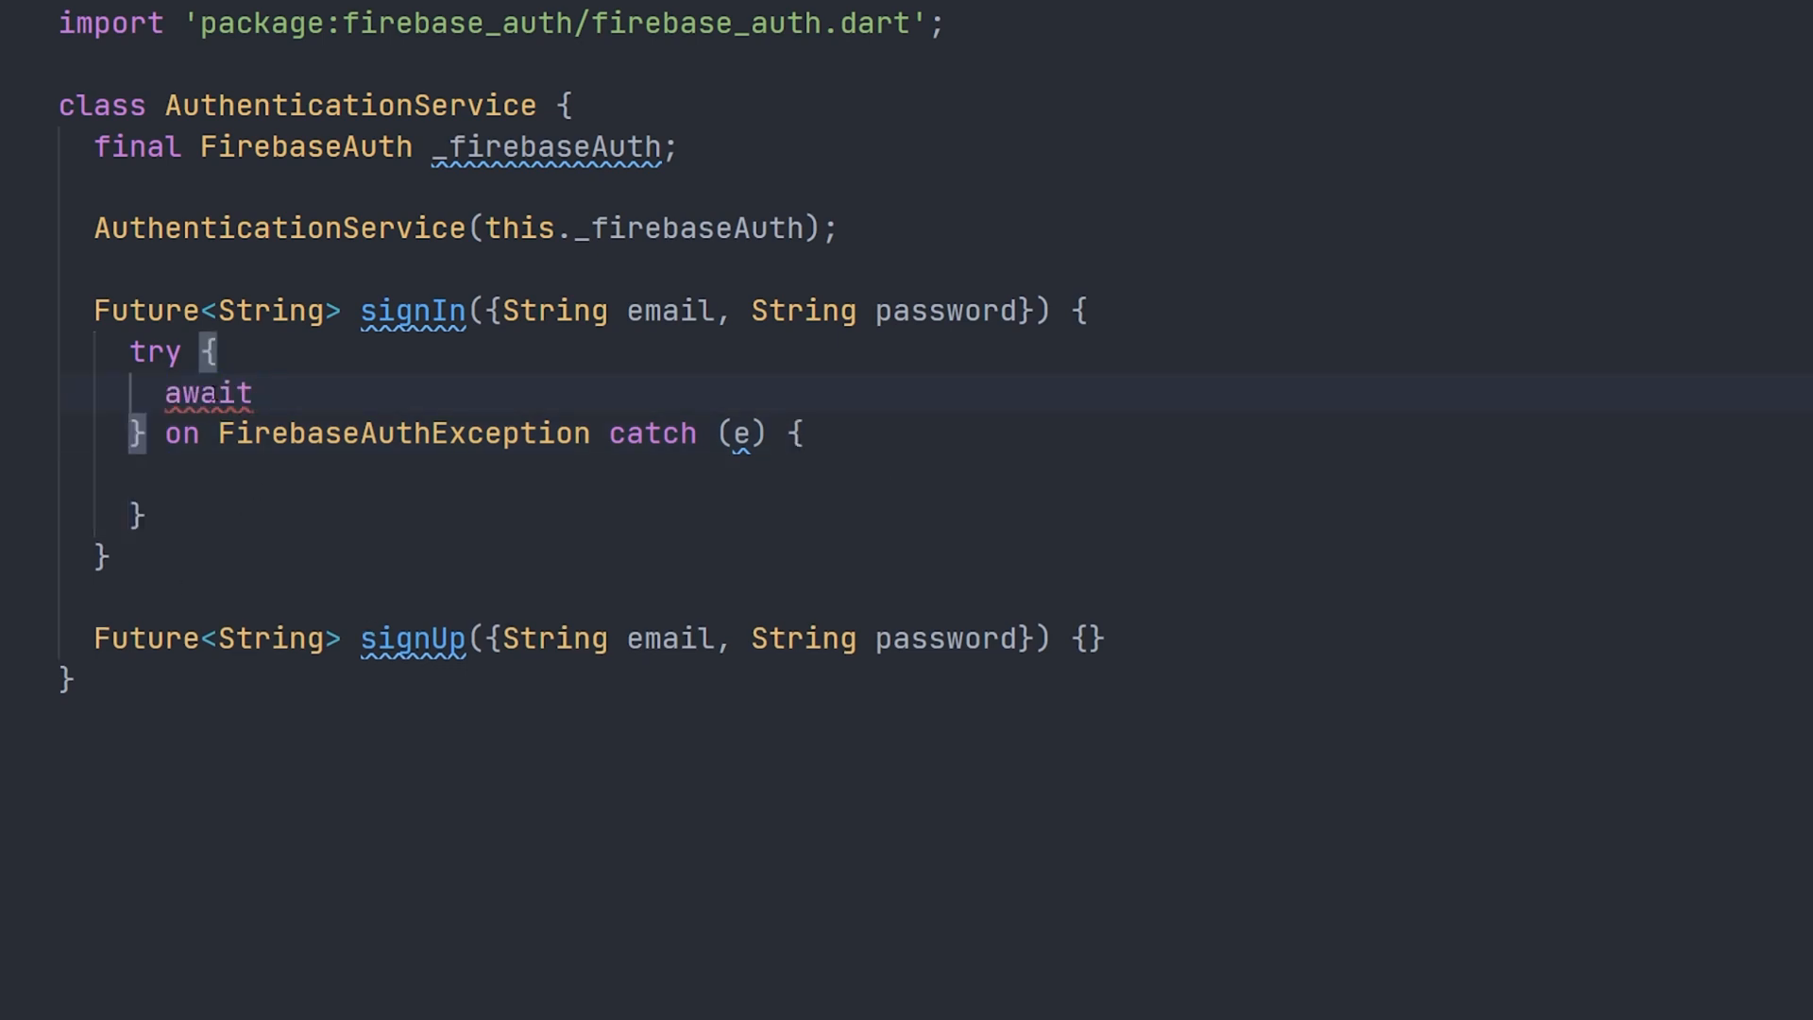
{"action": "type", "text": "async"}
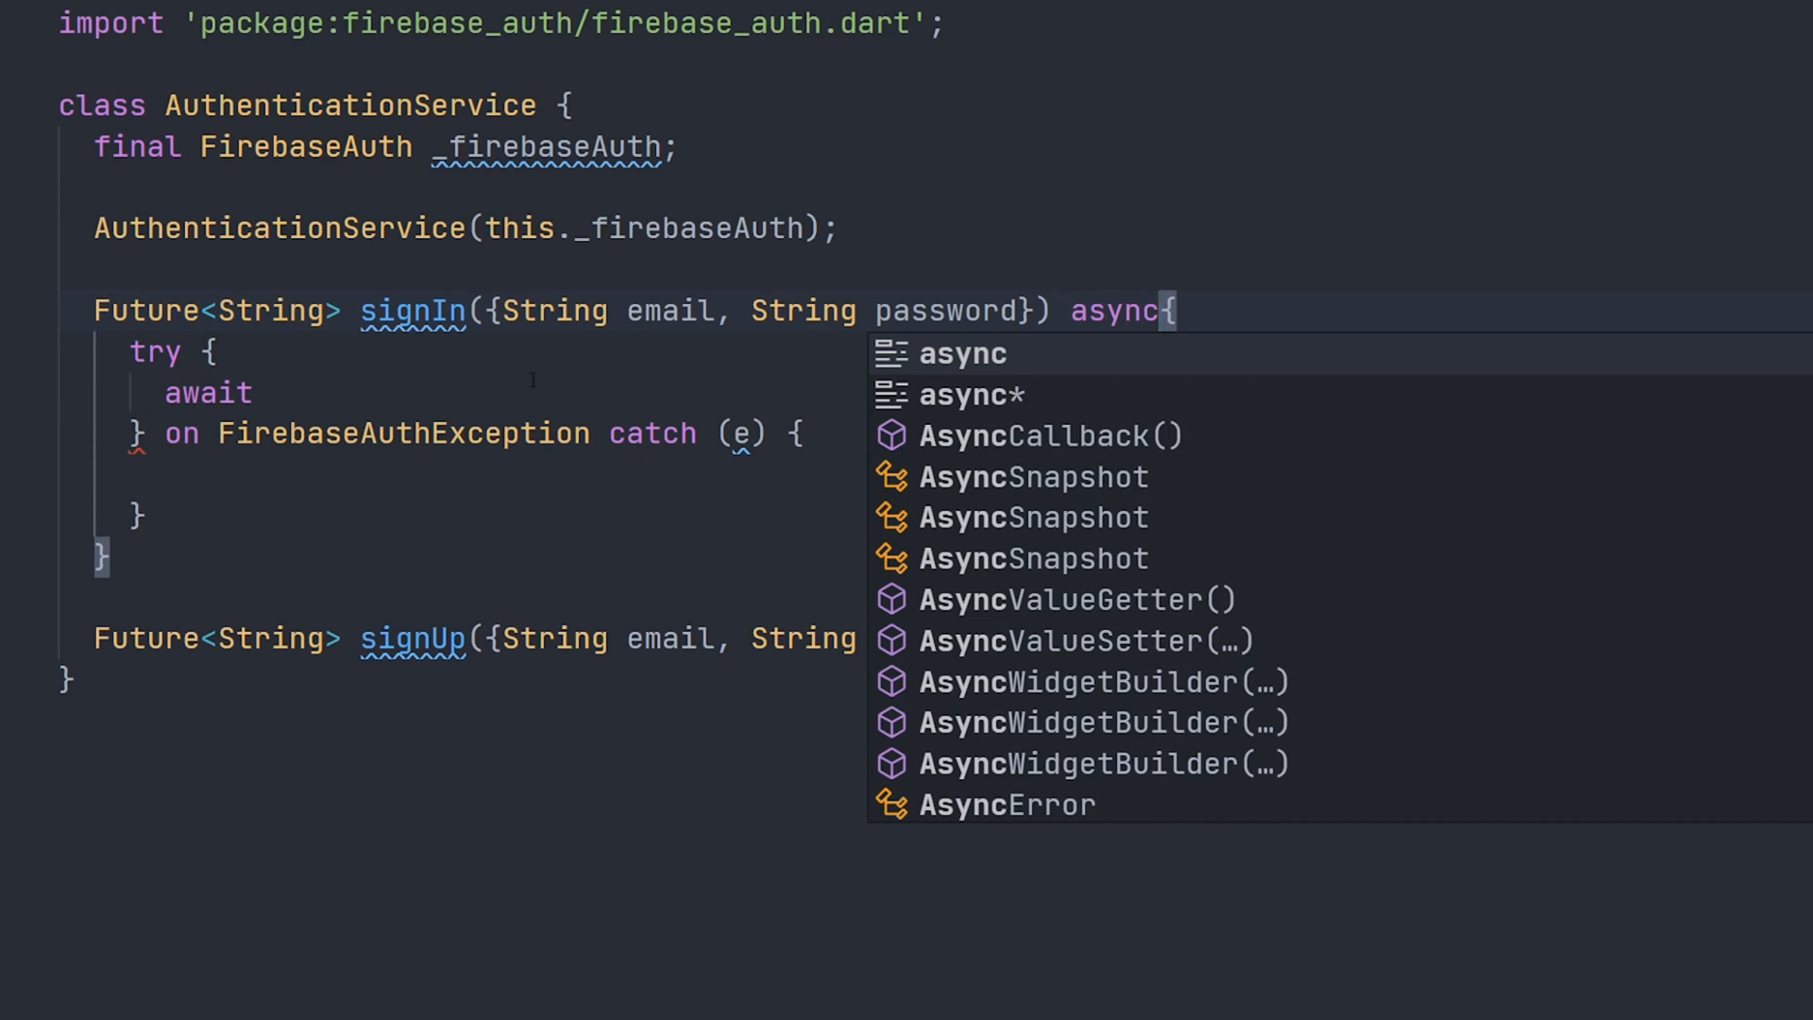
{"action": "type", "text": "_firebase"}
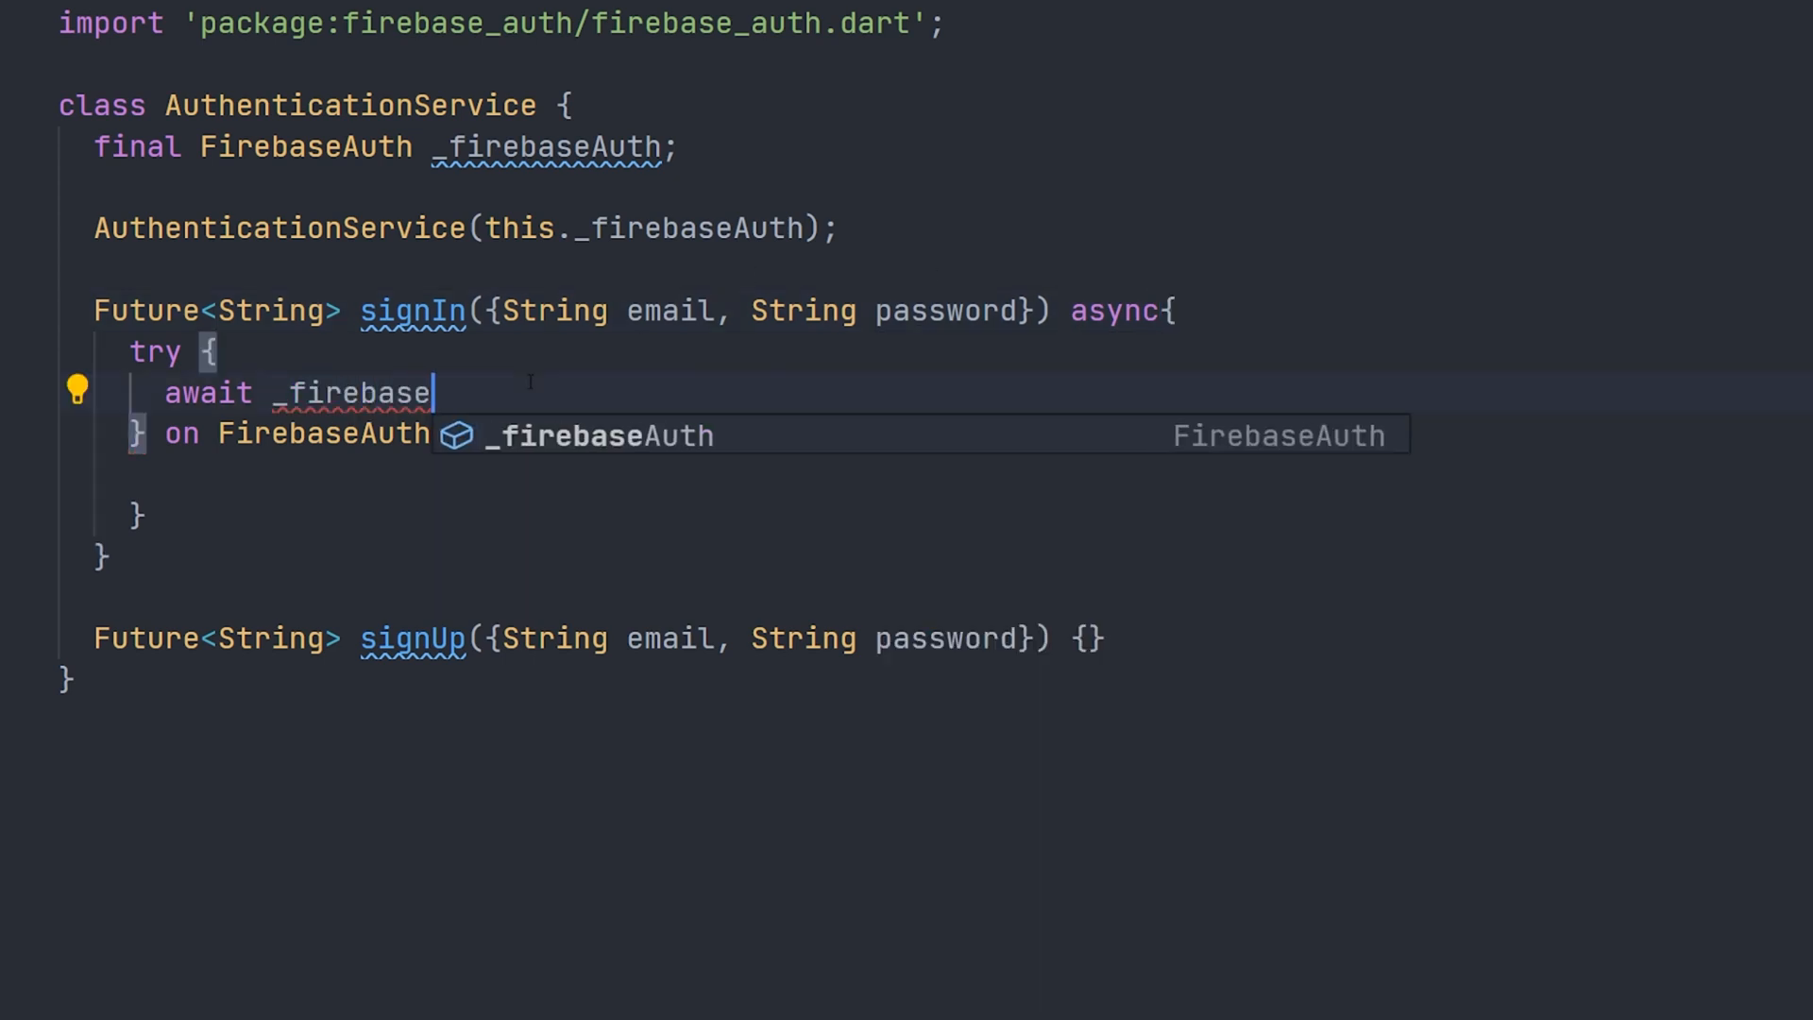
{"action": "key", "text": "Enter"}
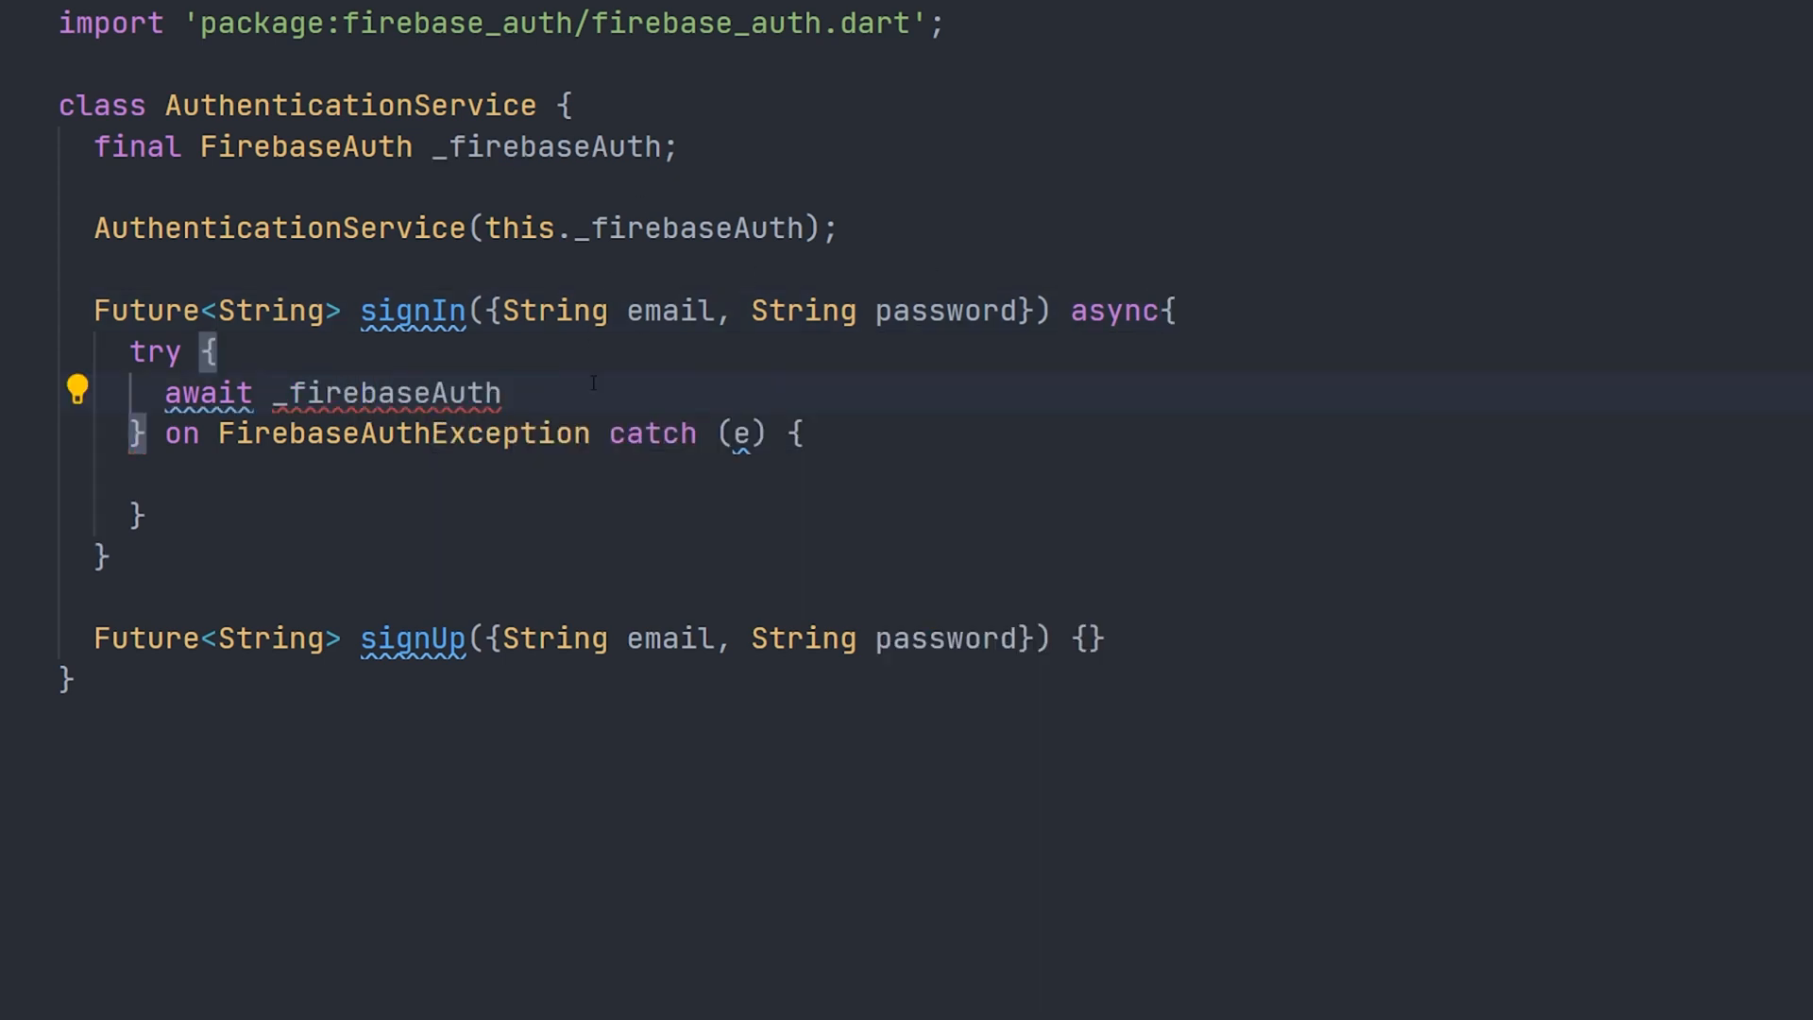
{"action": "type", "text": ".sig"}
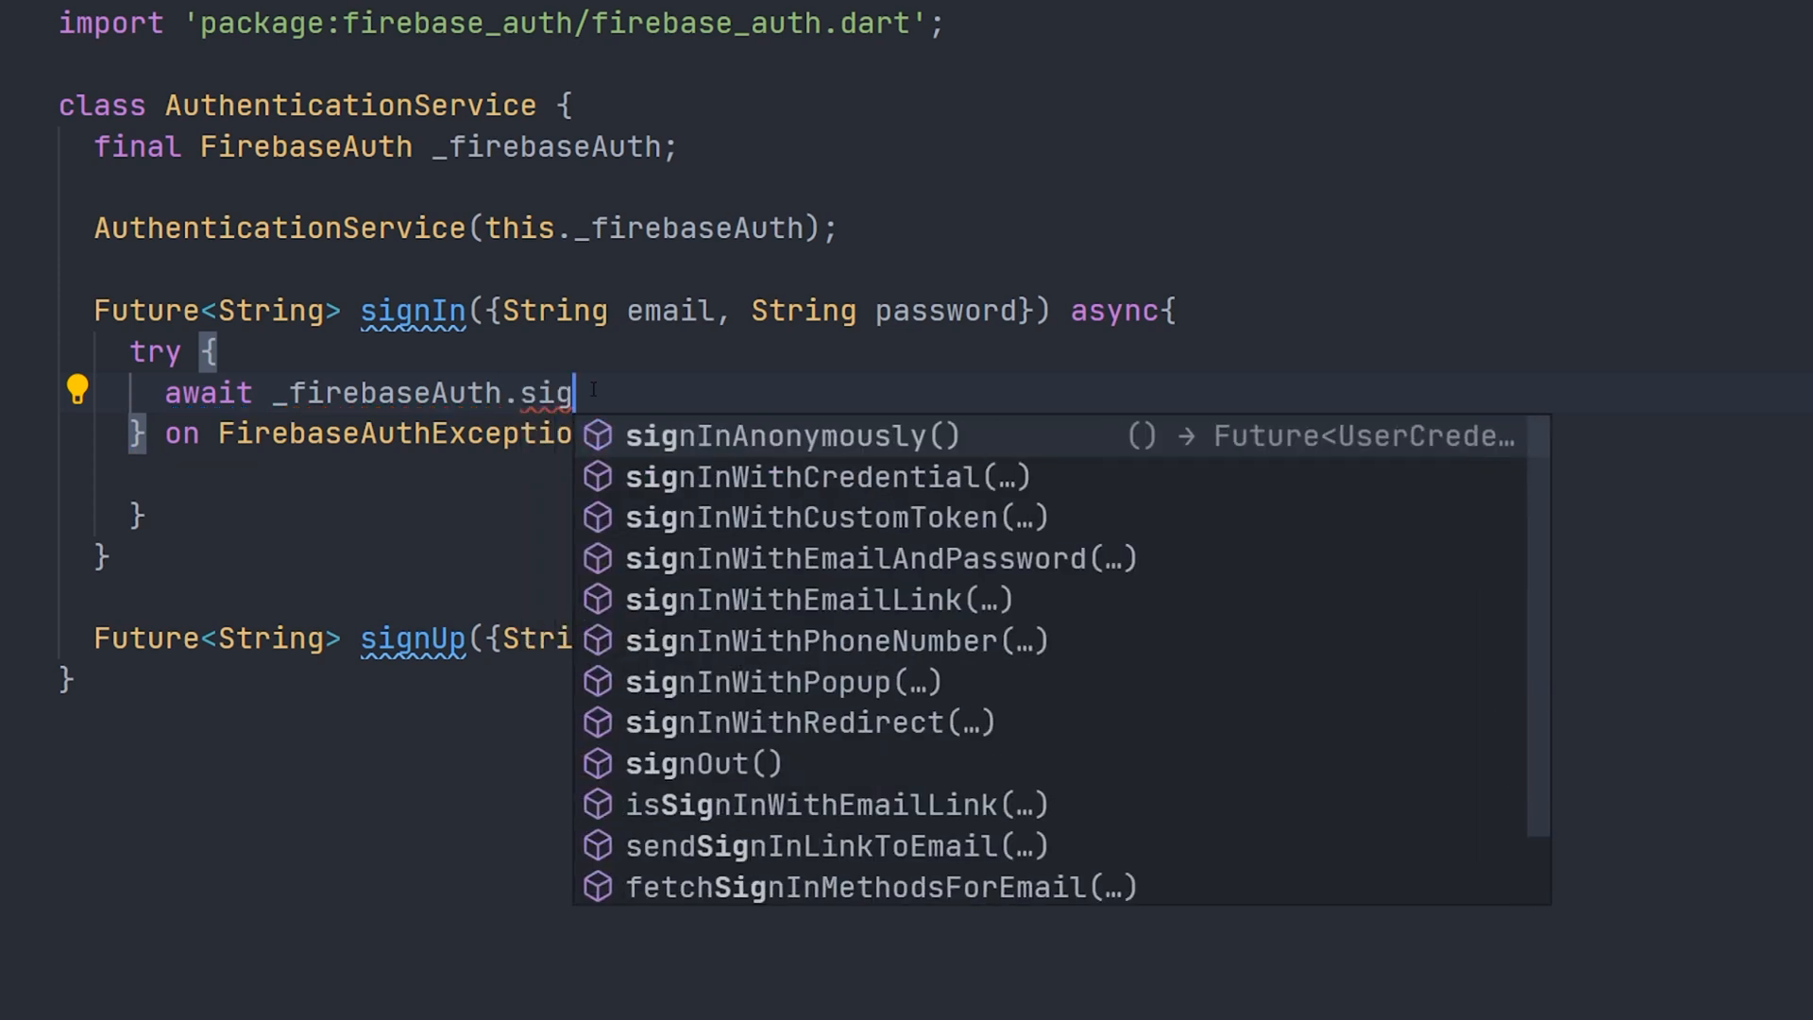
{"action": "left_click", "coordinate": [880, 559]}
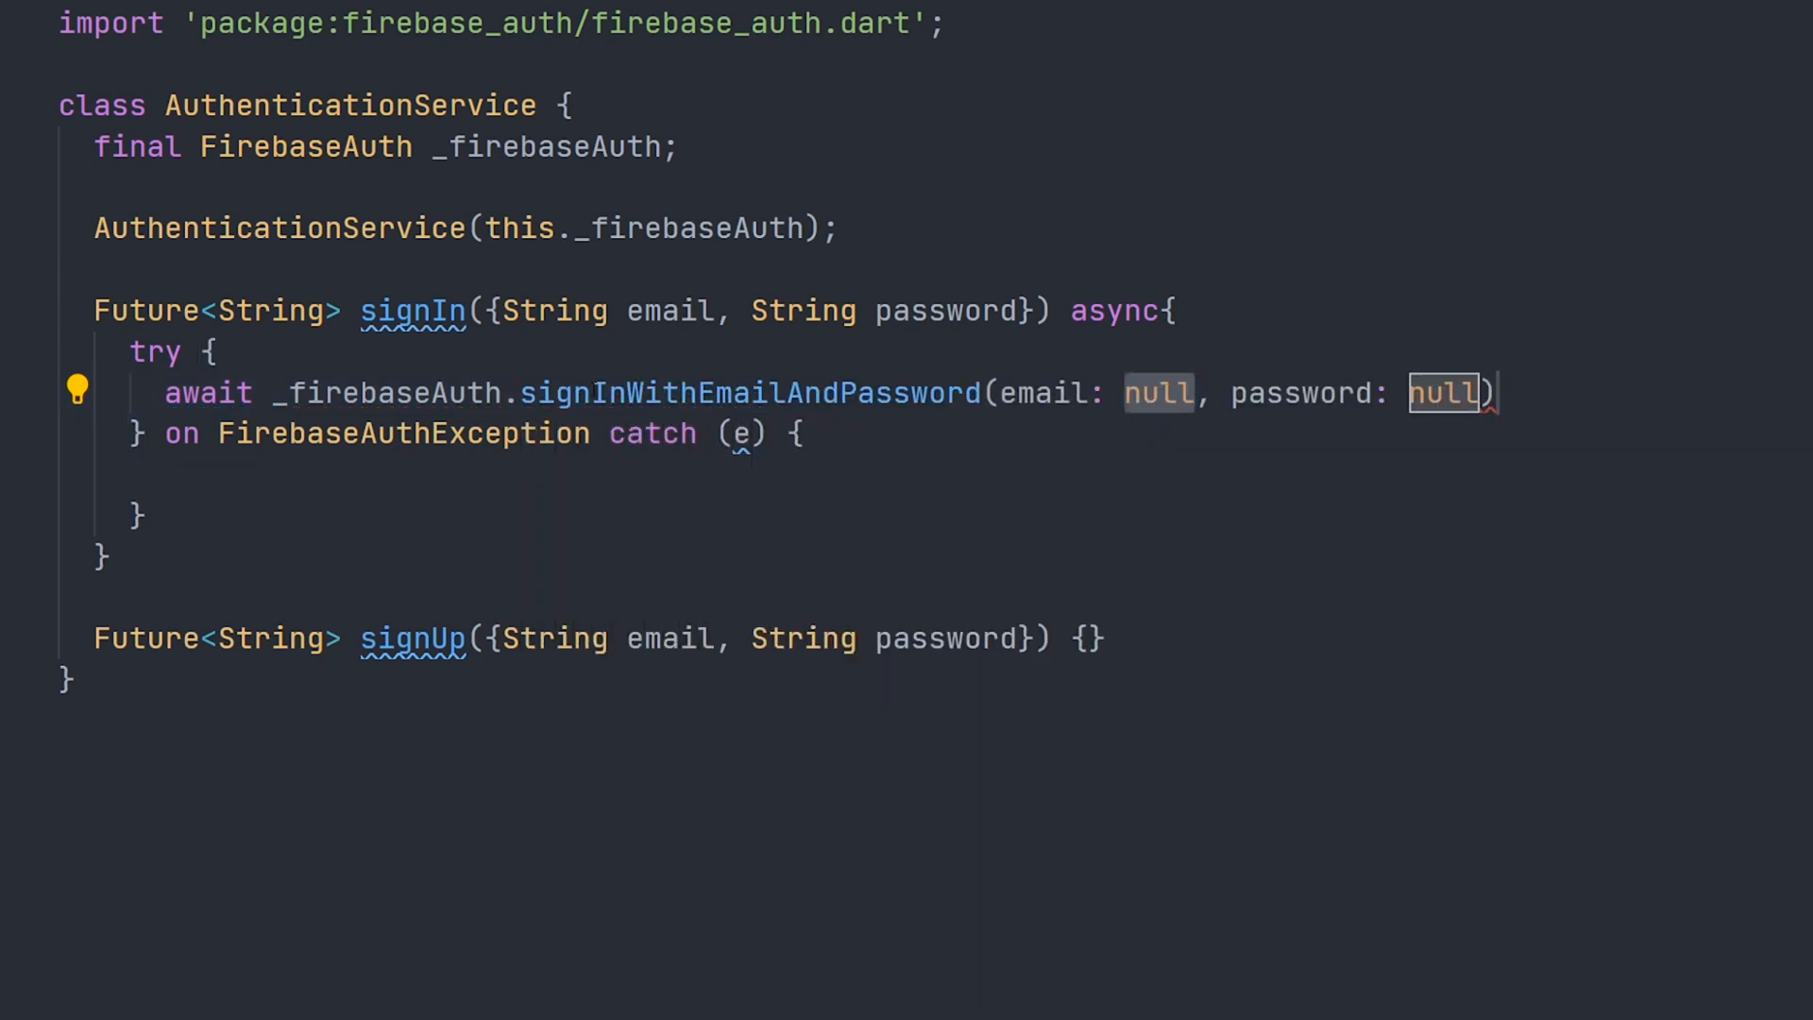
{"action": "type", "text": "password"}
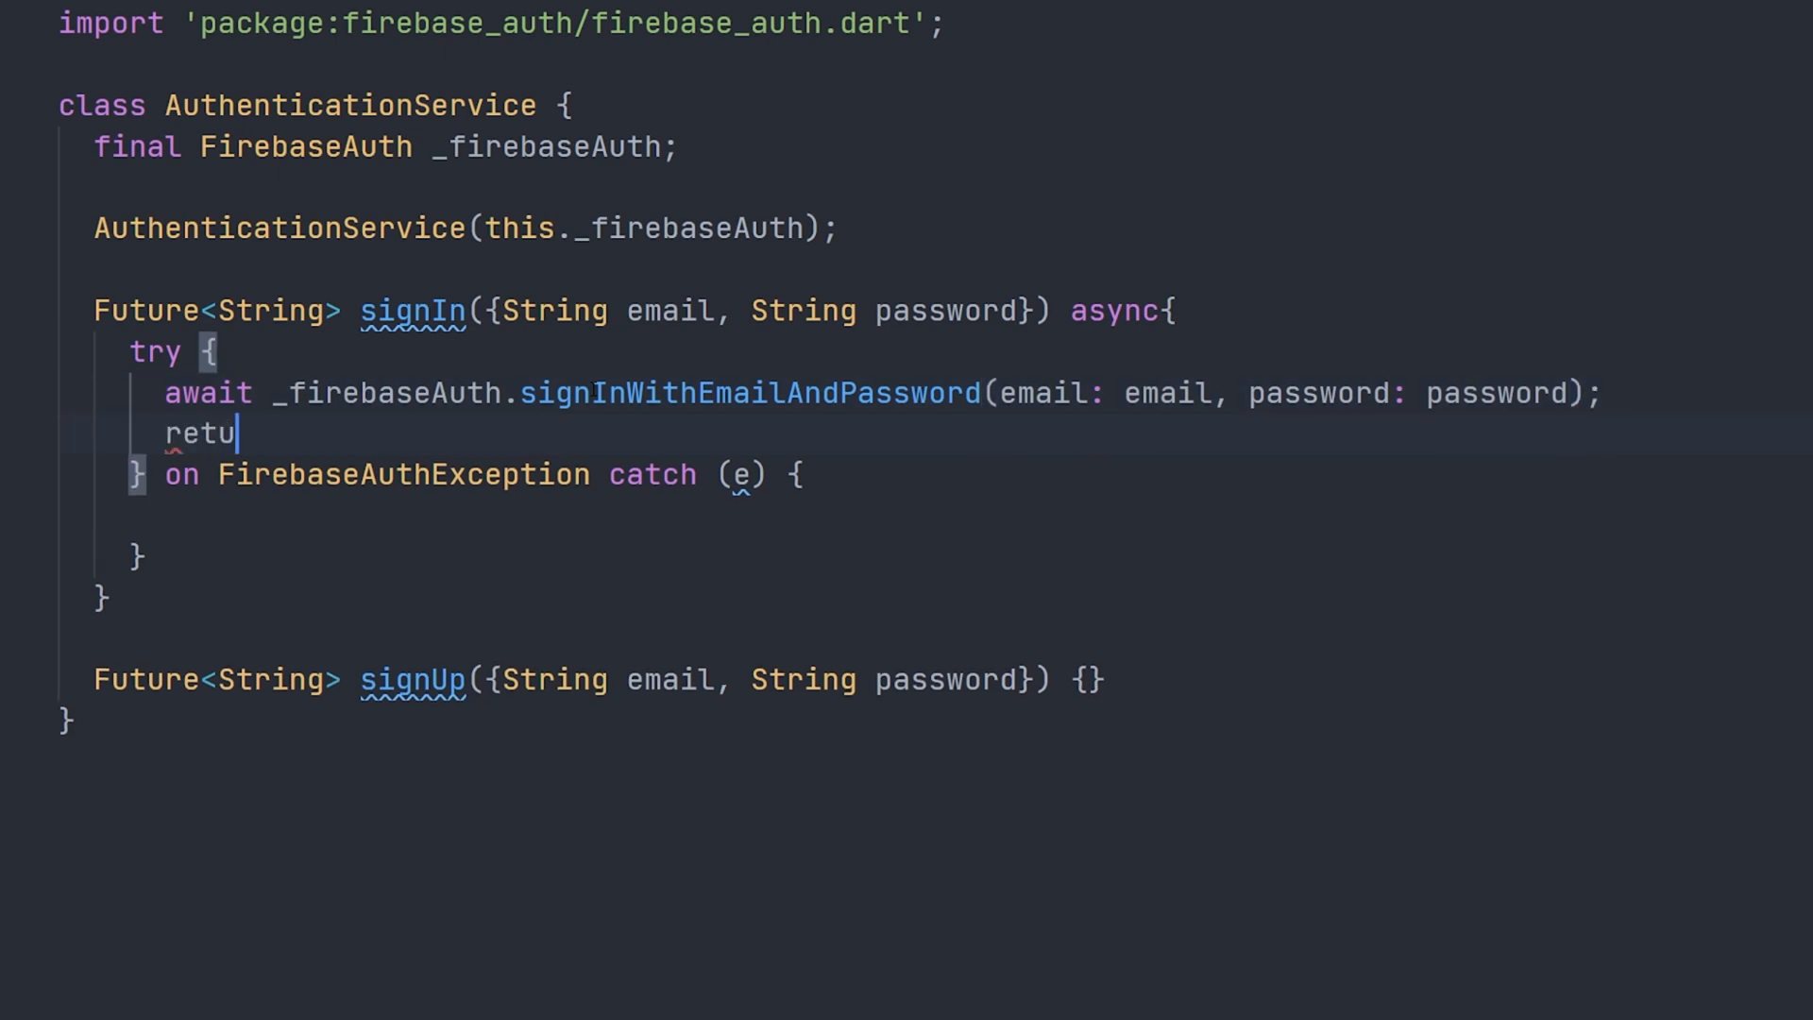
- Return "Signed in" on success and e.message in the catch block
{"action": "type", "text": "rn \"s\""}
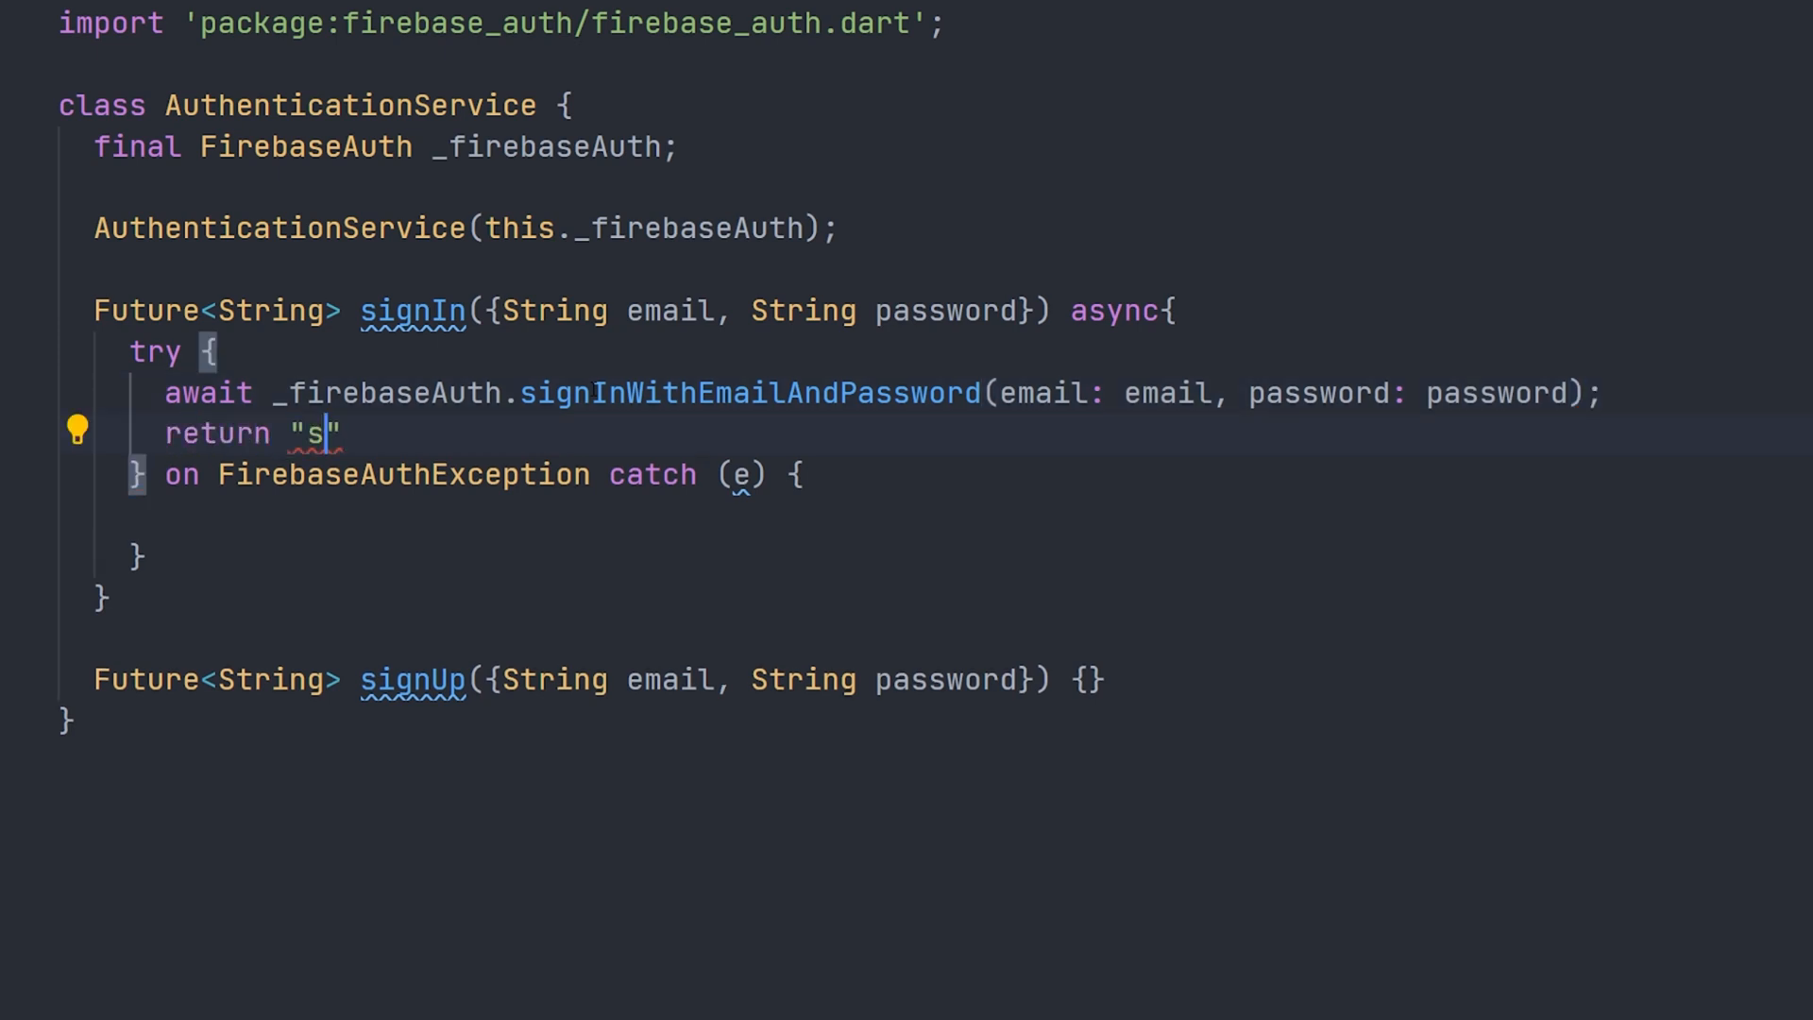
{"action": "type", "text": "igned in"}
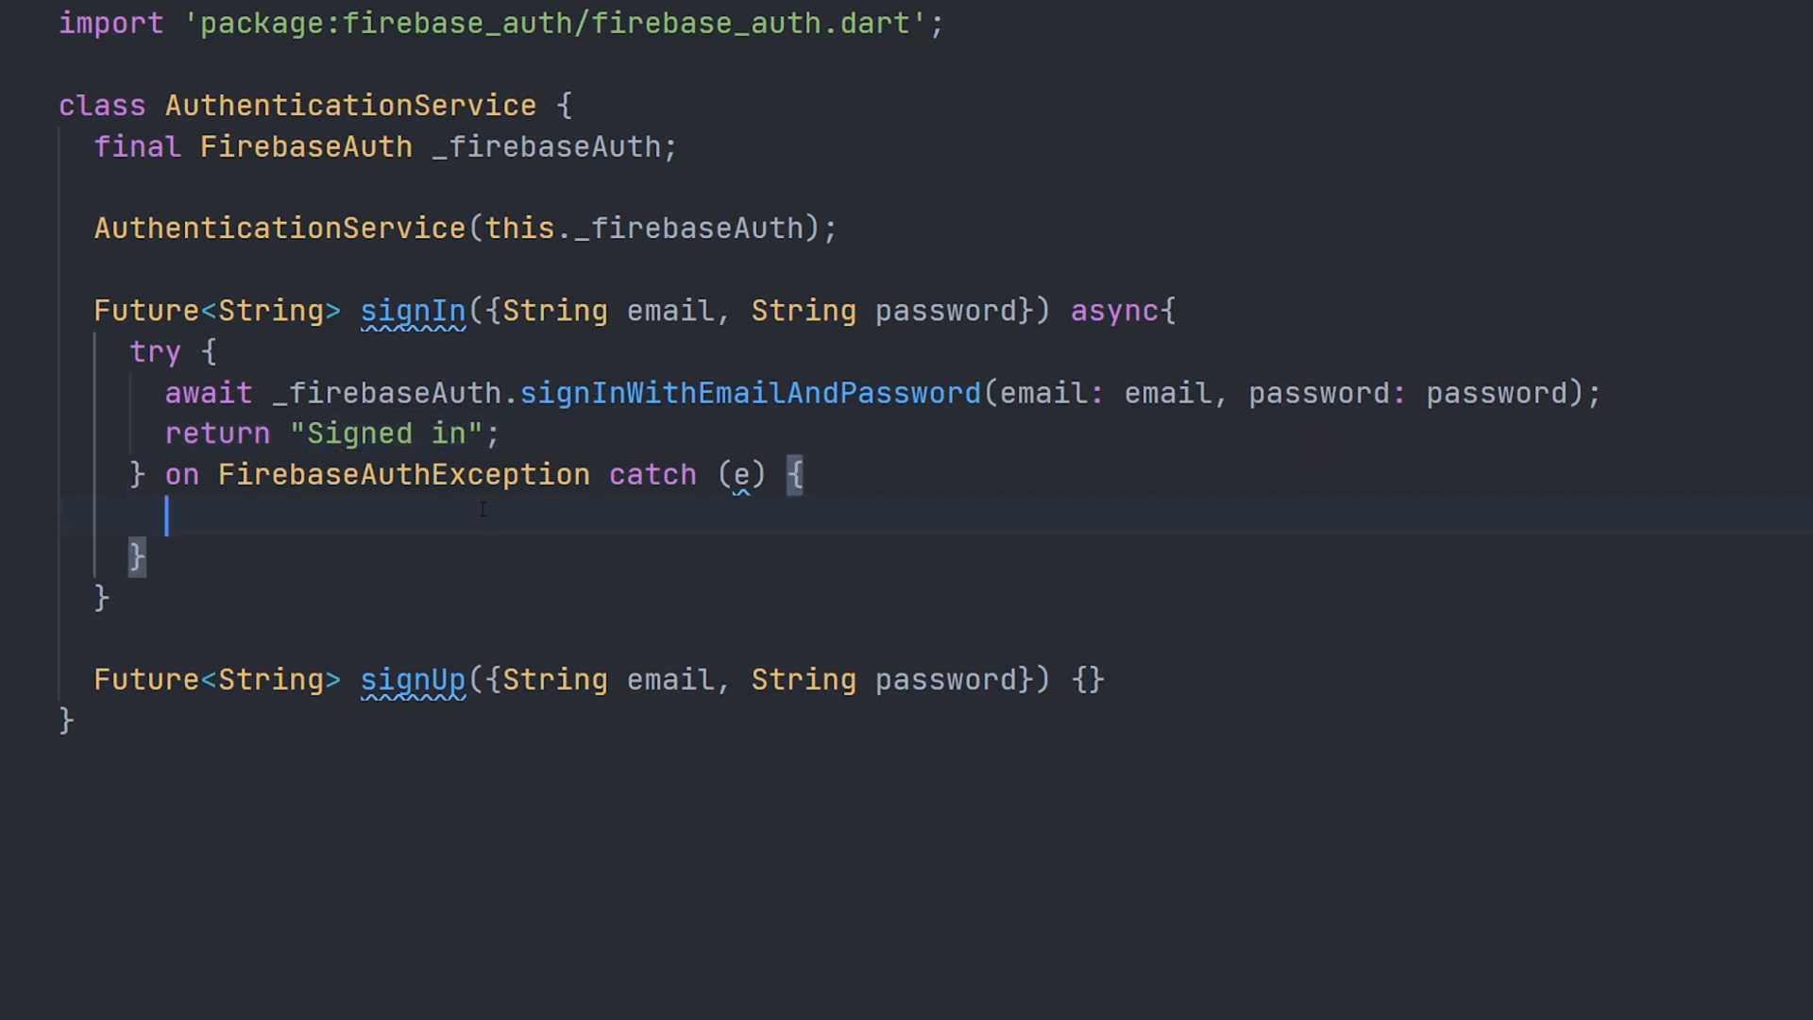
{"action": "type", "text": "return e.m"}
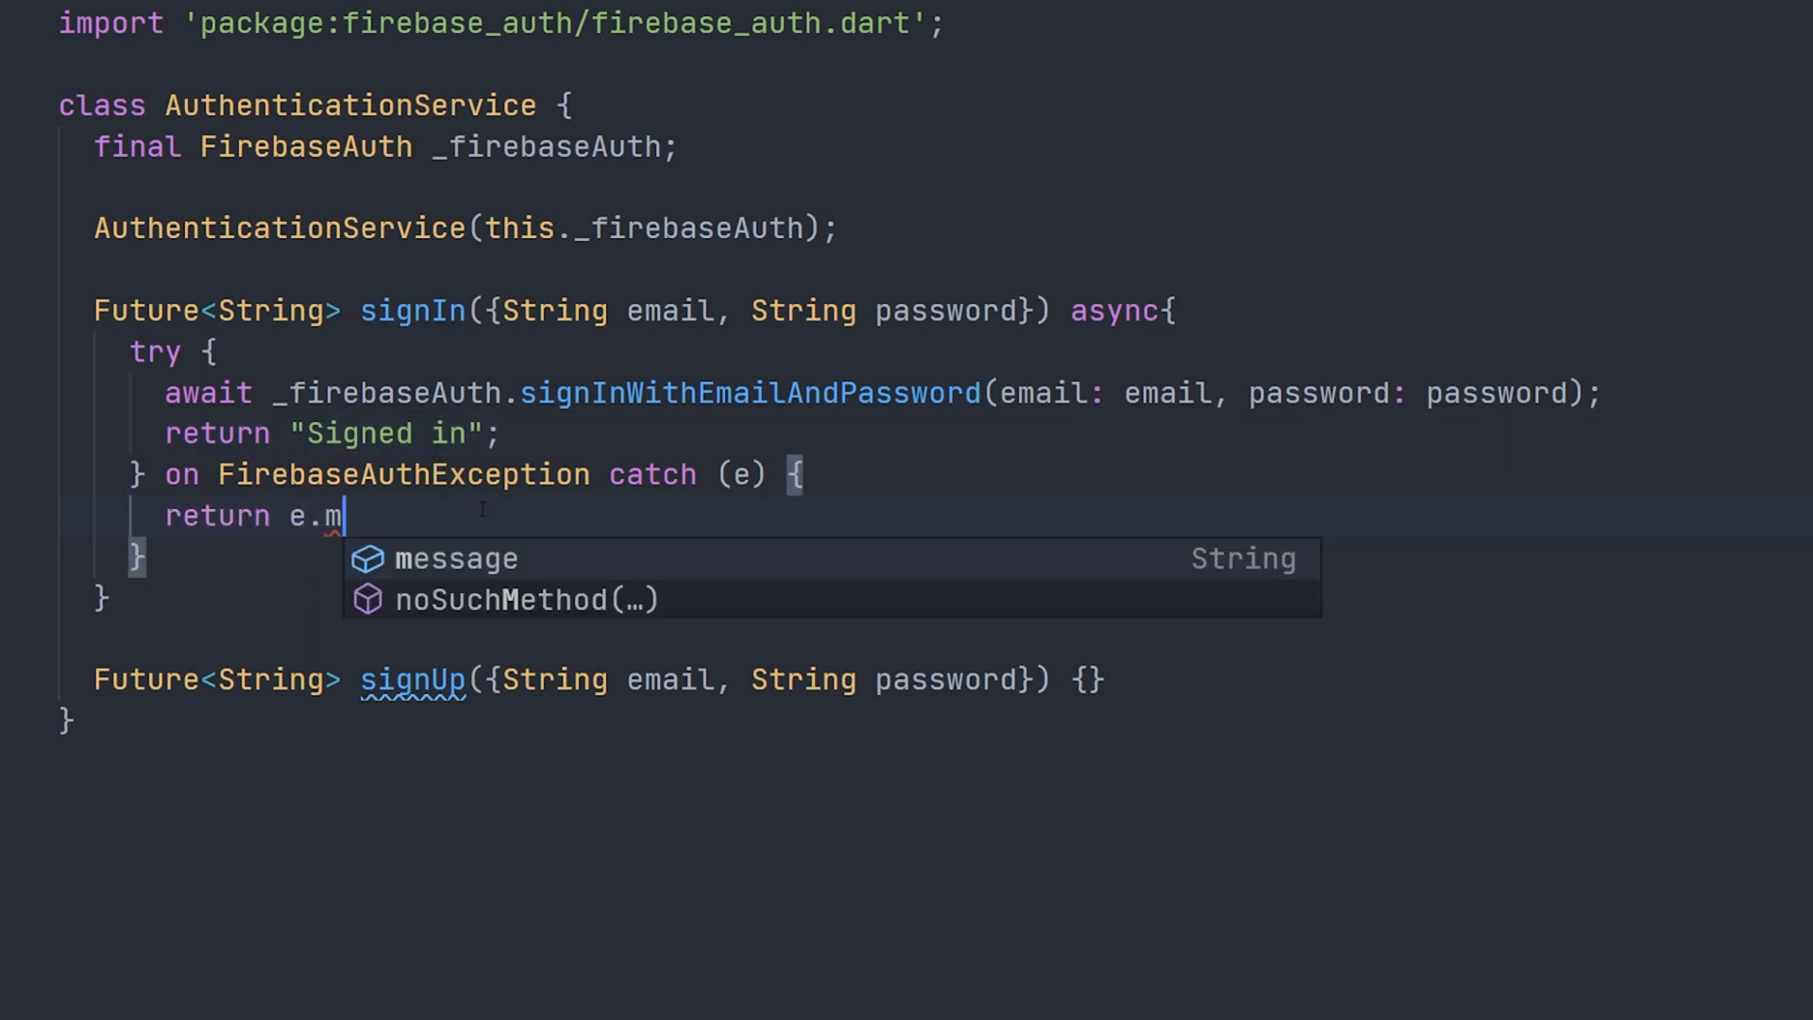
{"action": "left_click", "coordinate": [455, 559]}
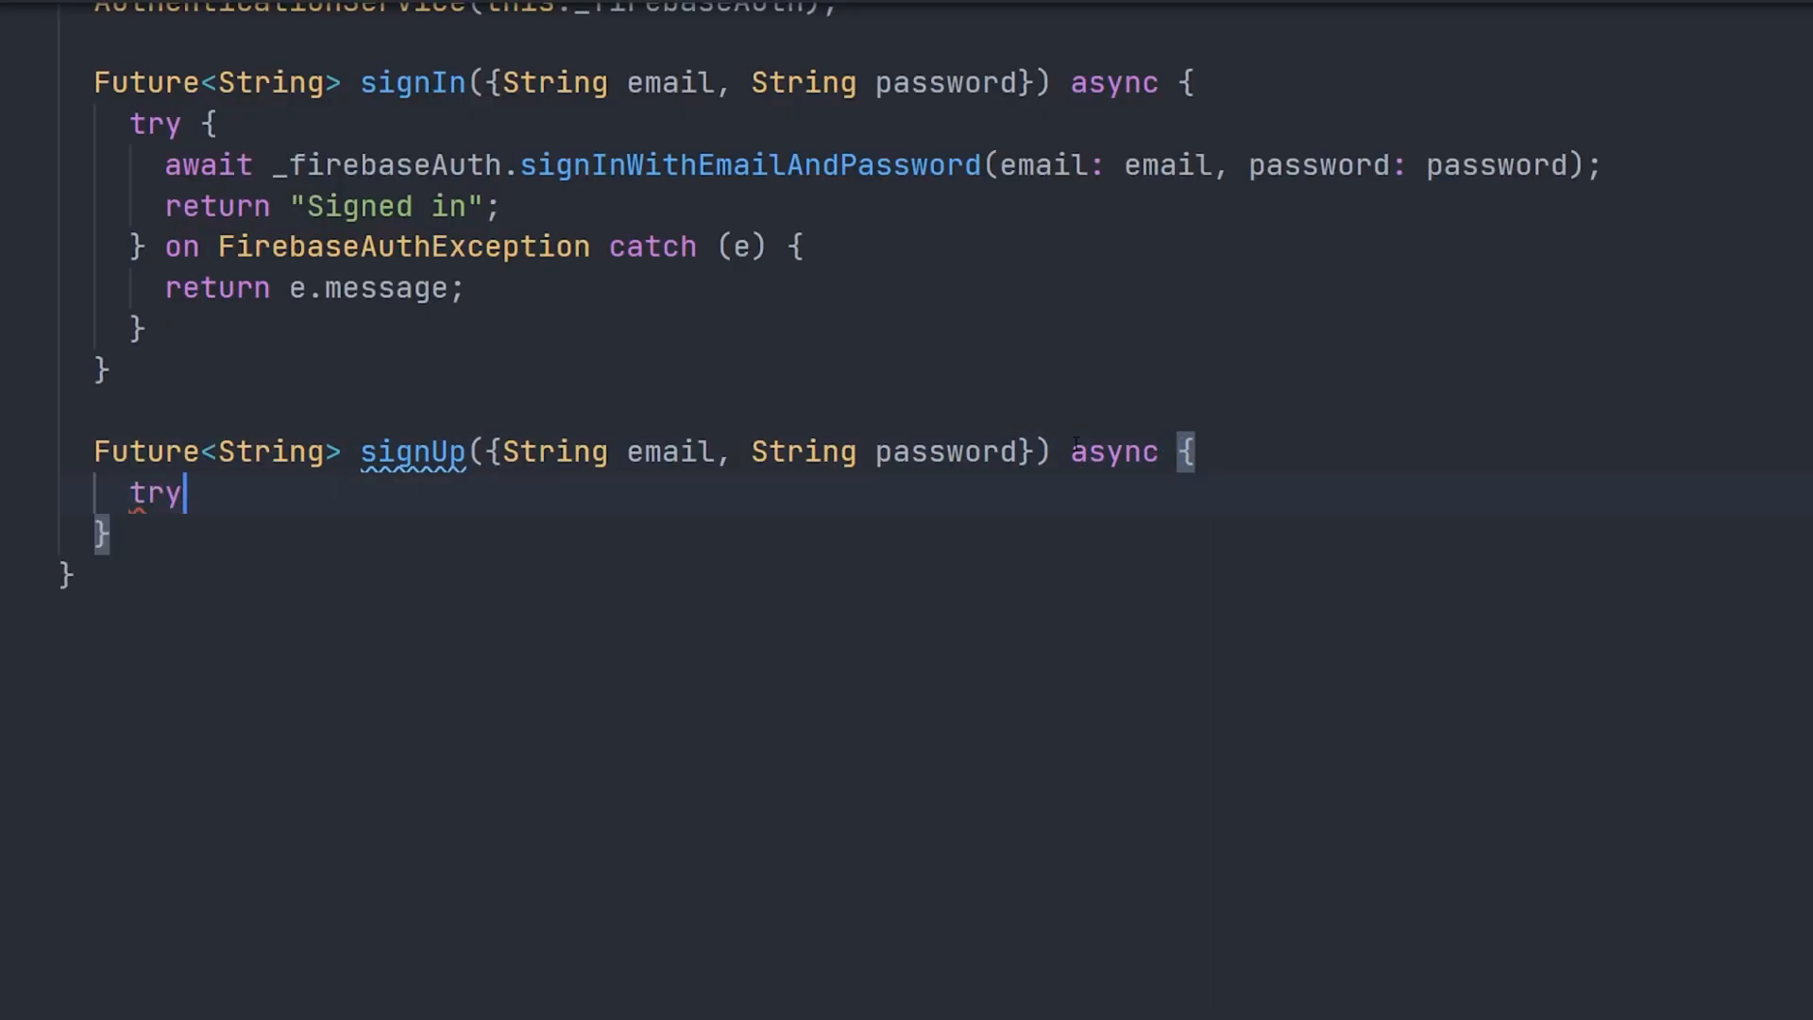
- Make signUp await createUserWithEmailAndPassword, returning "Signed up" or the exception message
{"action": "type", "text": "{"}
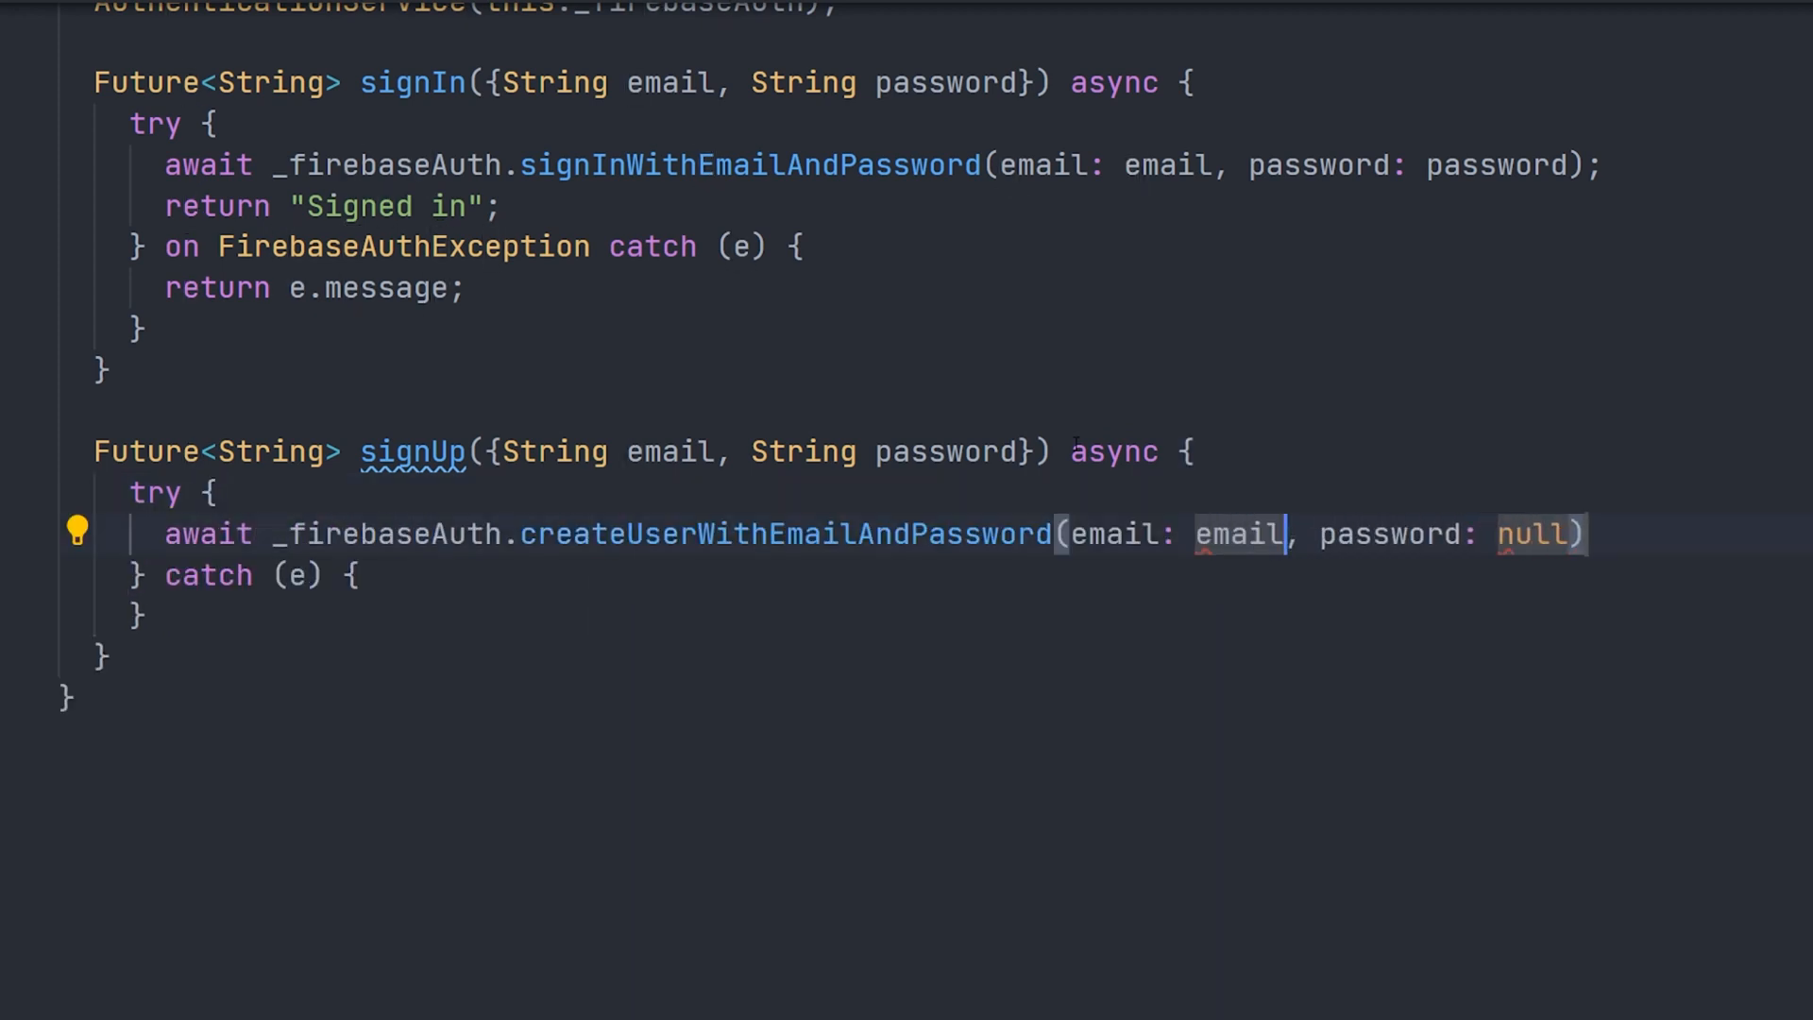
{"action": "type", "text": "password);"}
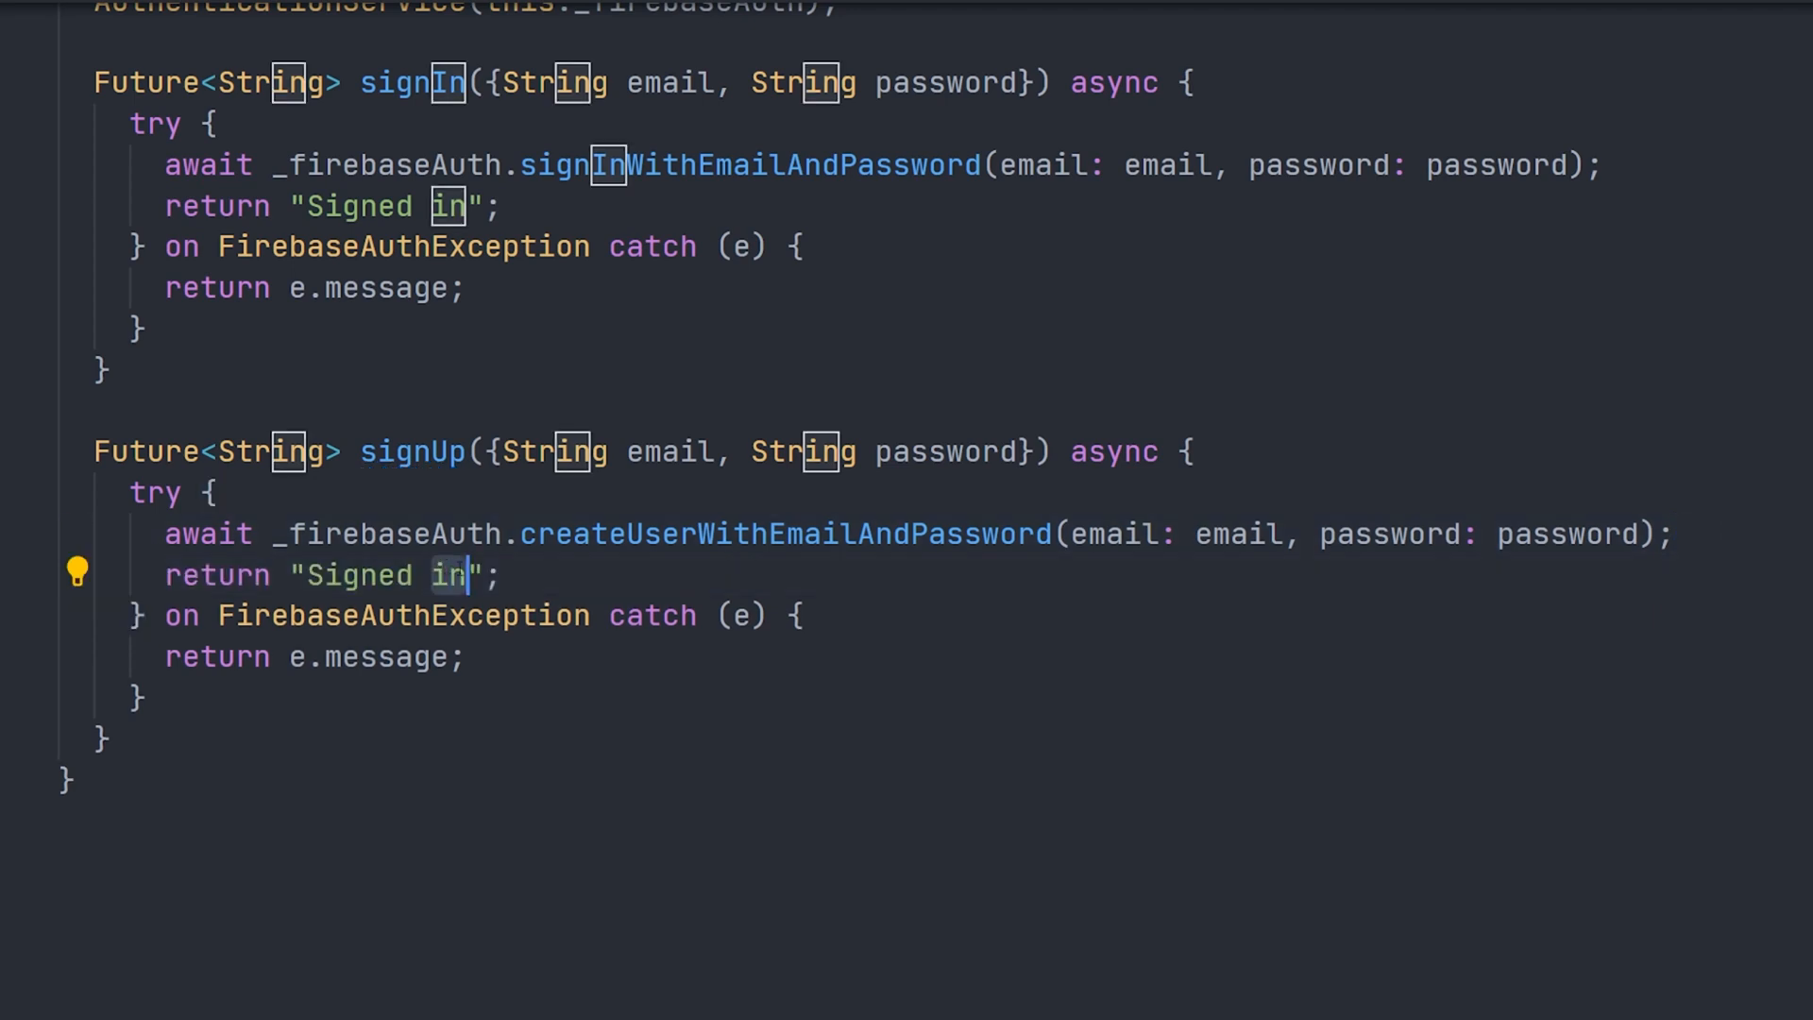
{"action": "scroll", "scroll_direction": "up", "scroll_amount": 3}
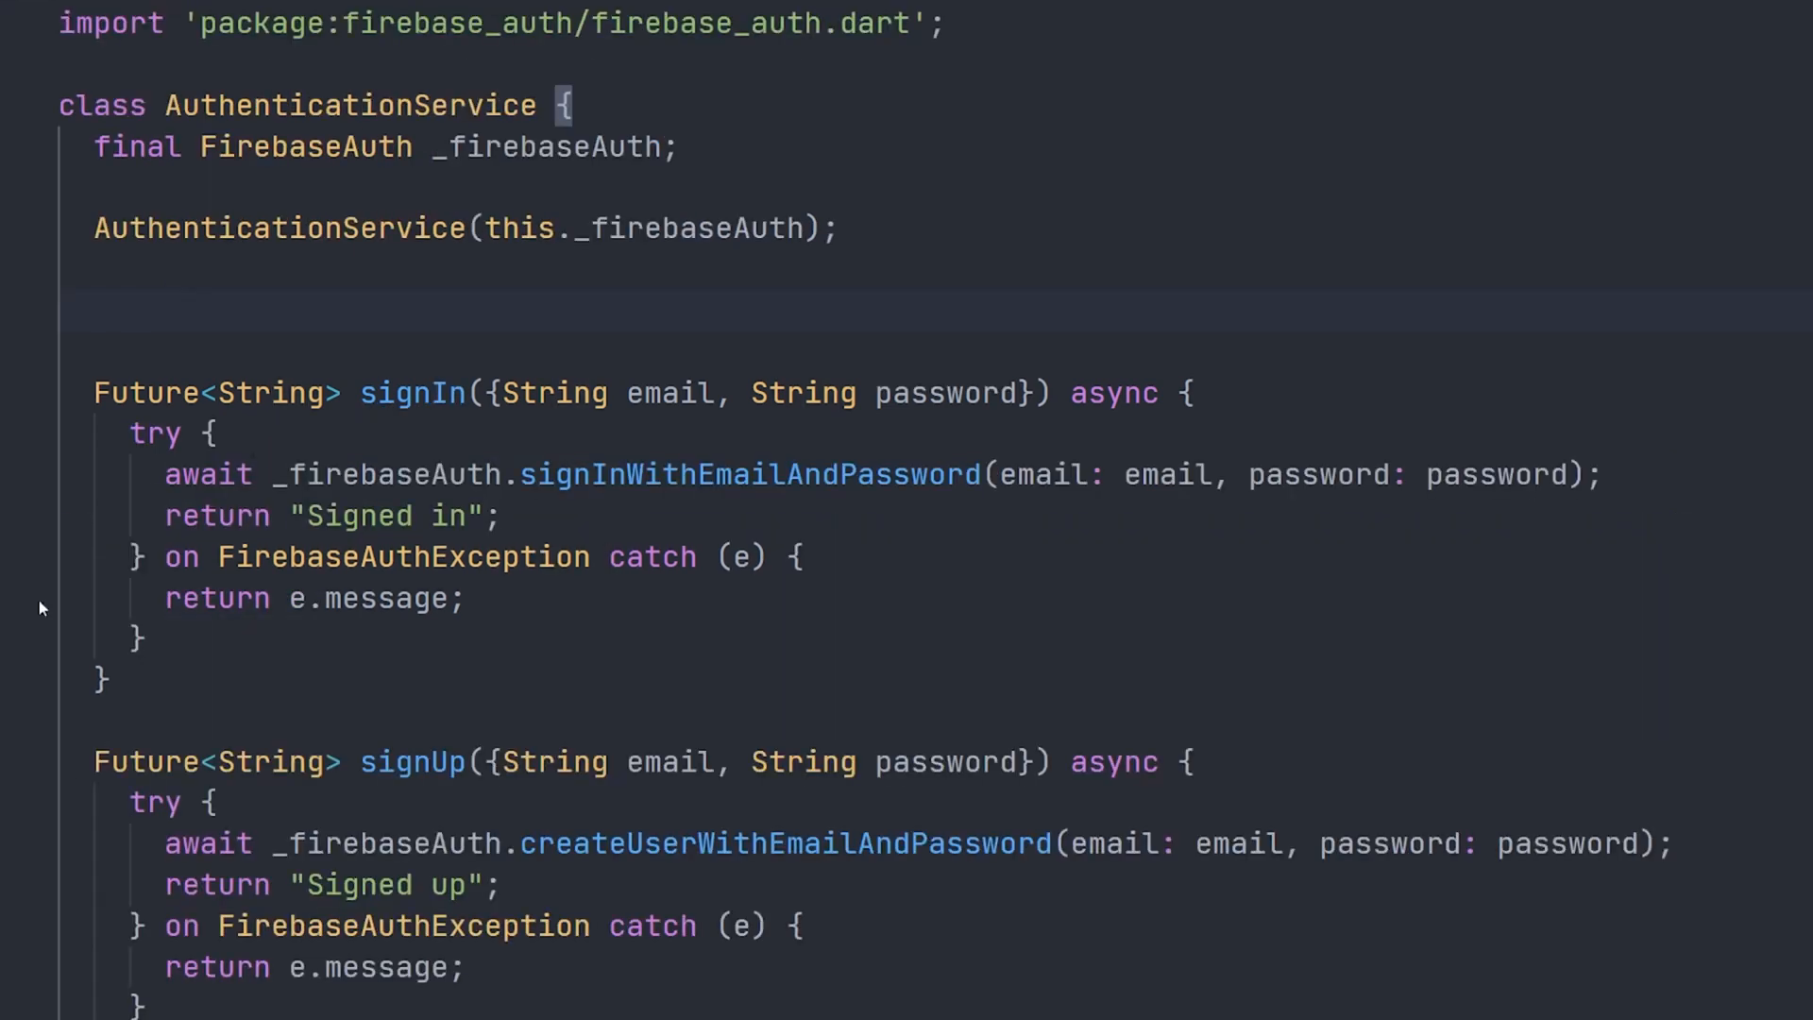
- Add a Stream<User> authStateChanges getter and the dependency provider: ^4.3.2+1 in pubspec.yaml
{"action": "type", "text": "Stream<User>"}
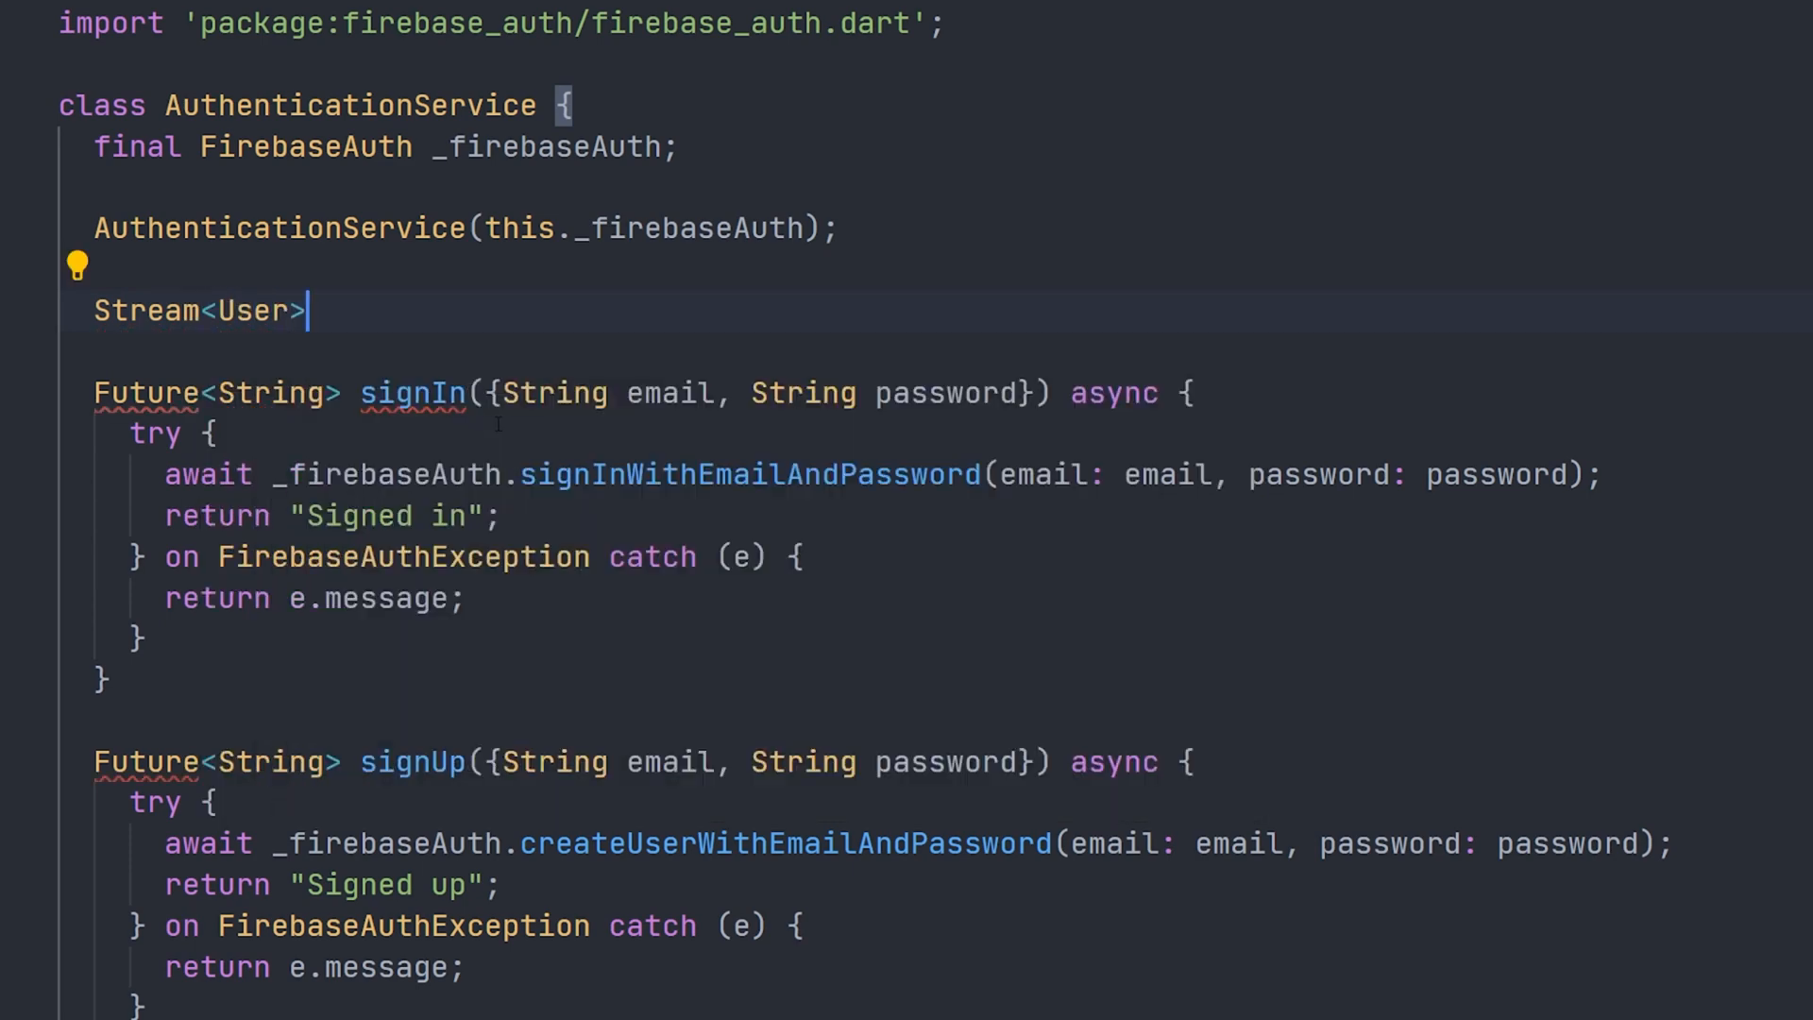
{"action": "type", "text": "get authStateChanges =>"}
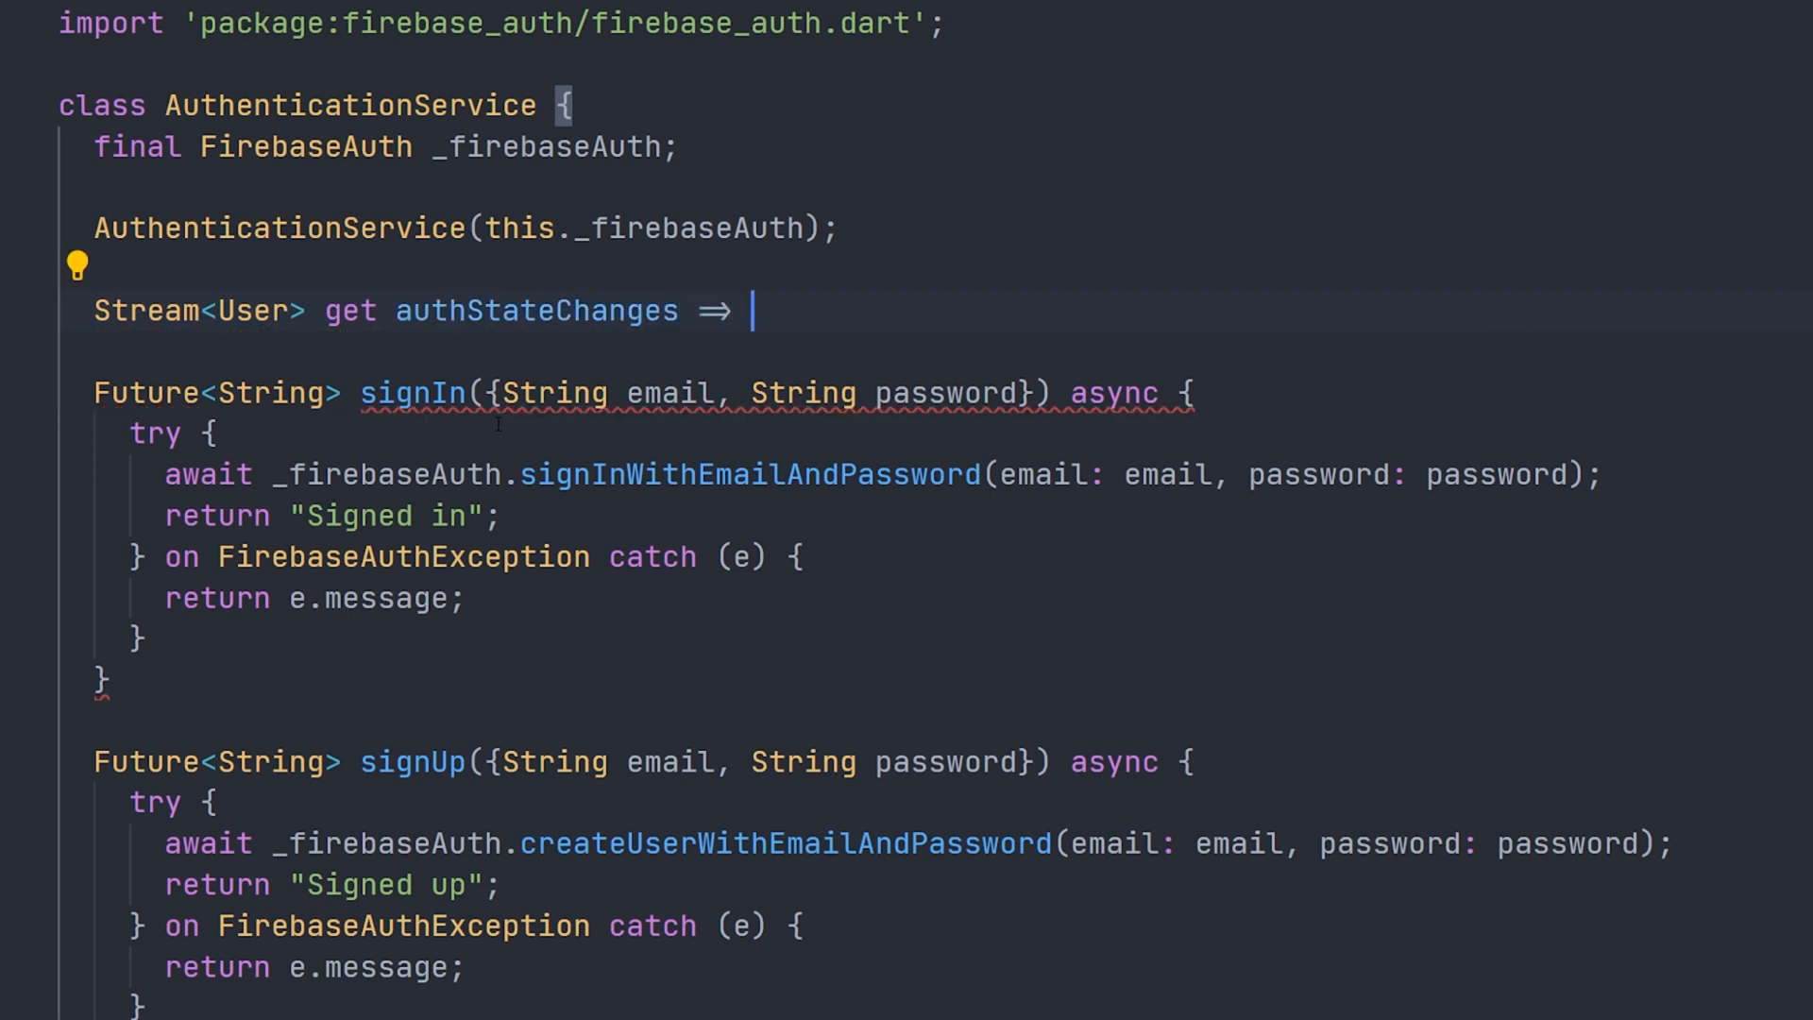
{"action": "type", "text": "_firebaseAuth.authStateChanges"}
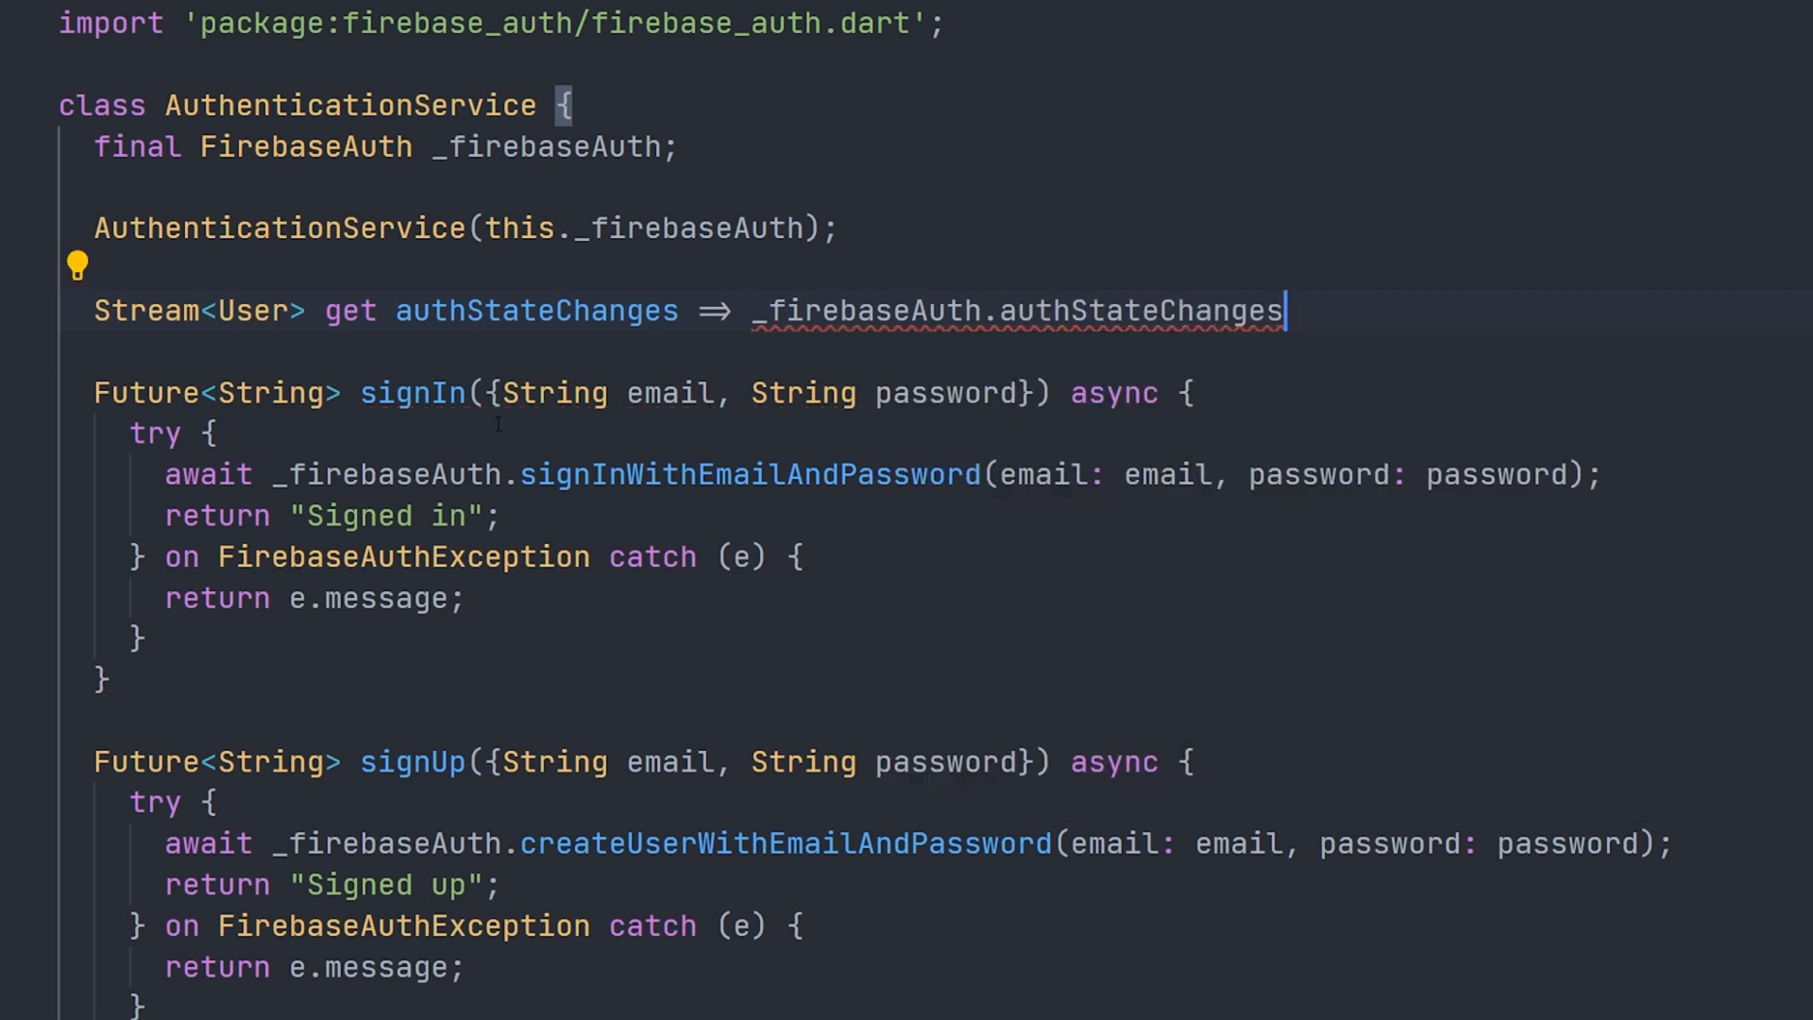
{"action": "type", "text": "();"}
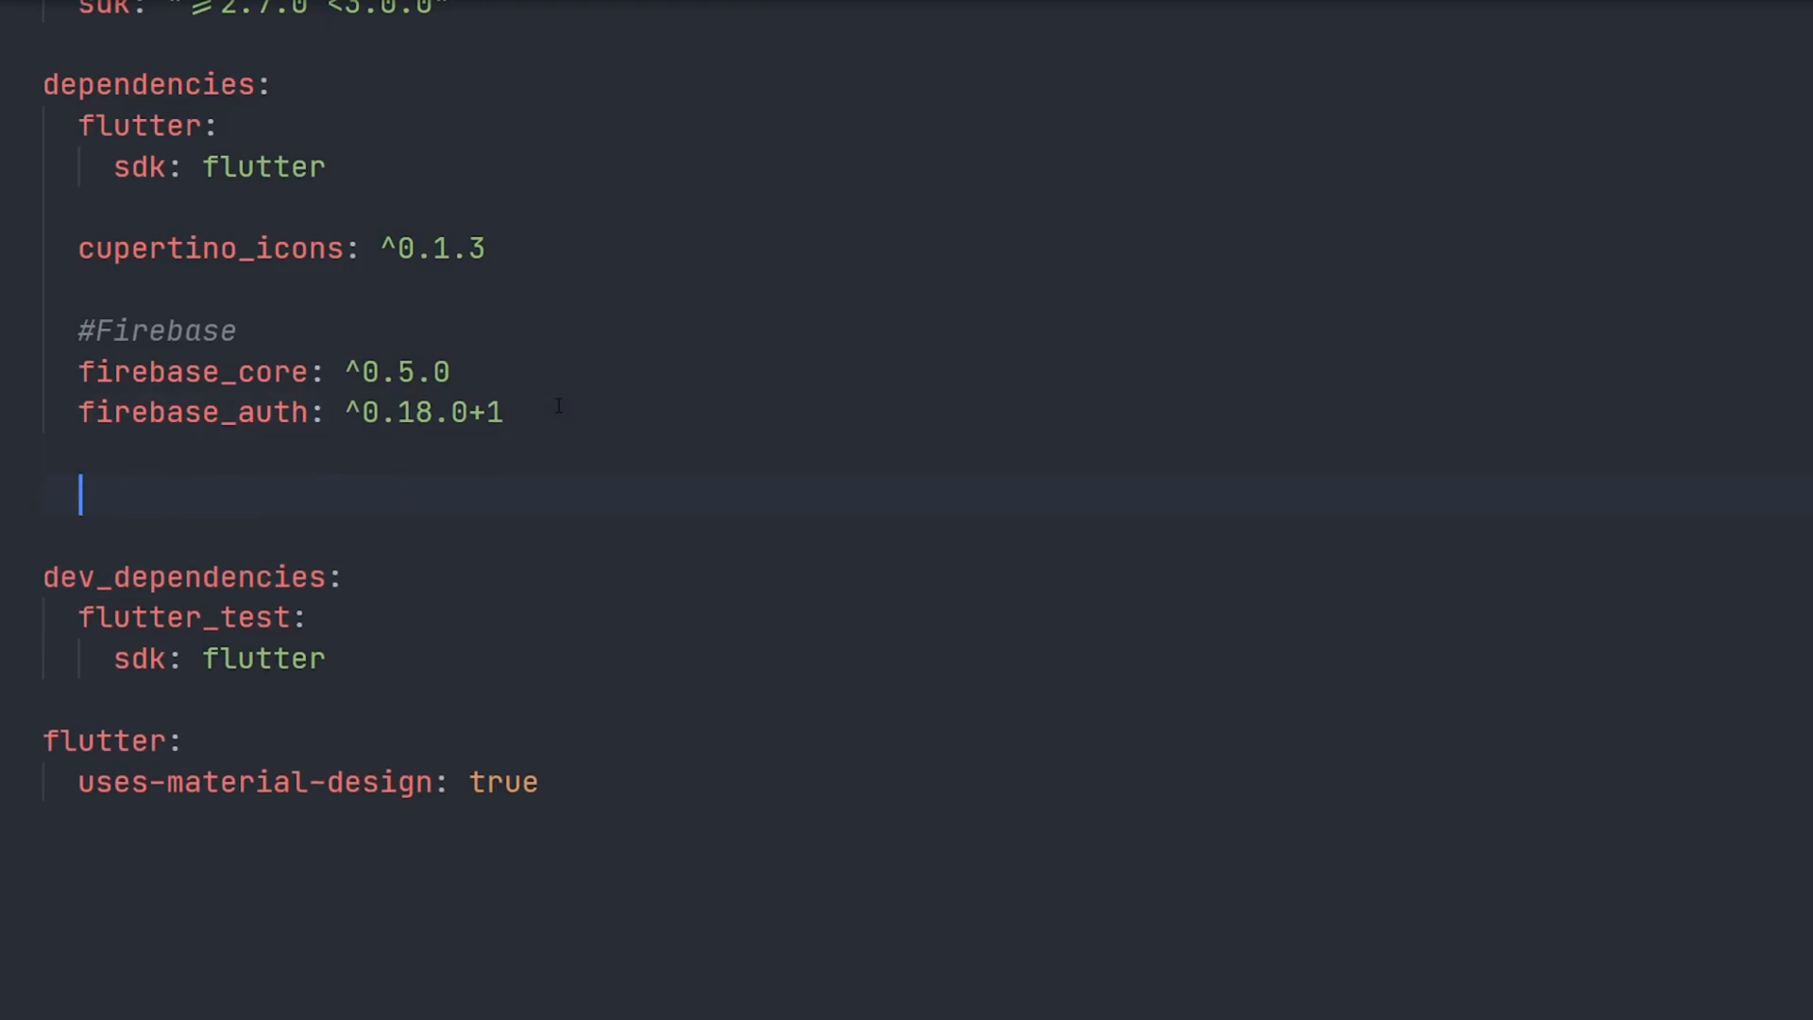
{"action": "type", "text": "provider: ^4.3.2+1"}
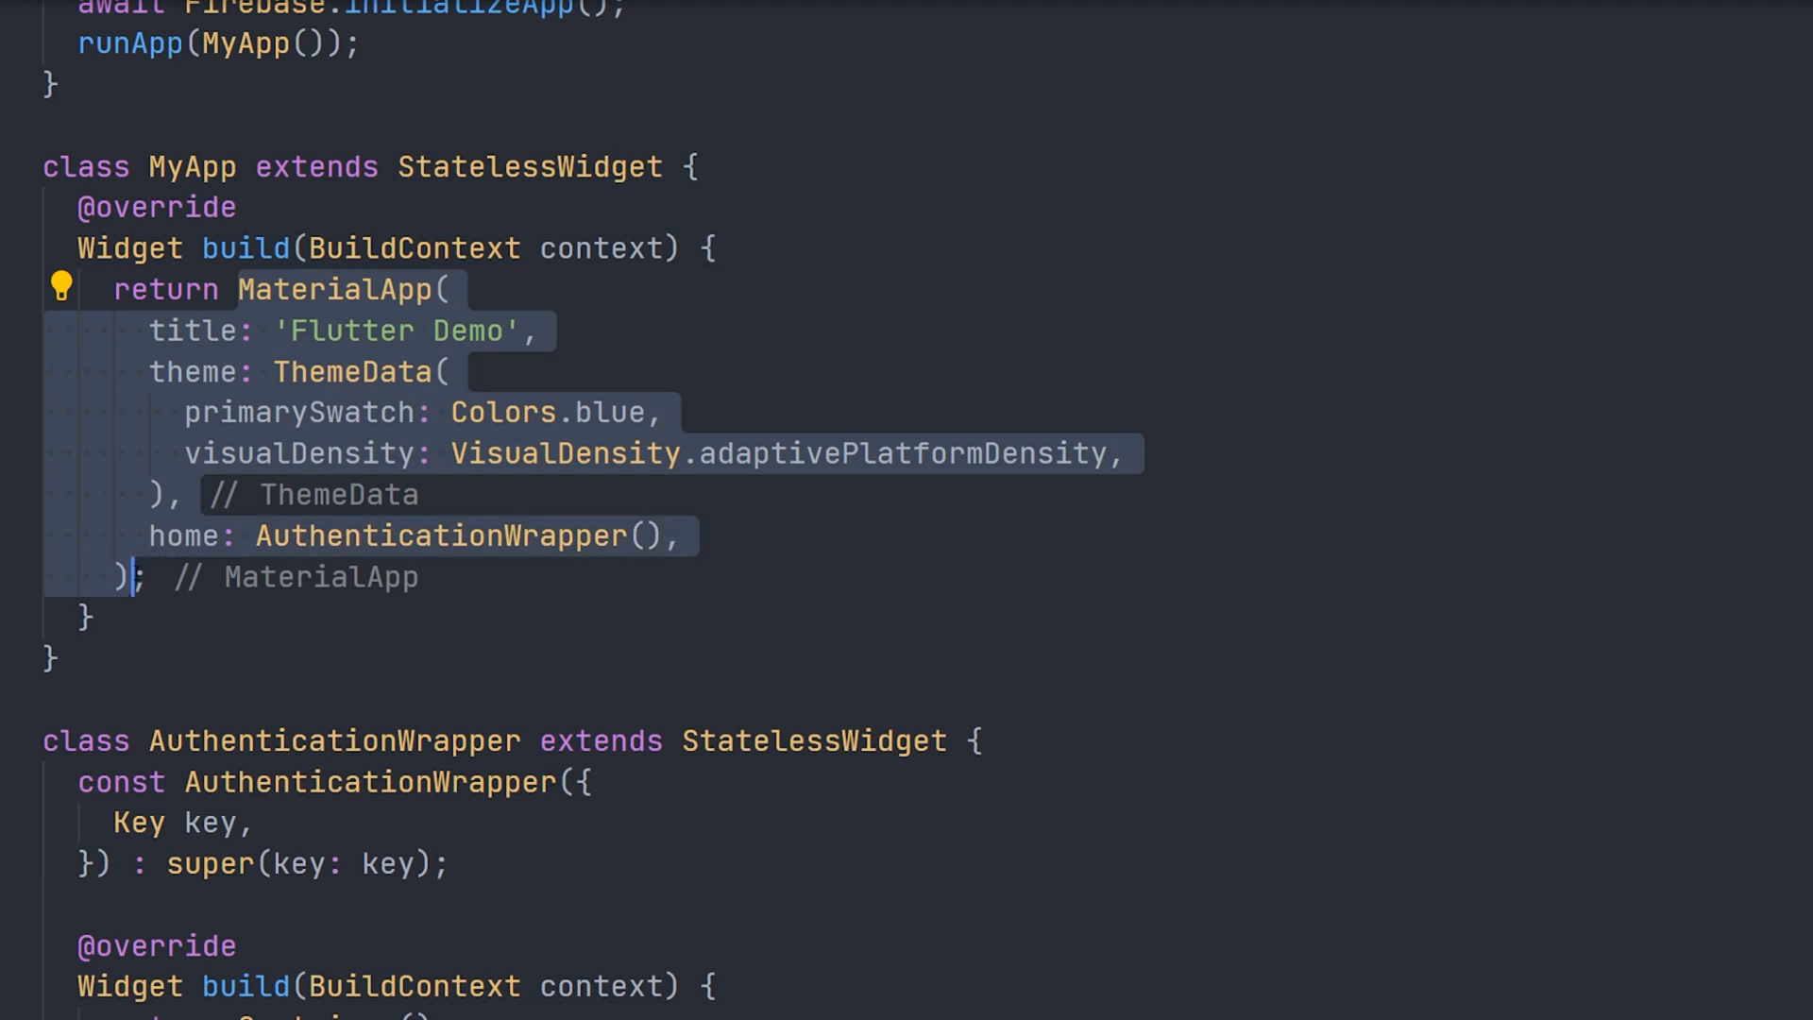
- Wrap MaterialApp in a MultiProvider with an empty providers list
{"action": "type", "text": "Multi;"}
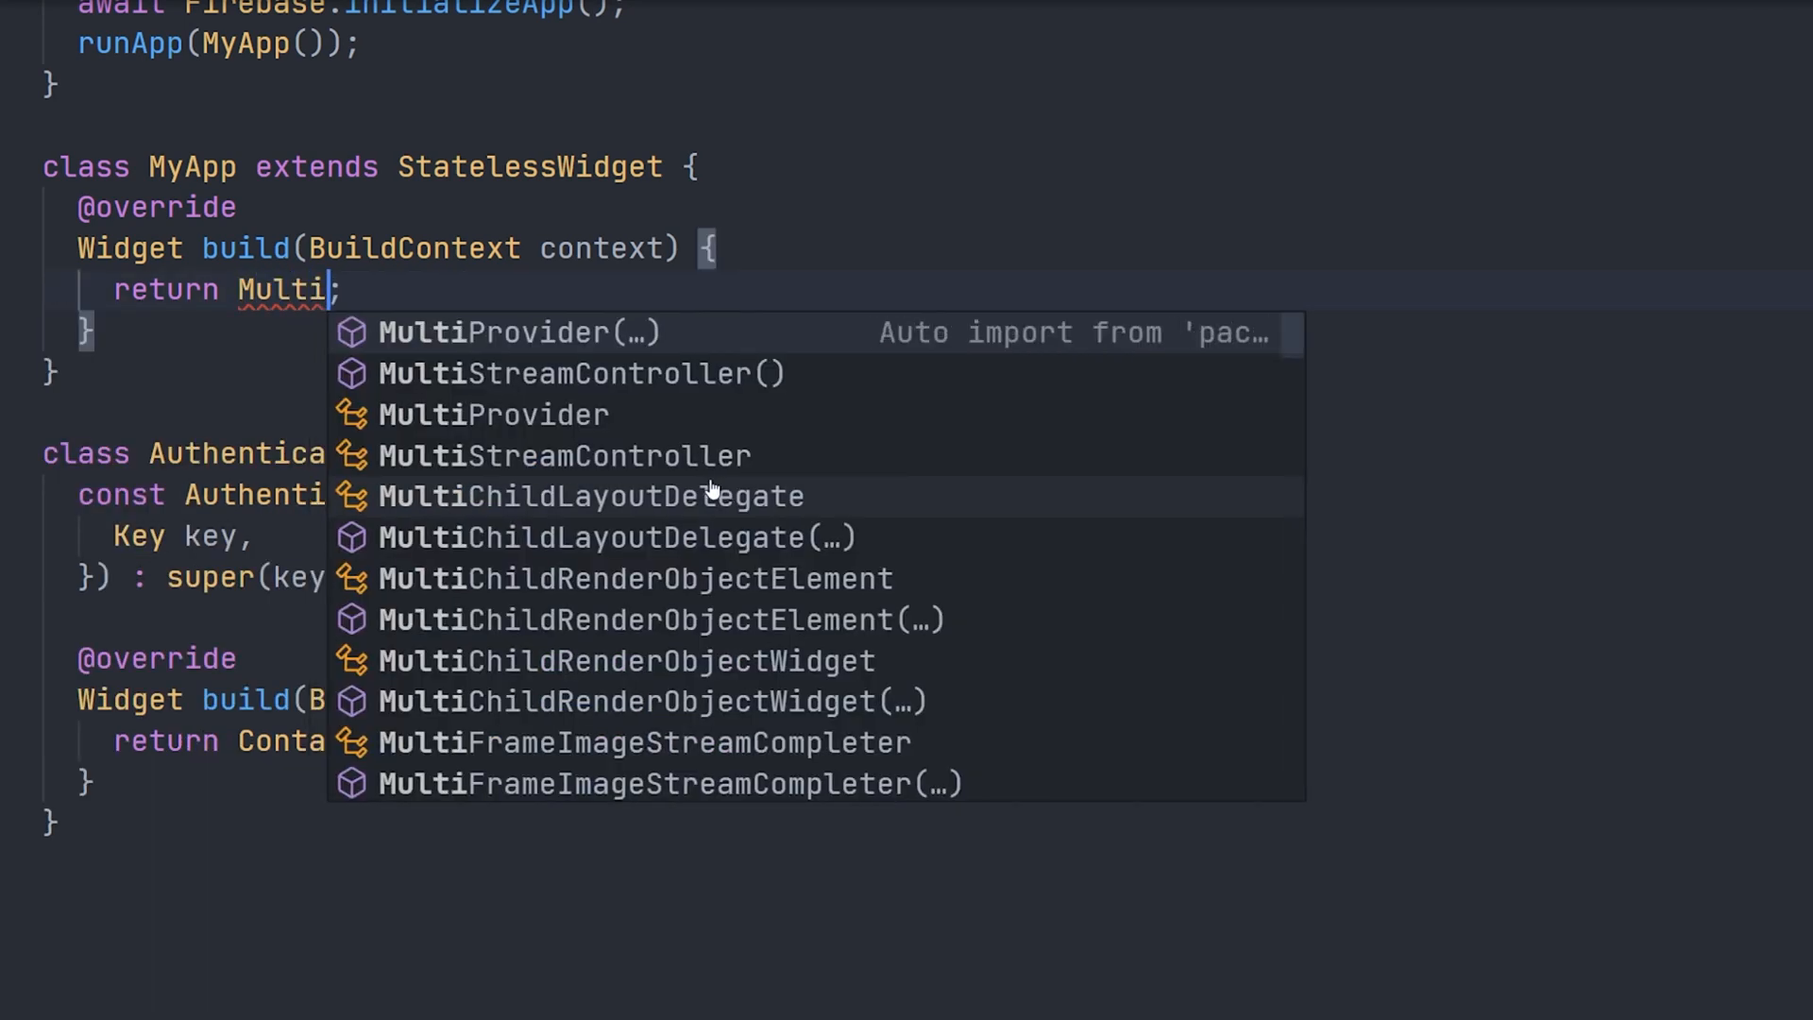
{"action": "left_click", "coordinate": [519, 332]}
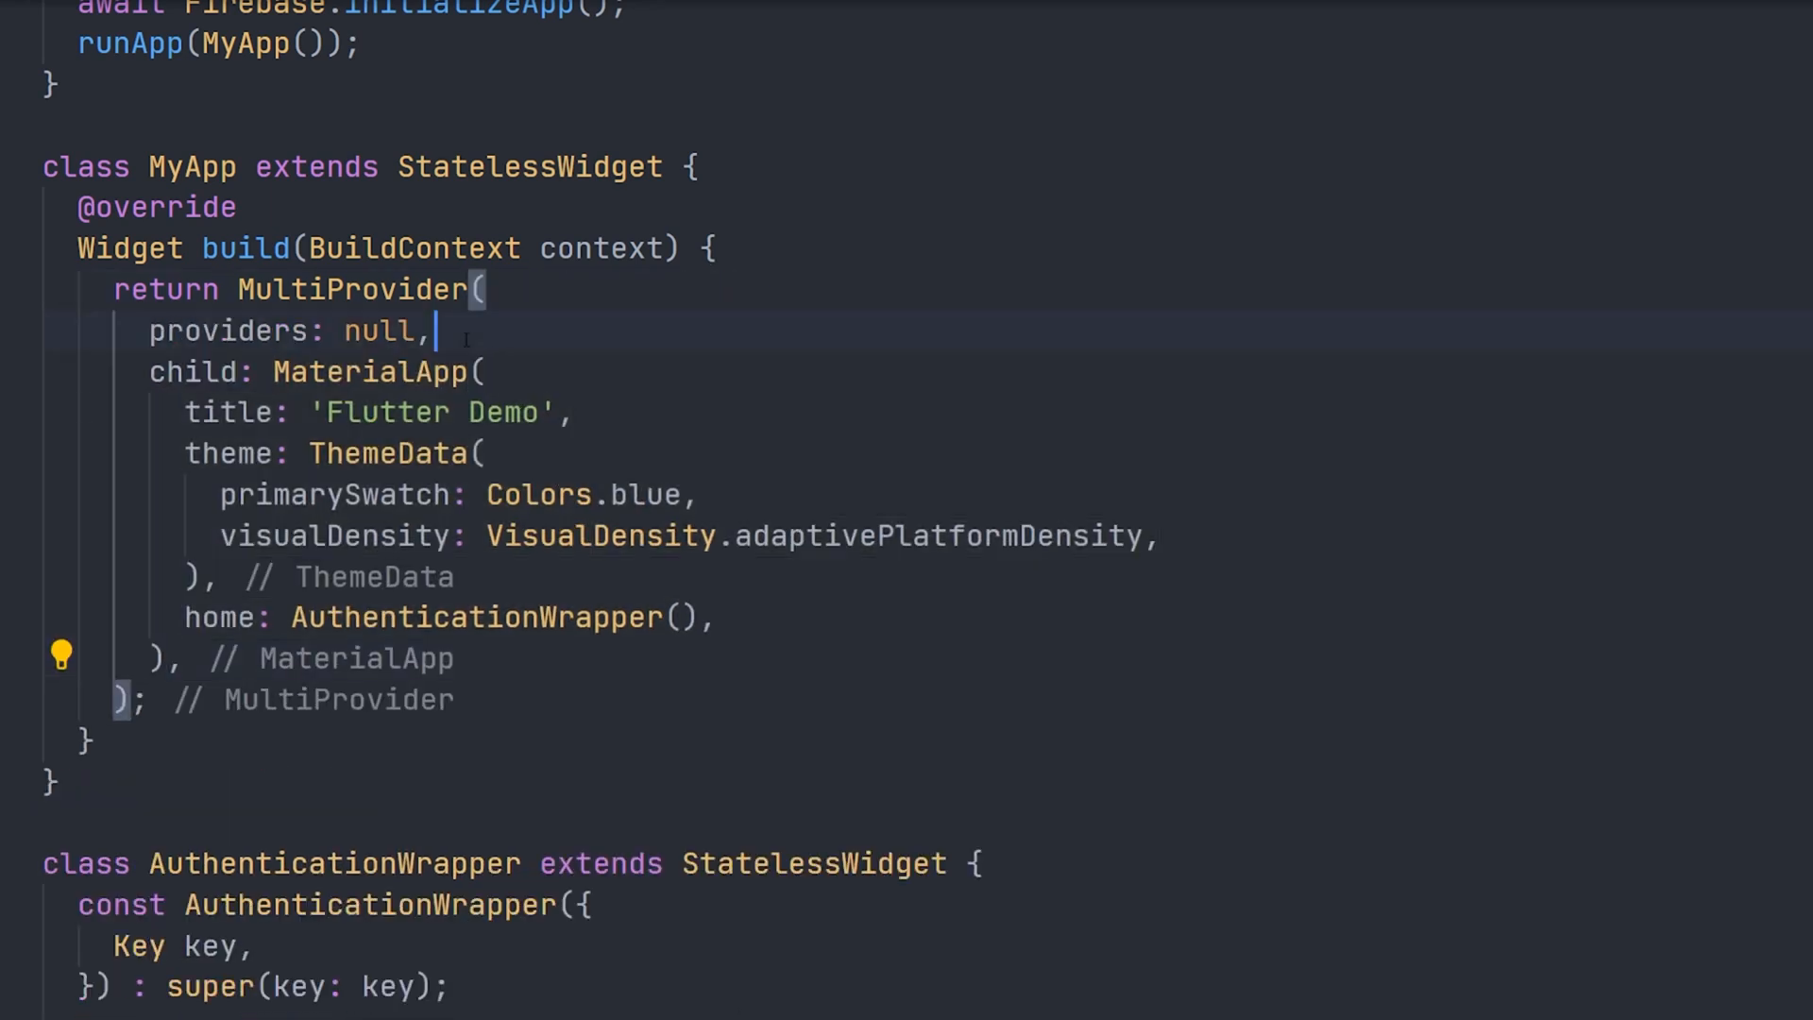
{"action": "type", "text": "[]"}
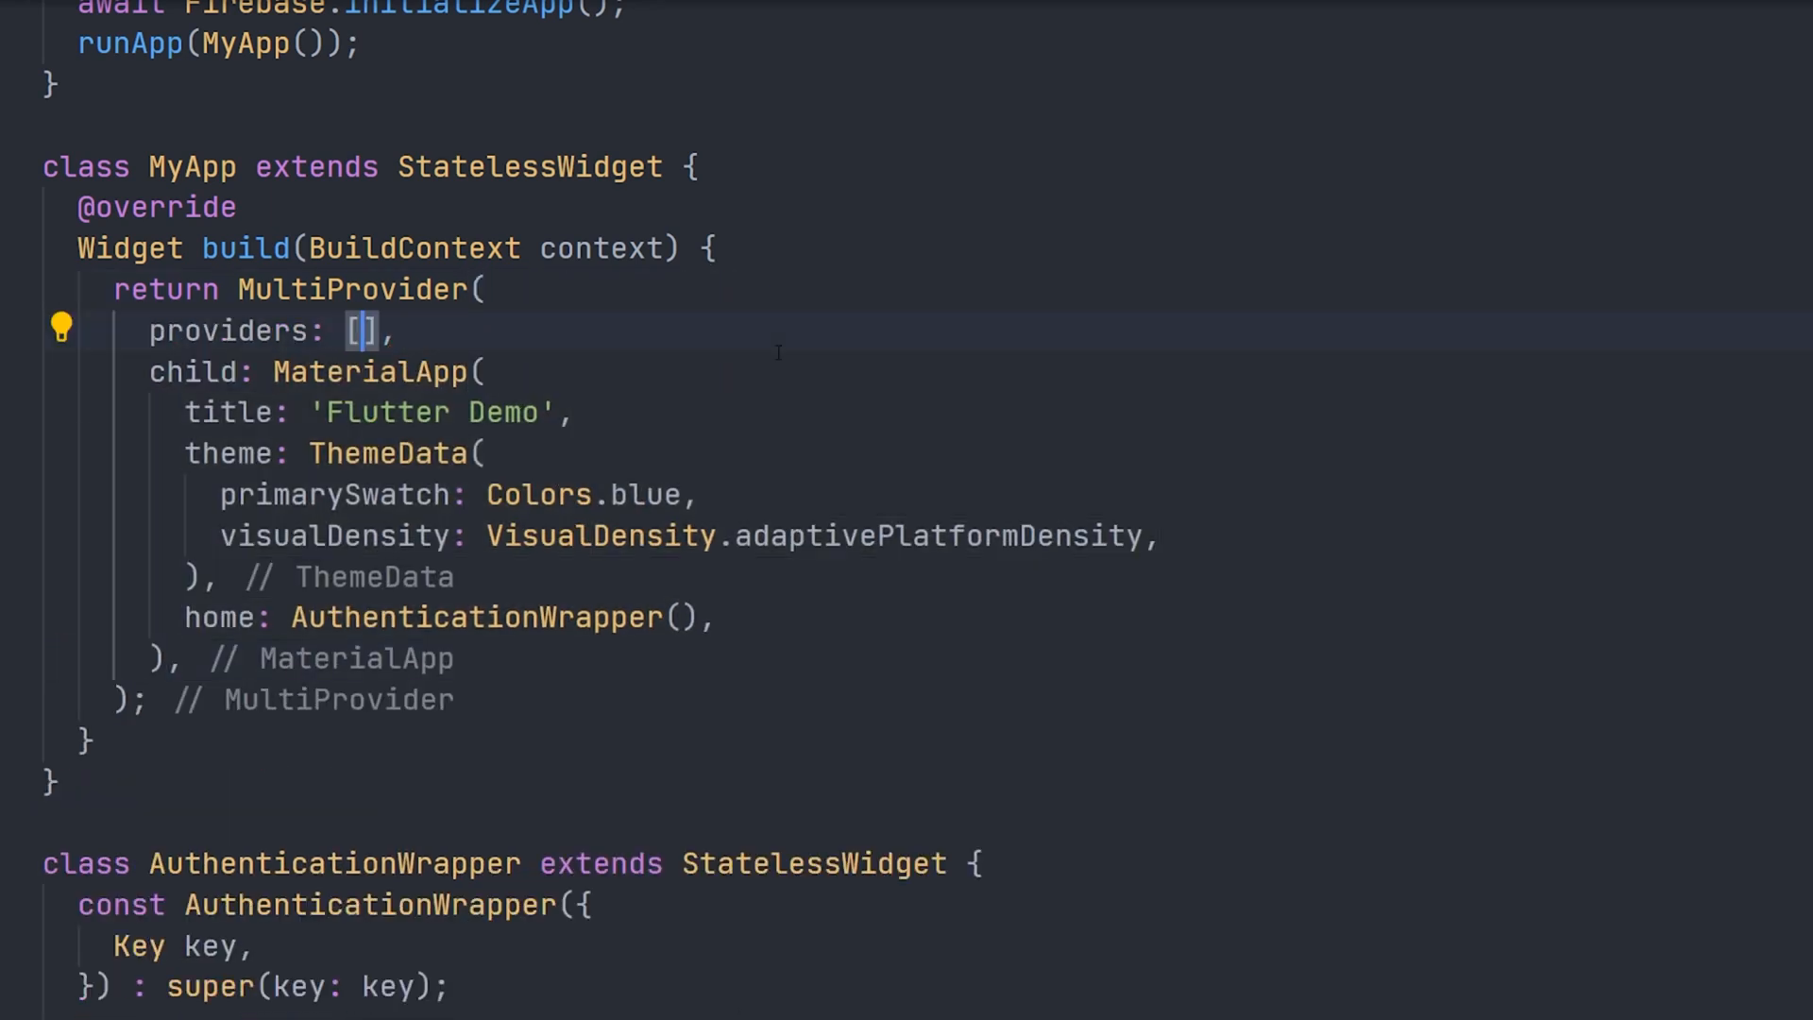
{"action": "key", "text": "enter"}
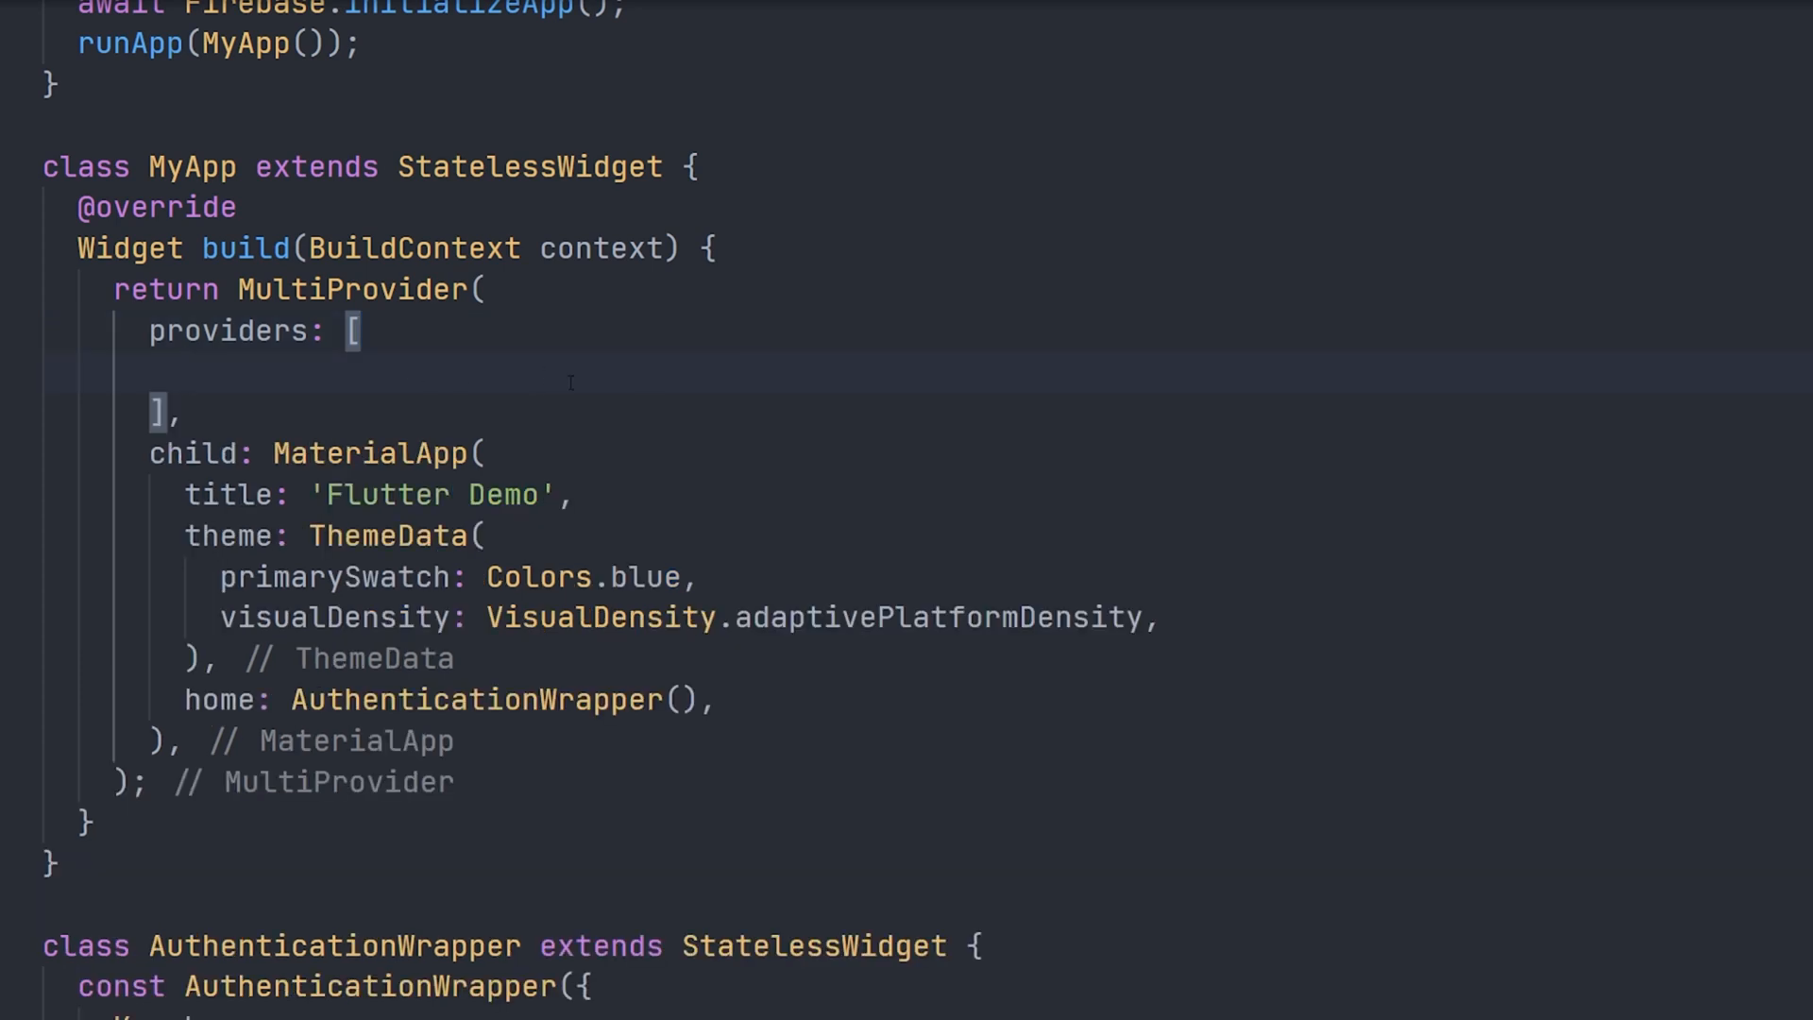
- Add Provider<AuthenticationService> creating AuthenticationService(FirebaseAuth.instance)
{"action": "type", "text": "Provider<Authe>(create: null"}
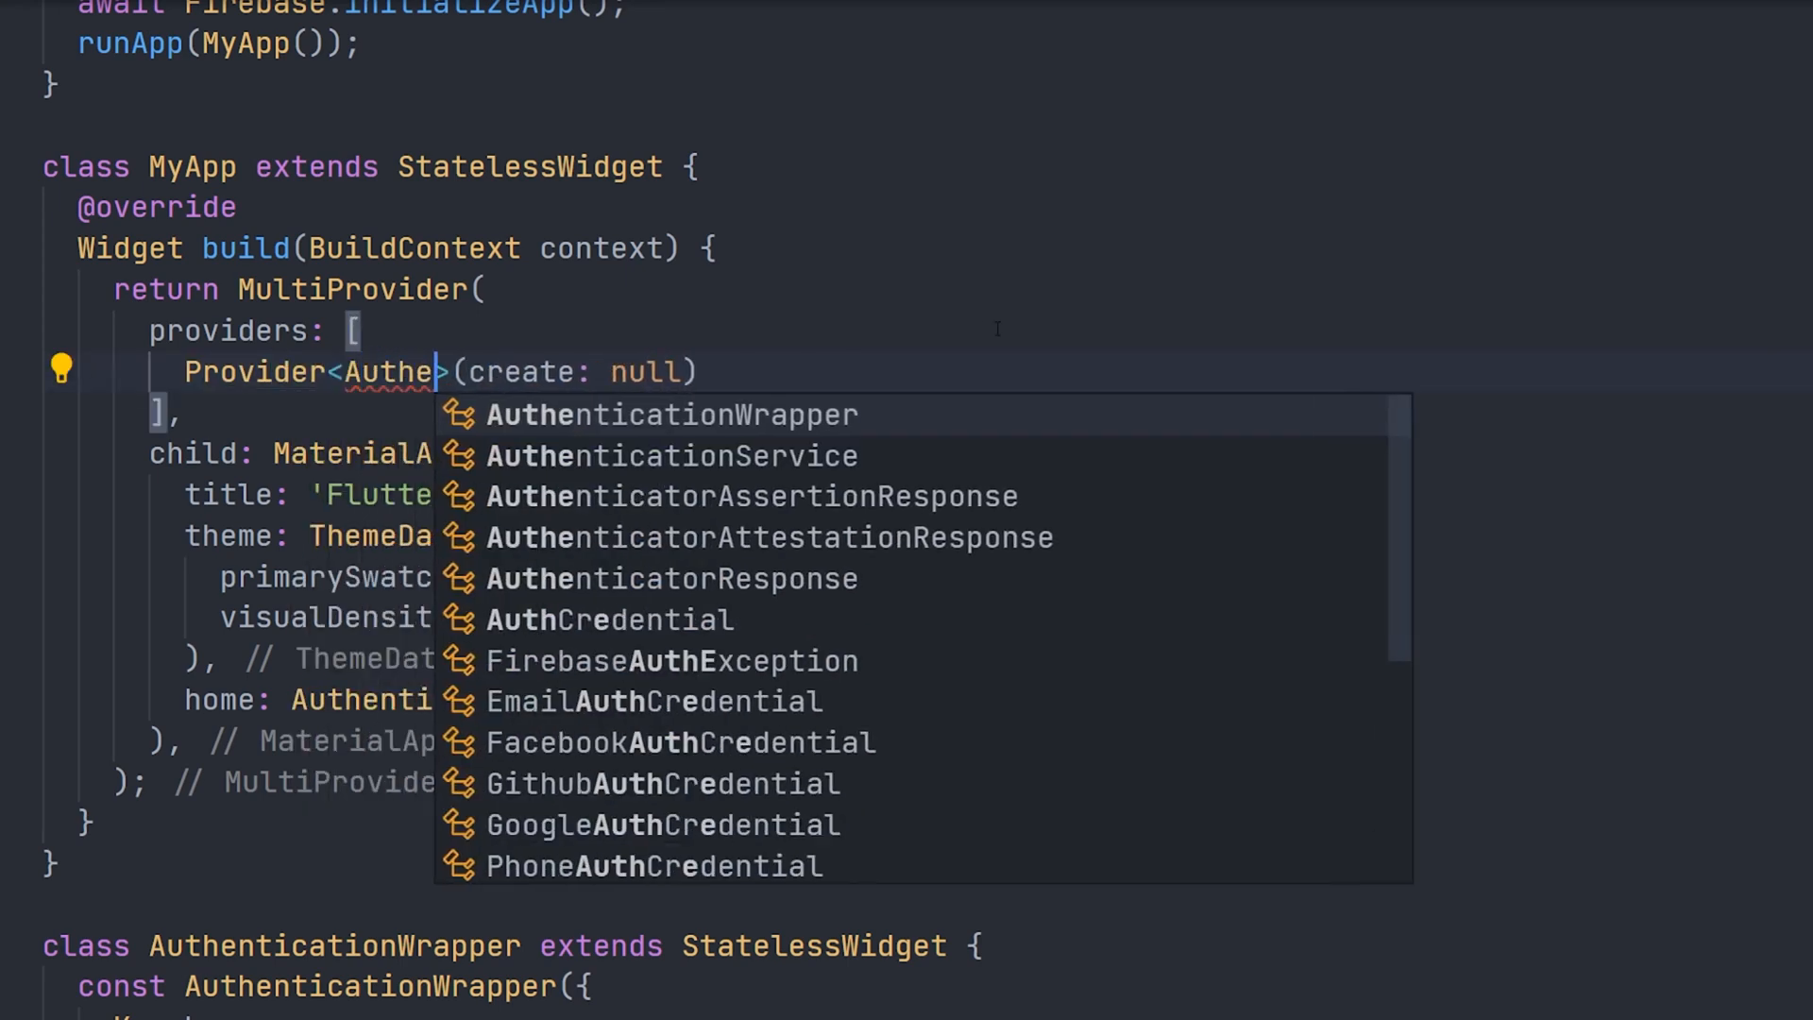
{"action": "left_click", "coordinate": [670, 455]}
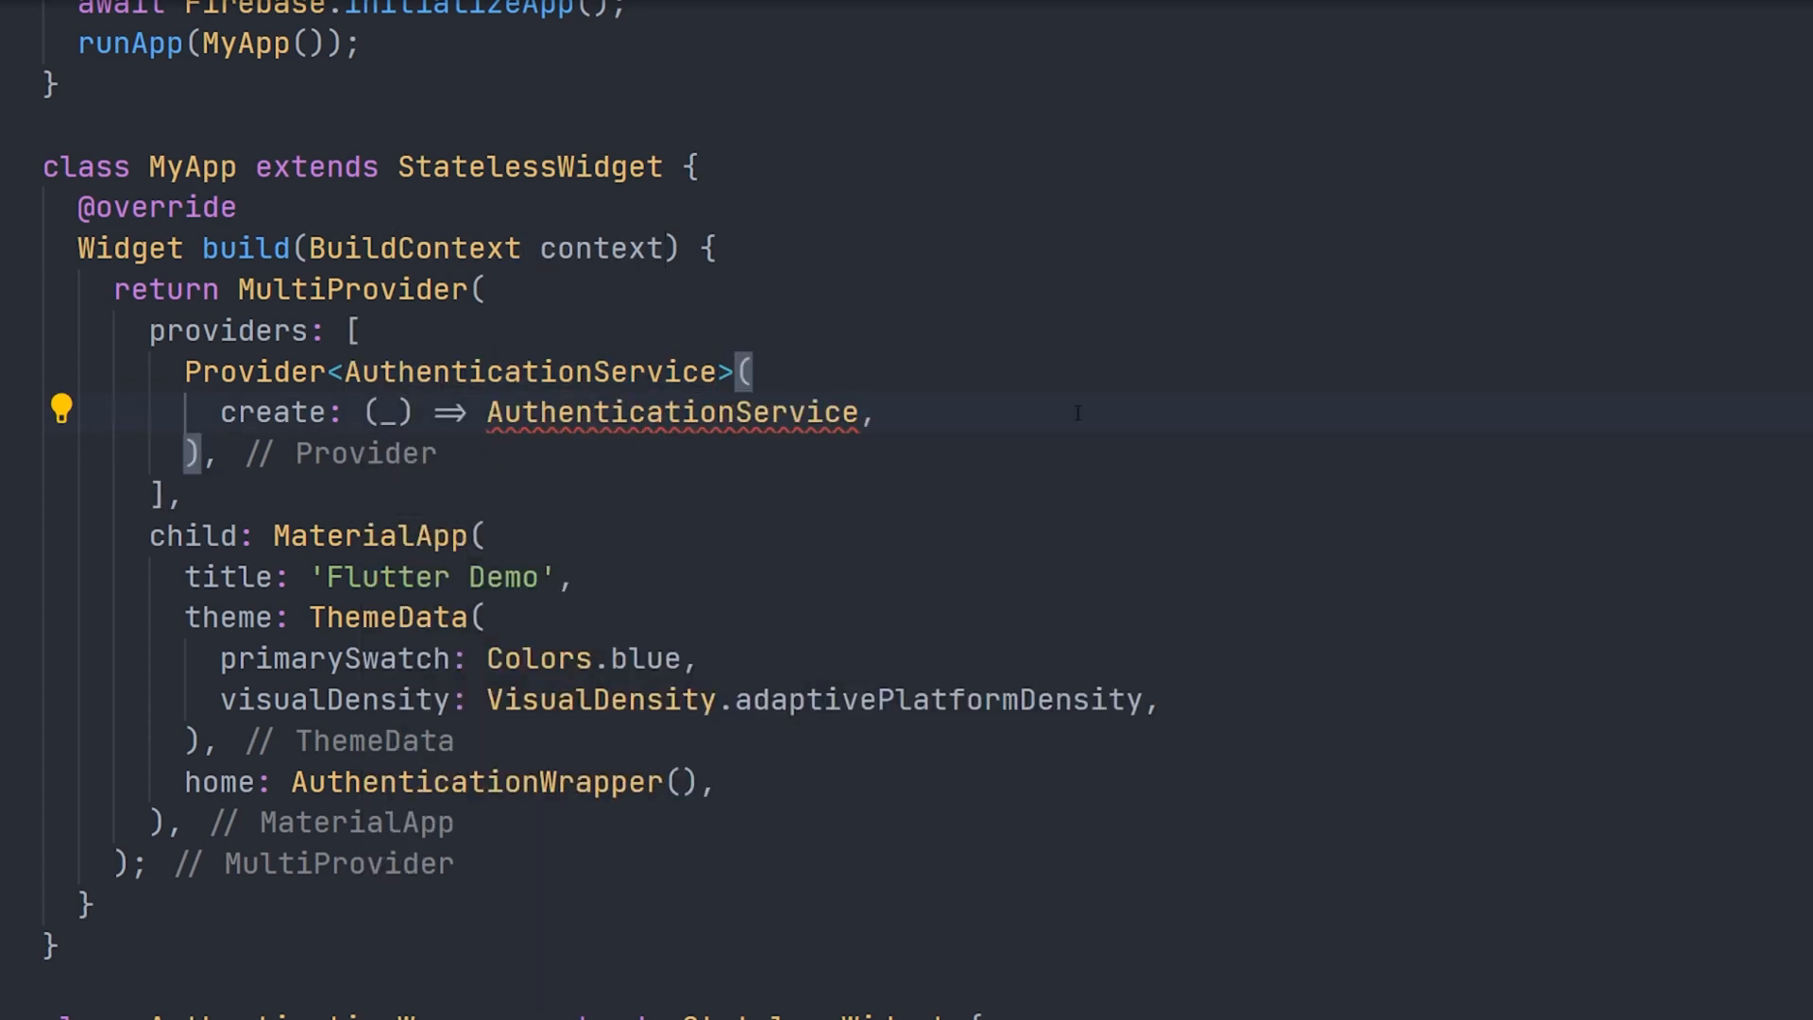
{"action": "type", "text": "()"}
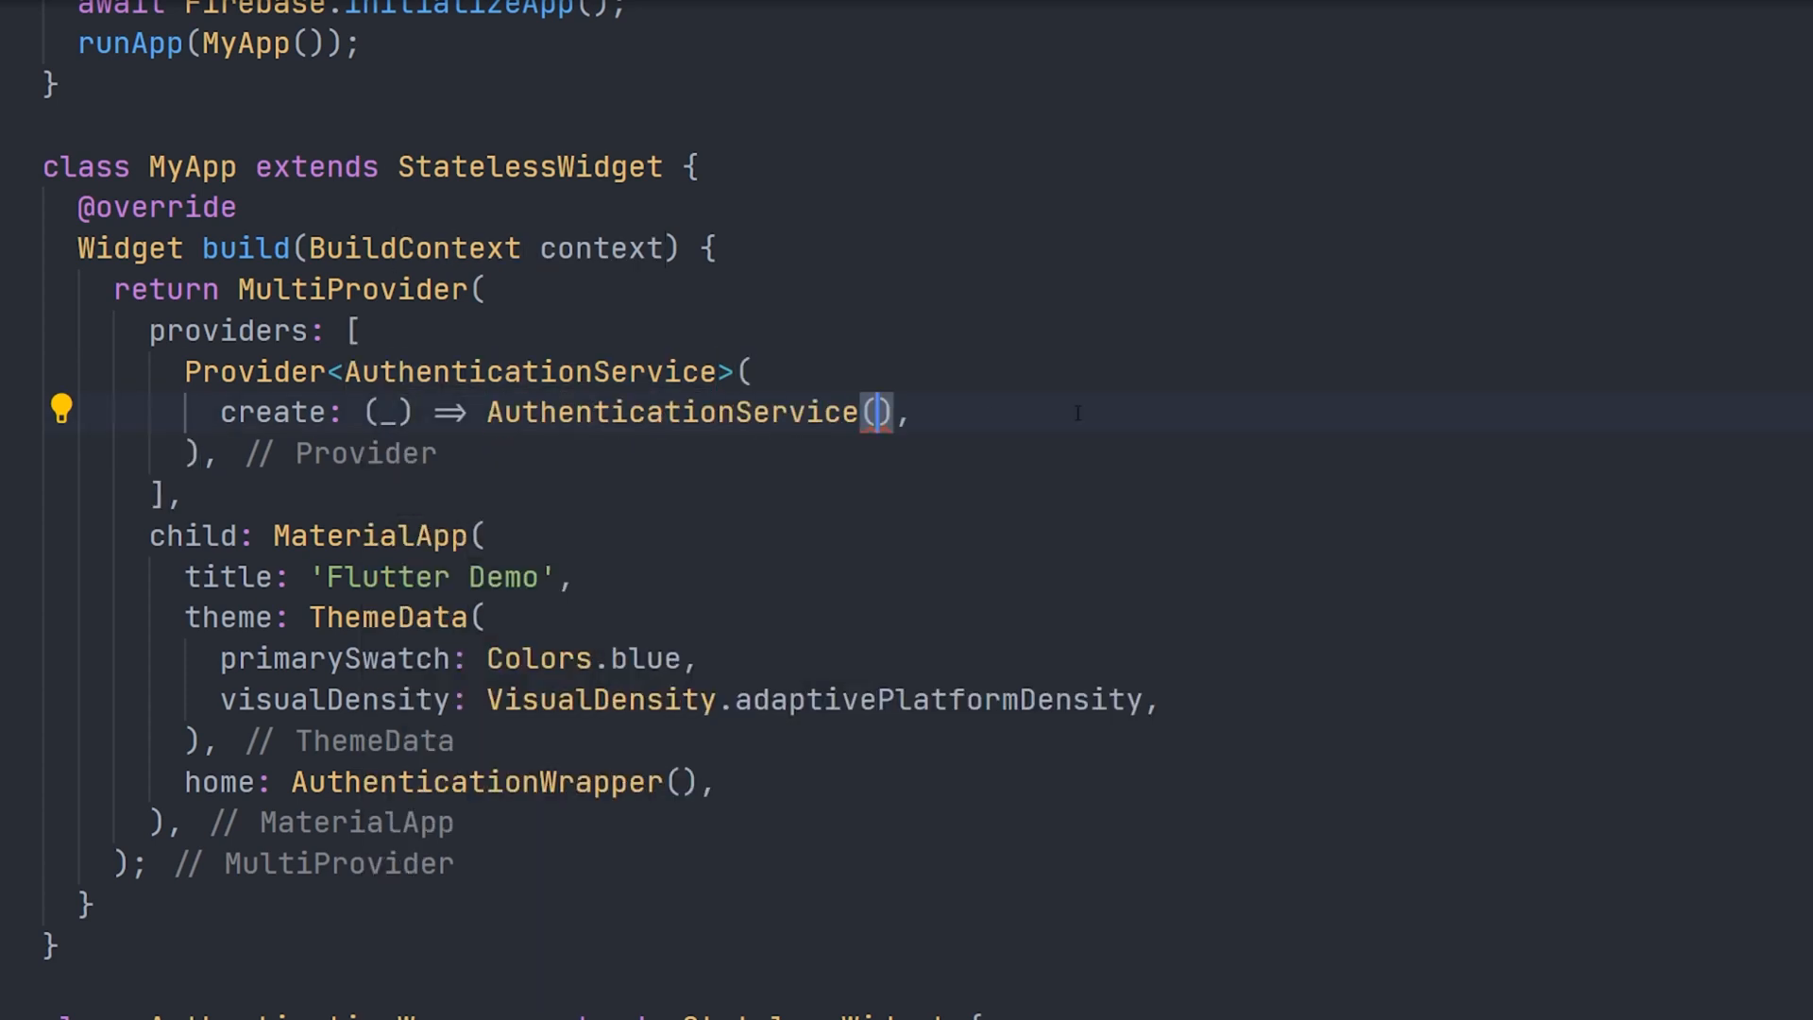
{"action": "type", "text": "FirebaseAut"}
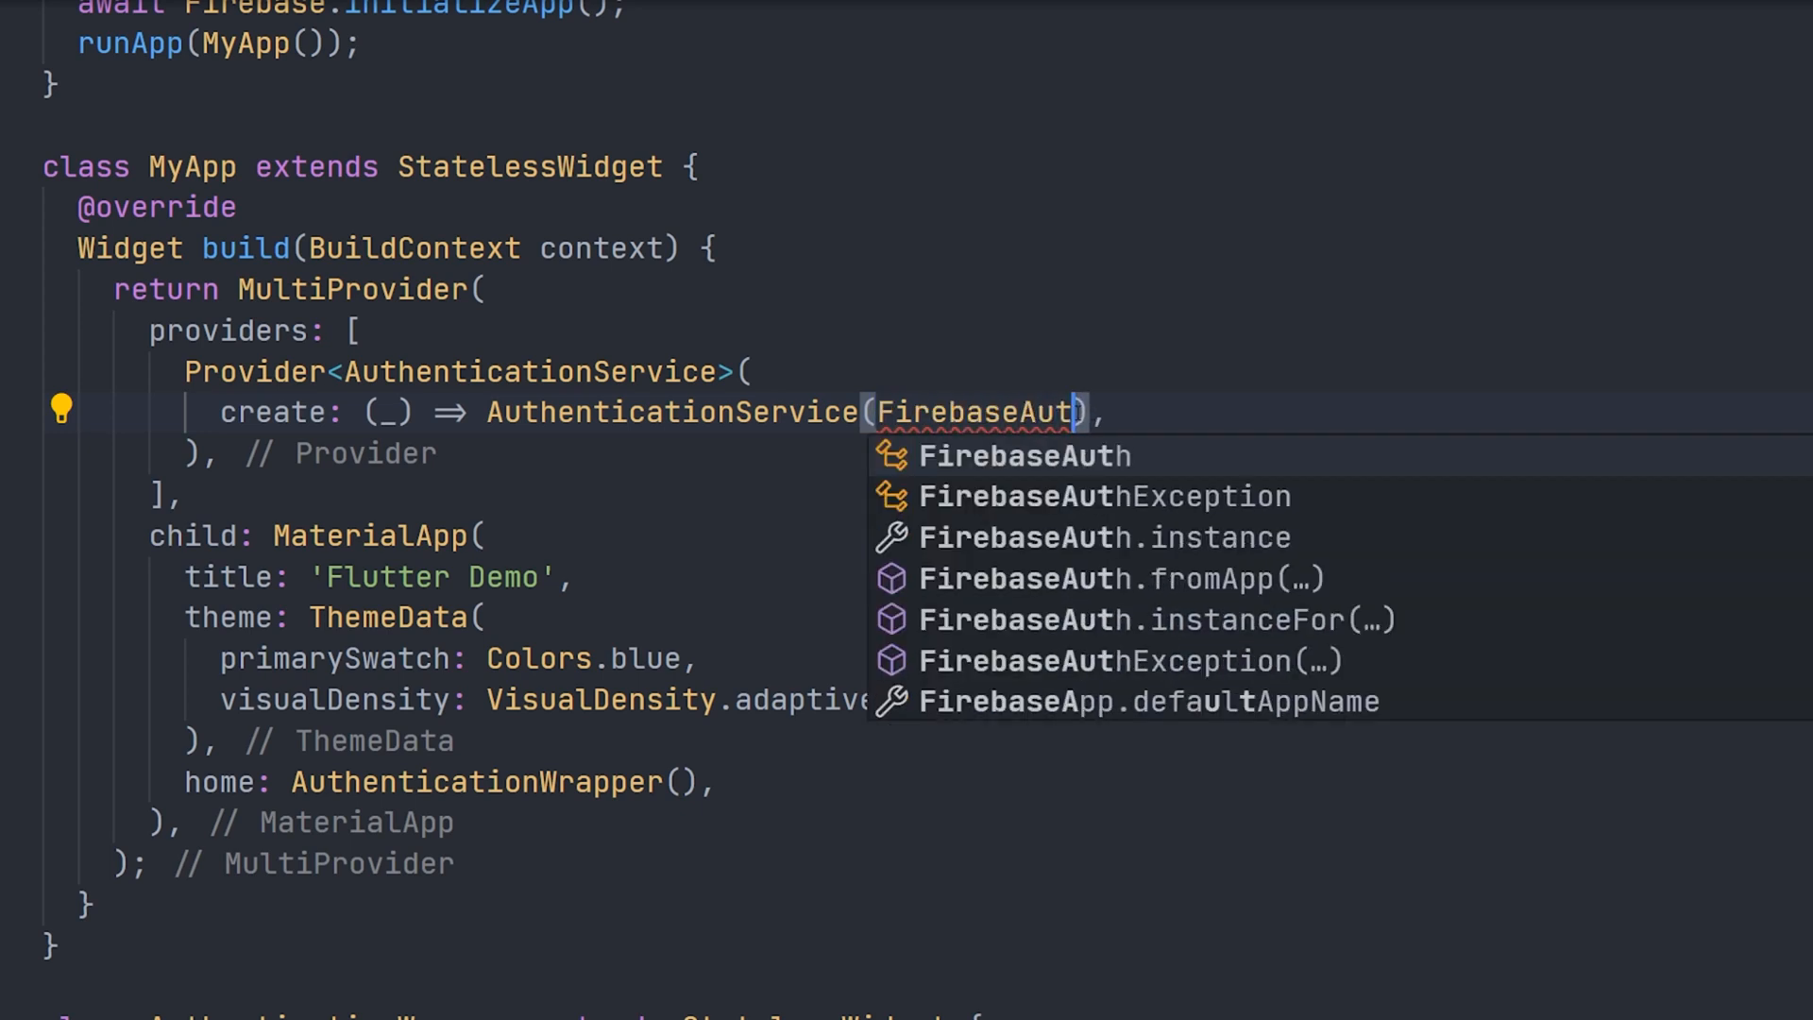
{"action": "left_click", "coordinate": [1109, 536]}
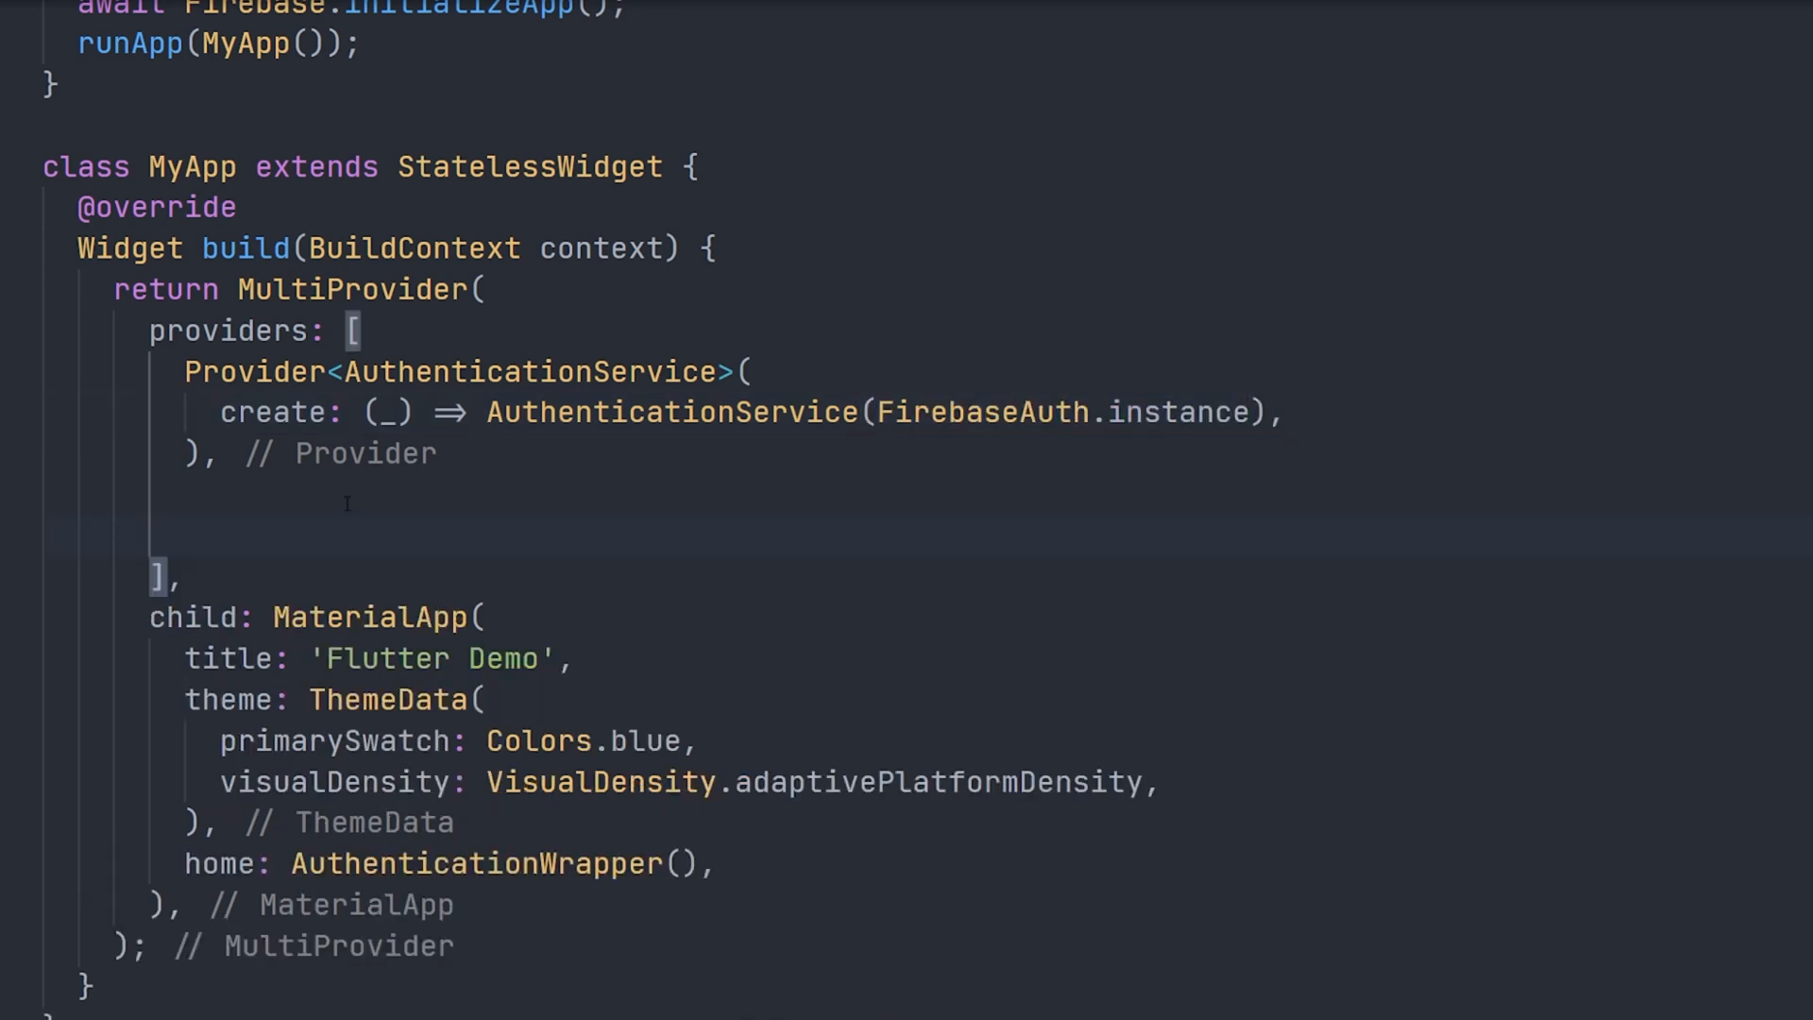
- Add a StreamProvider whose create reads context.read<AuthenticationService>()
{"action": "type", "text": "Strea"}
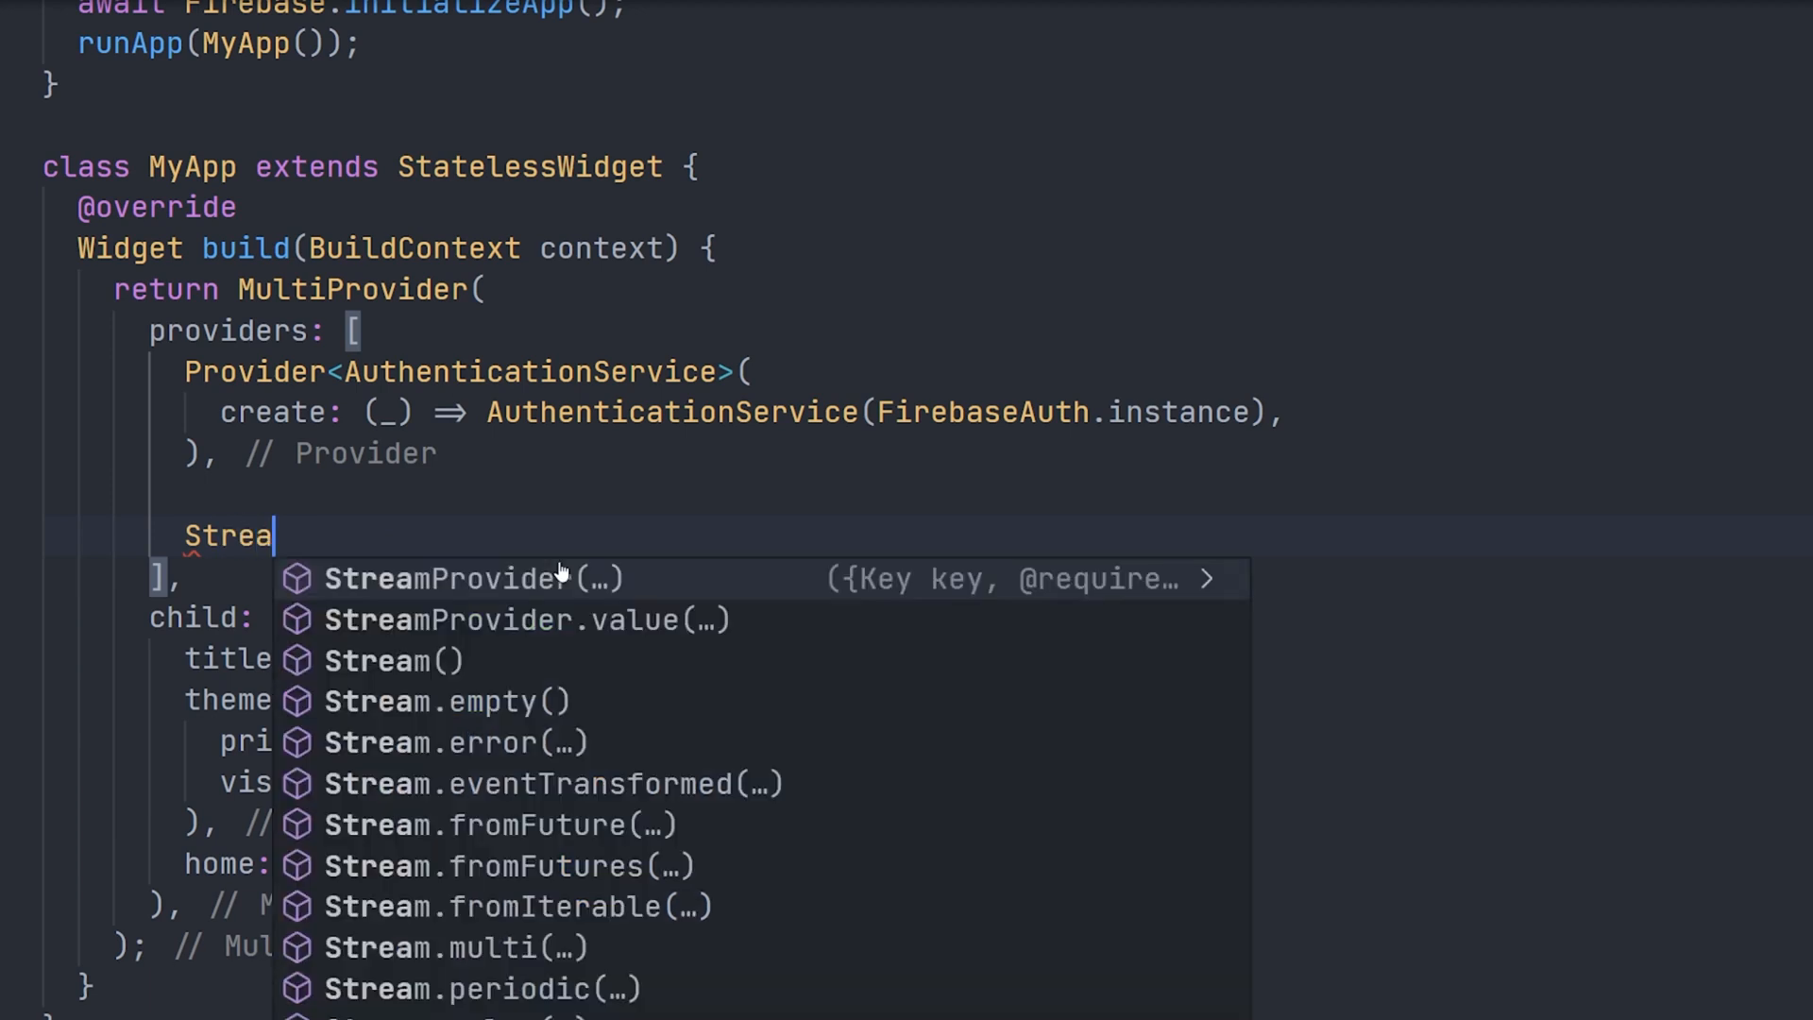
{"action": "type", "text": "mPro"}
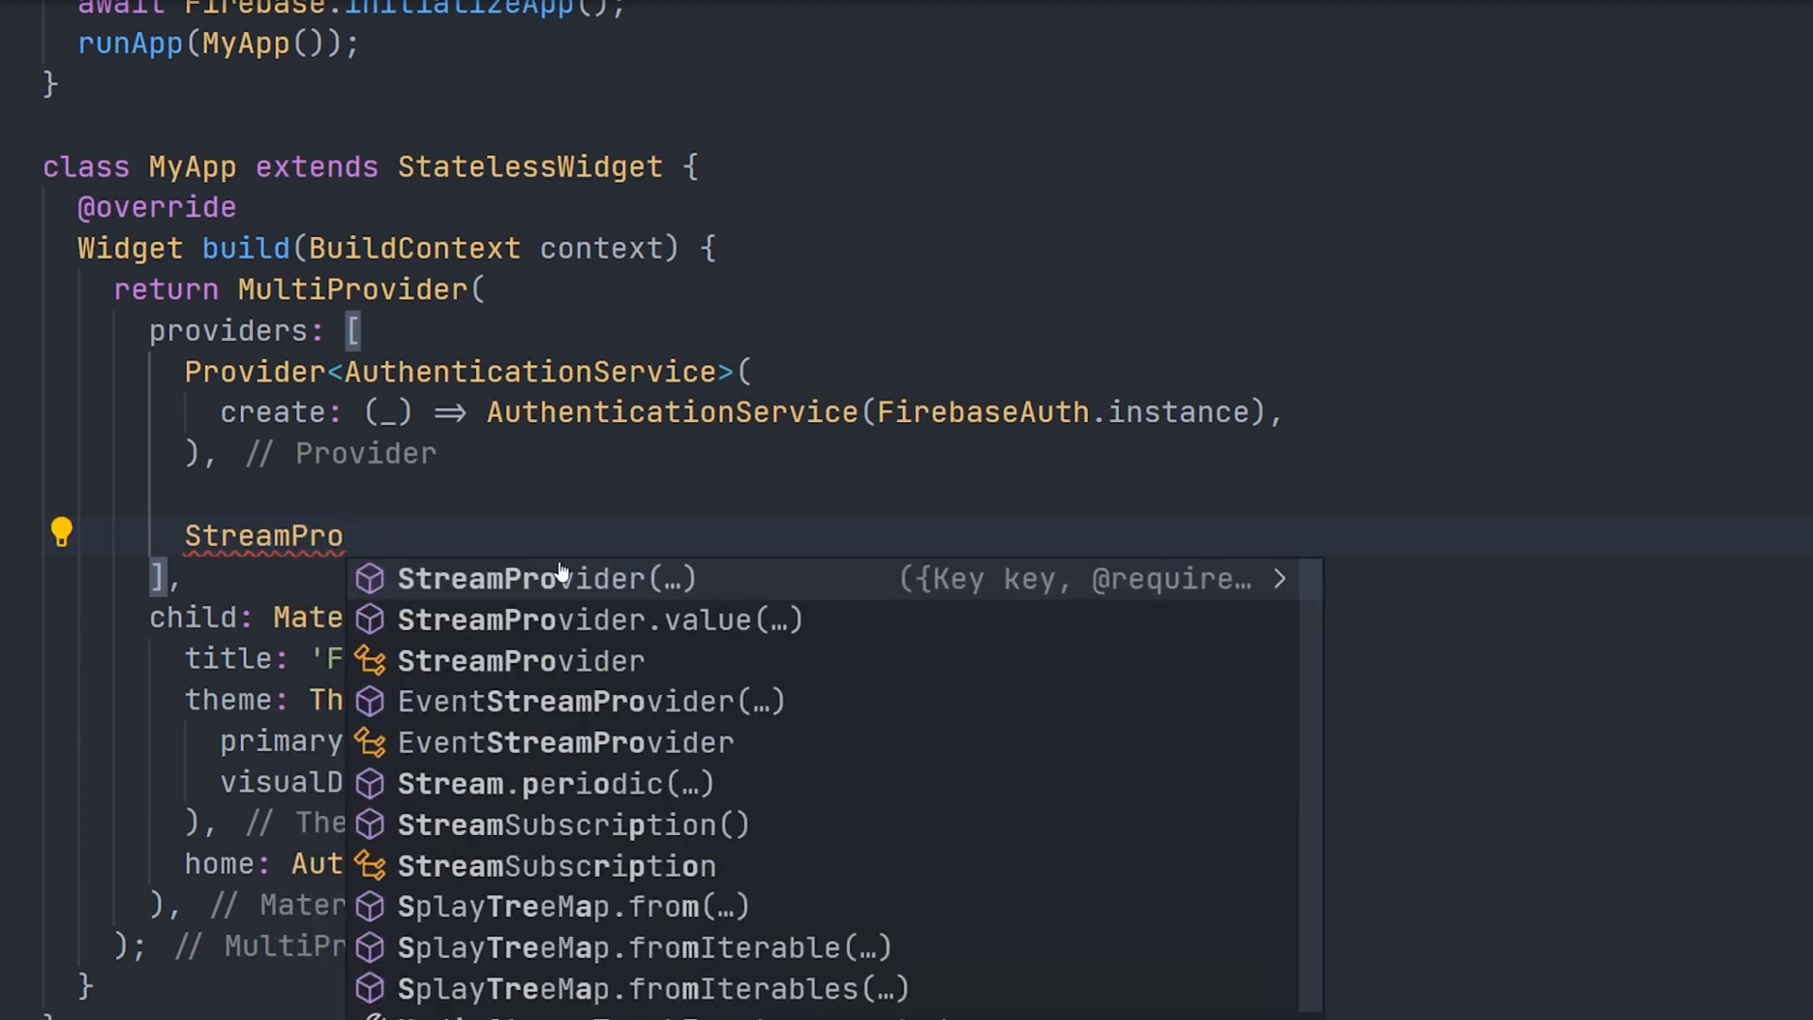
{"action": "left_click", "coordinate": [544, 578]}
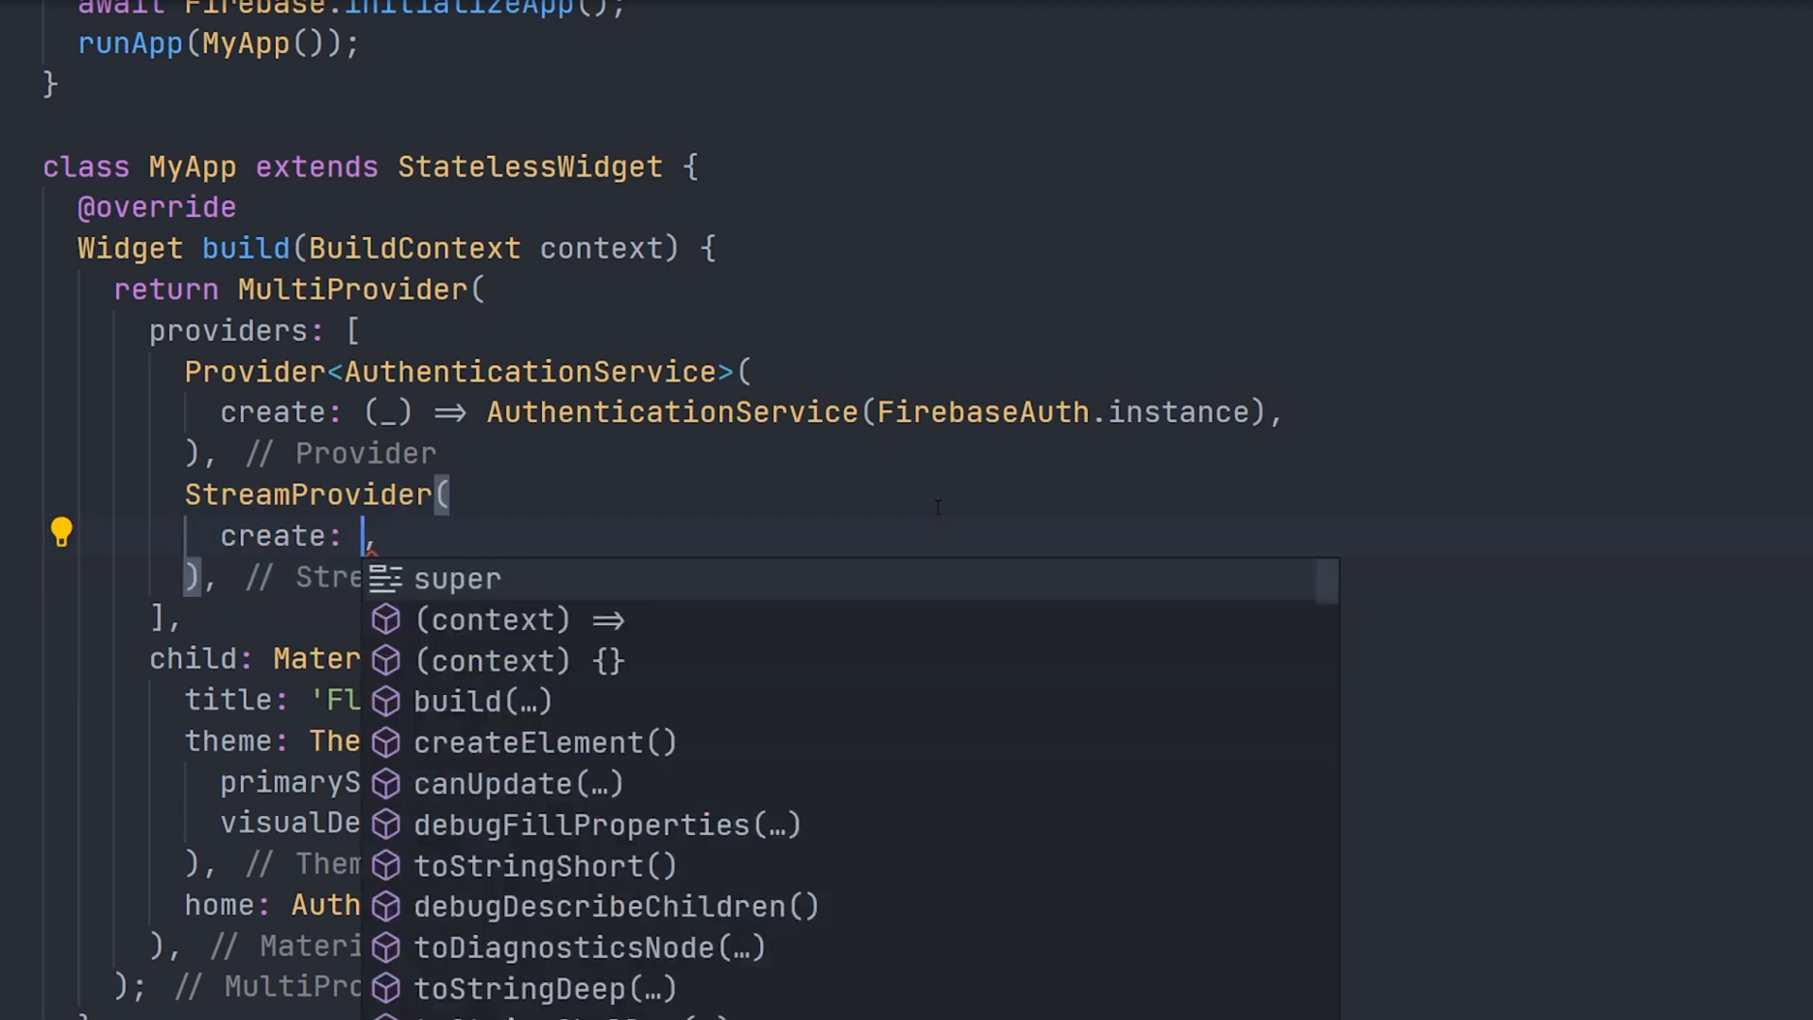
{"action": "left_click", "coordinate": [521, 619]}
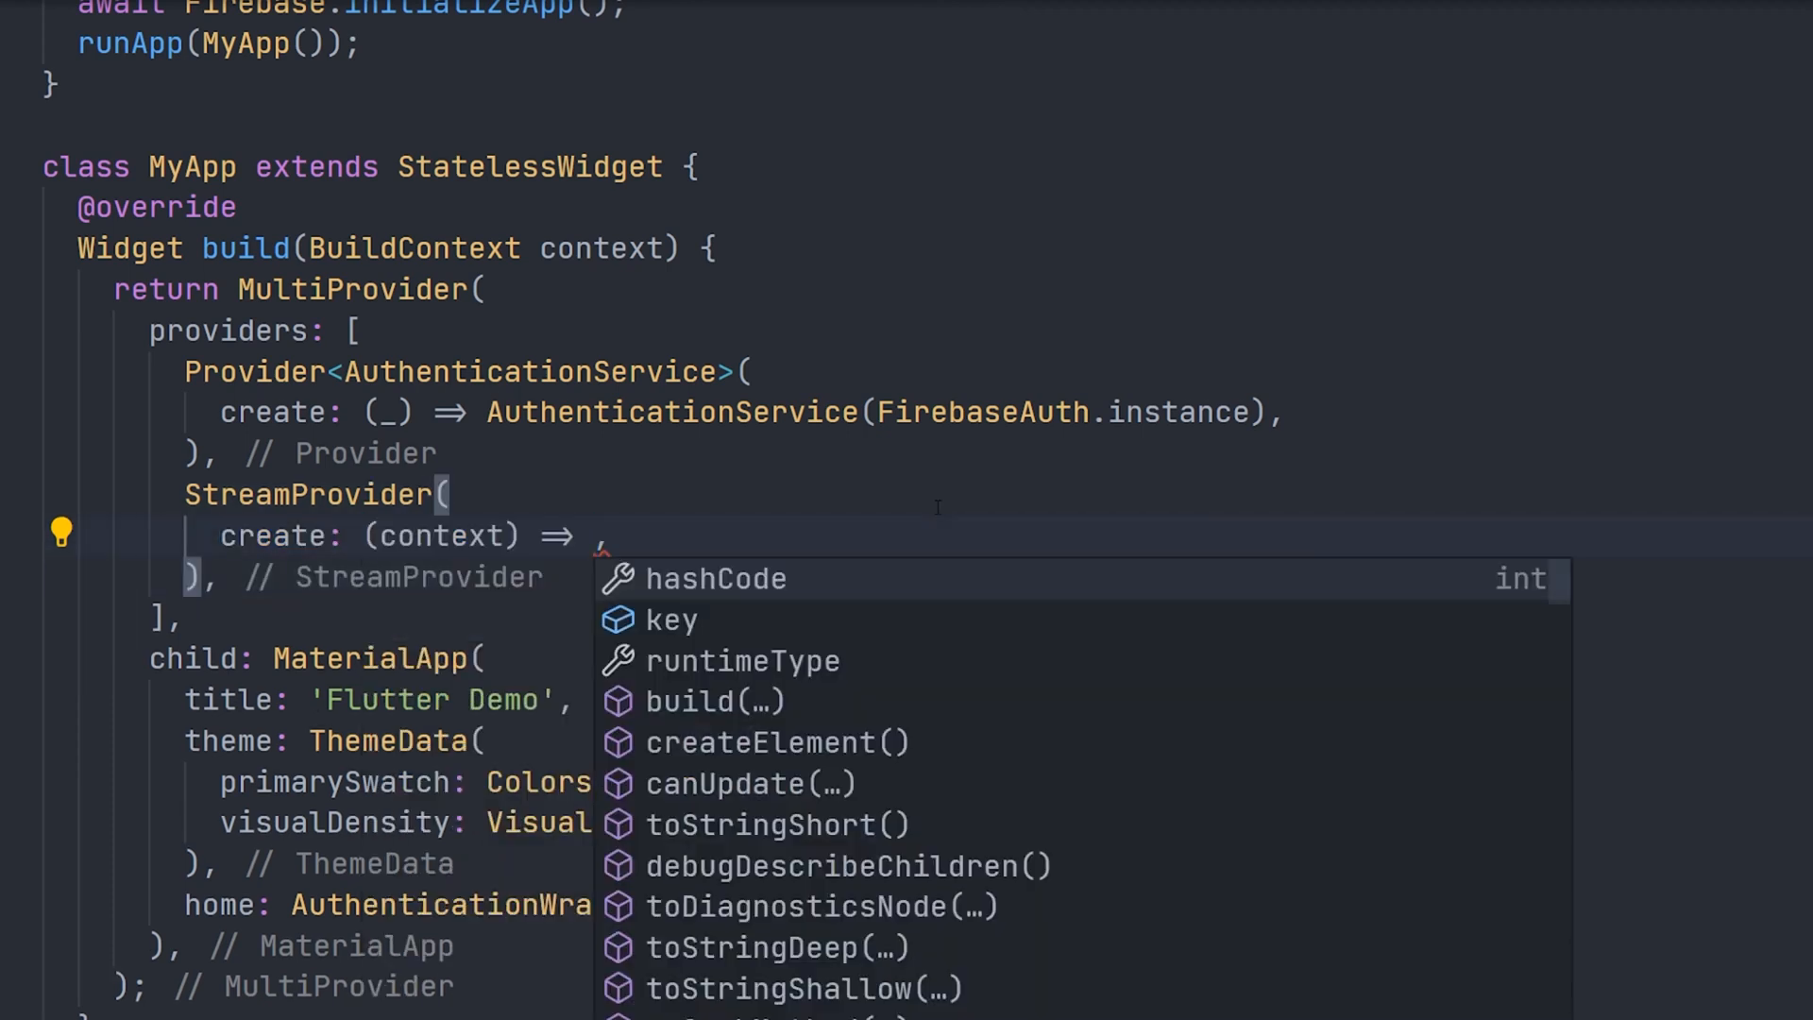
{"action": "type", "text": "context.re"}
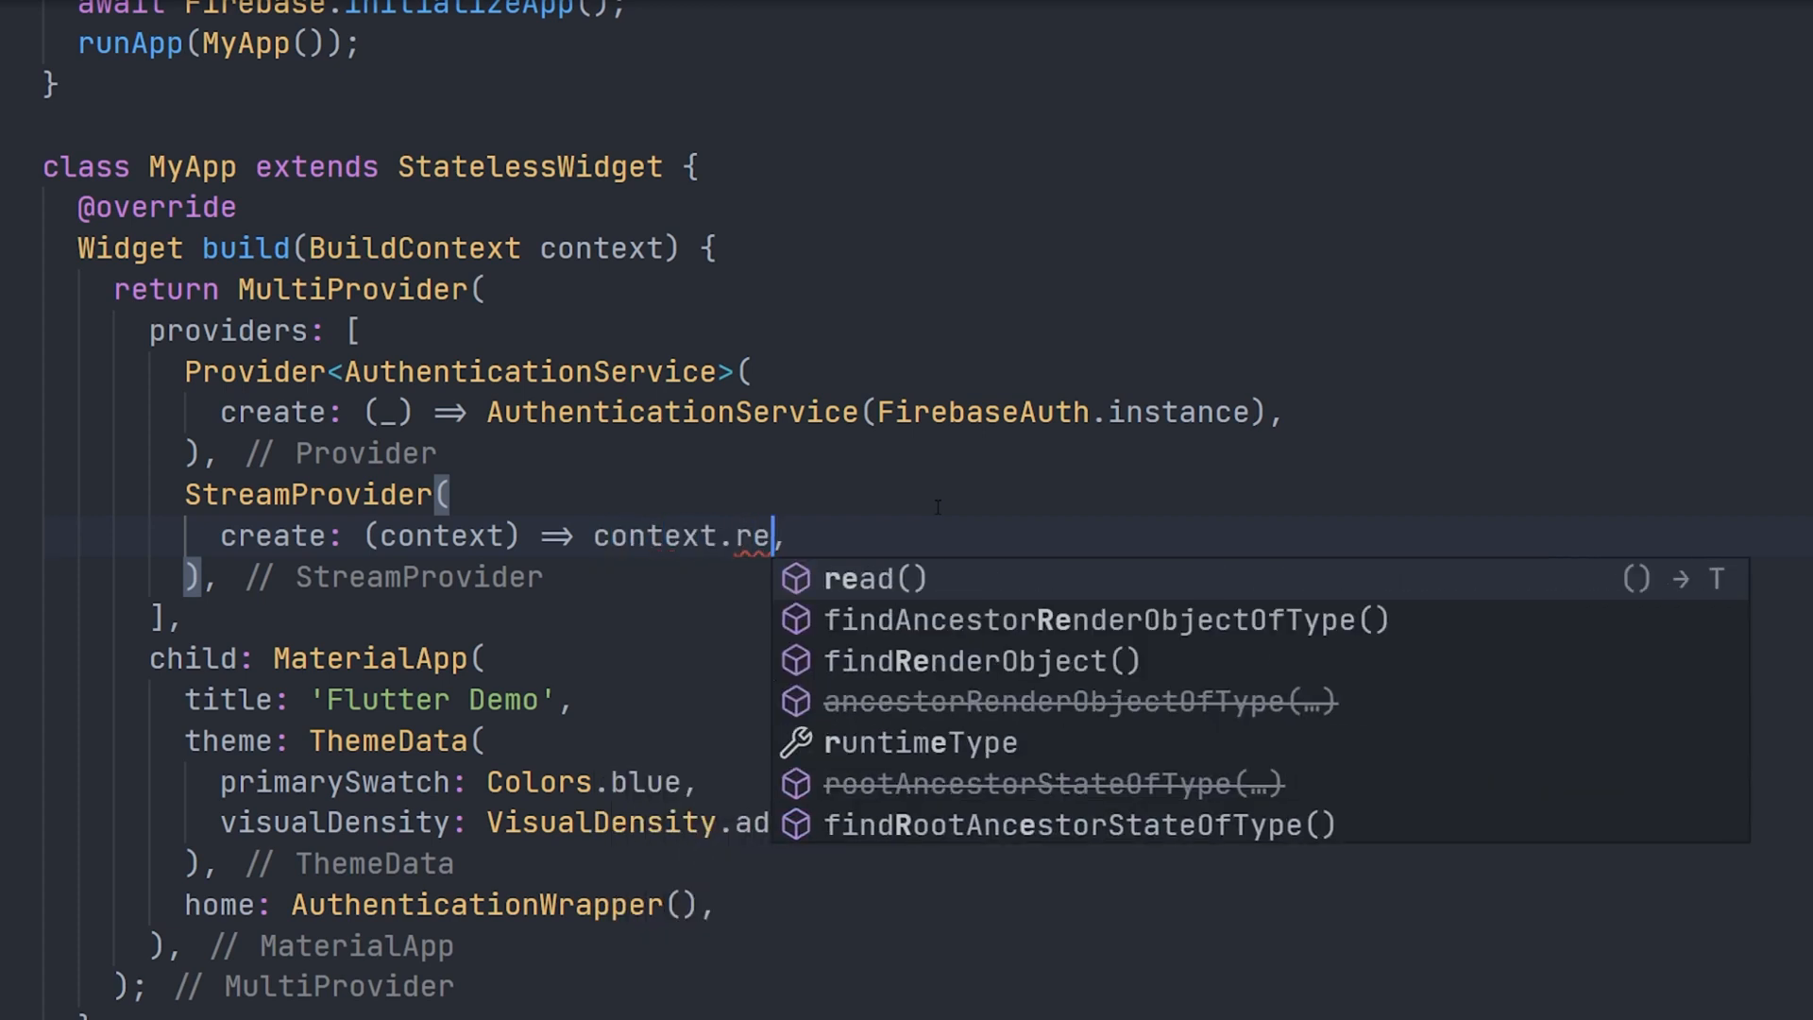
{"action": "left_click", "coordinate": [875, 578]}
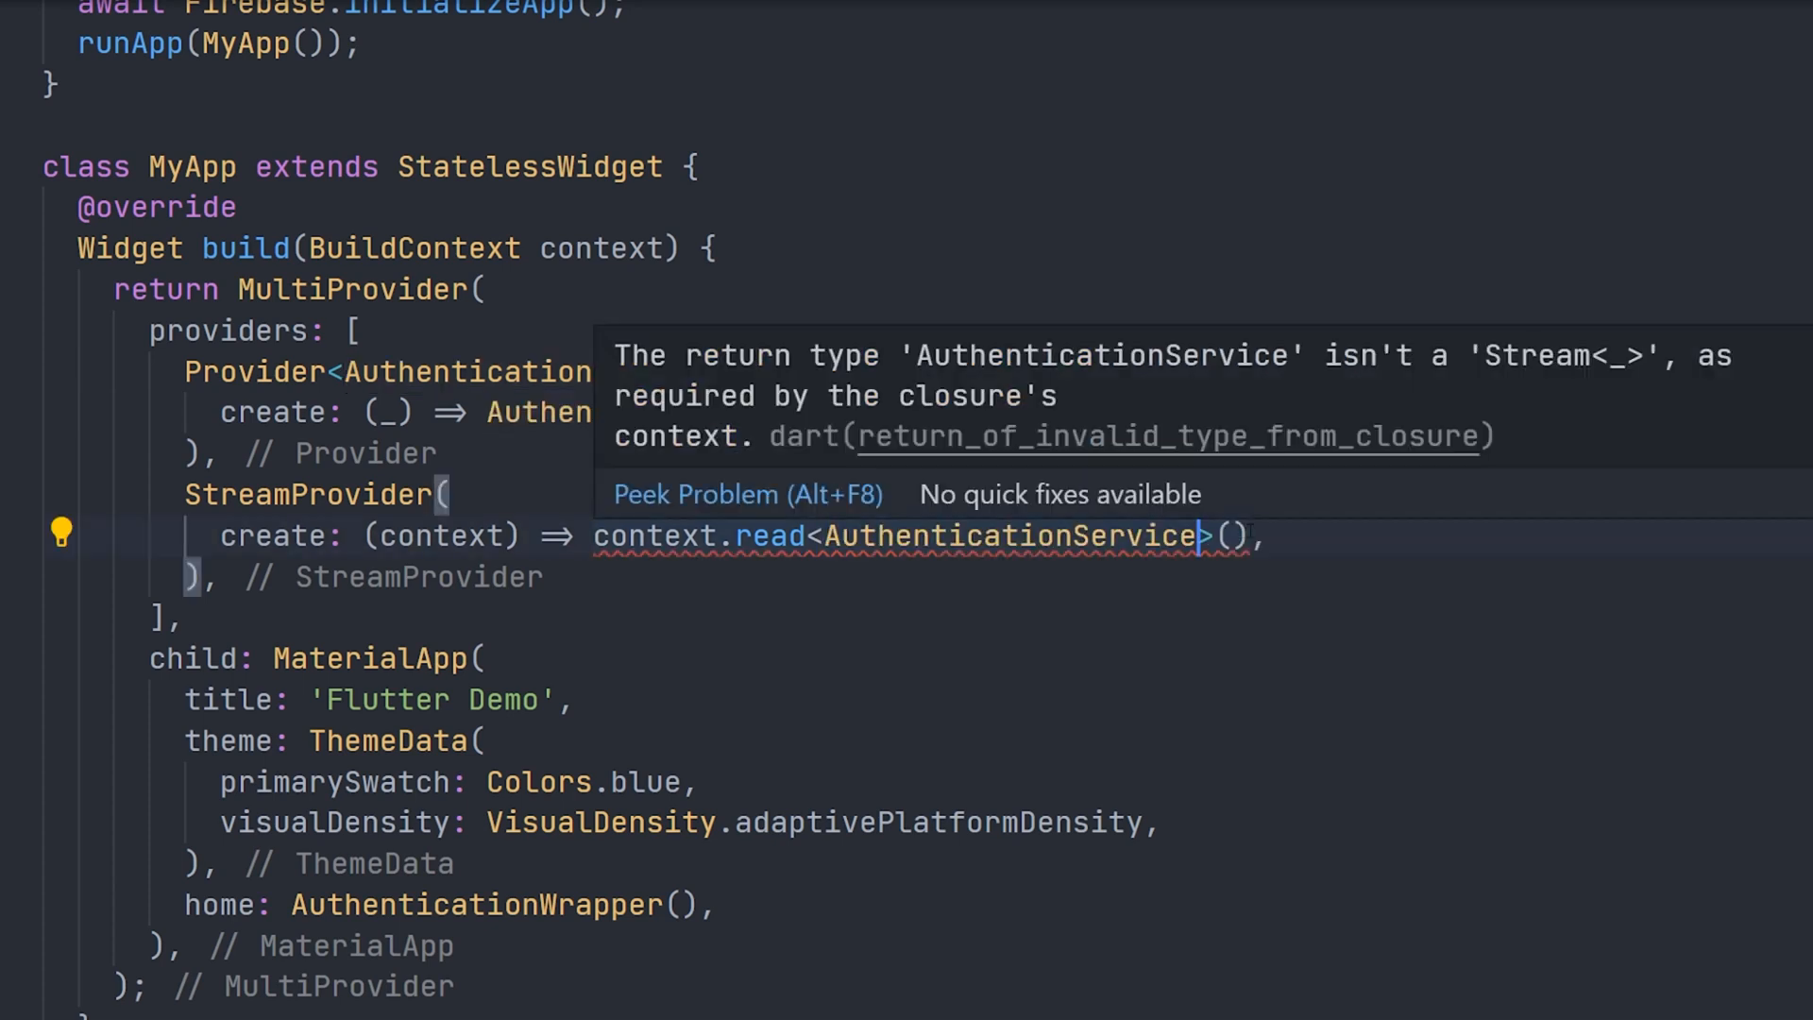
{"action": "type", "text": "."}
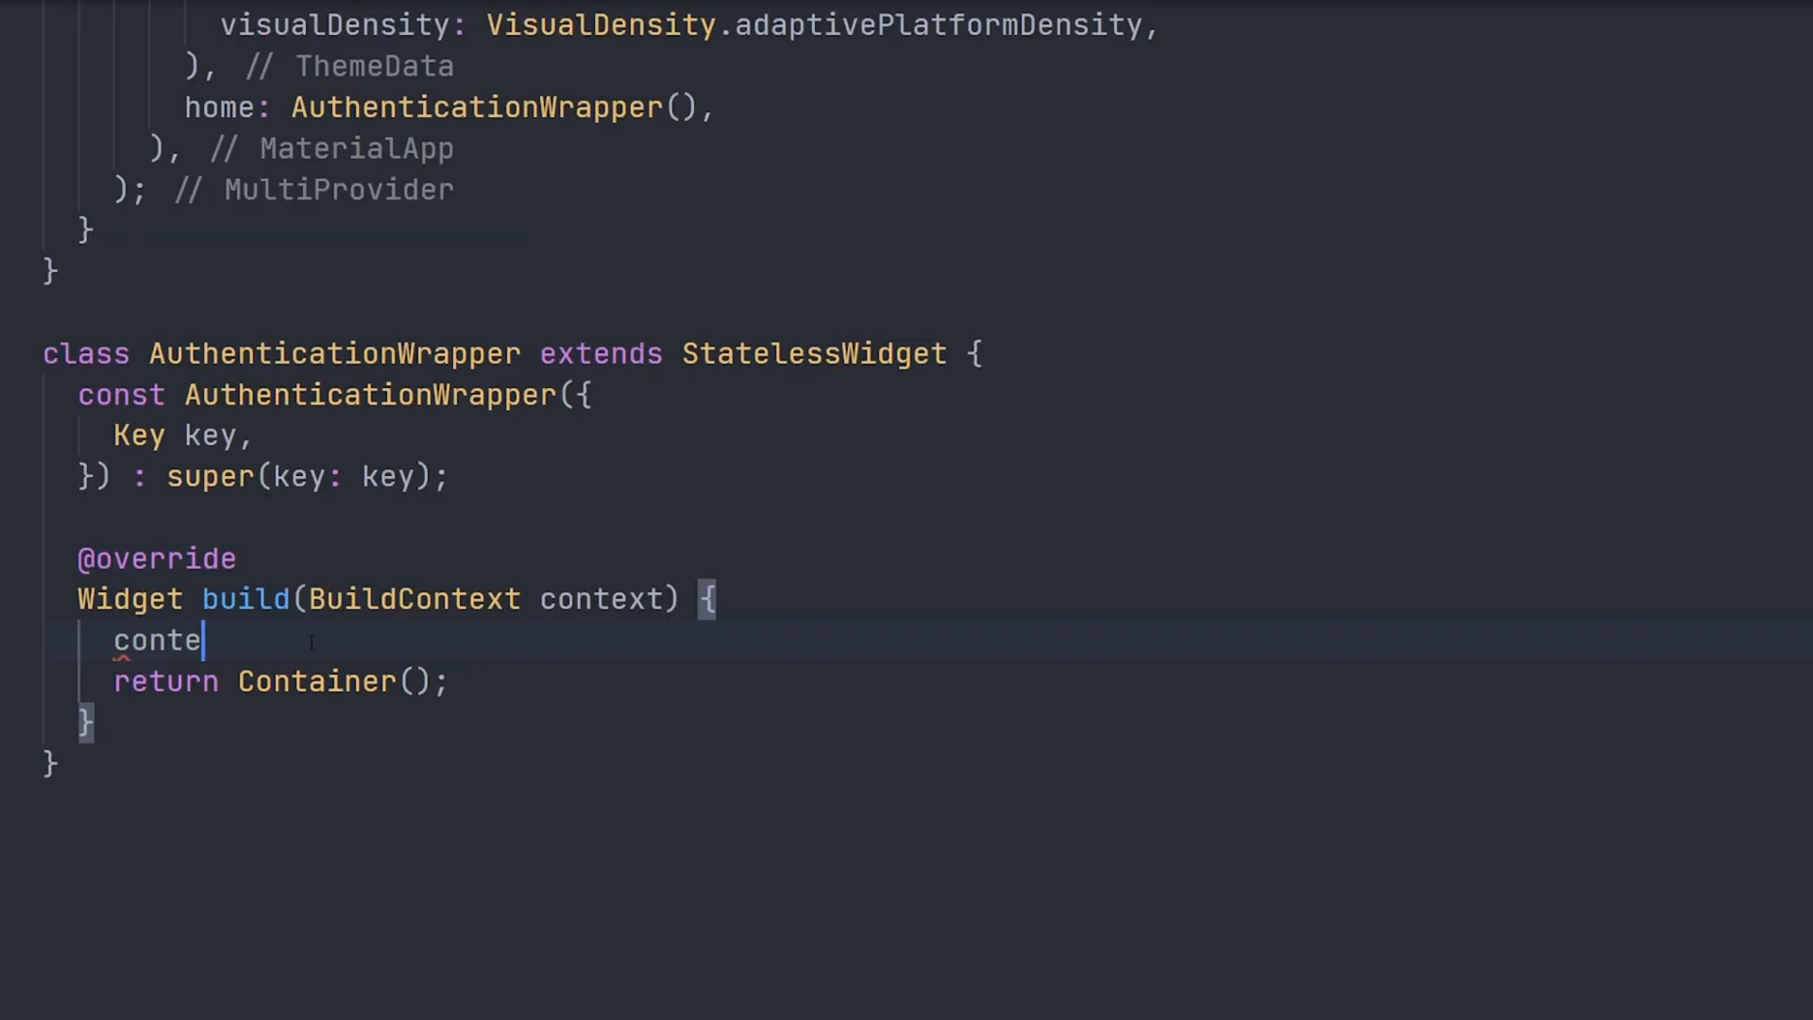
- Declare final firebaseUser = context.watch<User>() in AuthenticationWrapper's build
{"action": "type", "text": "context.watch<>()"}
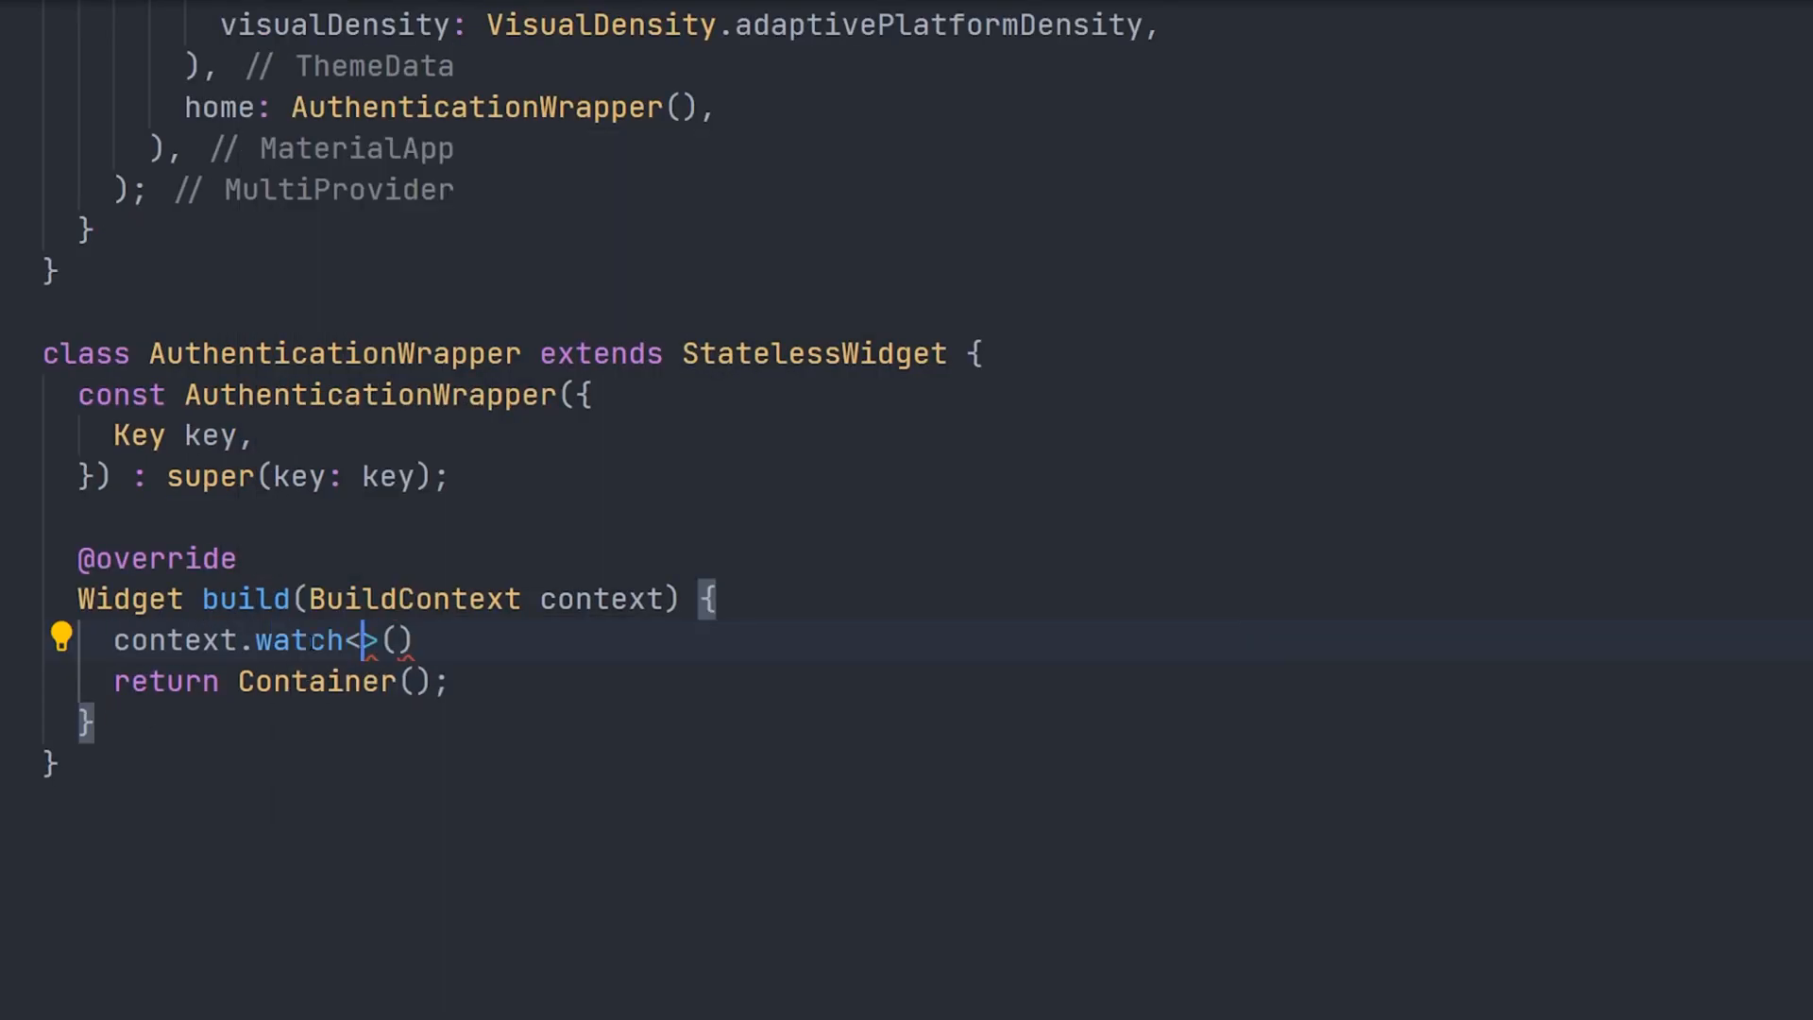
{"action": "type", "text": "User"}
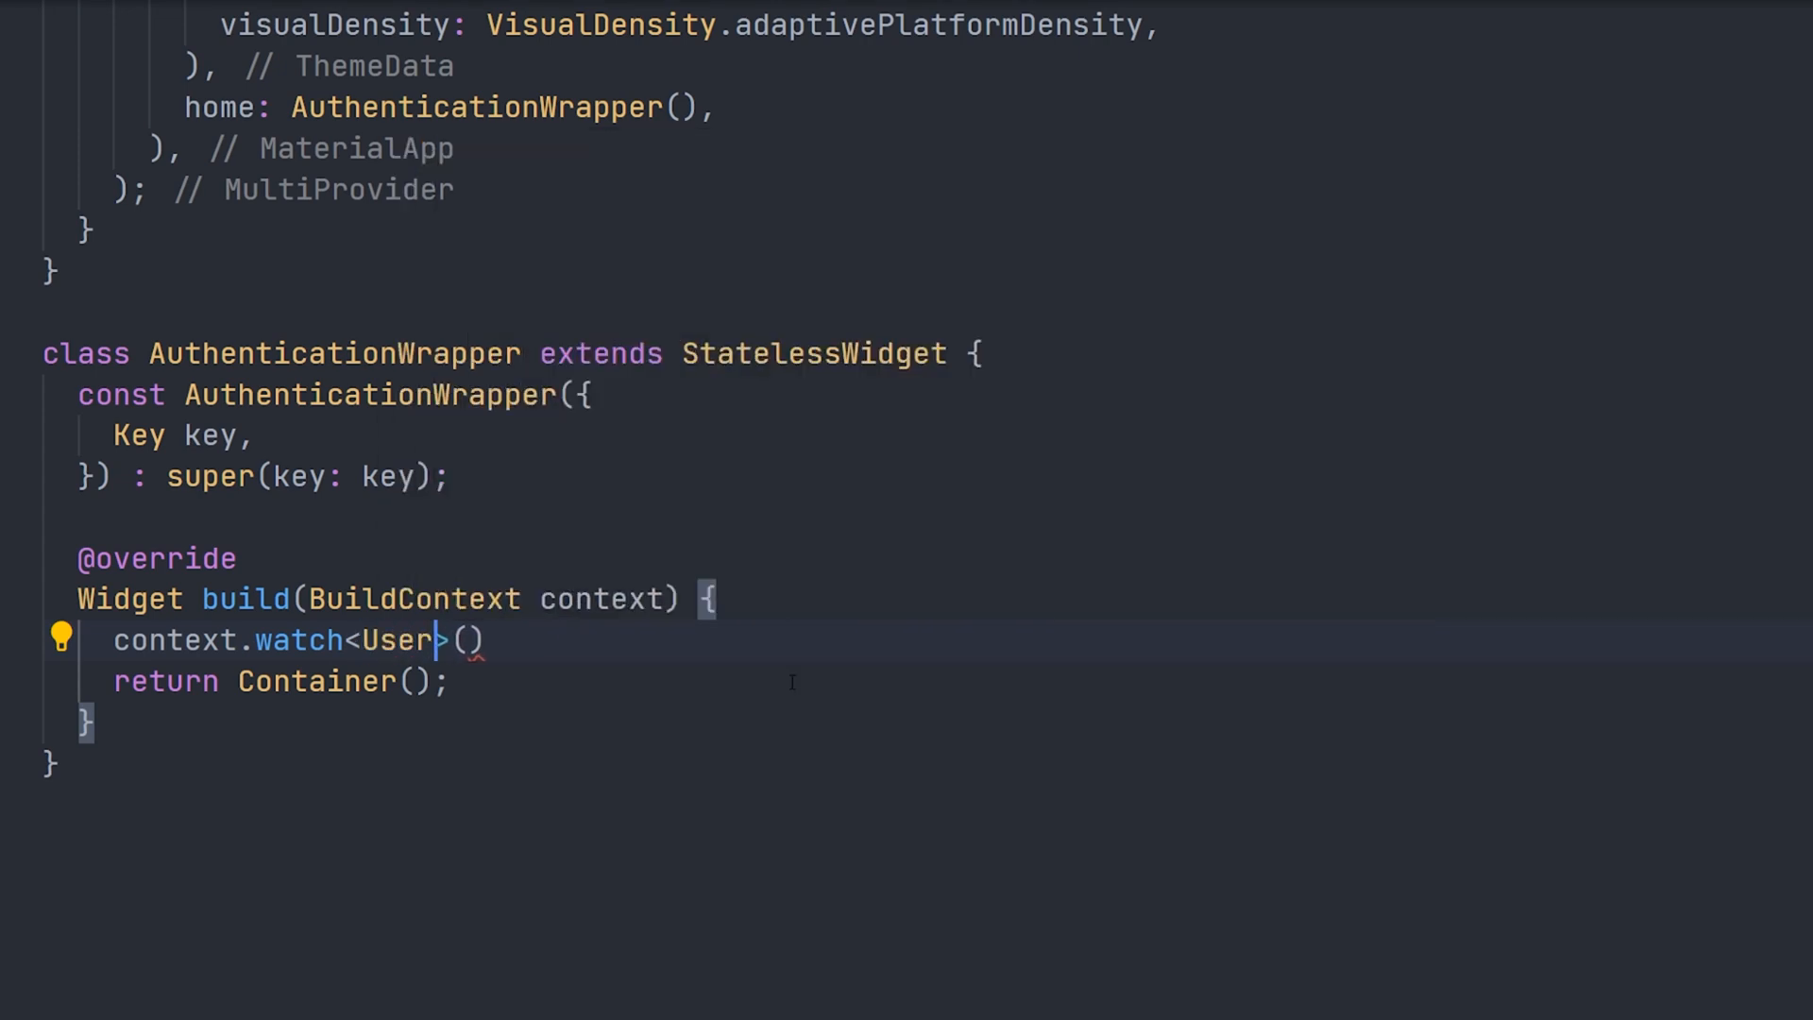
{"action": "type", "text": "."}
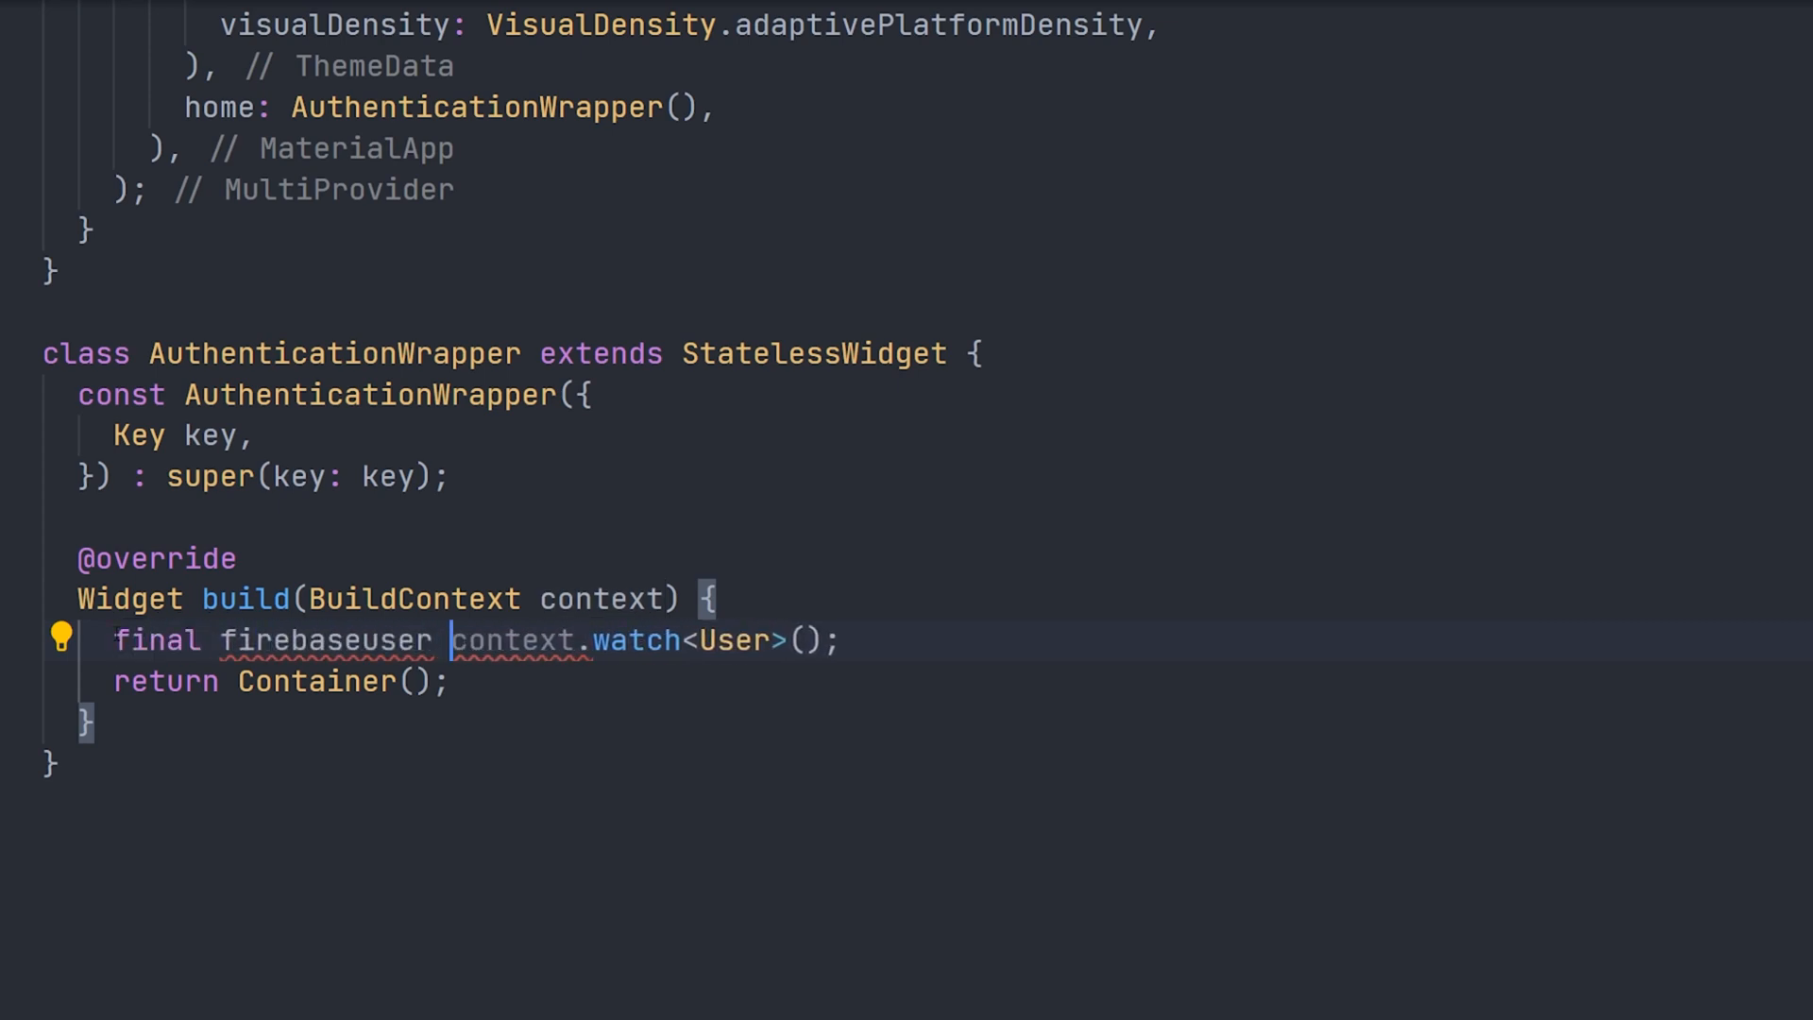
{"action": "type", "text": "U ="}
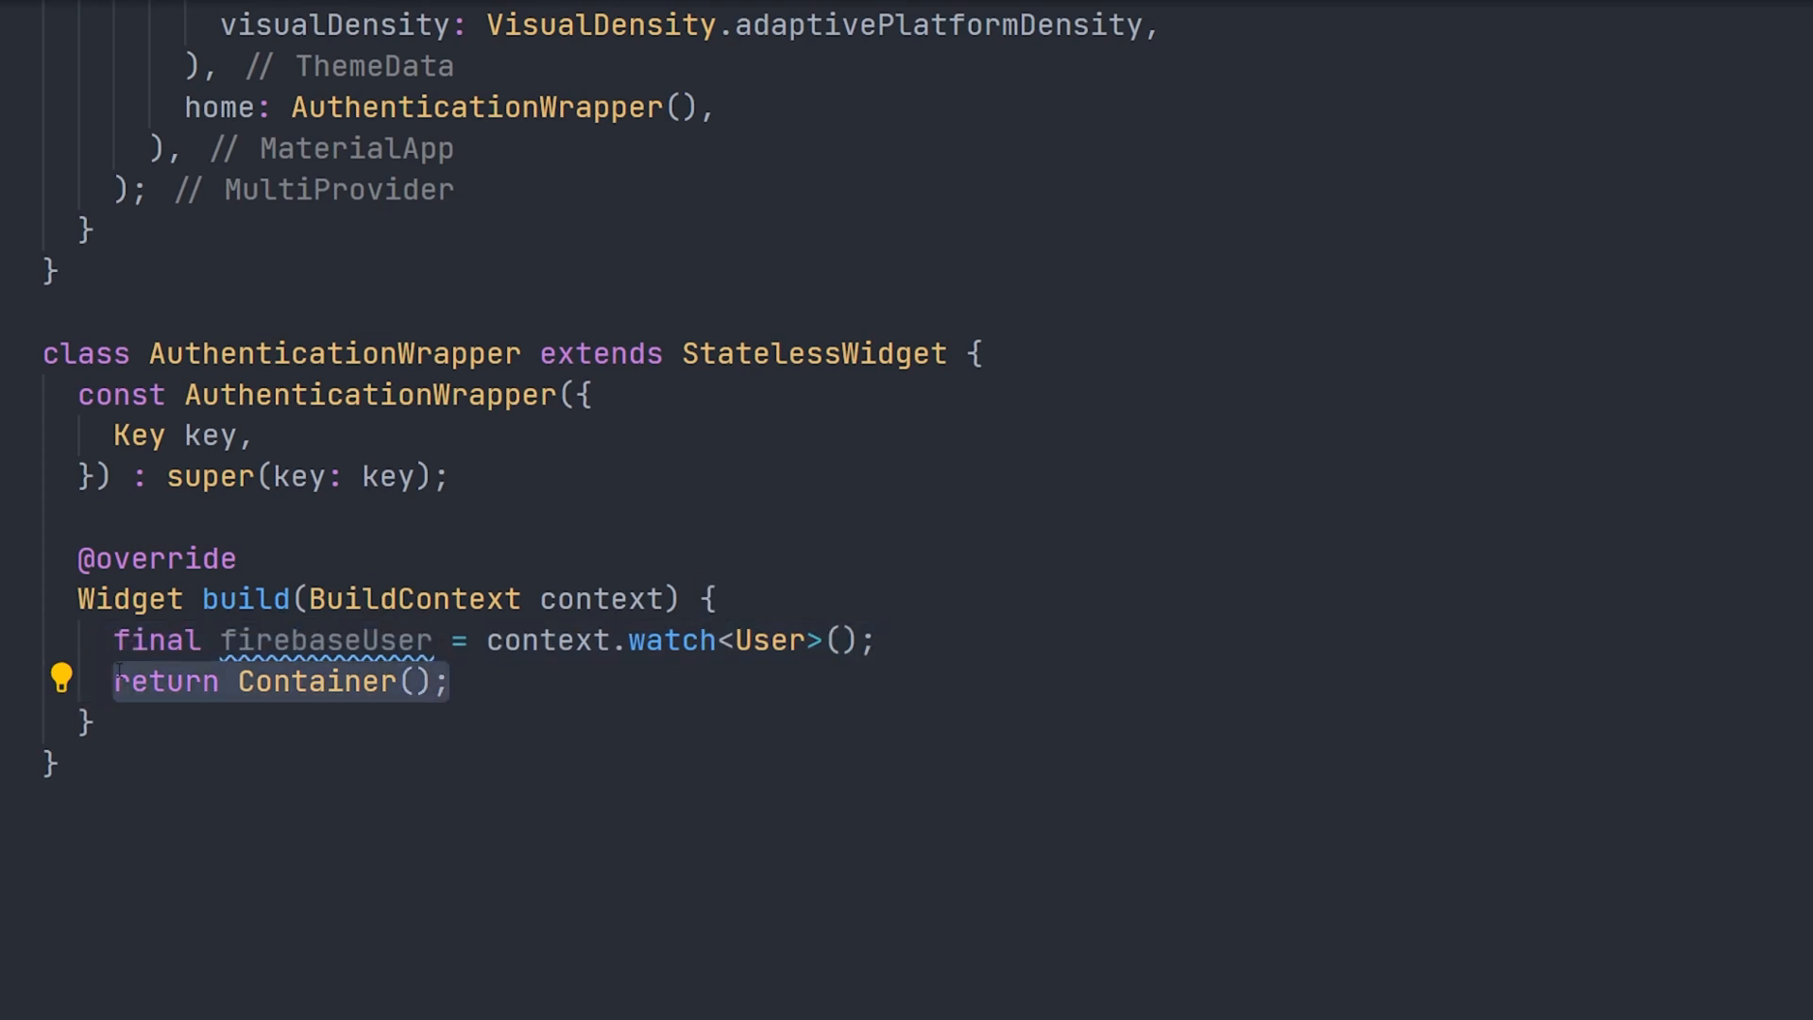
- Return Text("Signed in") when firebaseUser != null, else a "Not signed in" Text
{"action": "type", "text": "if("}
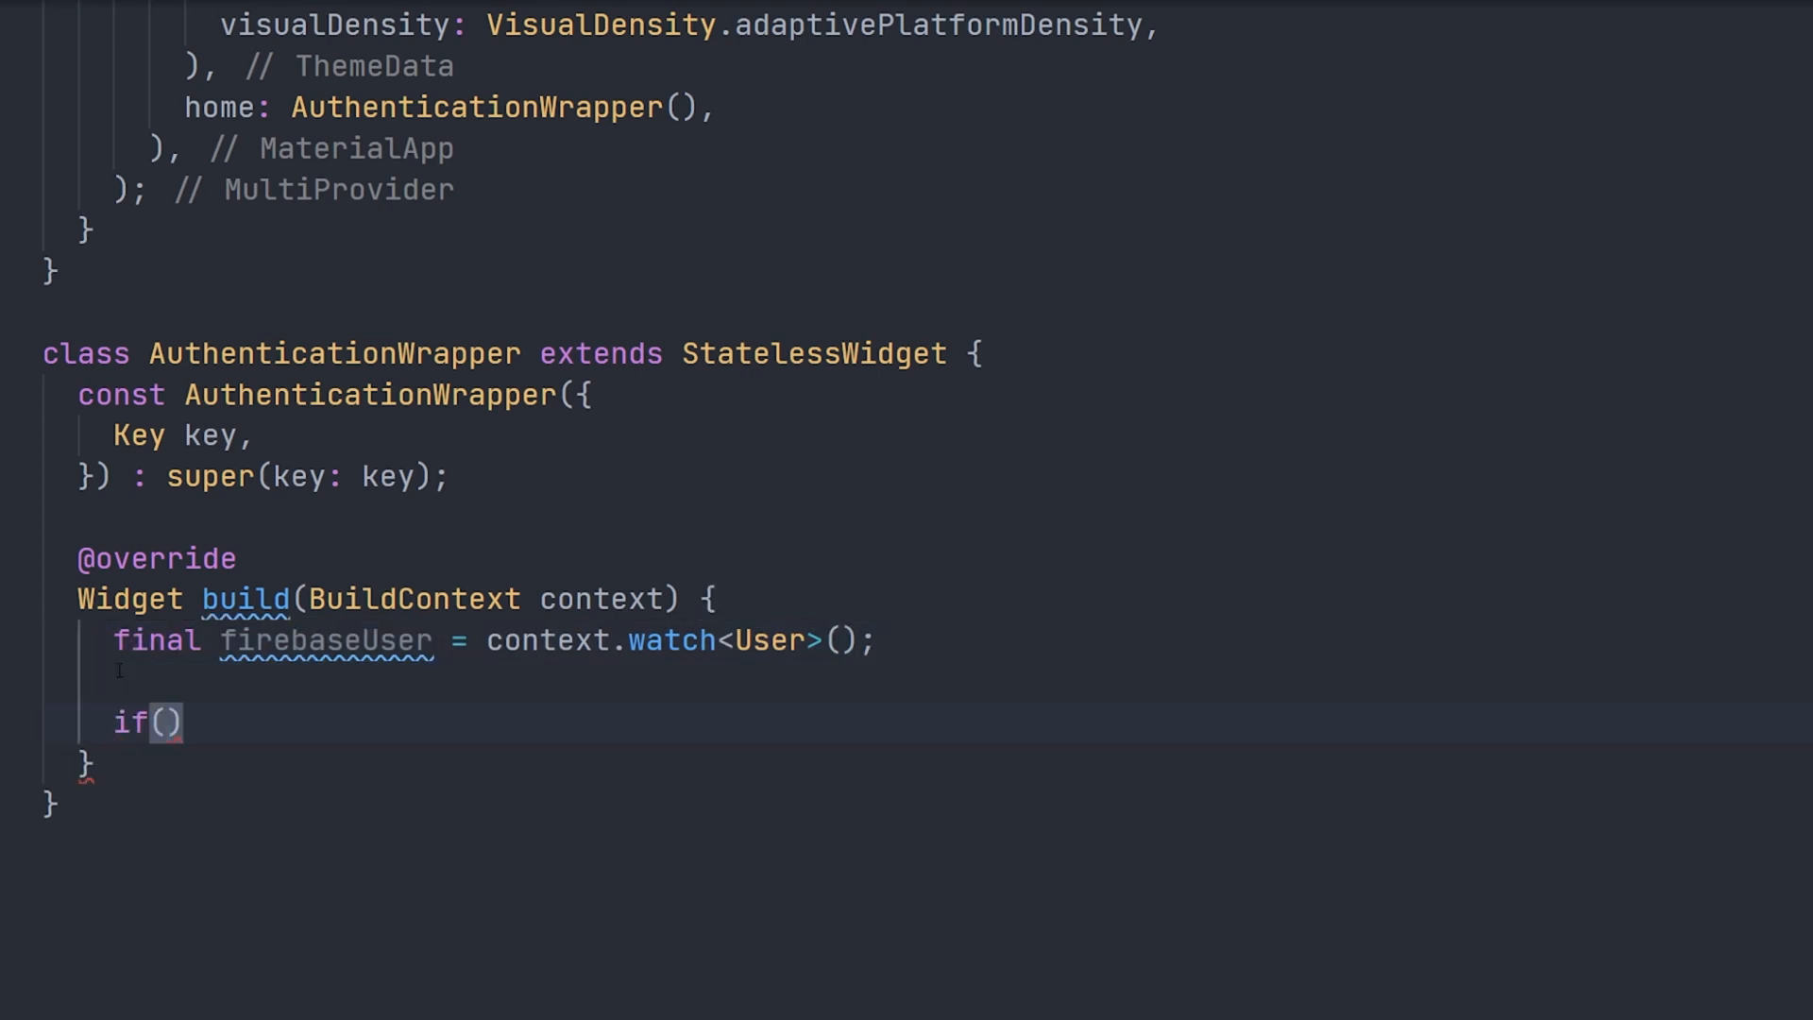
{"action": "type", "text": "firebaseUser != null"}
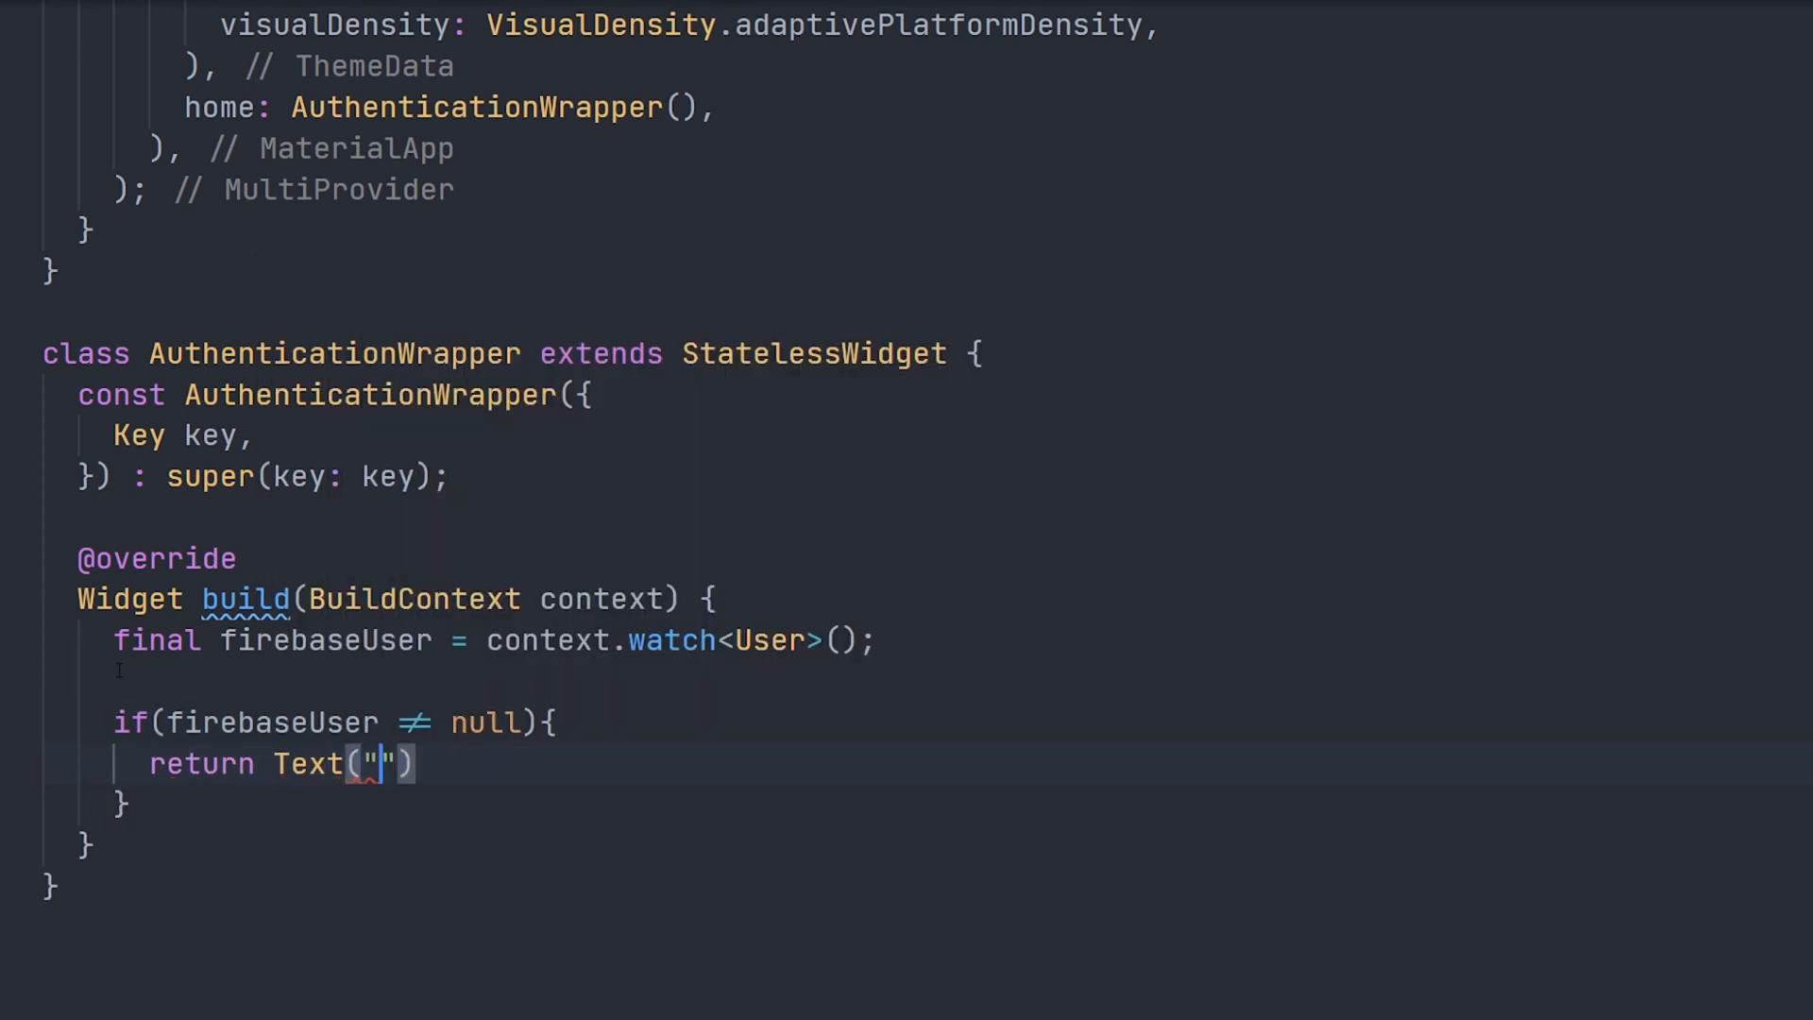
{"action": "type", "text": "Signed in"}
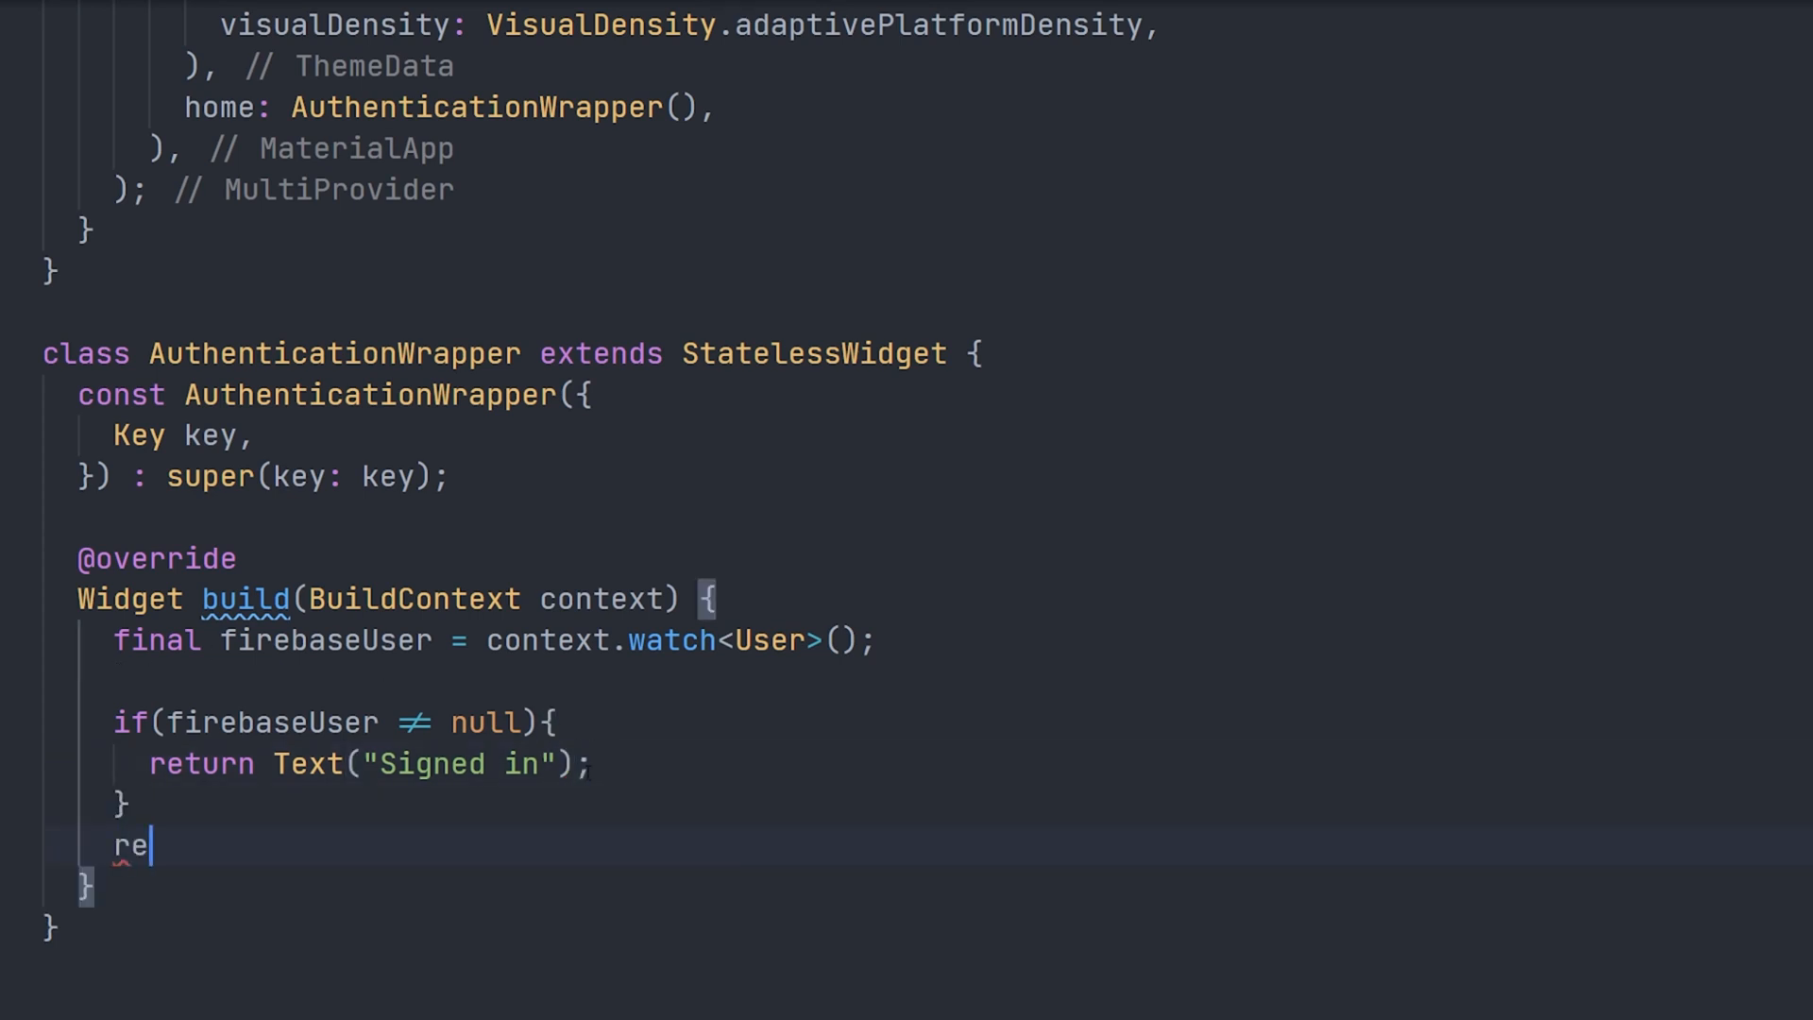
{"action": "type", "text": "turn T"}
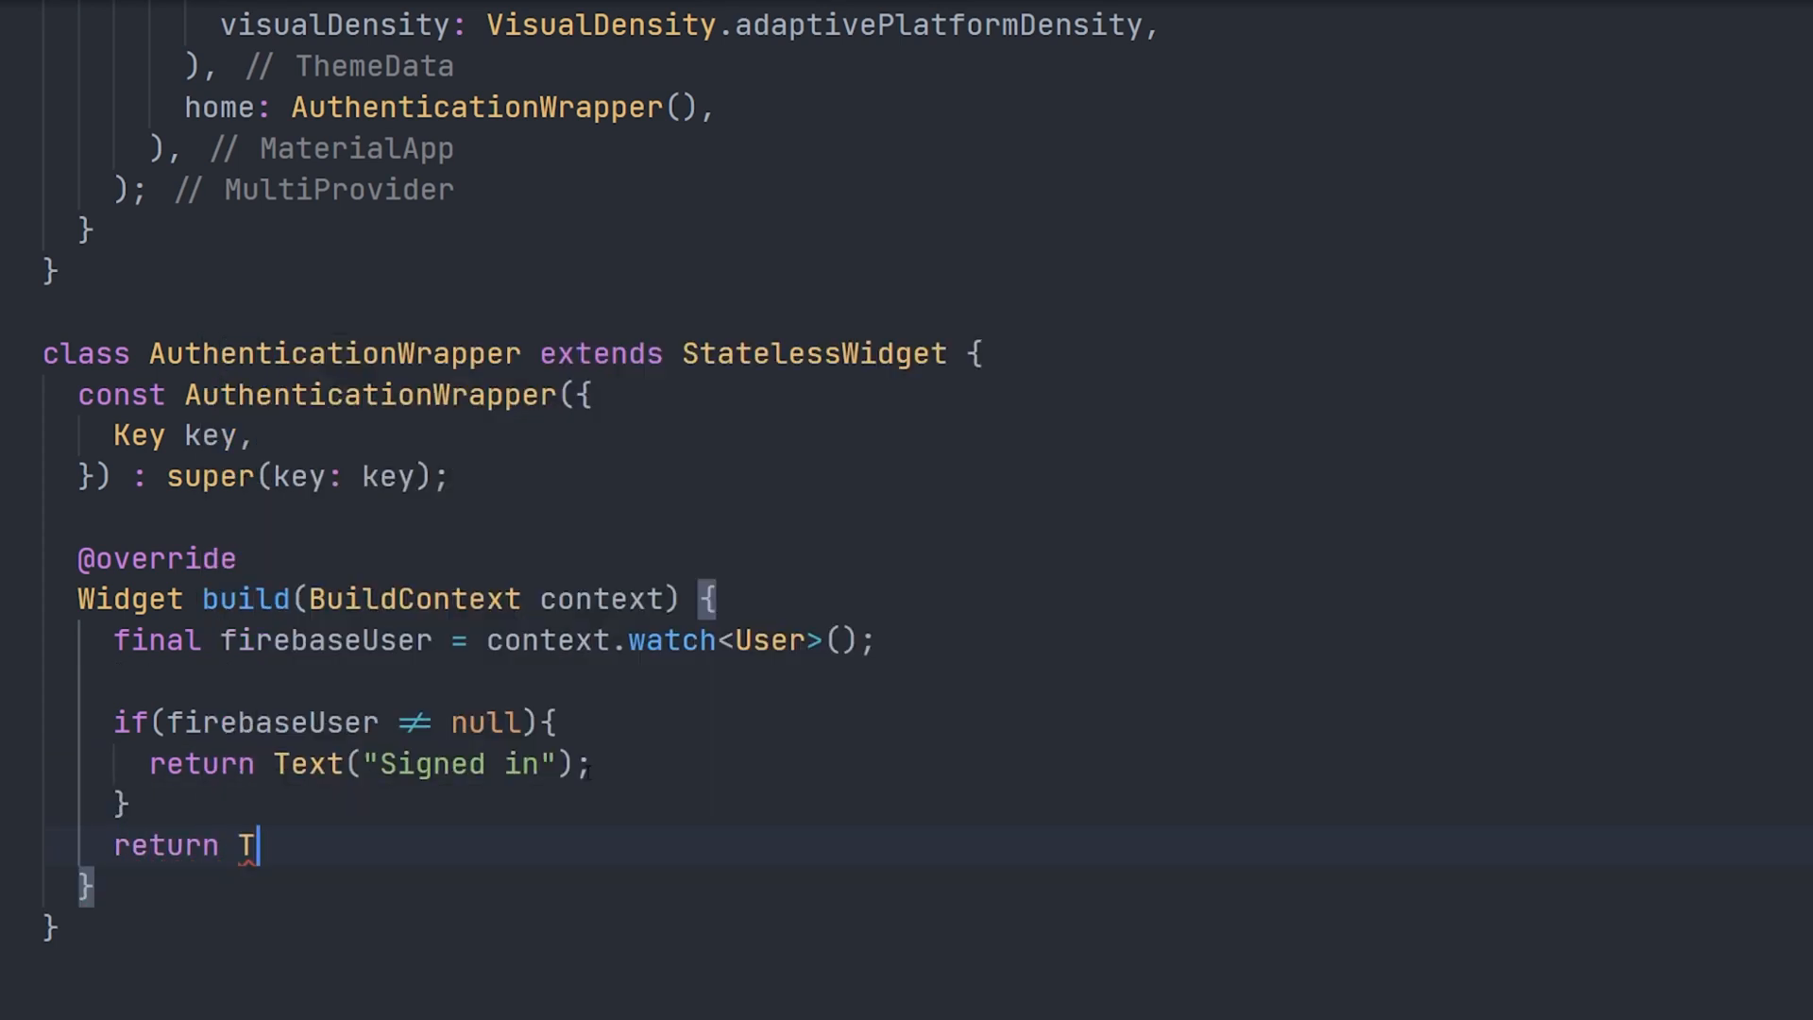
{"action": "type", "text": "ext(\"Not sign\")"}
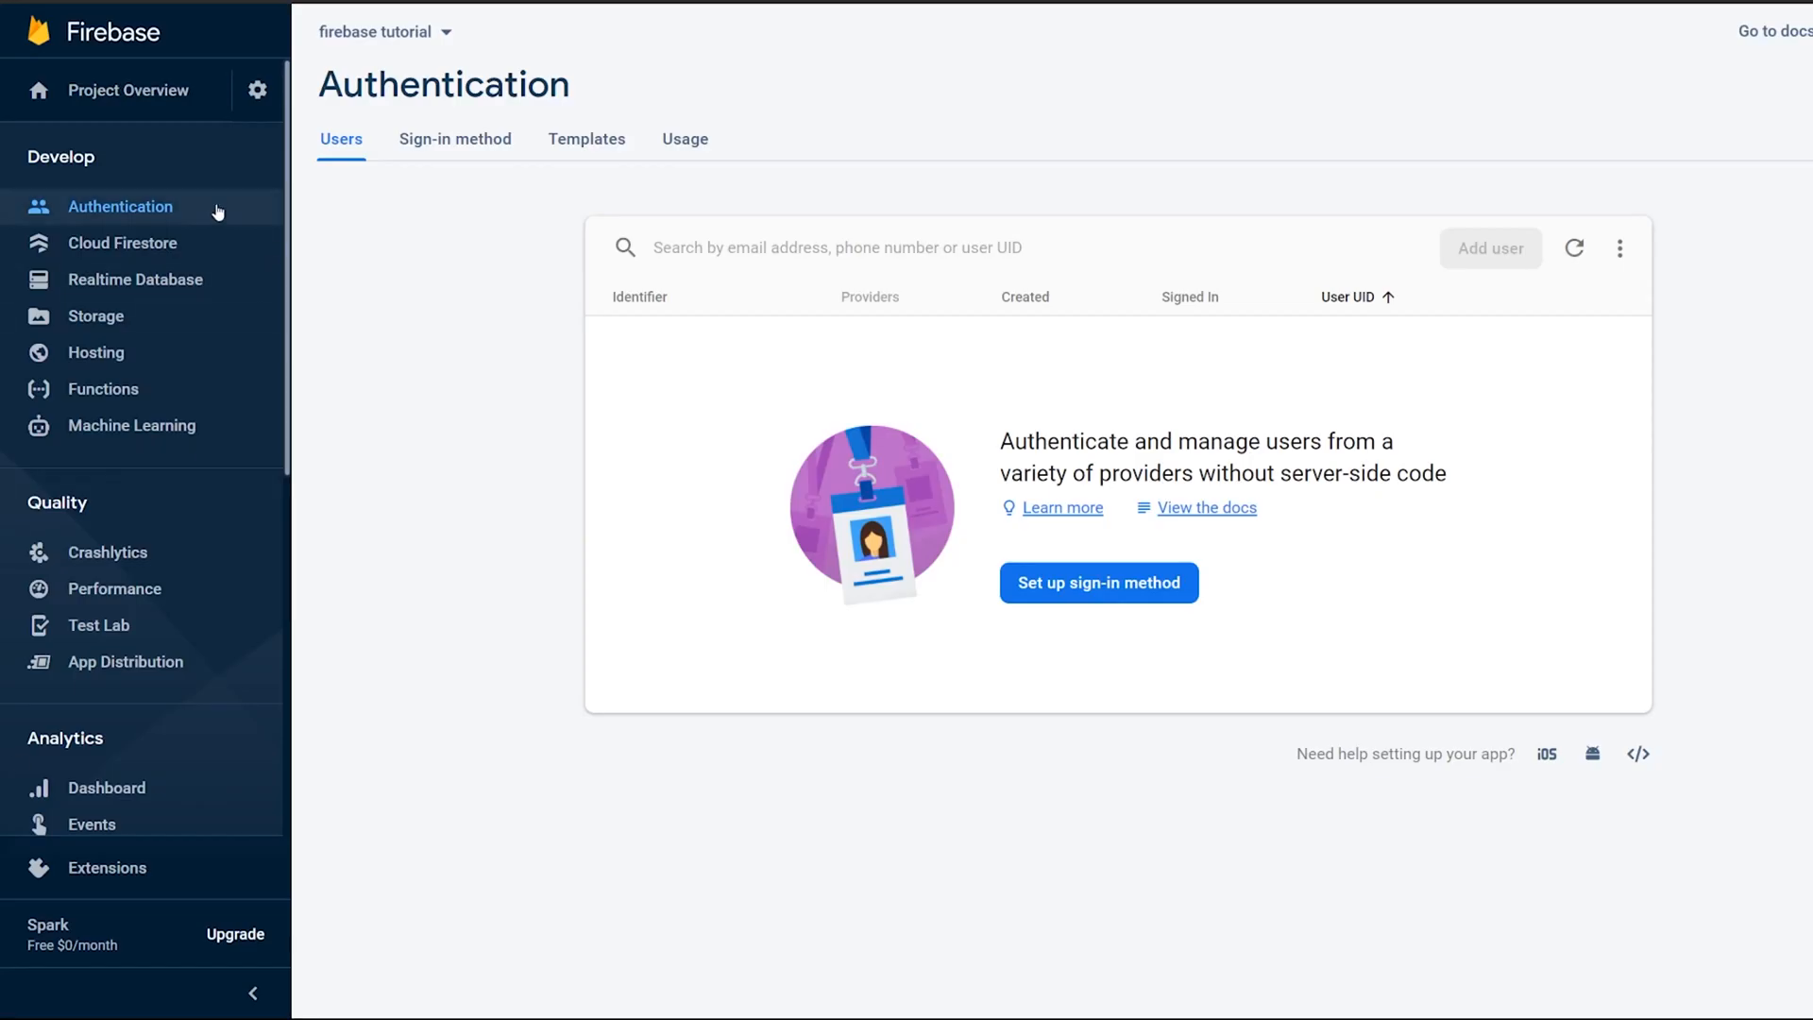
{"action": "mouse_move", "coordinate": [1100, 582]}
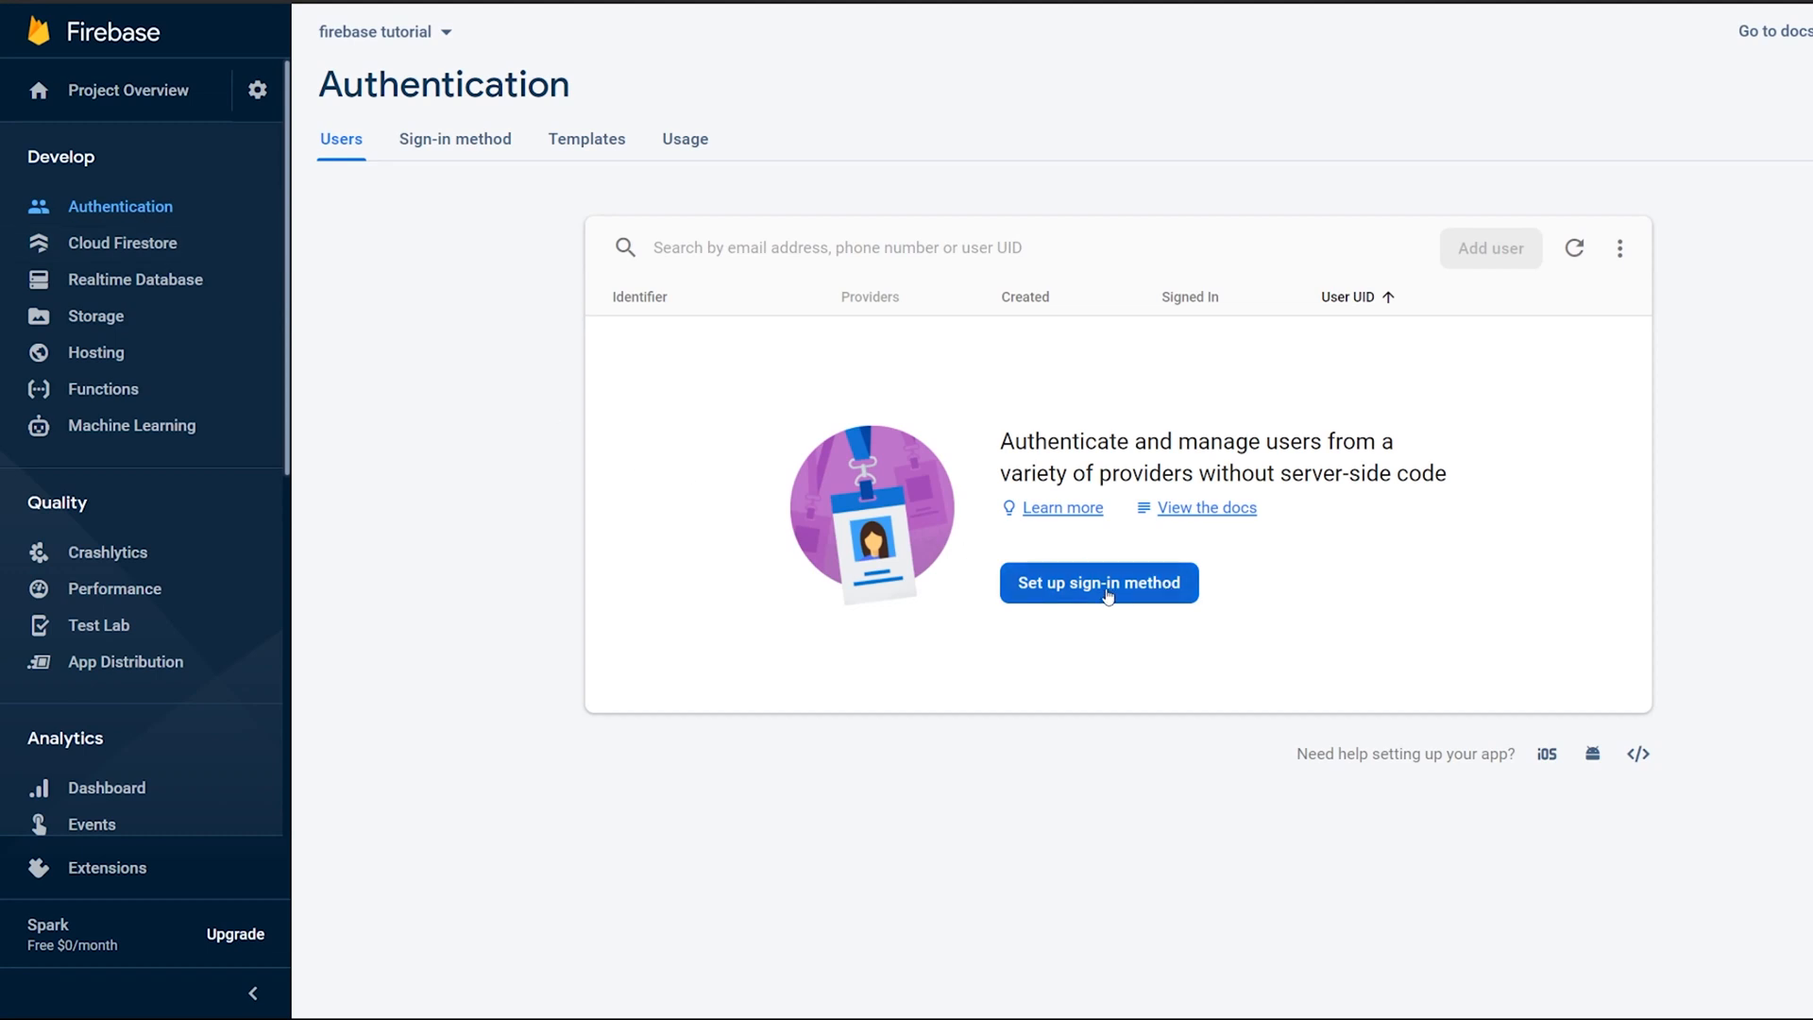
- Enable the Email/Password provider under Sign-in method and return to the Users list
{"action": "left_click", "coordinate": [1097, 582]}
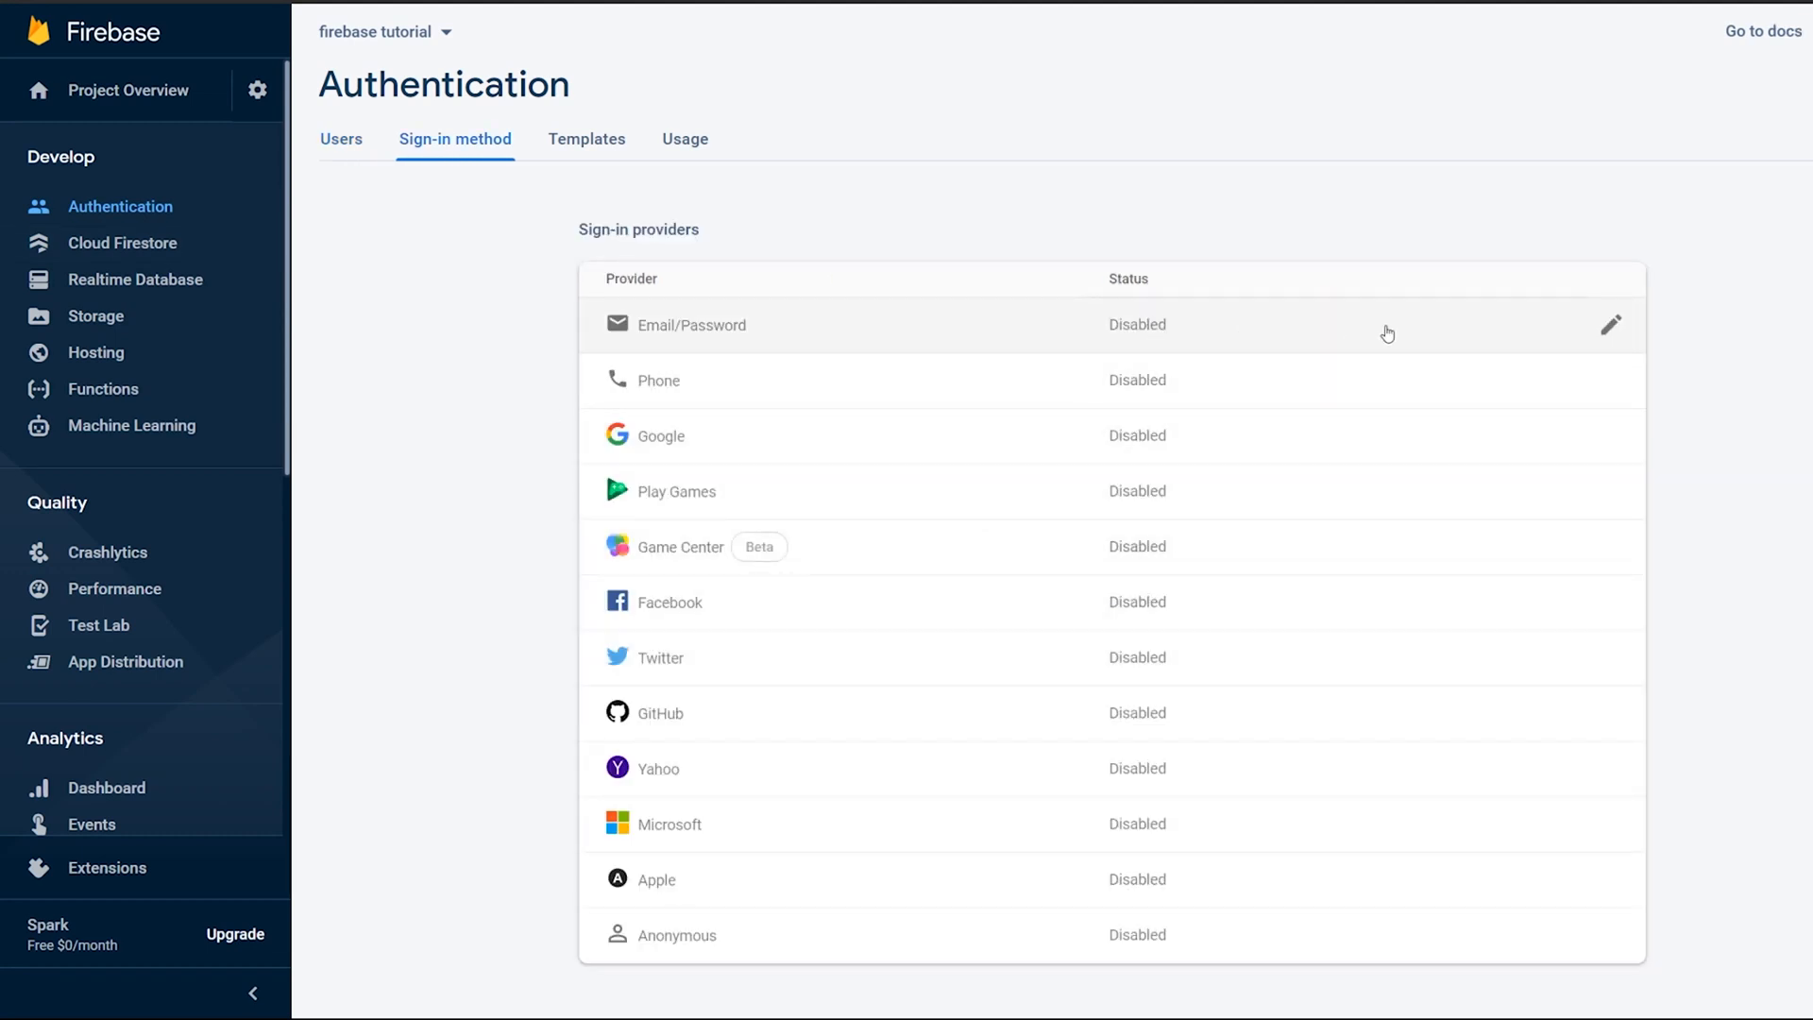
{"action": "left_click", "coordinate": [1610, 324]}
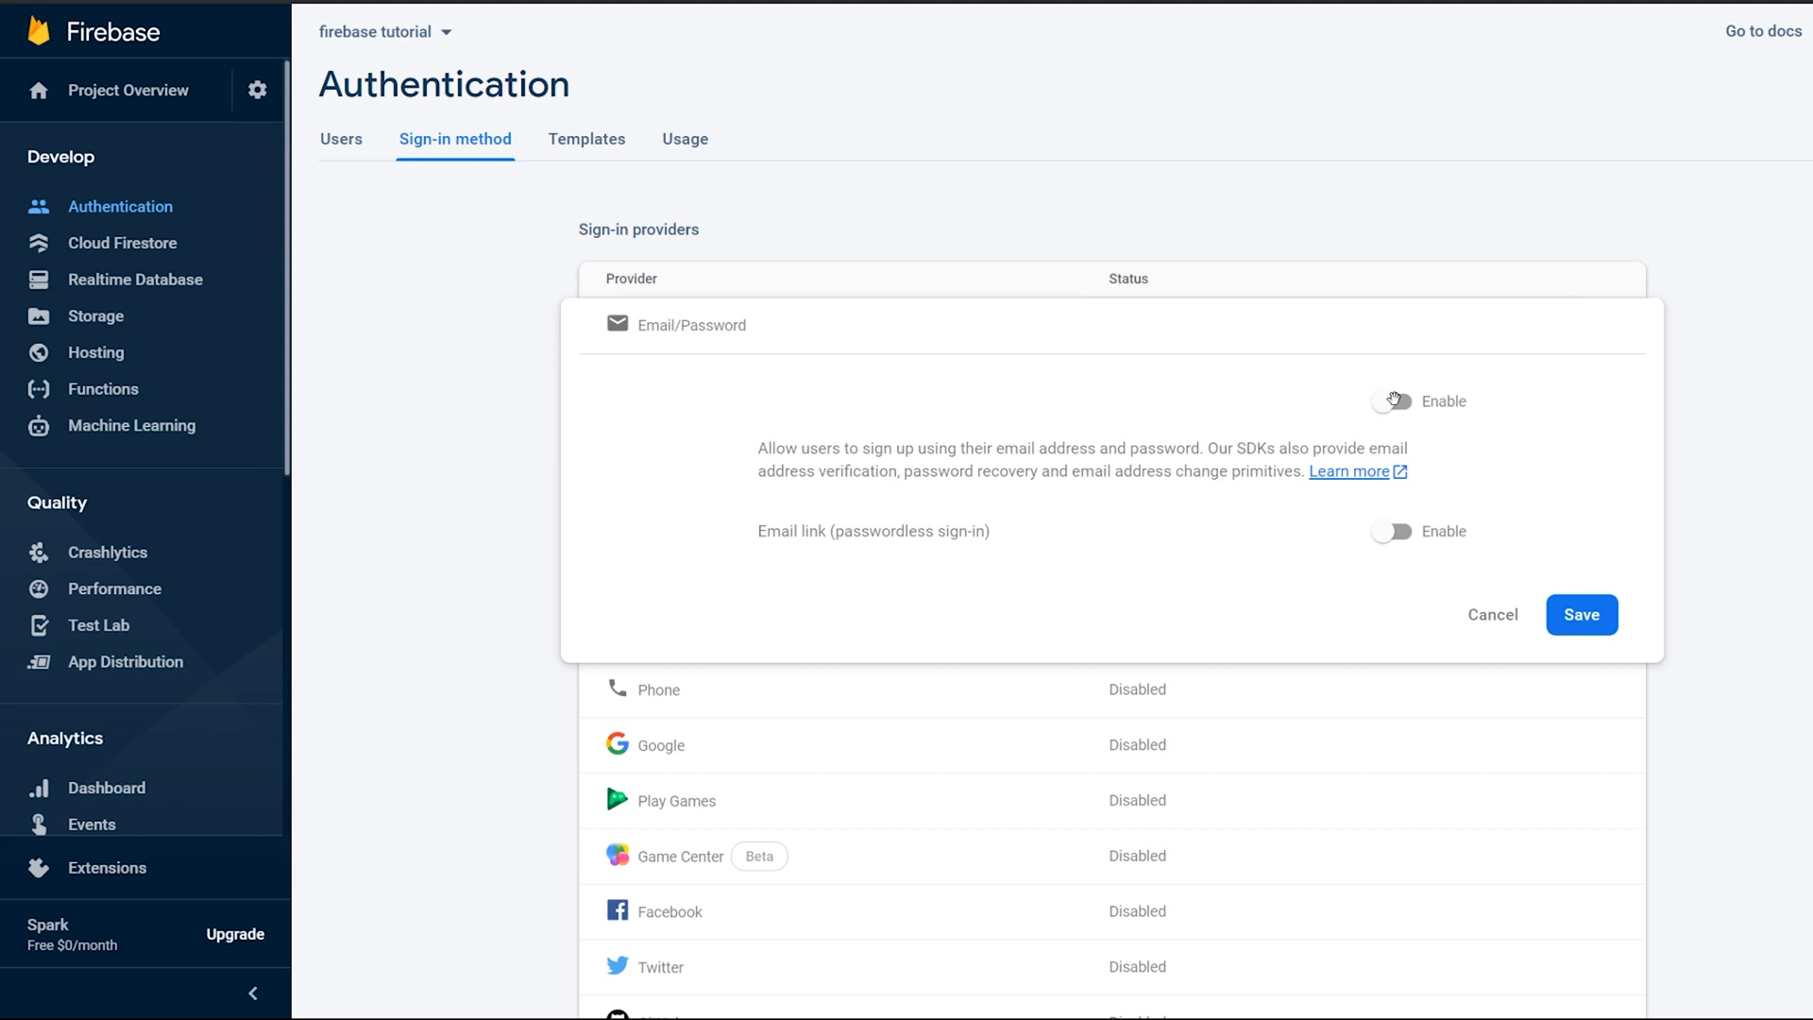
{"action": "left_click", "coordinate": [1579, 613]}
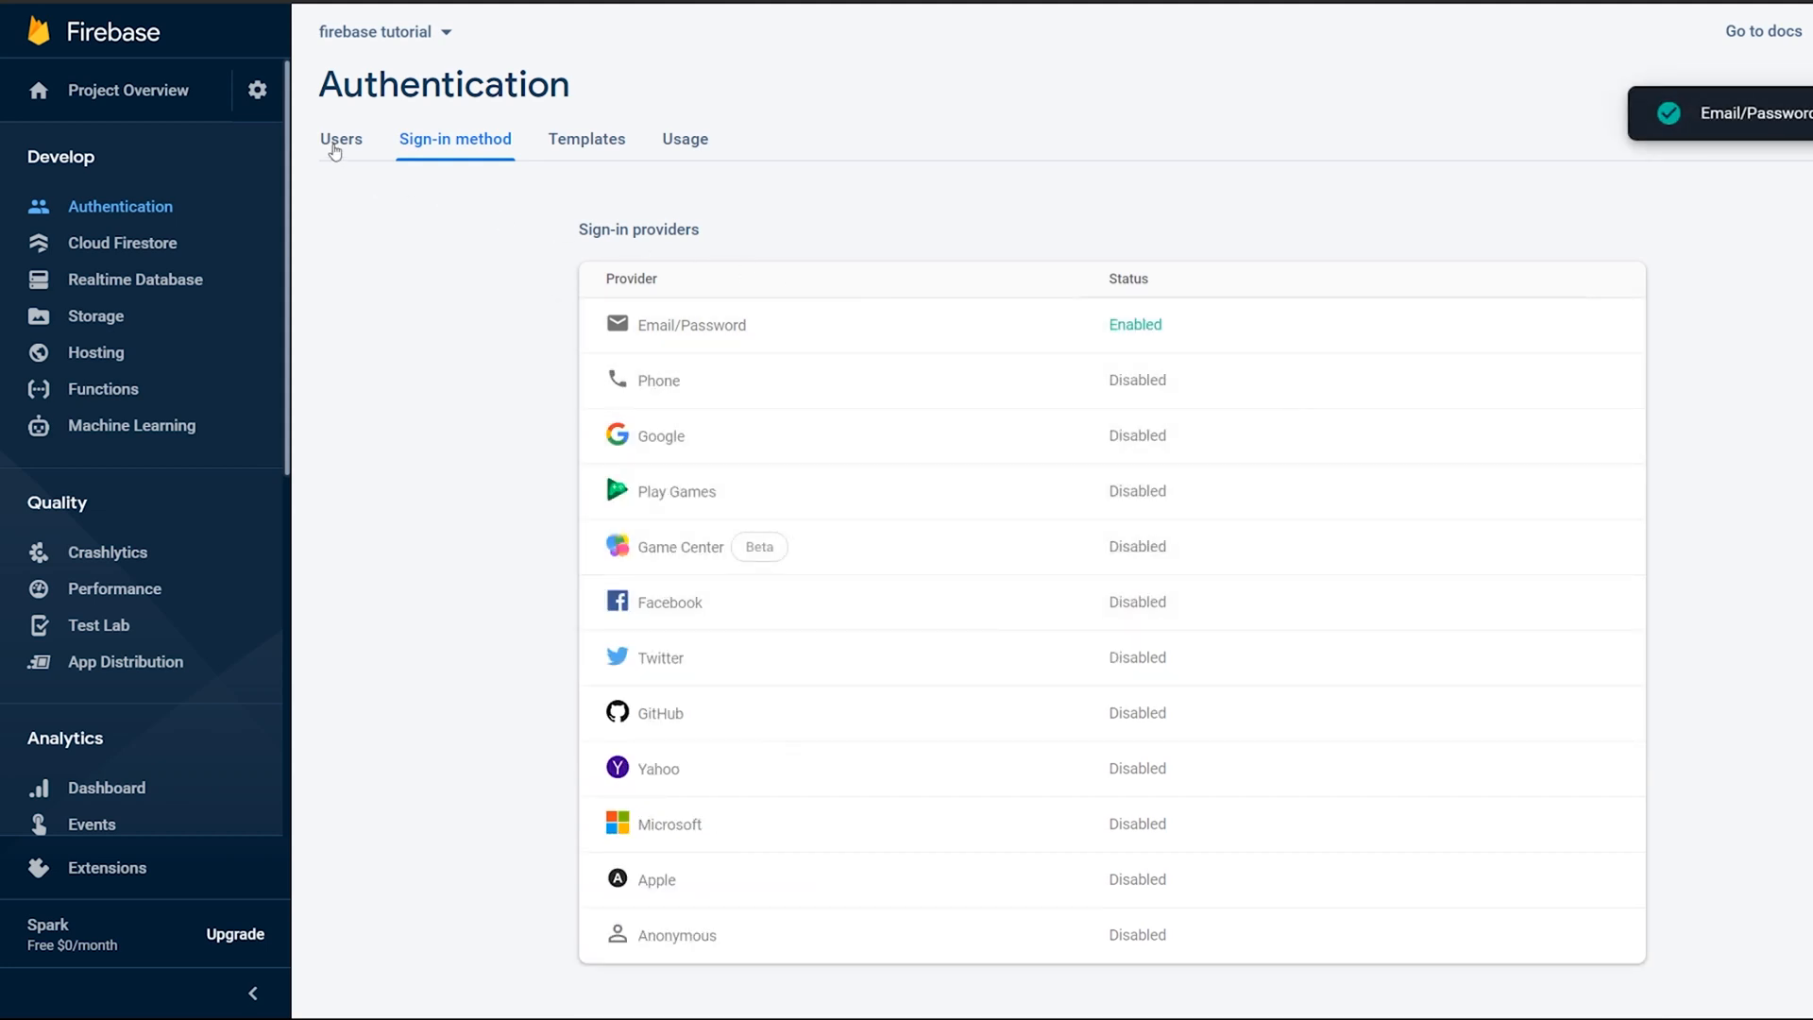
{"action": "left_click", "coordinate": [340, 138]}
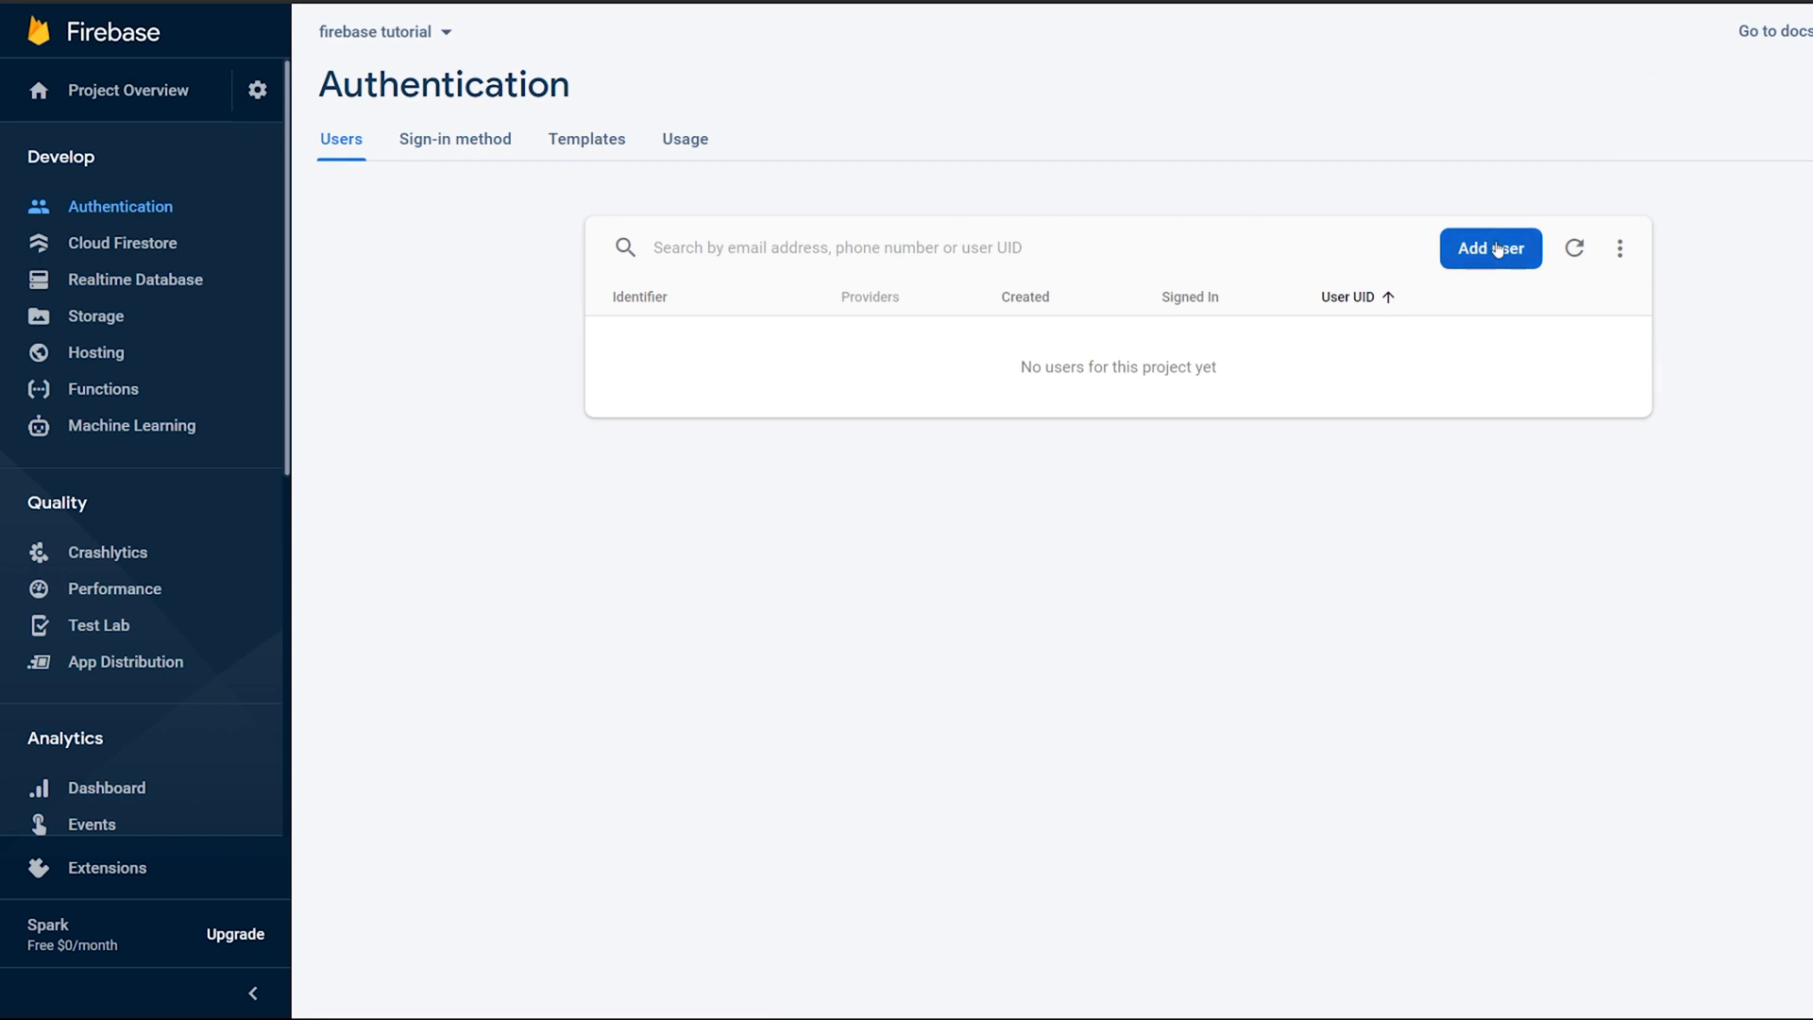
{"action": "left_click", "coordinate": [1490, 248]}
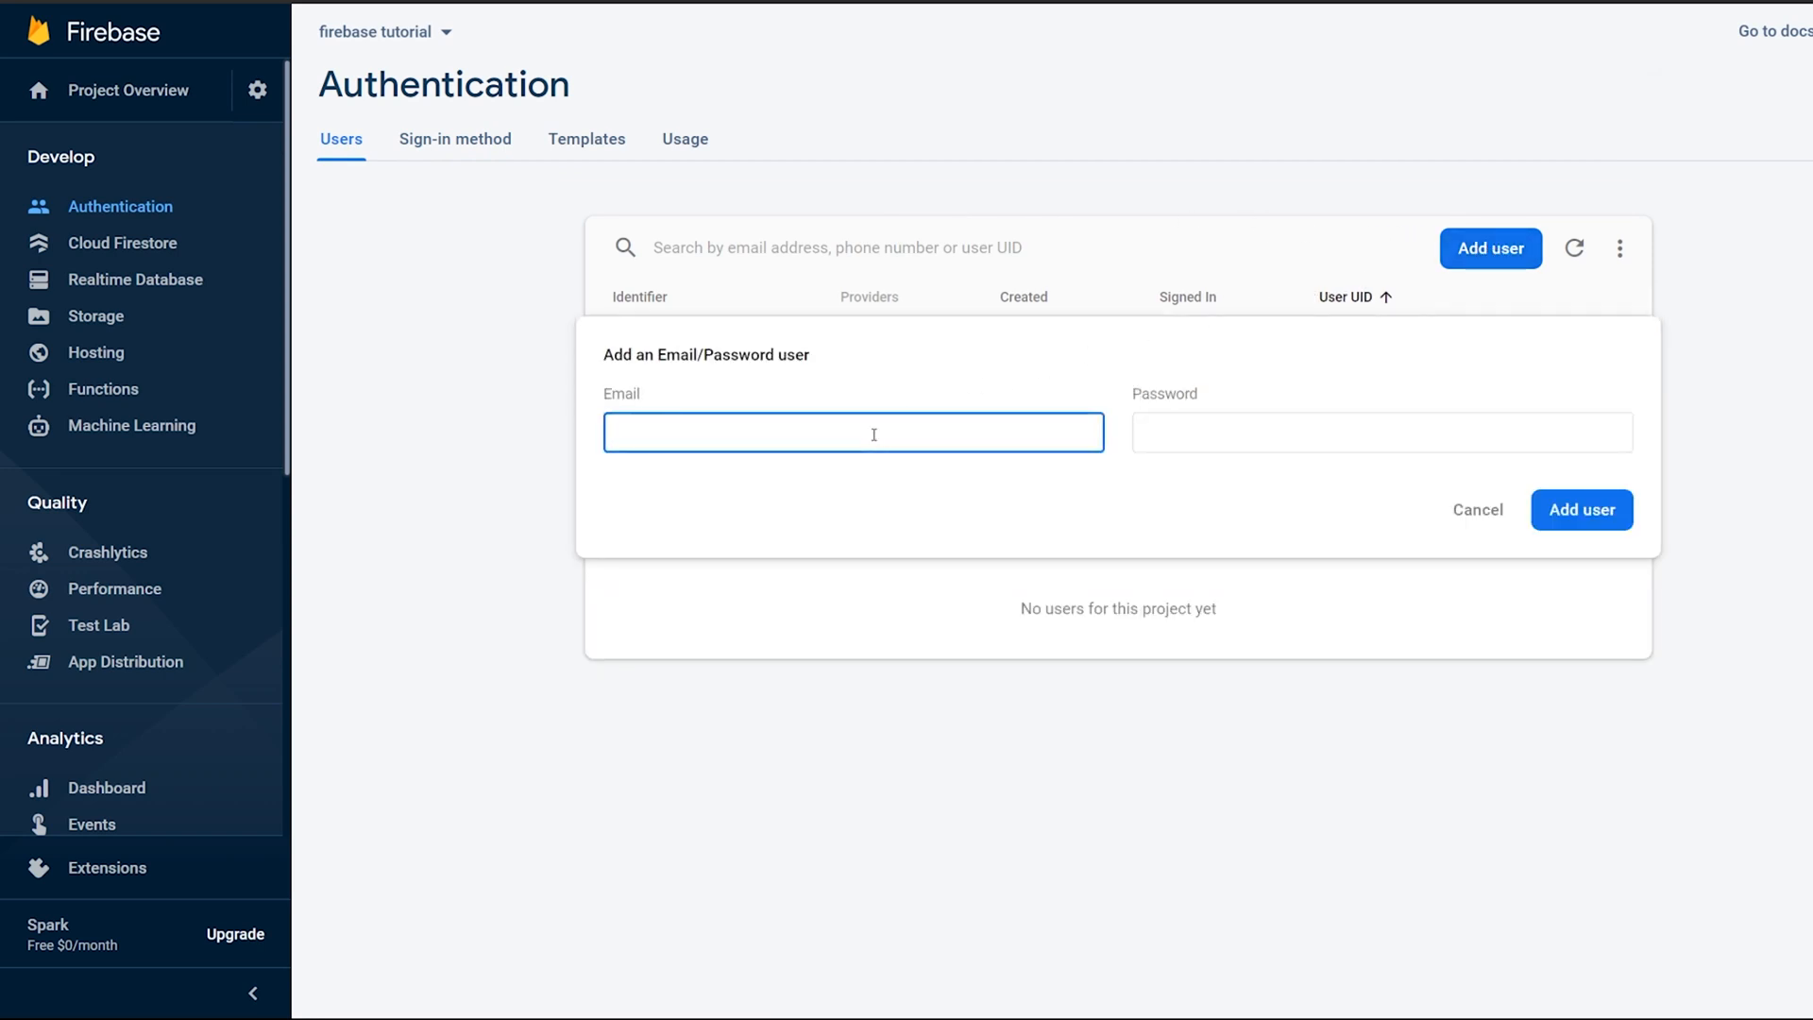
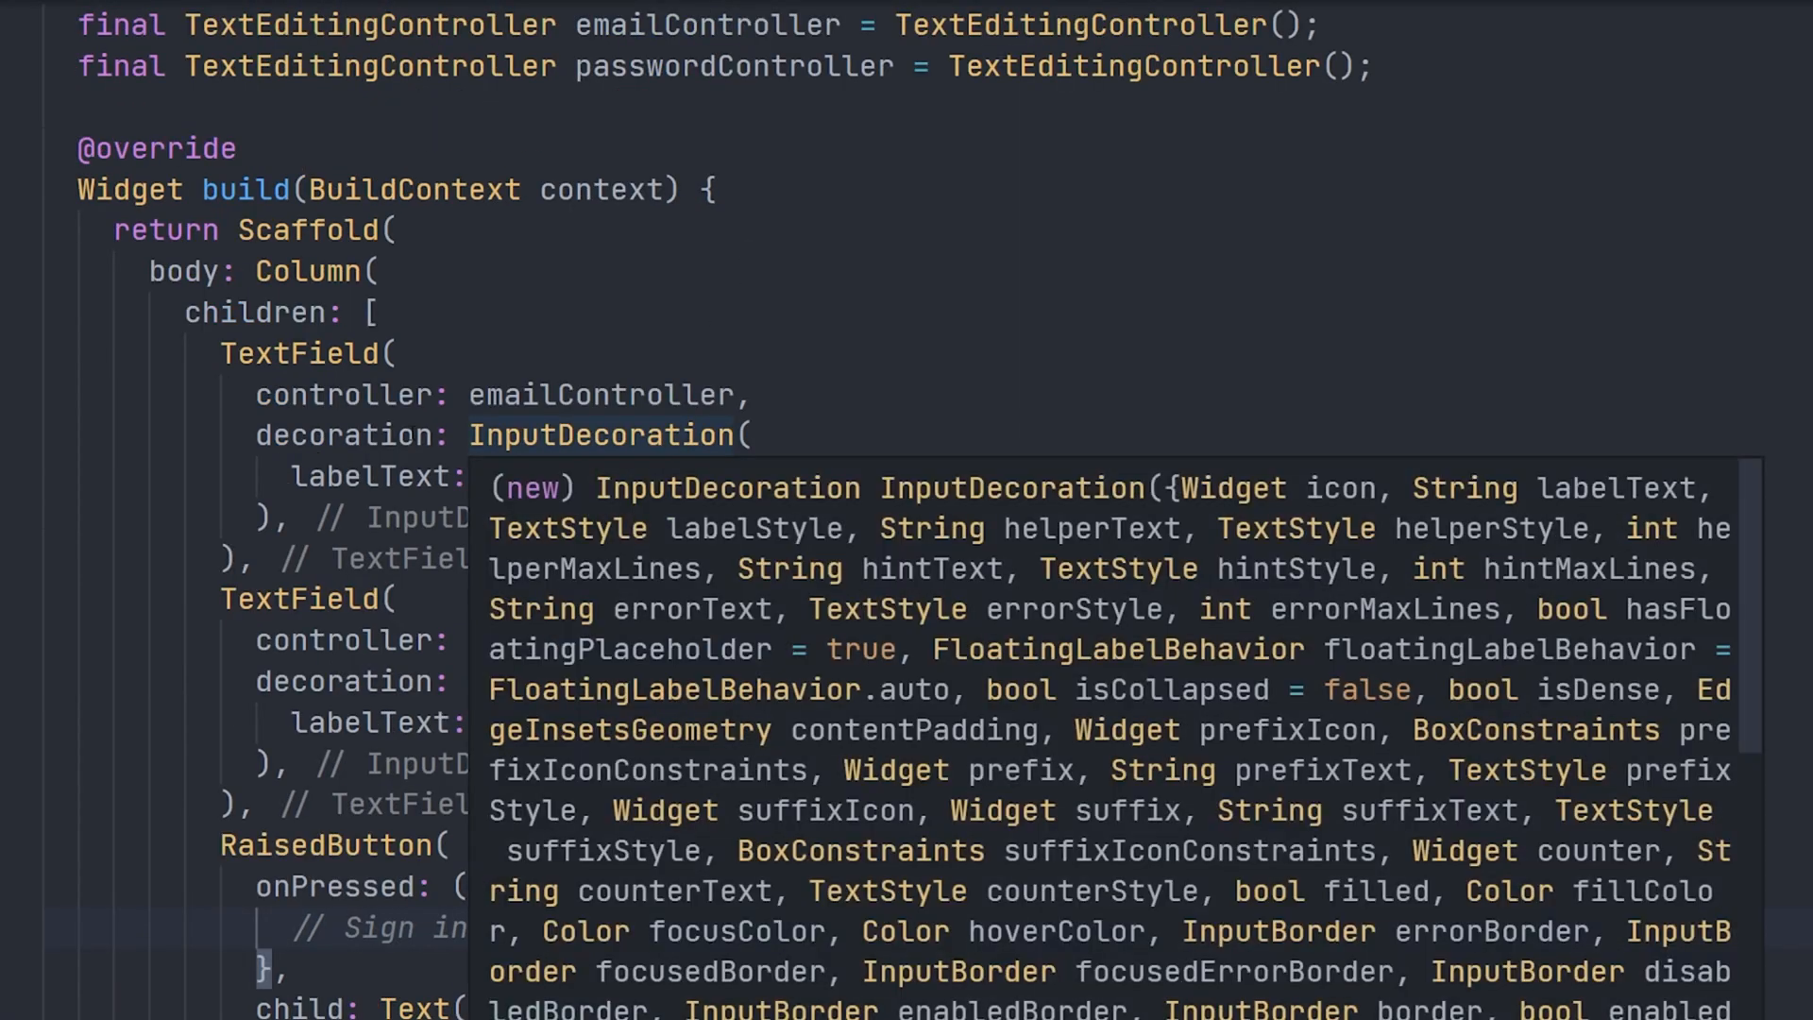
- Replace the placeholder with context.read<AuthenticationService>().signIn( in onPressed
{"action": "key", "text": "Escape"}
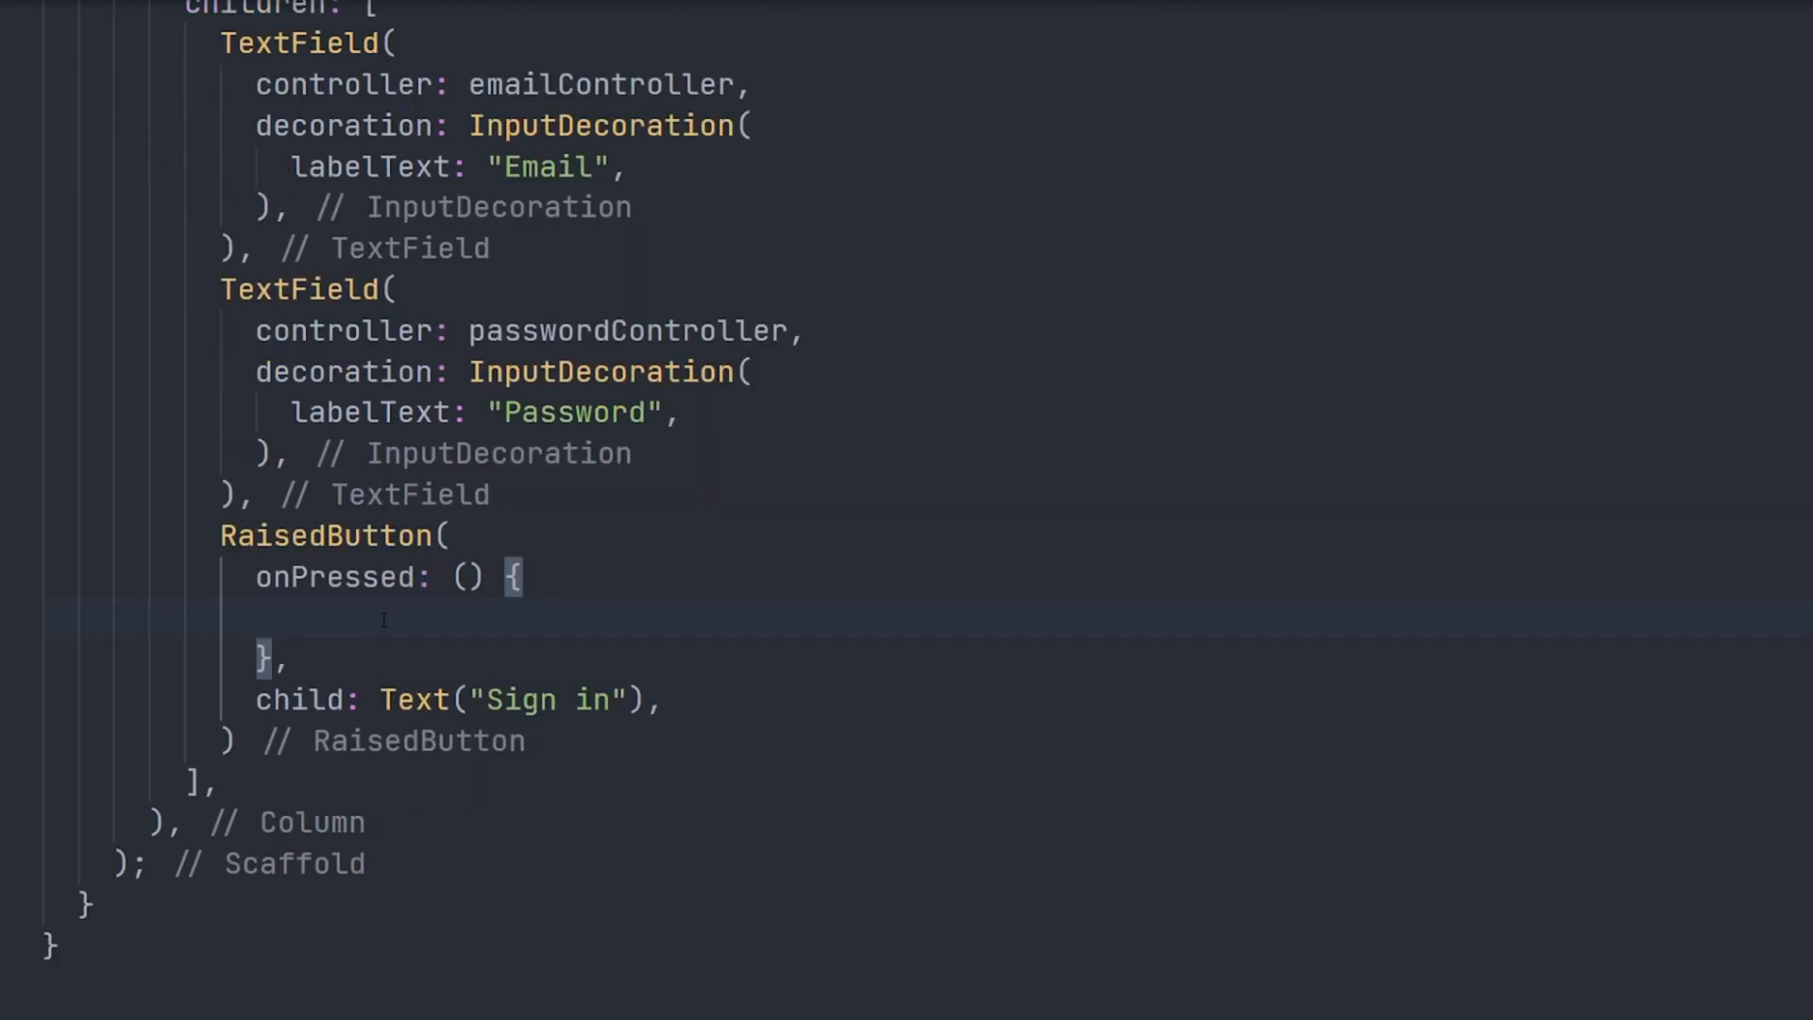
{"action": "type", "text": "Provider"}
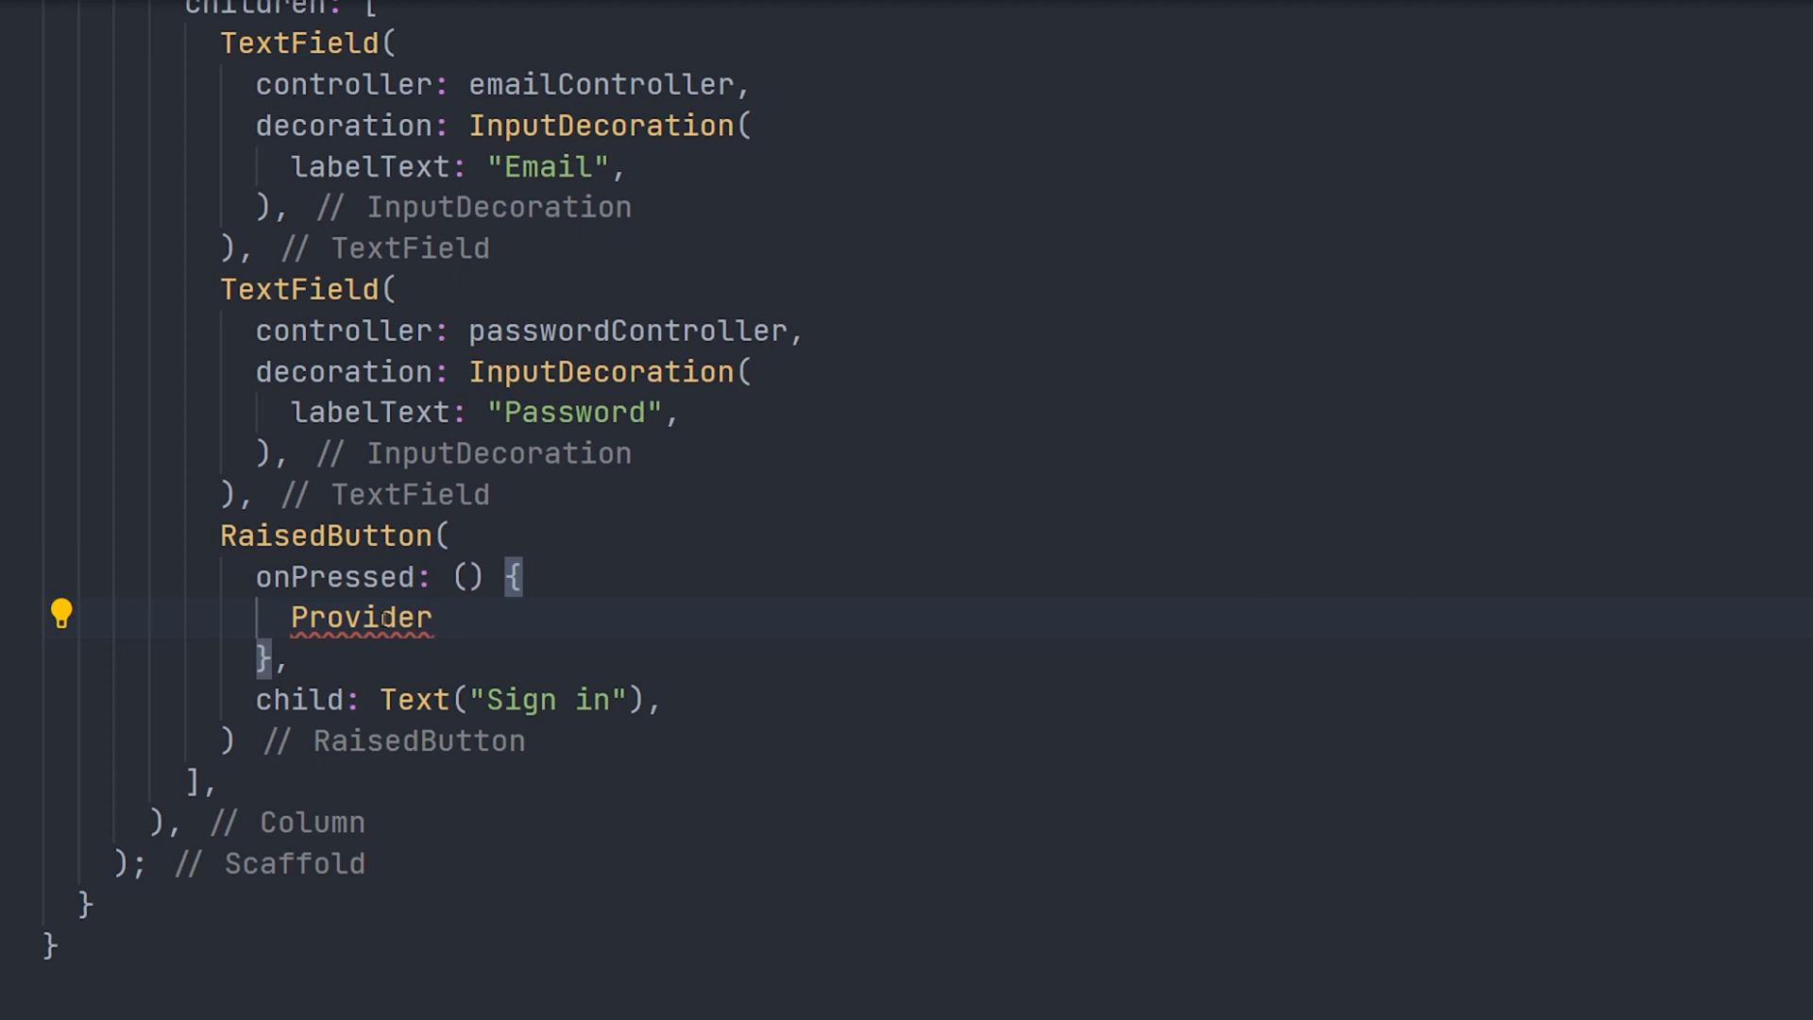
{"action": "type", "text": "context.read()"}
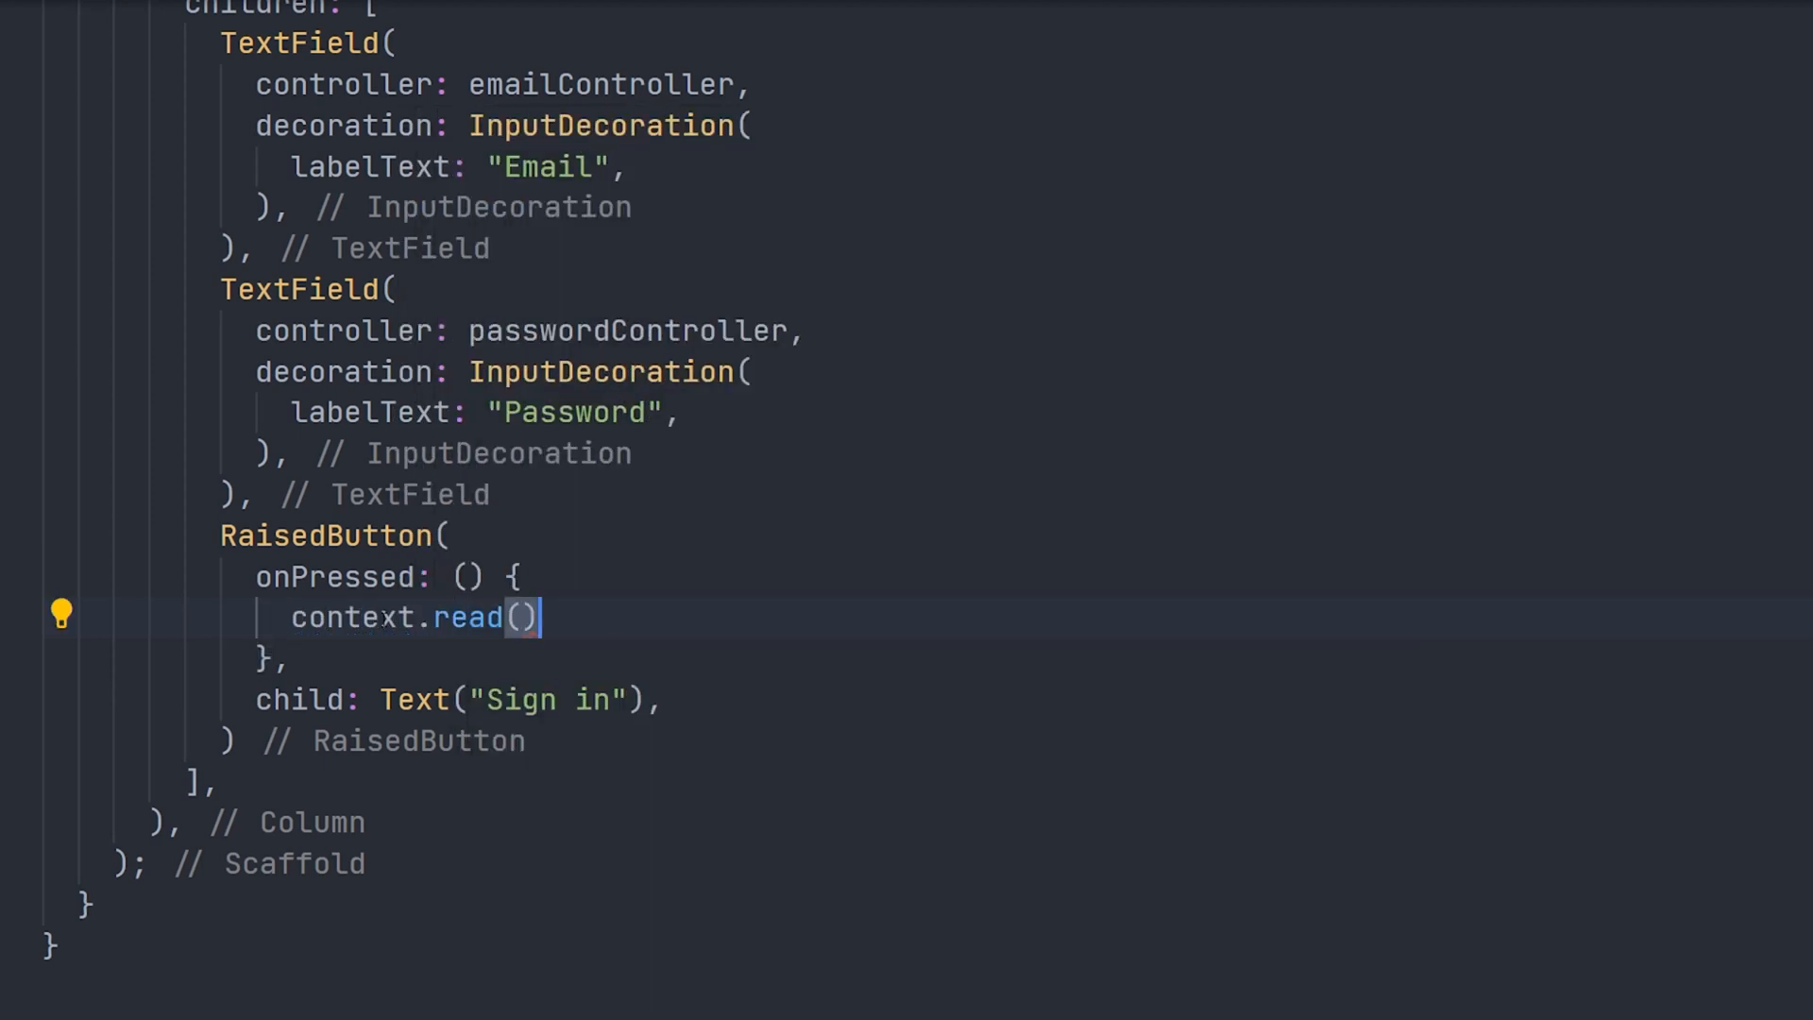
{"action": "type", "text": "<AuthenticationService>"}
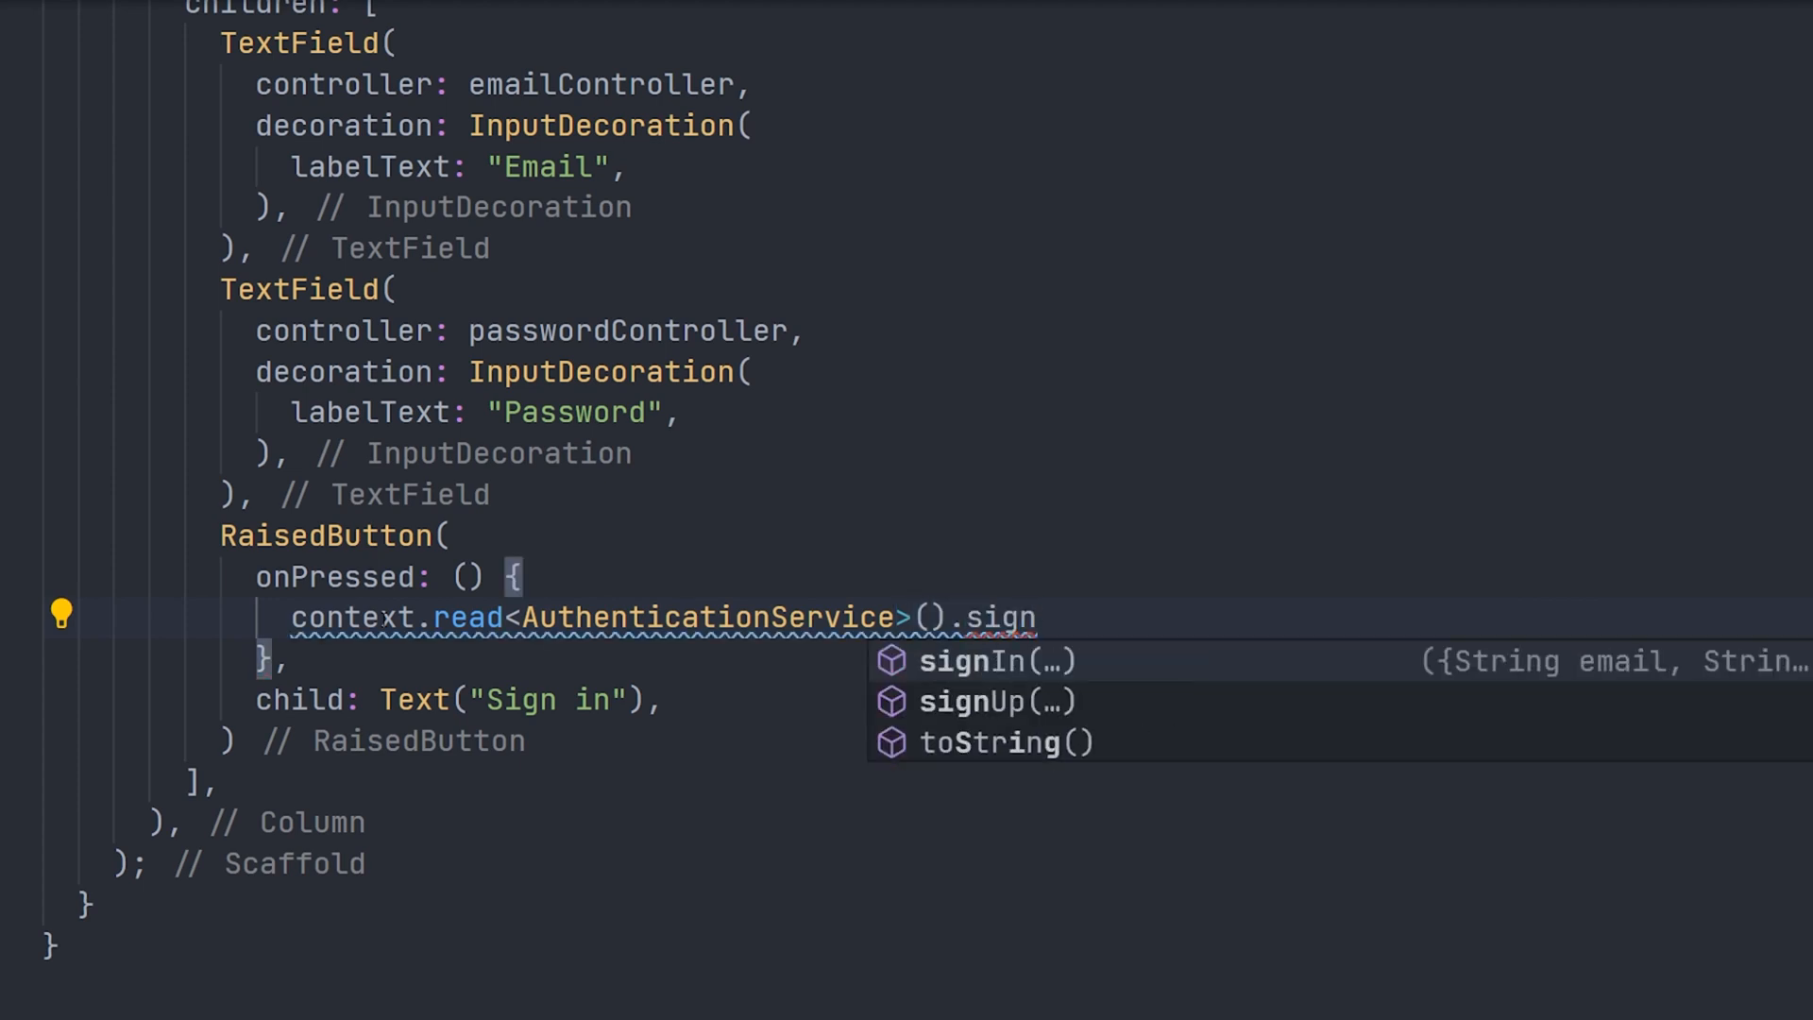
{"action": "left_click", "coordinate": [995, 661]}
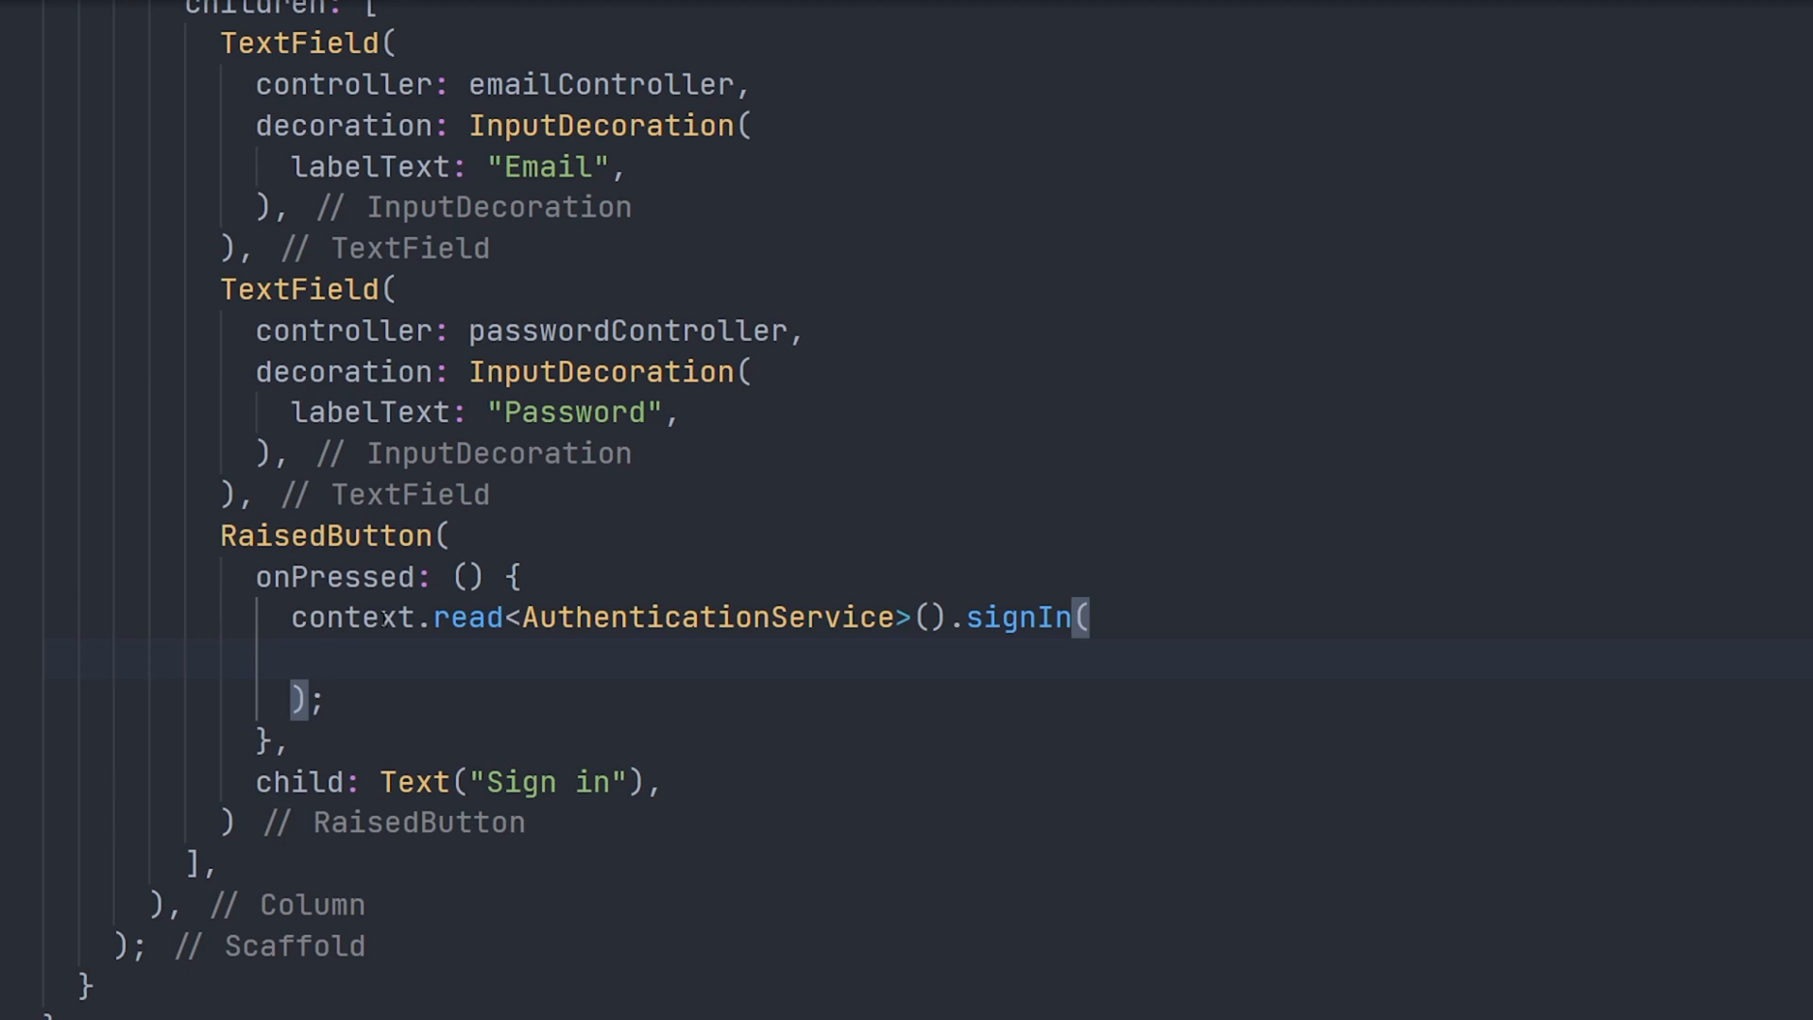
- Pass email: emailController.text and password: passwordController.text to signIn
{"action": "type", "text": "email:"}
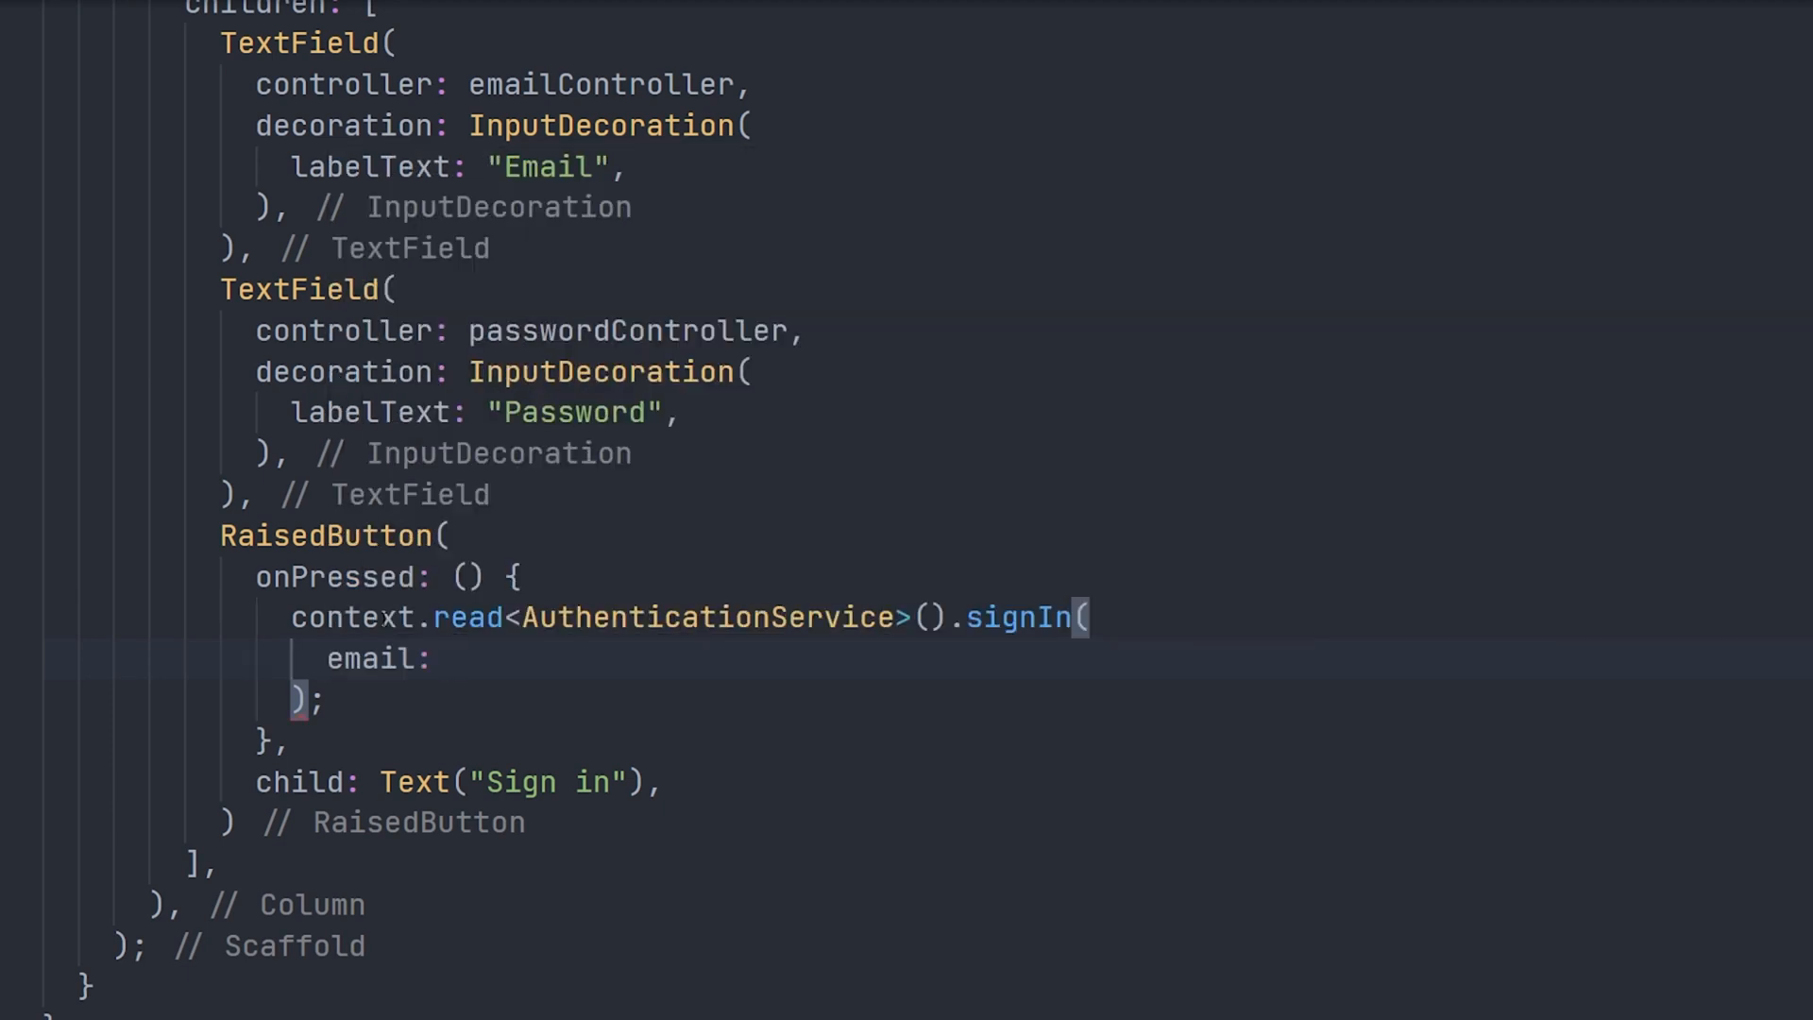
{"action": "type", "text": "e,"}
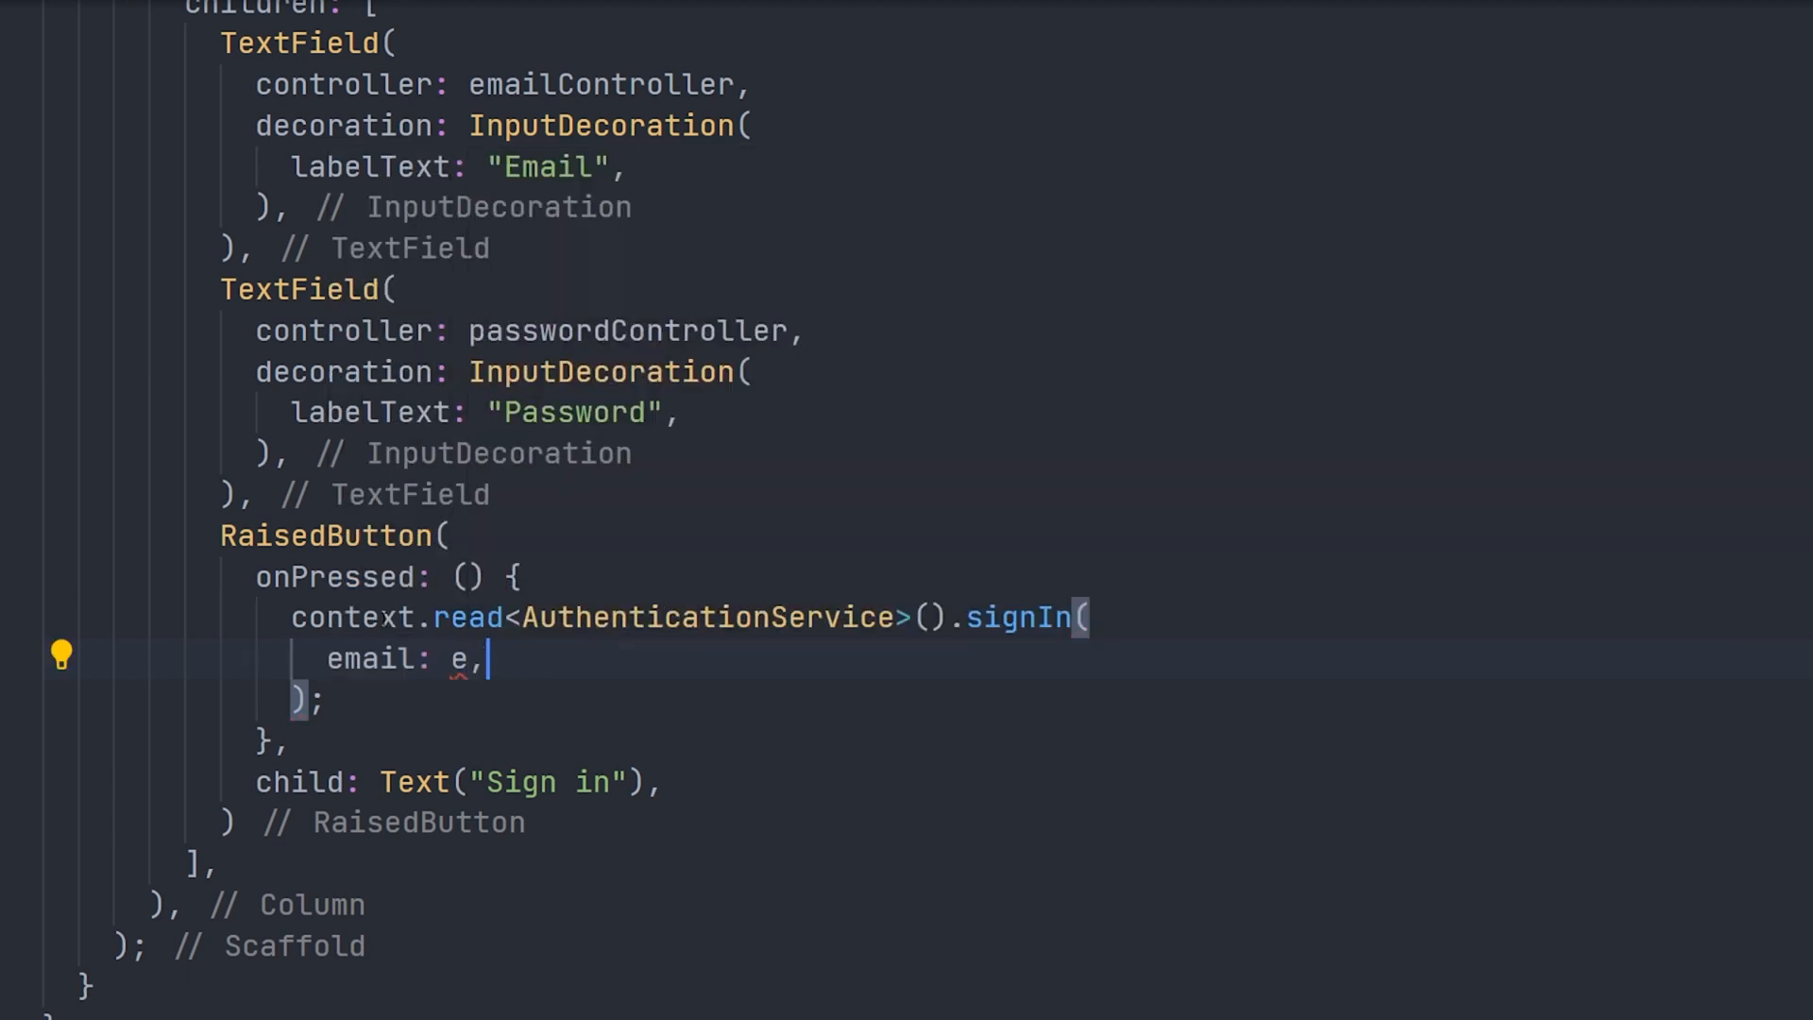
{"action": "type", "text": "mailController"}
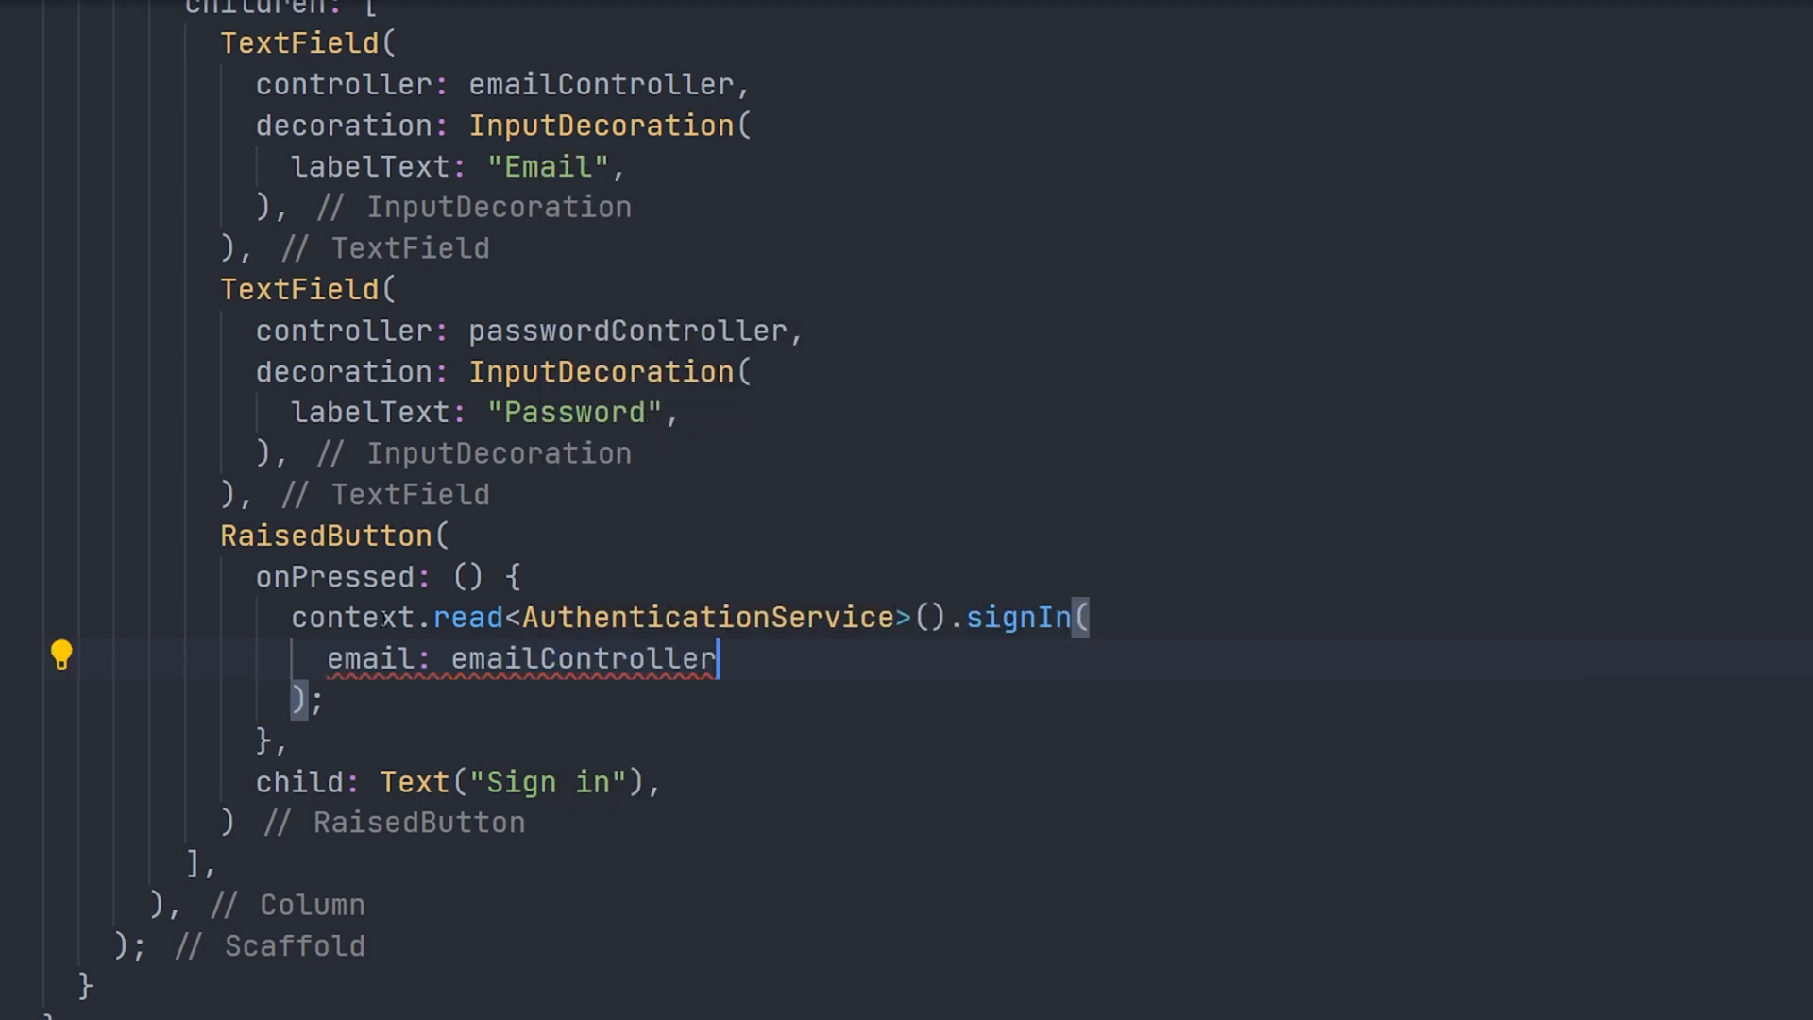
{"action": "type", "text": ".text,"}
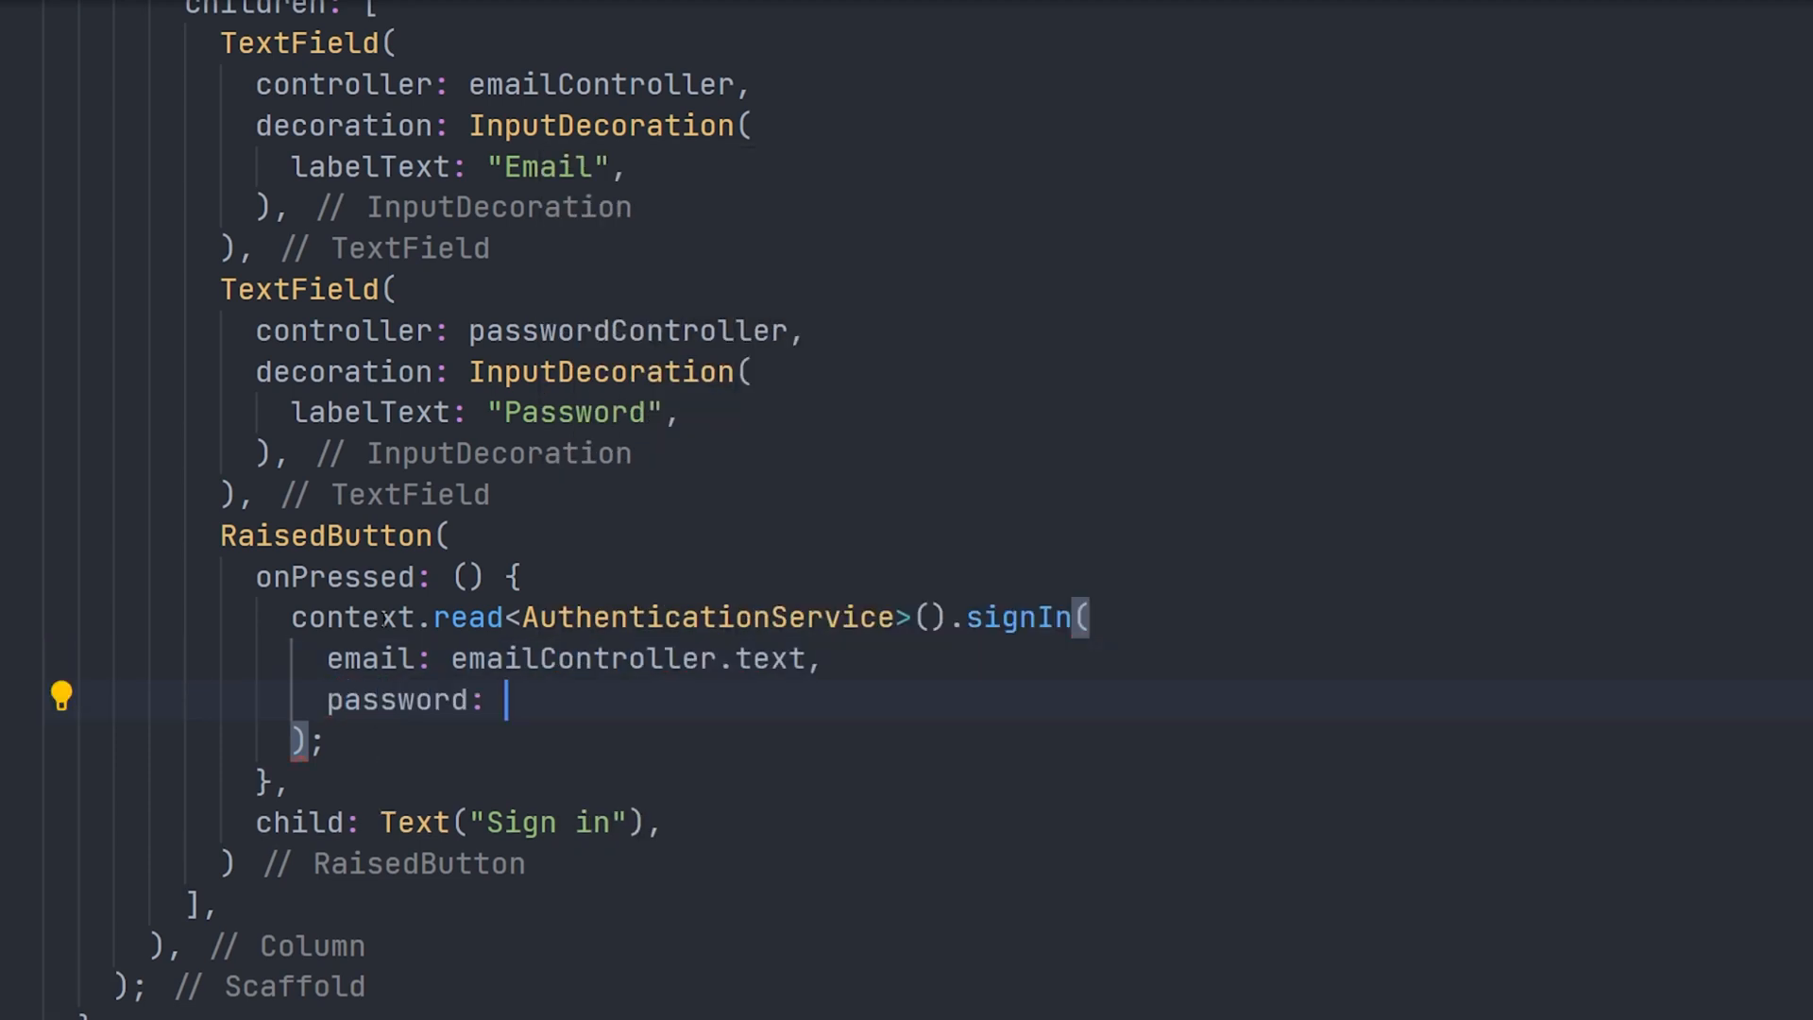
{"action": "type", "text": "passwordController."}
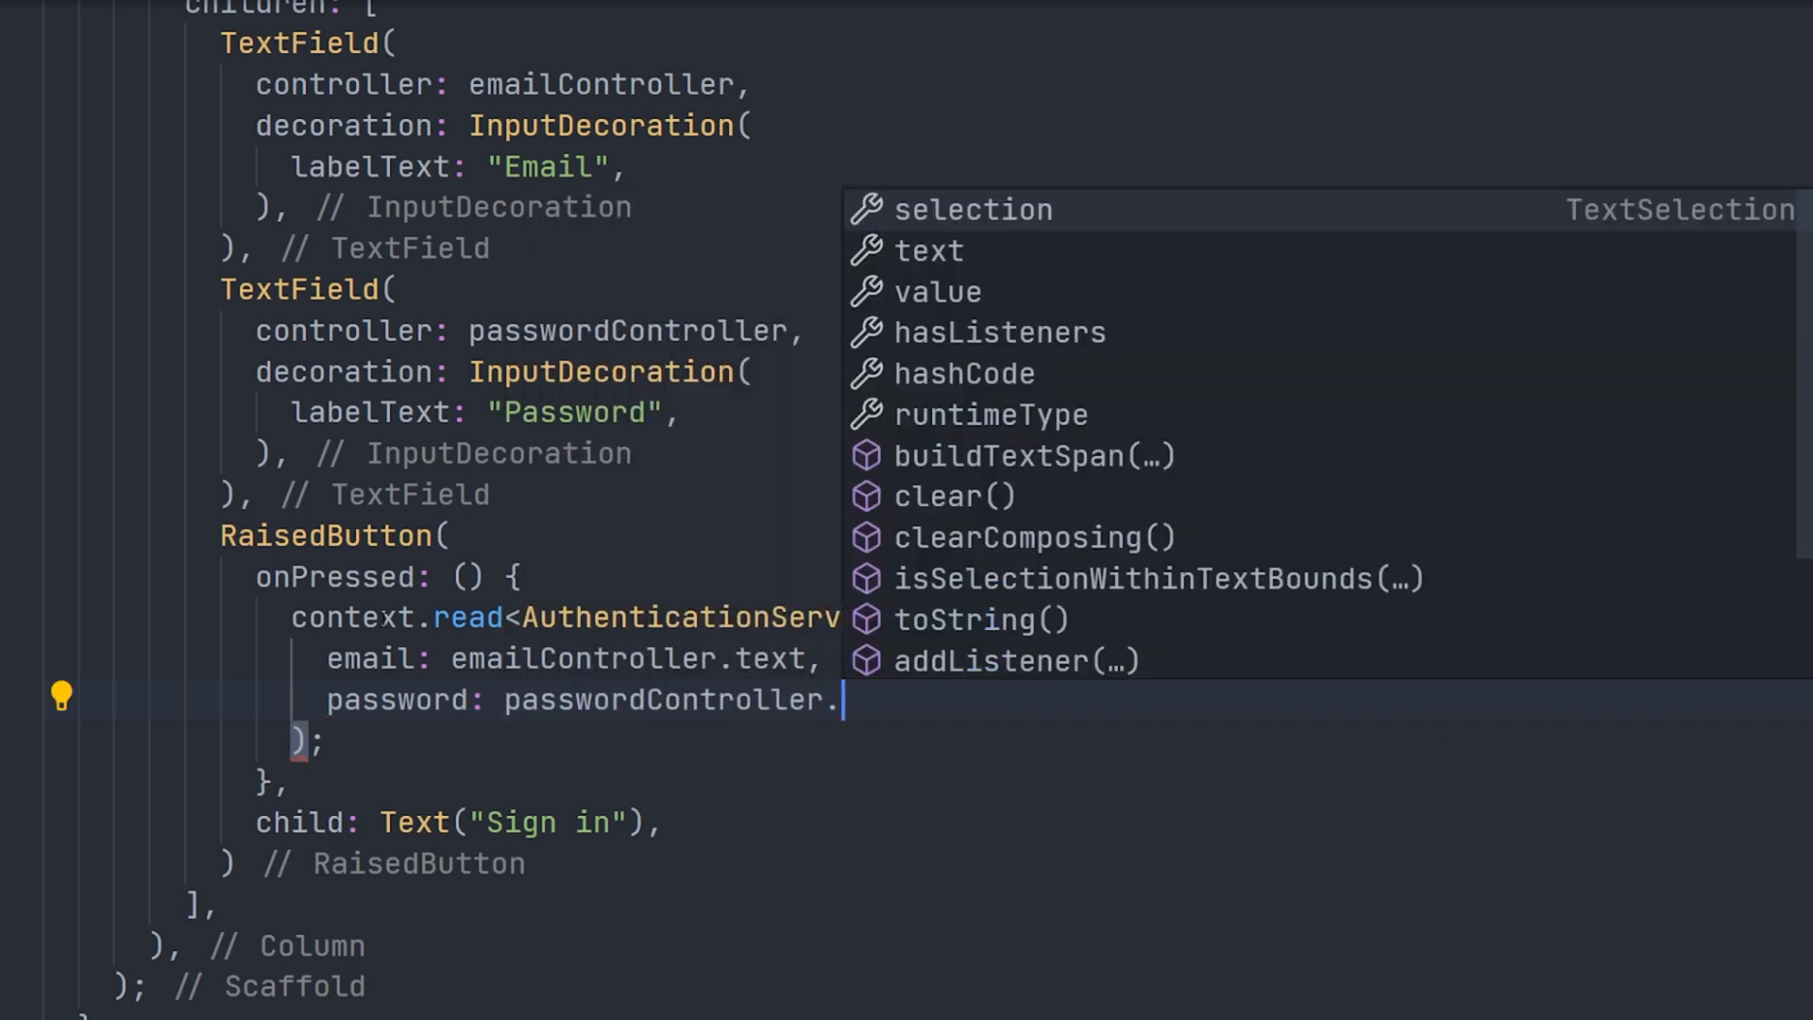
{"action": "type", "text": "tr"}
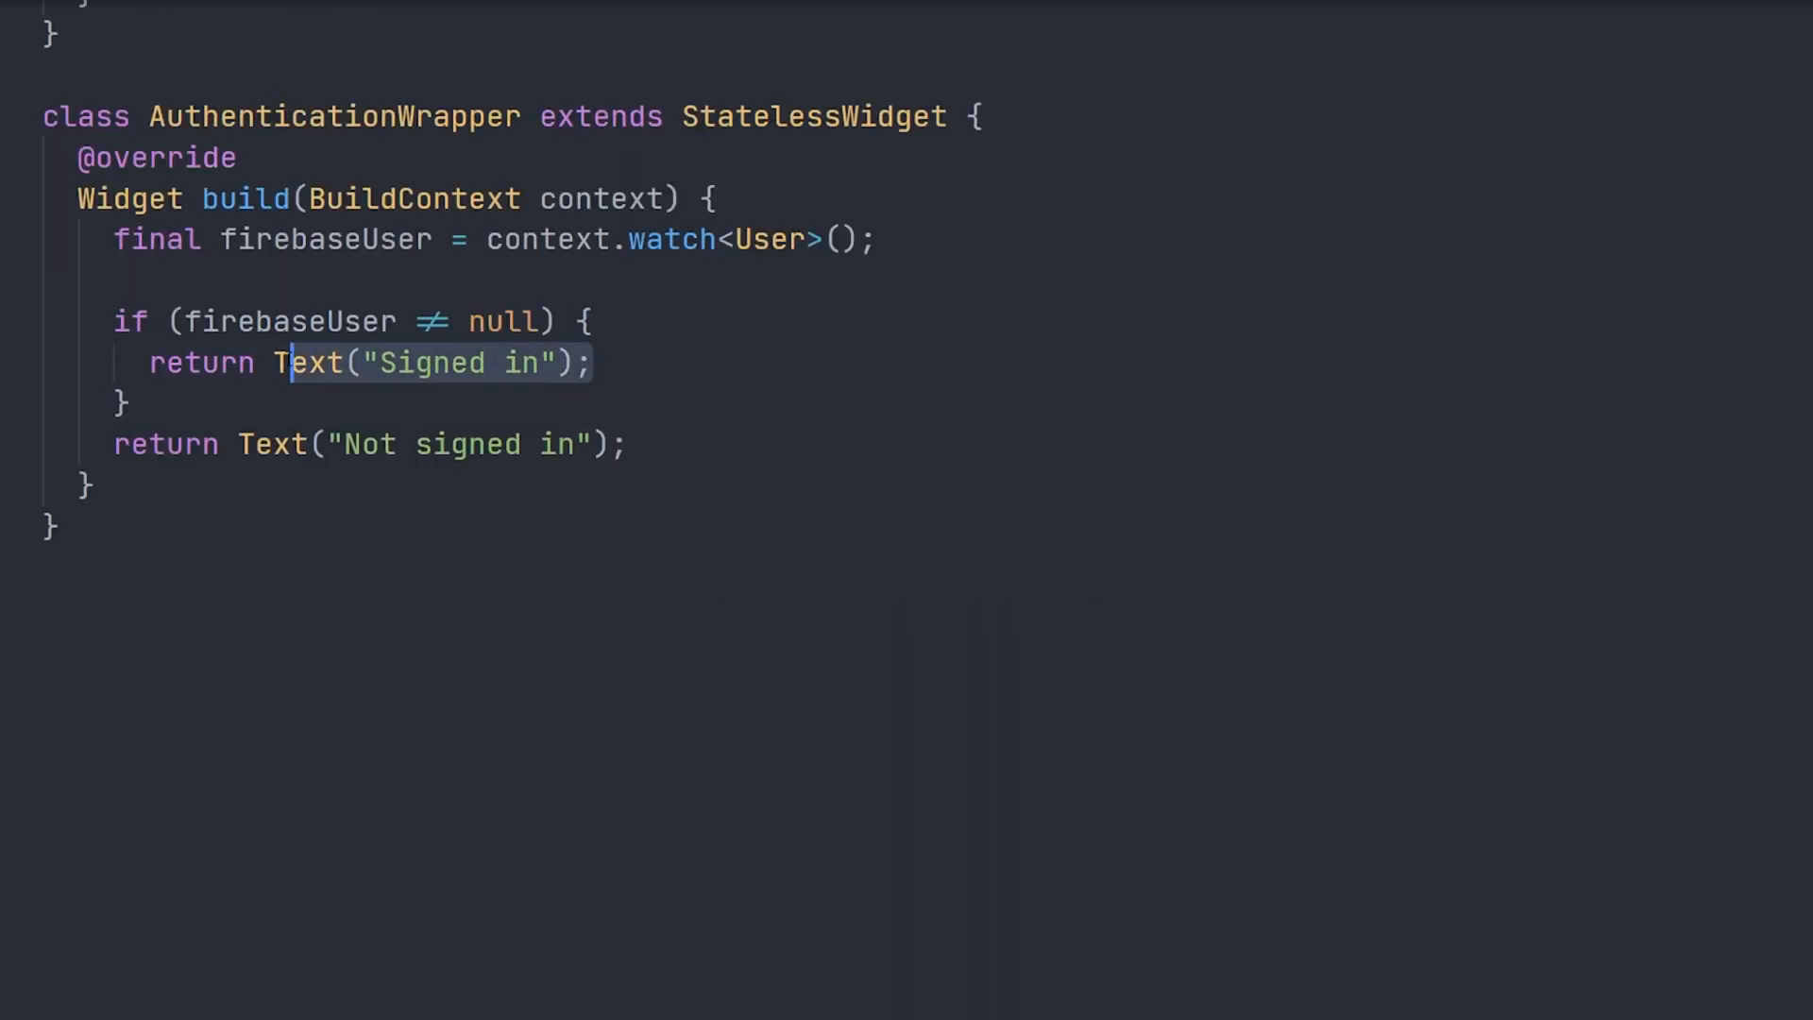
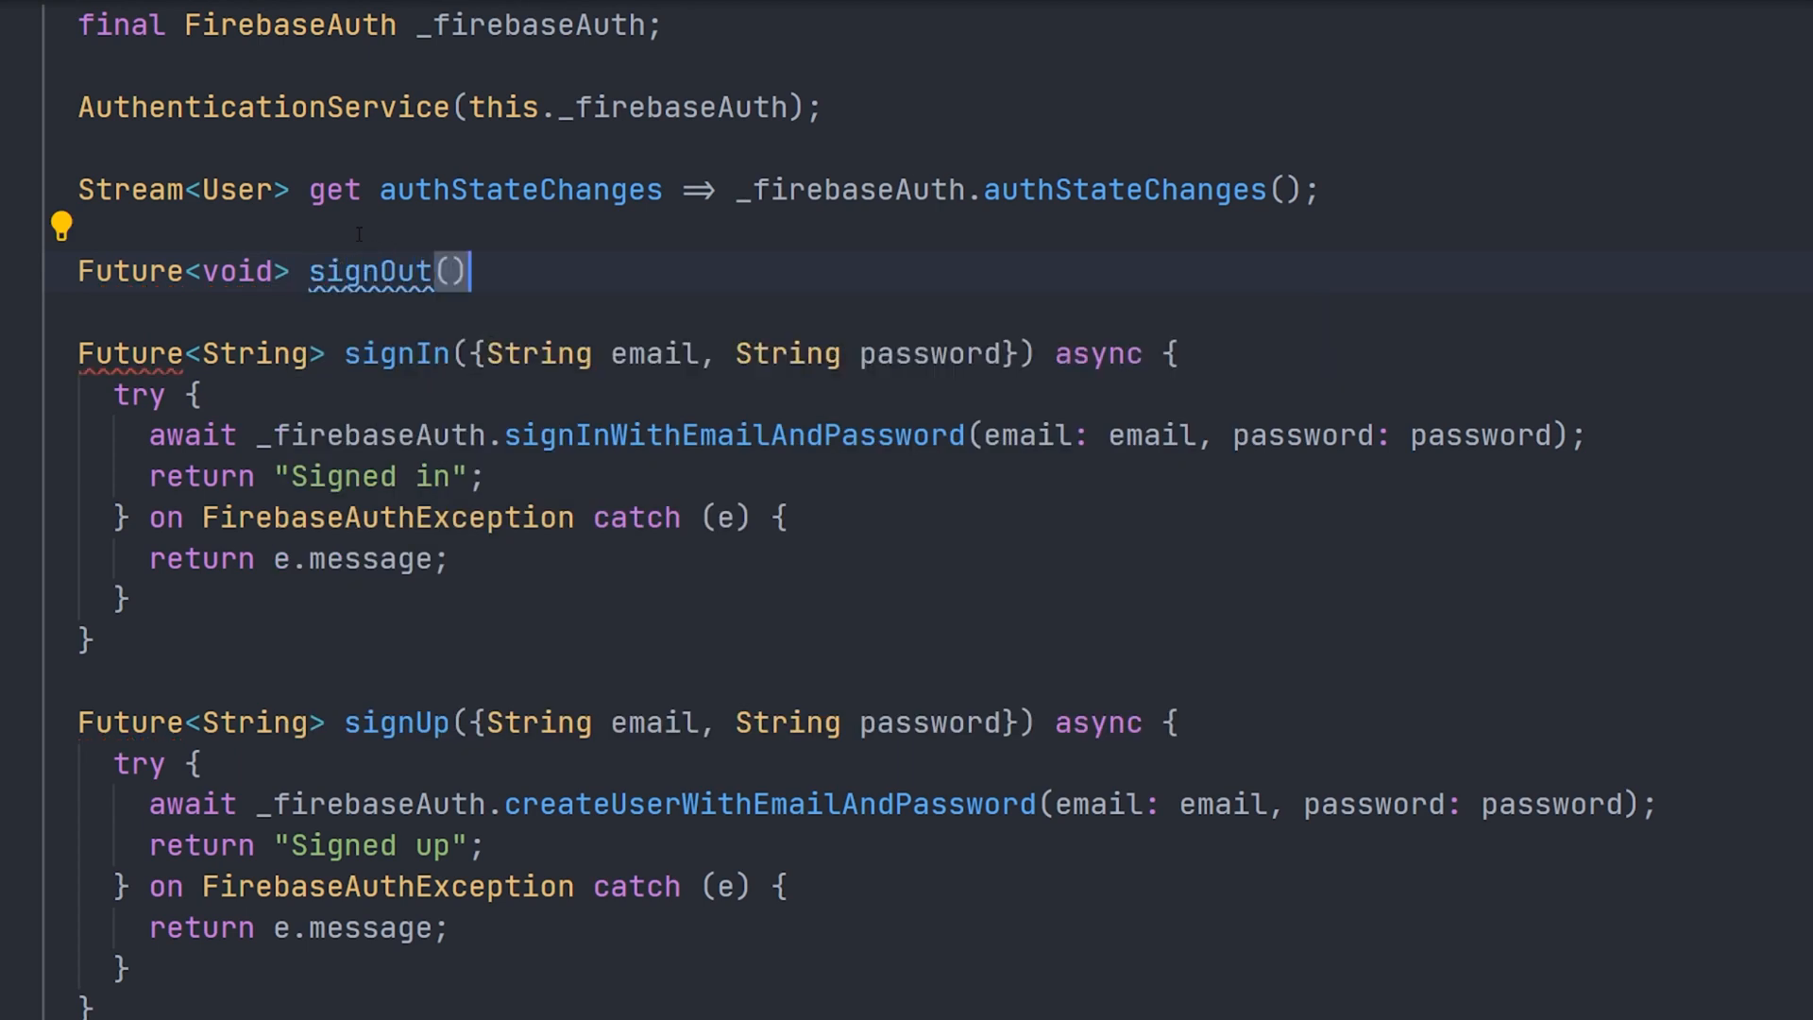
- Make signOut async with a body awaiting _firebaseAuth
{"action": "type", "text": "async {"}
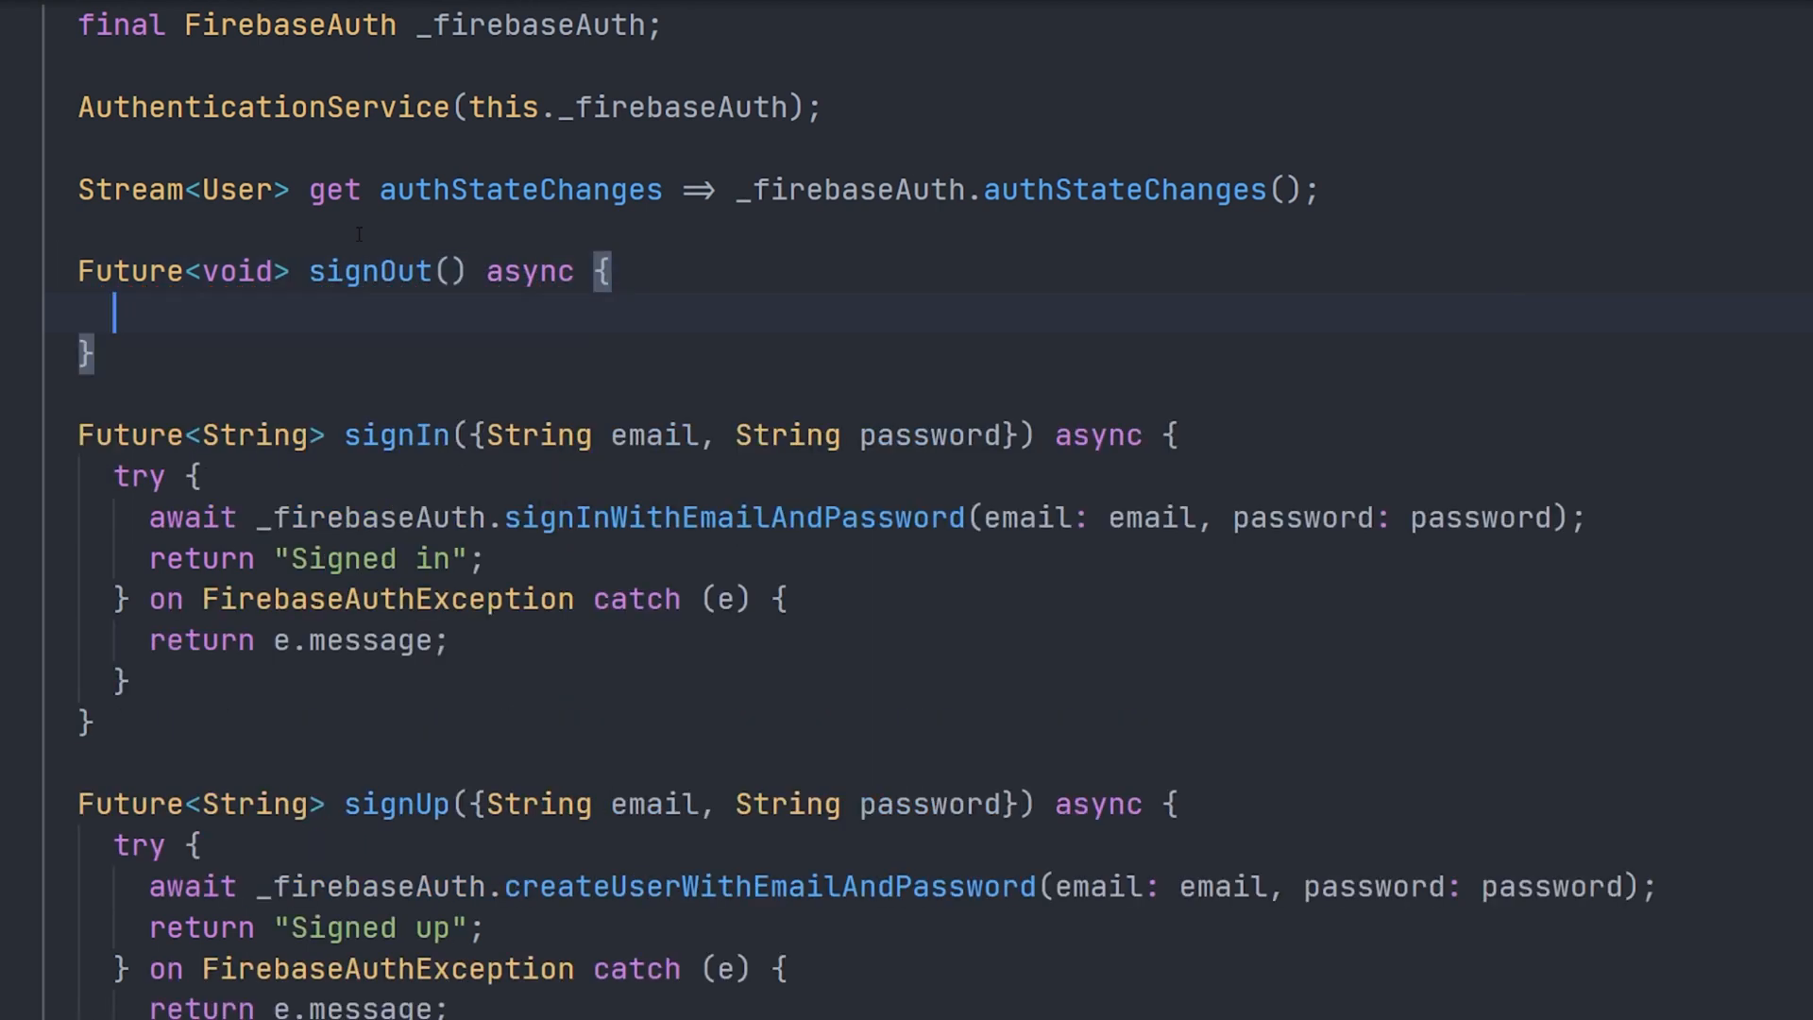
{"action": "type", "text": "await _firebaseAuth."}
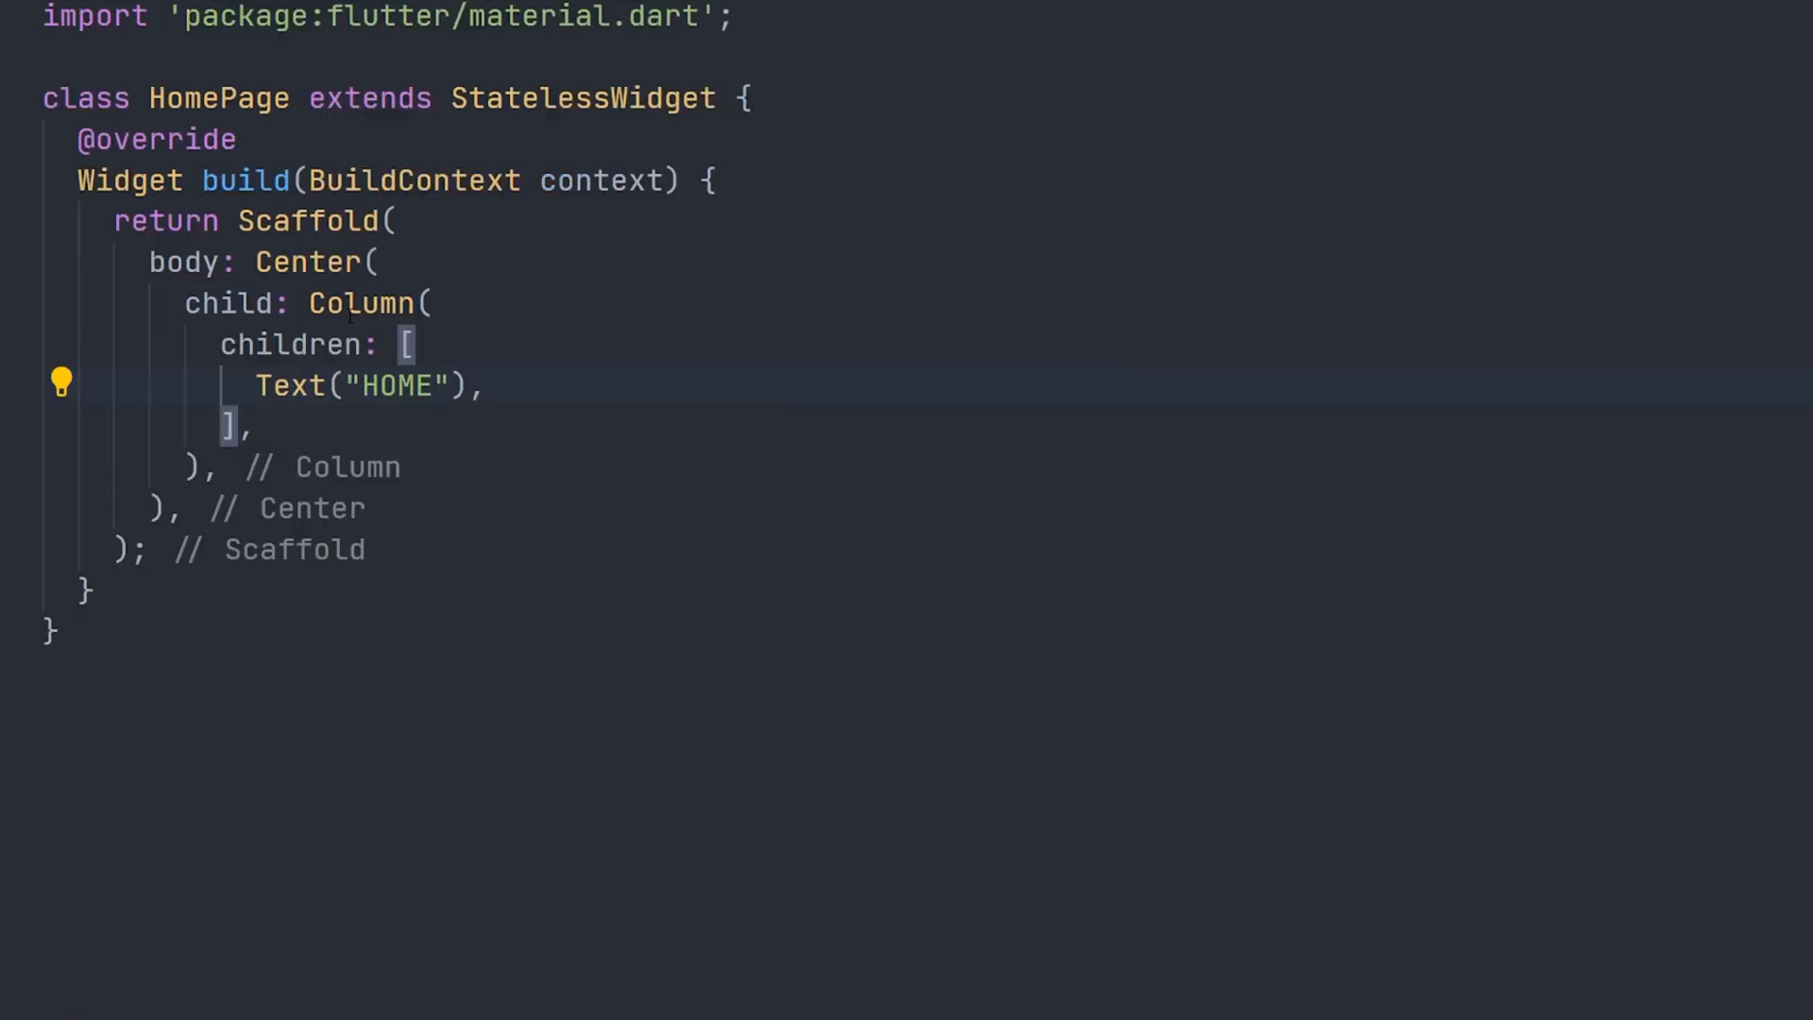
- Add a RaisedButton whose onPressed calls context.read<AuthenticationService>().signOut();
{"action": "type", "text": "RaisedButton("}
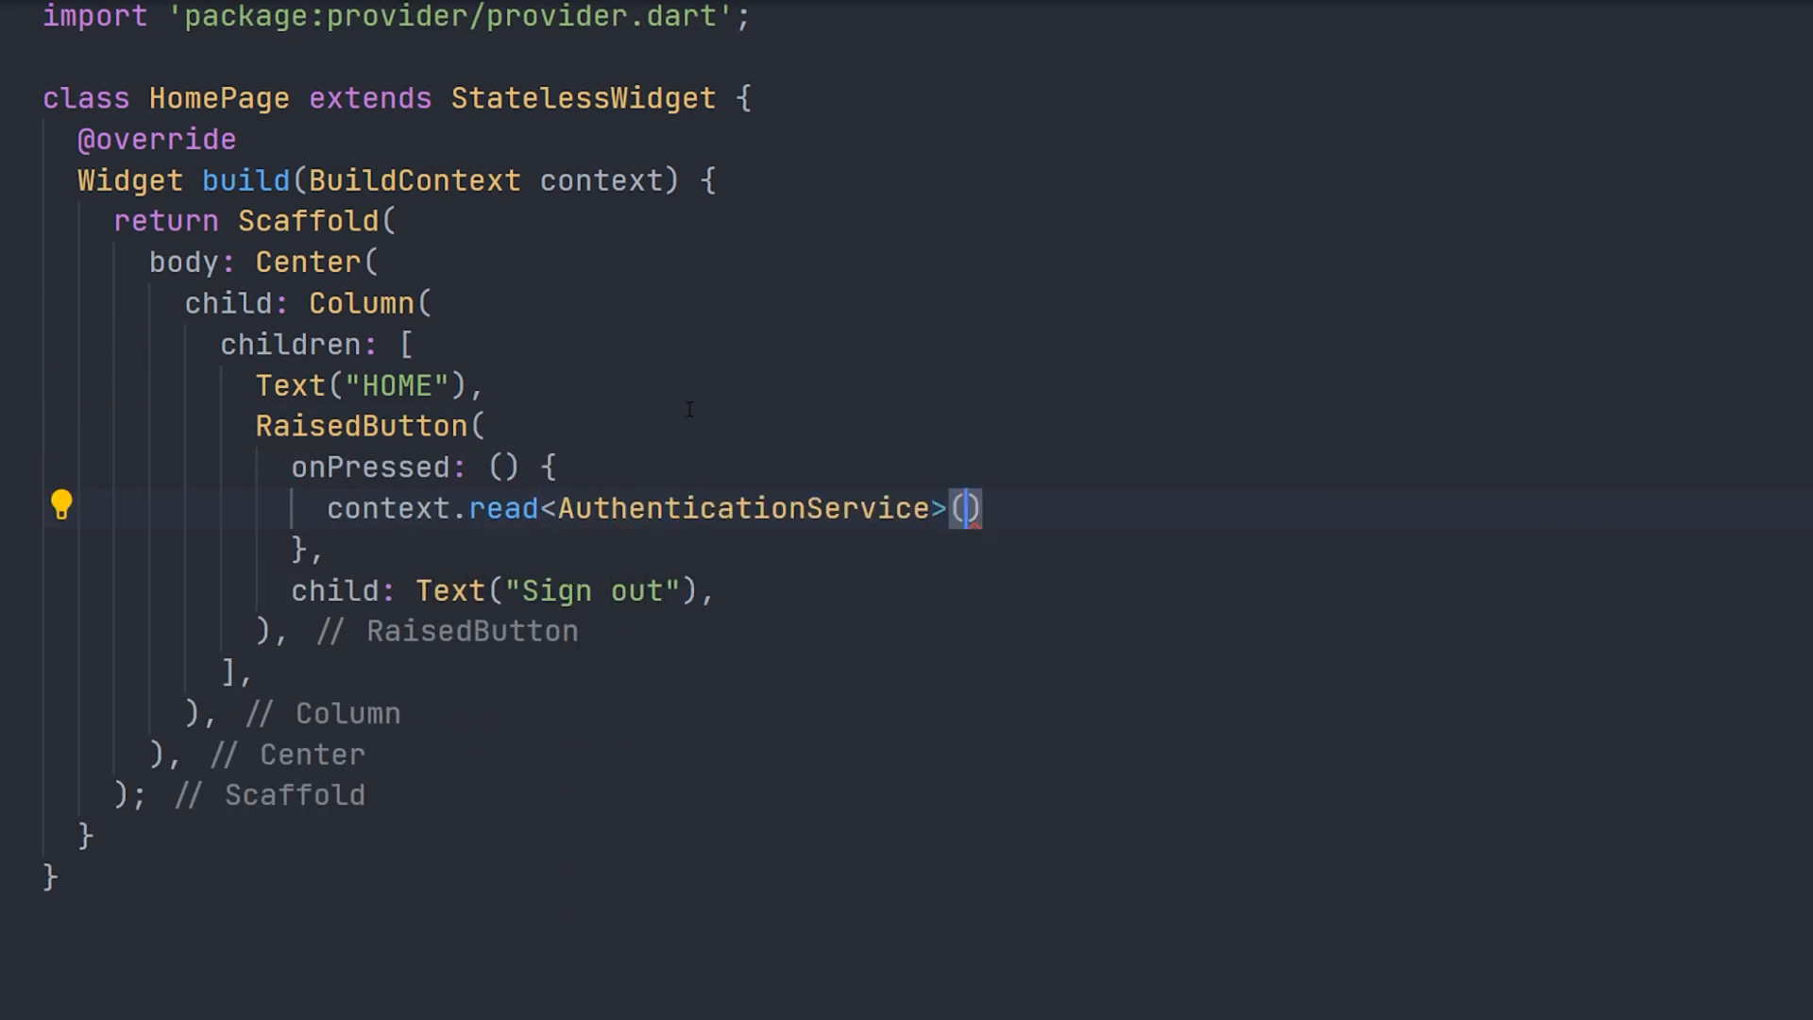
{"action": "type", "text": ".signOut();"}
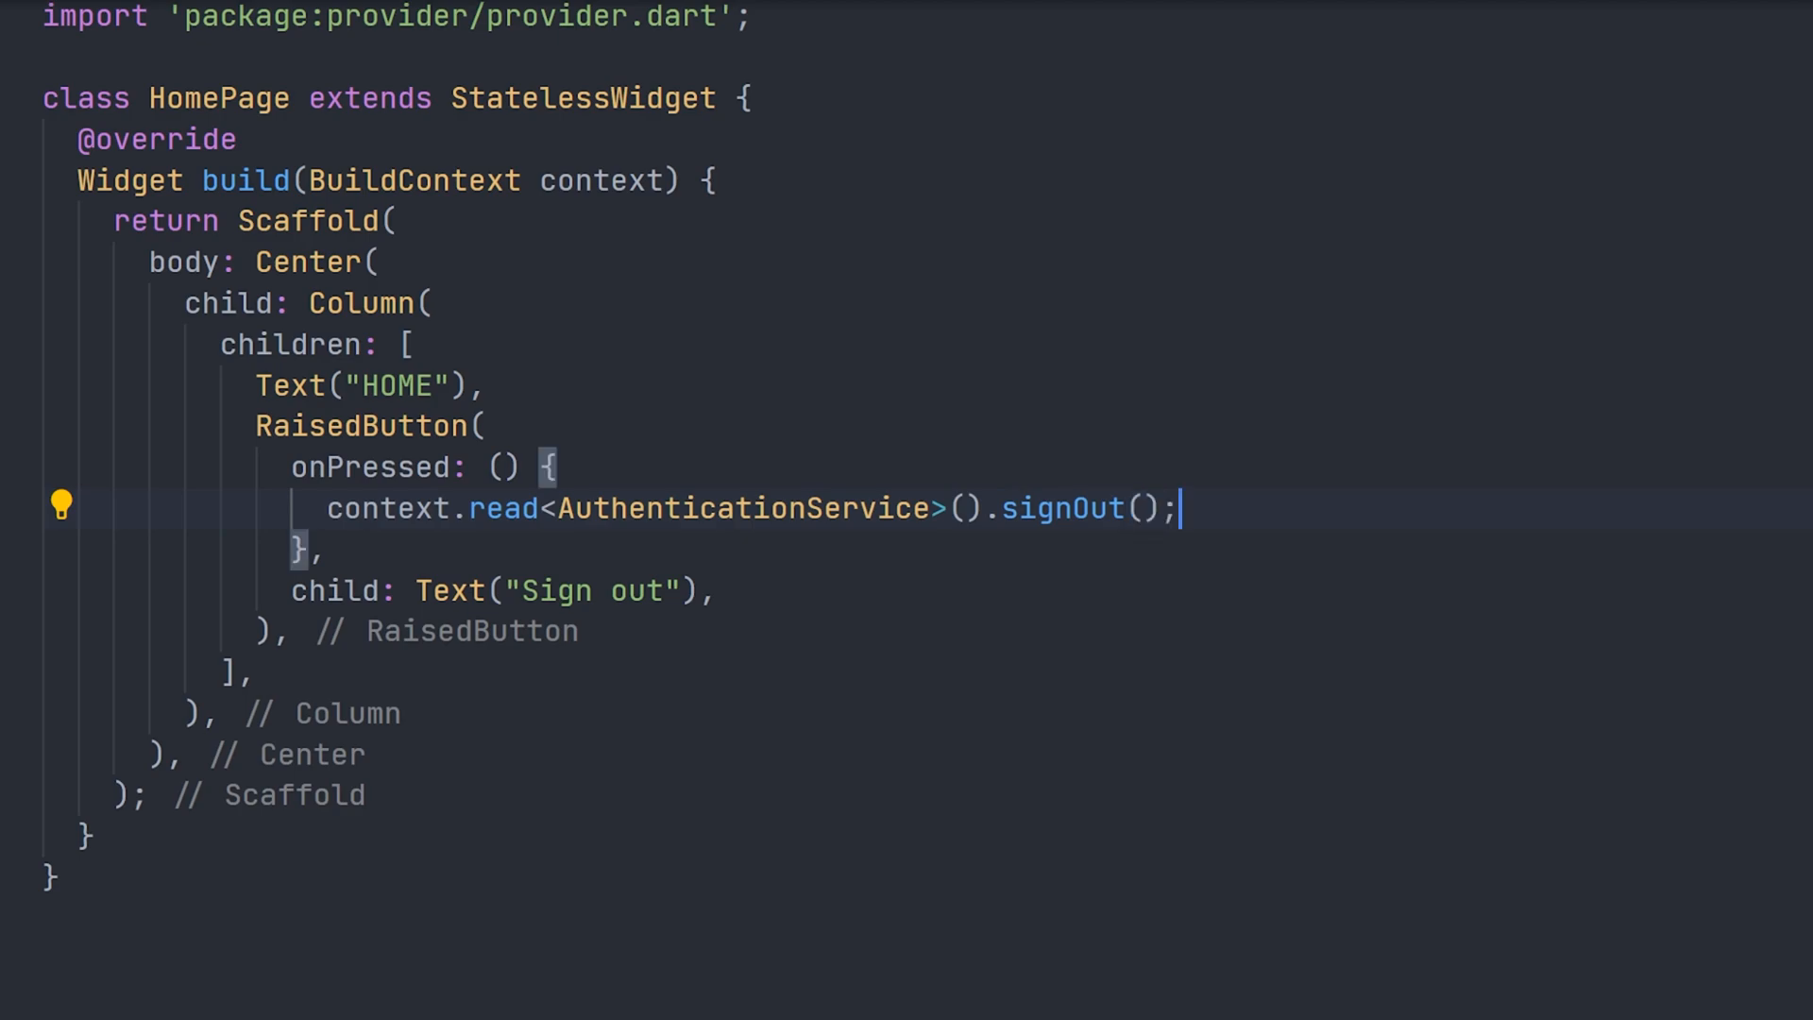